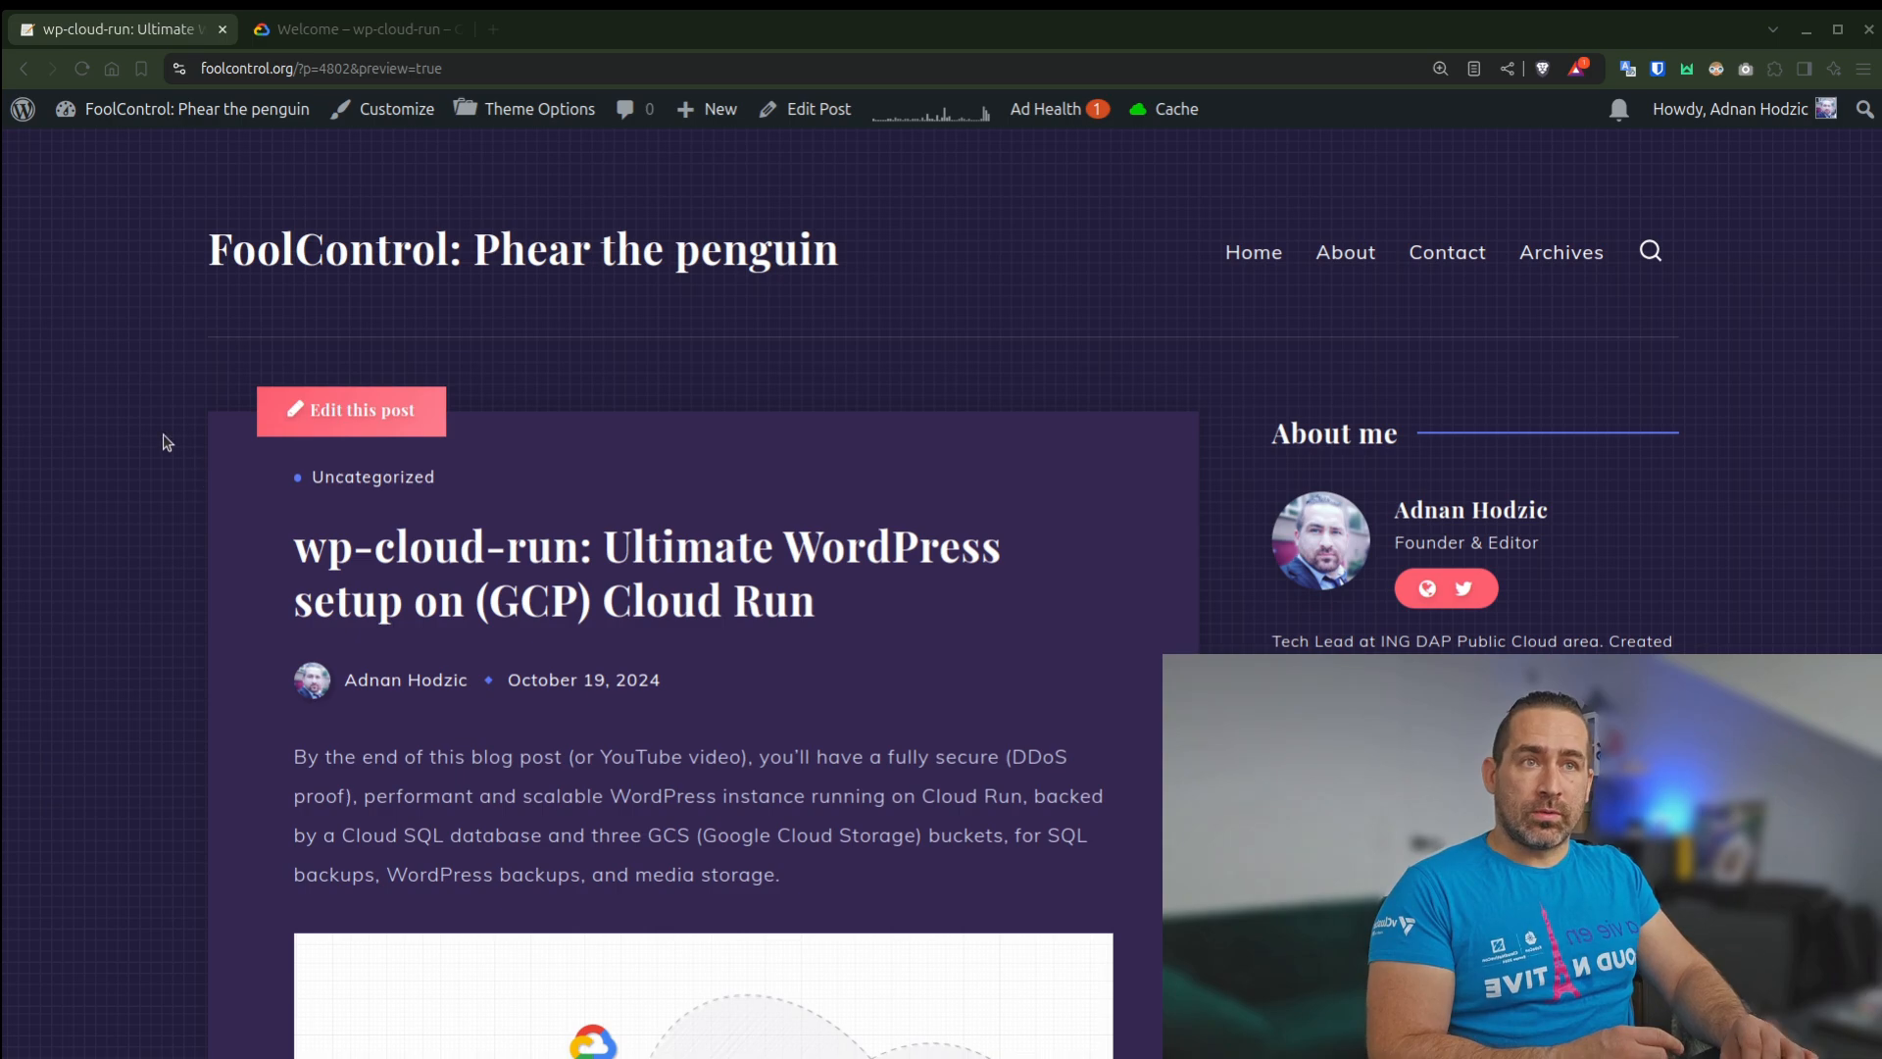
Scroll the wp-cloud-run post past the architecture diagram
{"action": "scroll", "scroll_direction": "down", "scroll_amount": 3}
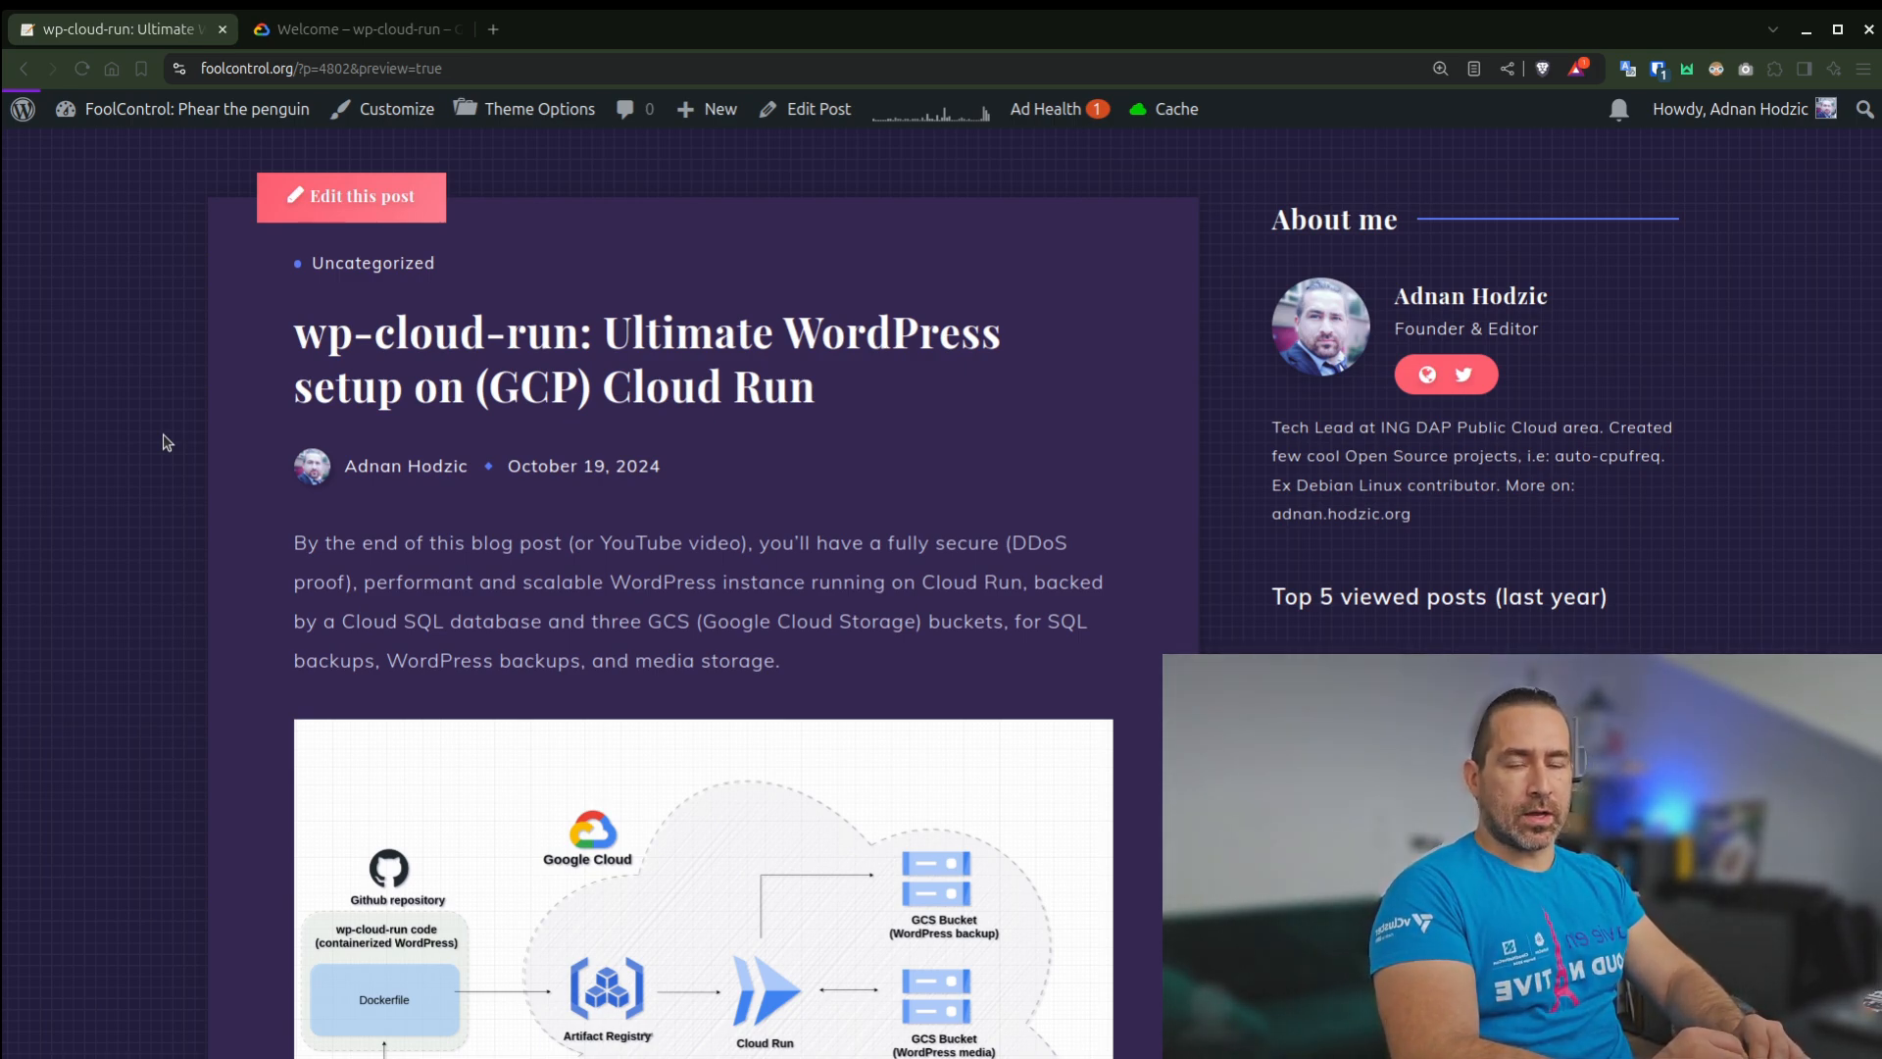
{"action": "scroll", "scroll_direction": "down", "scroll_amount": 3}
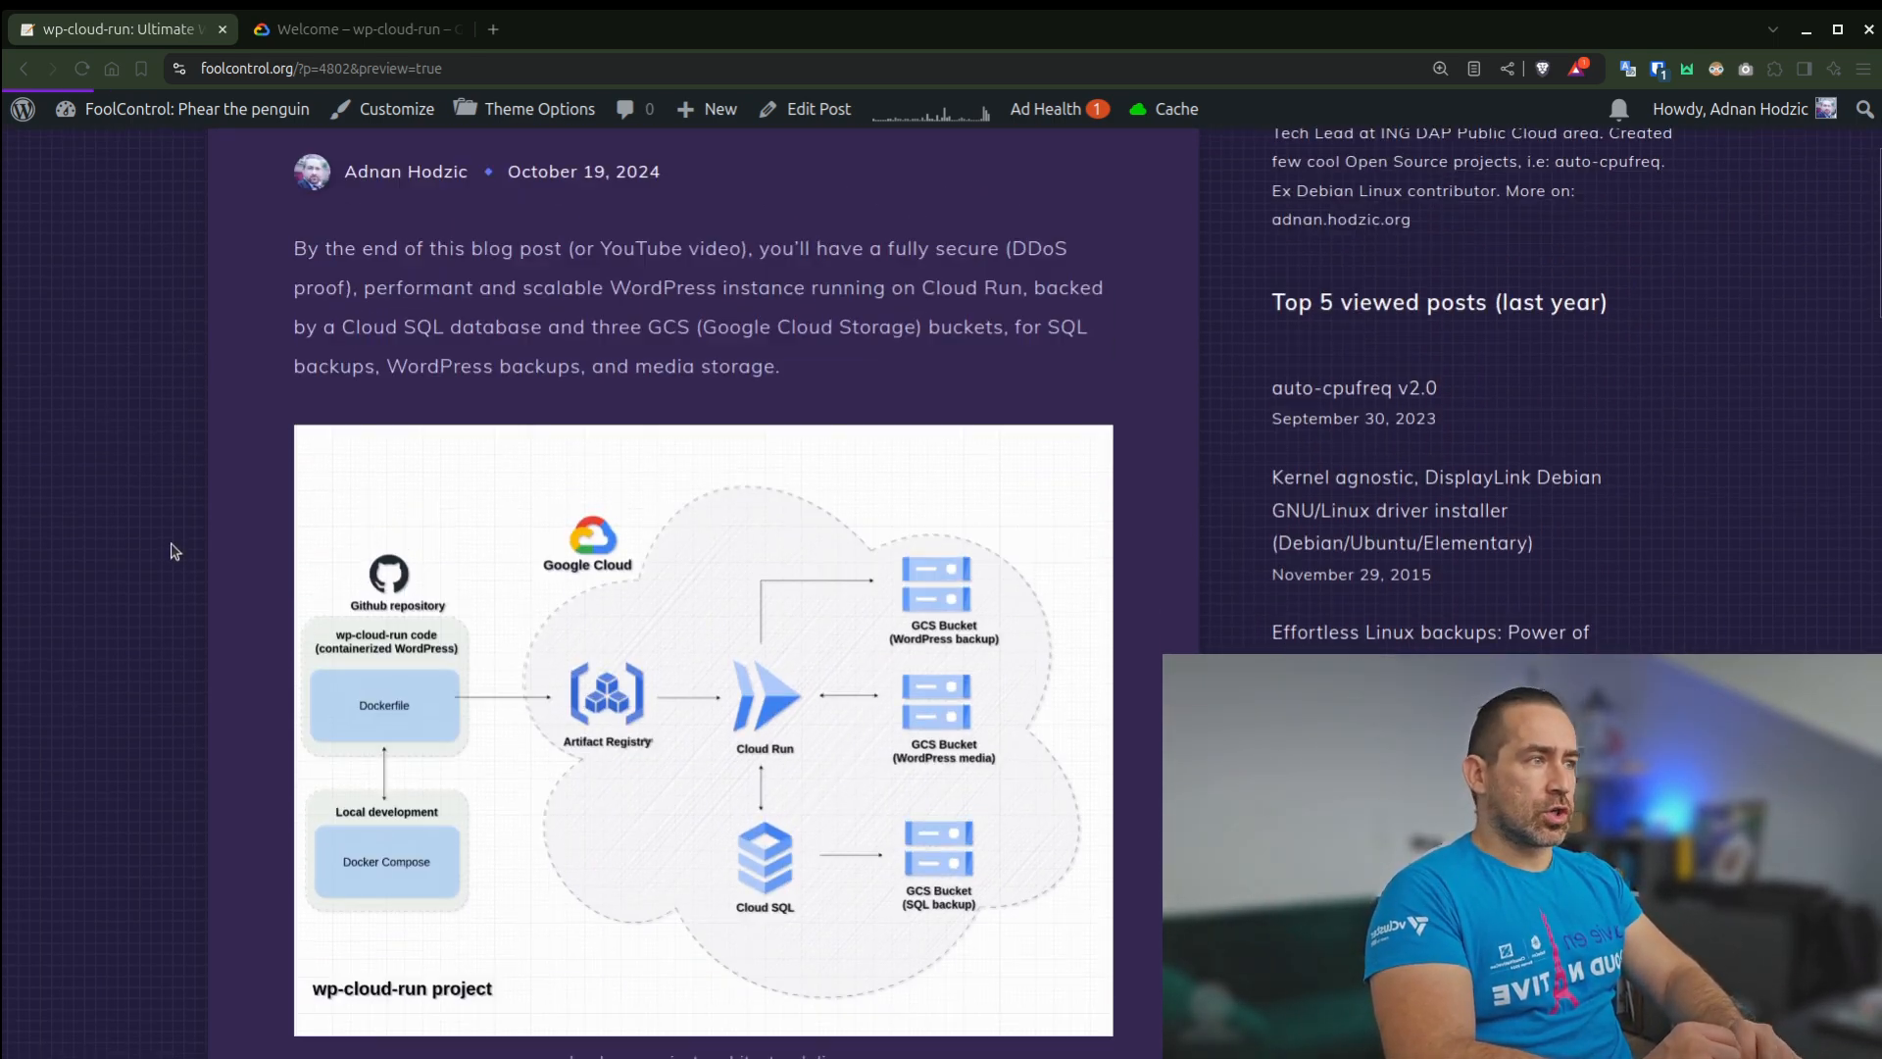
{"action": "scroll", "scroll_direction": "down", "scroll_amount": 3}
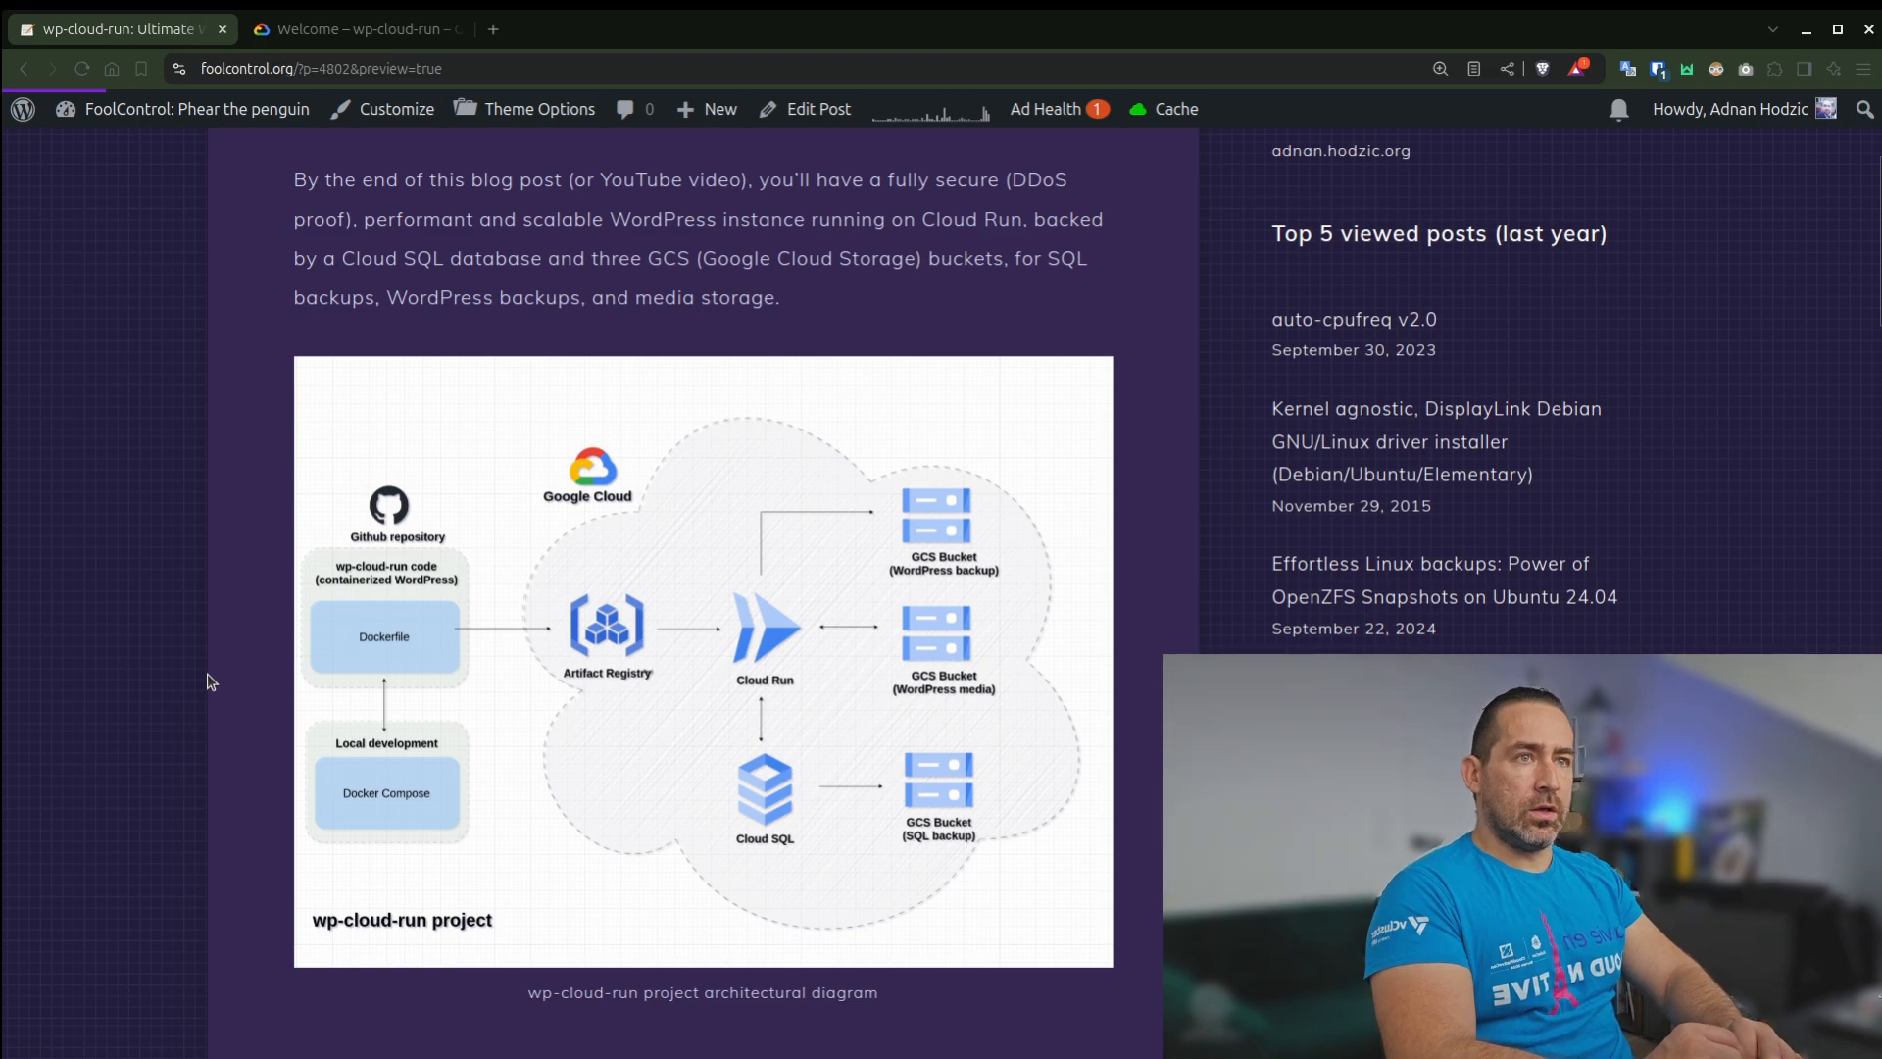
{"action": "scroll", "scroll_direction": "down", "scroll_amount": 3}
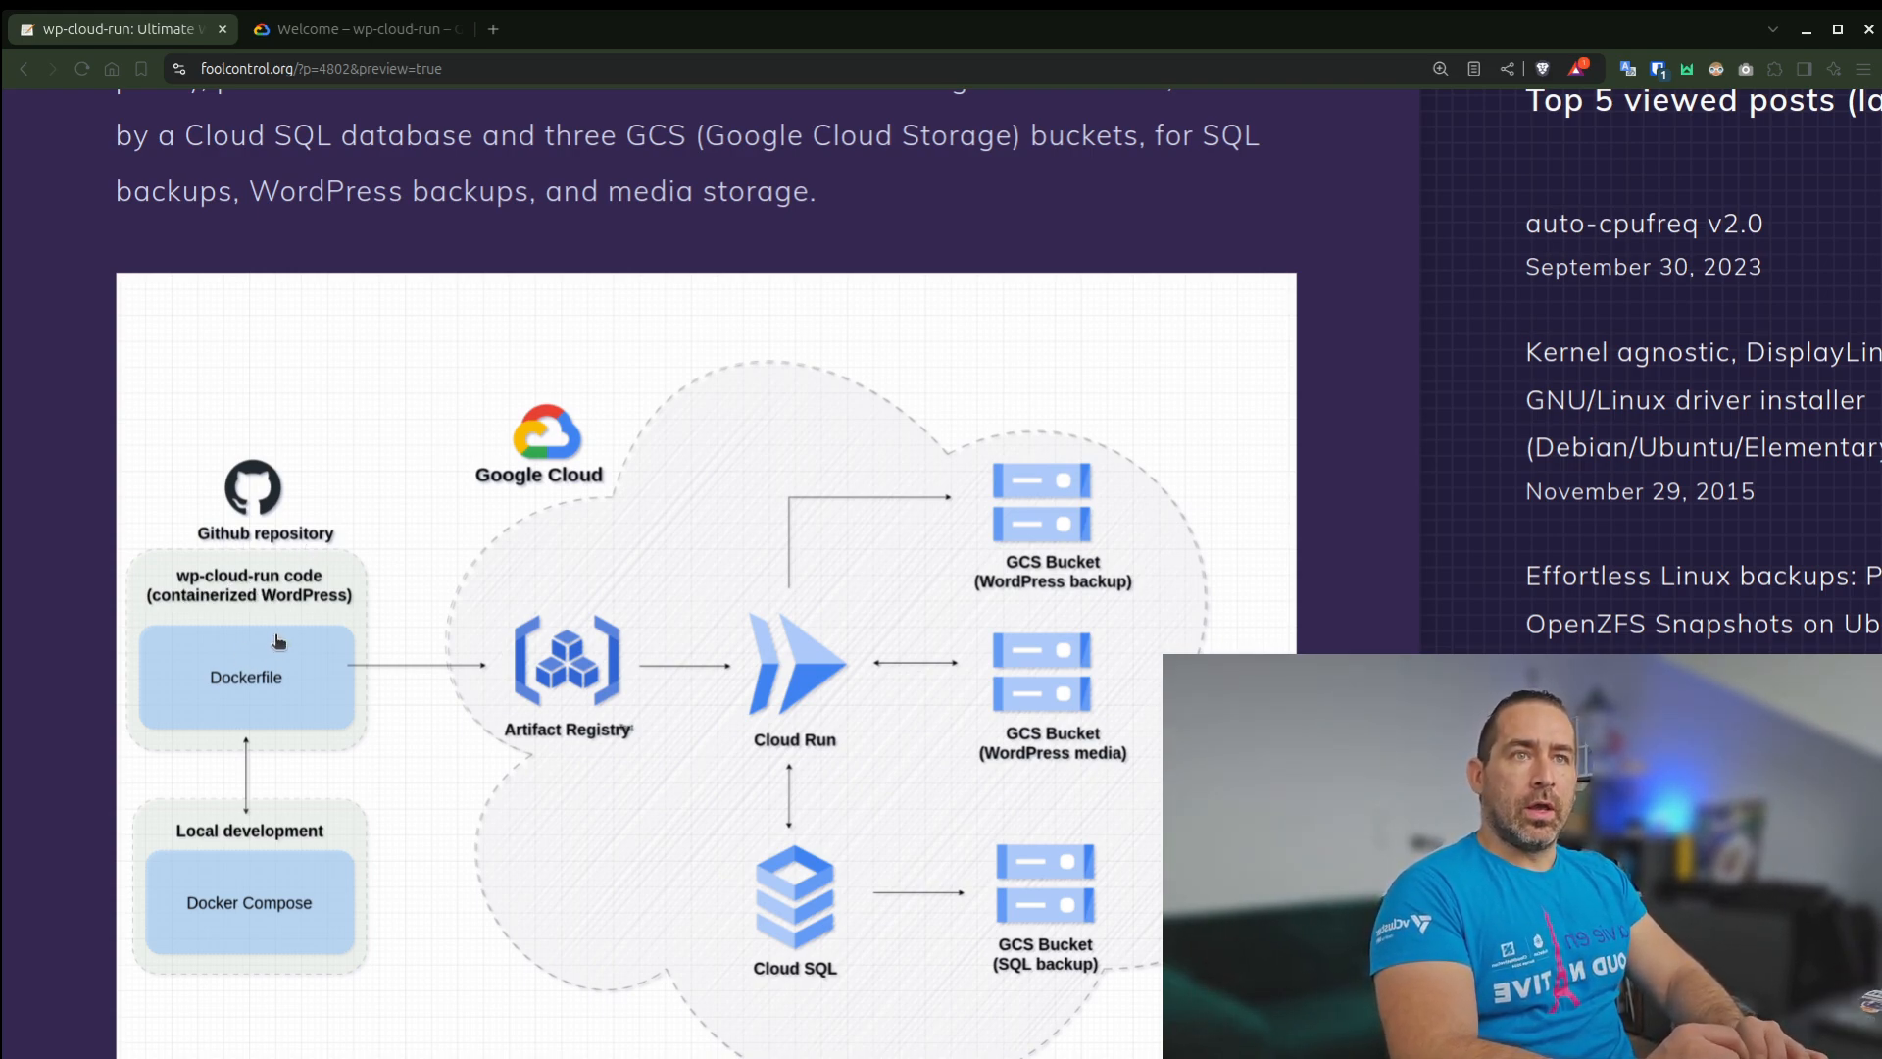
{"action": "mouse_move", "coordinate": [269, 898]}
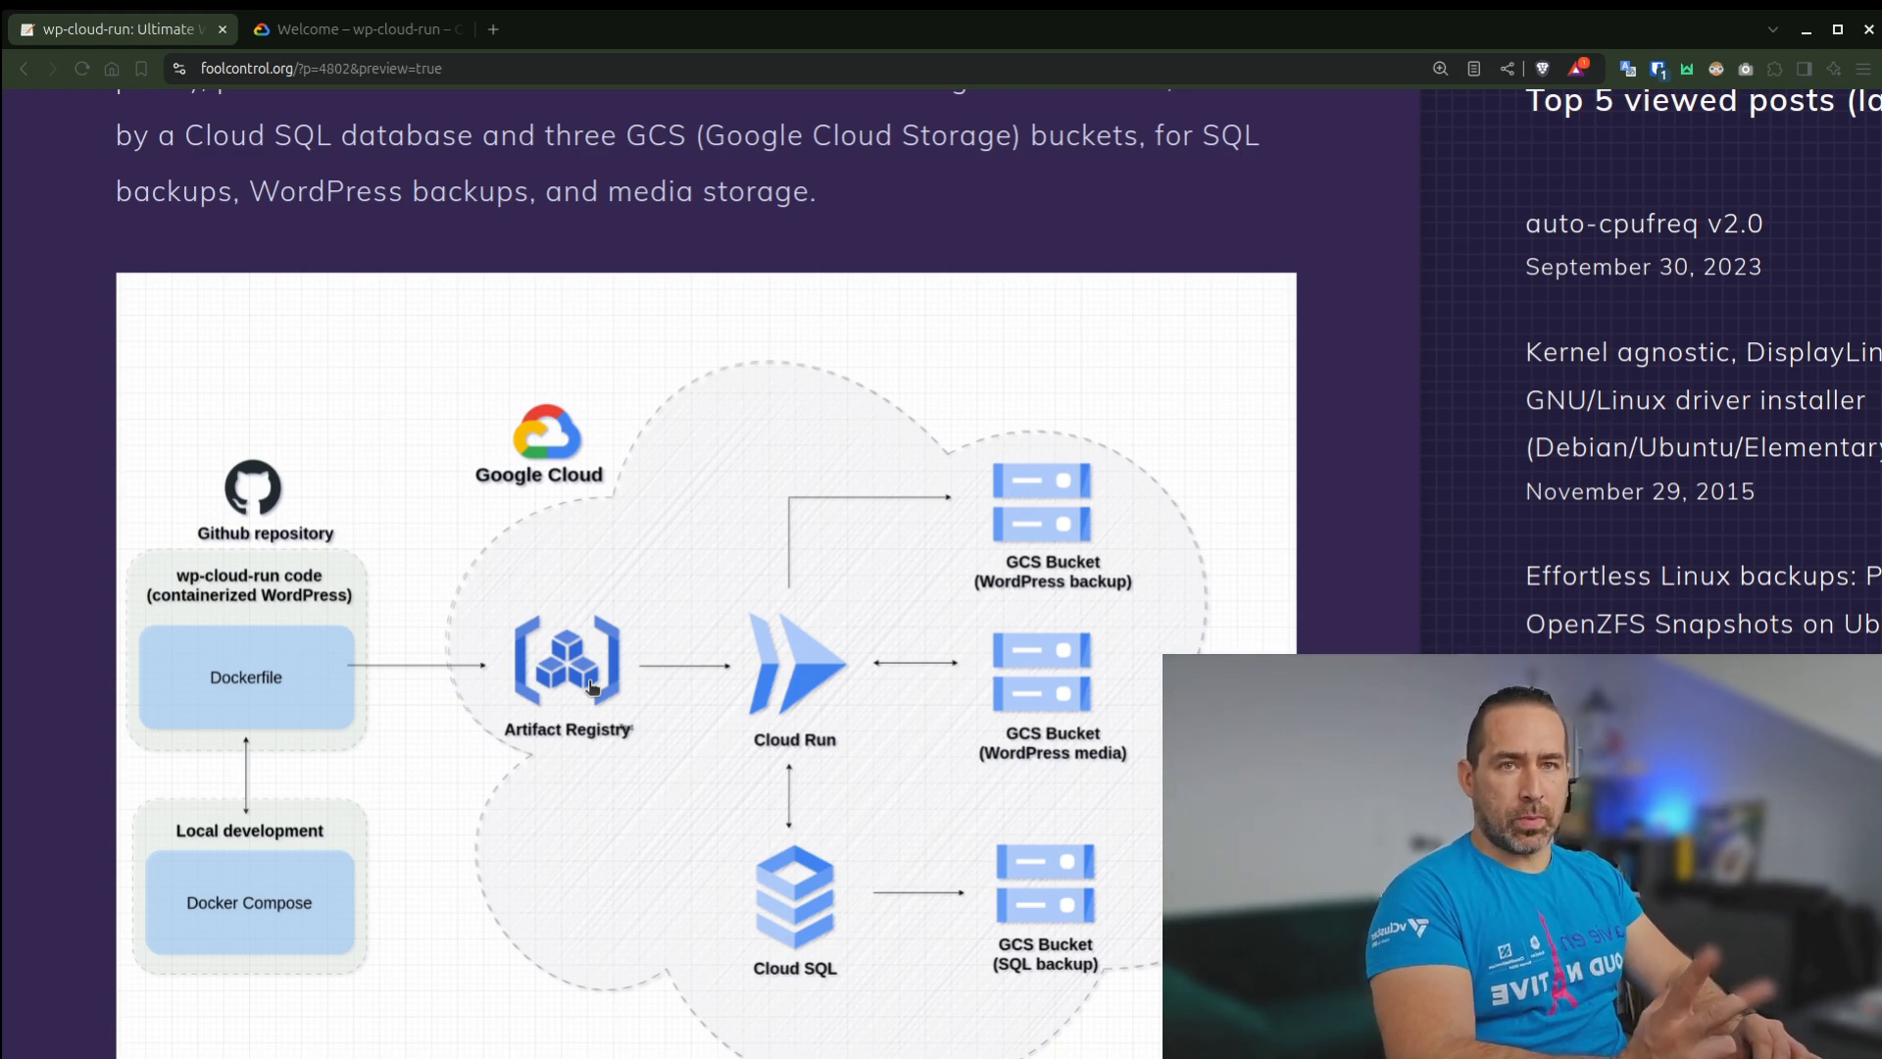
{"action": "mouse_move", "coordinate": [816, 682]}
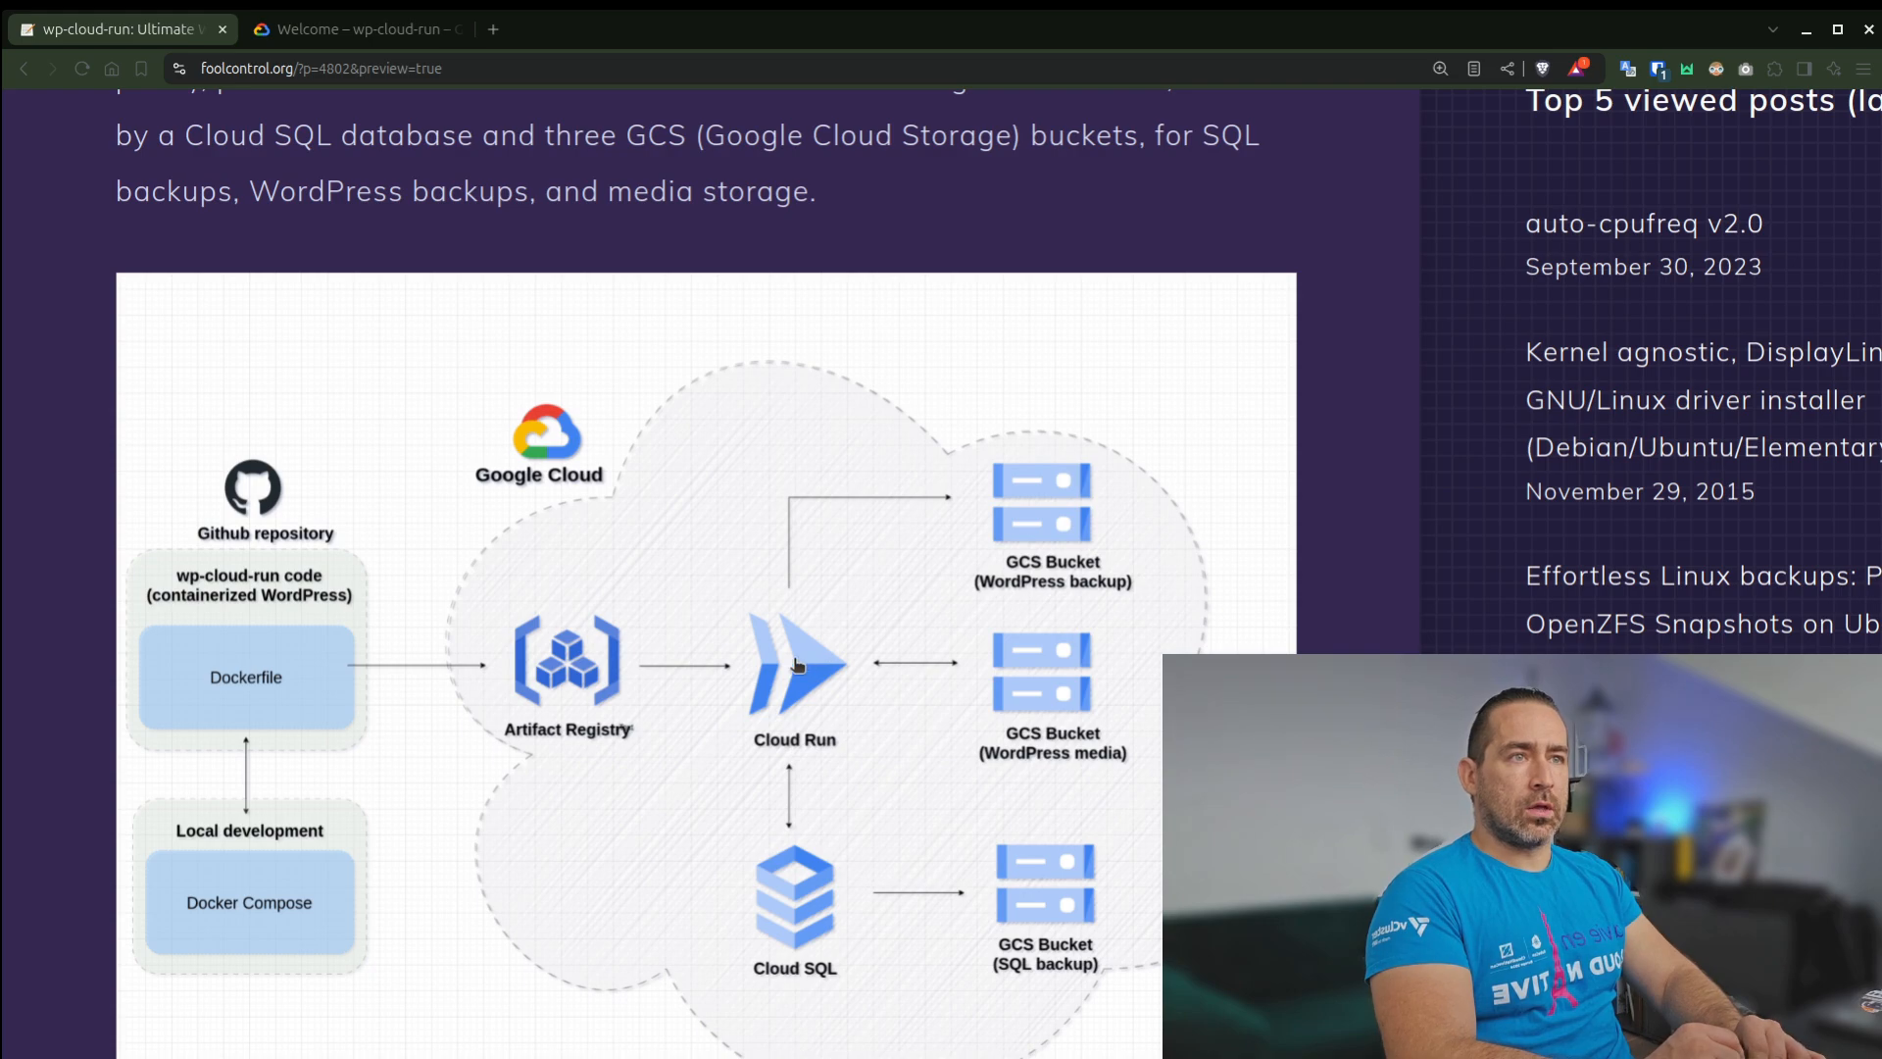
{"action": "mouse_move", "coordinate": [808, 953]}
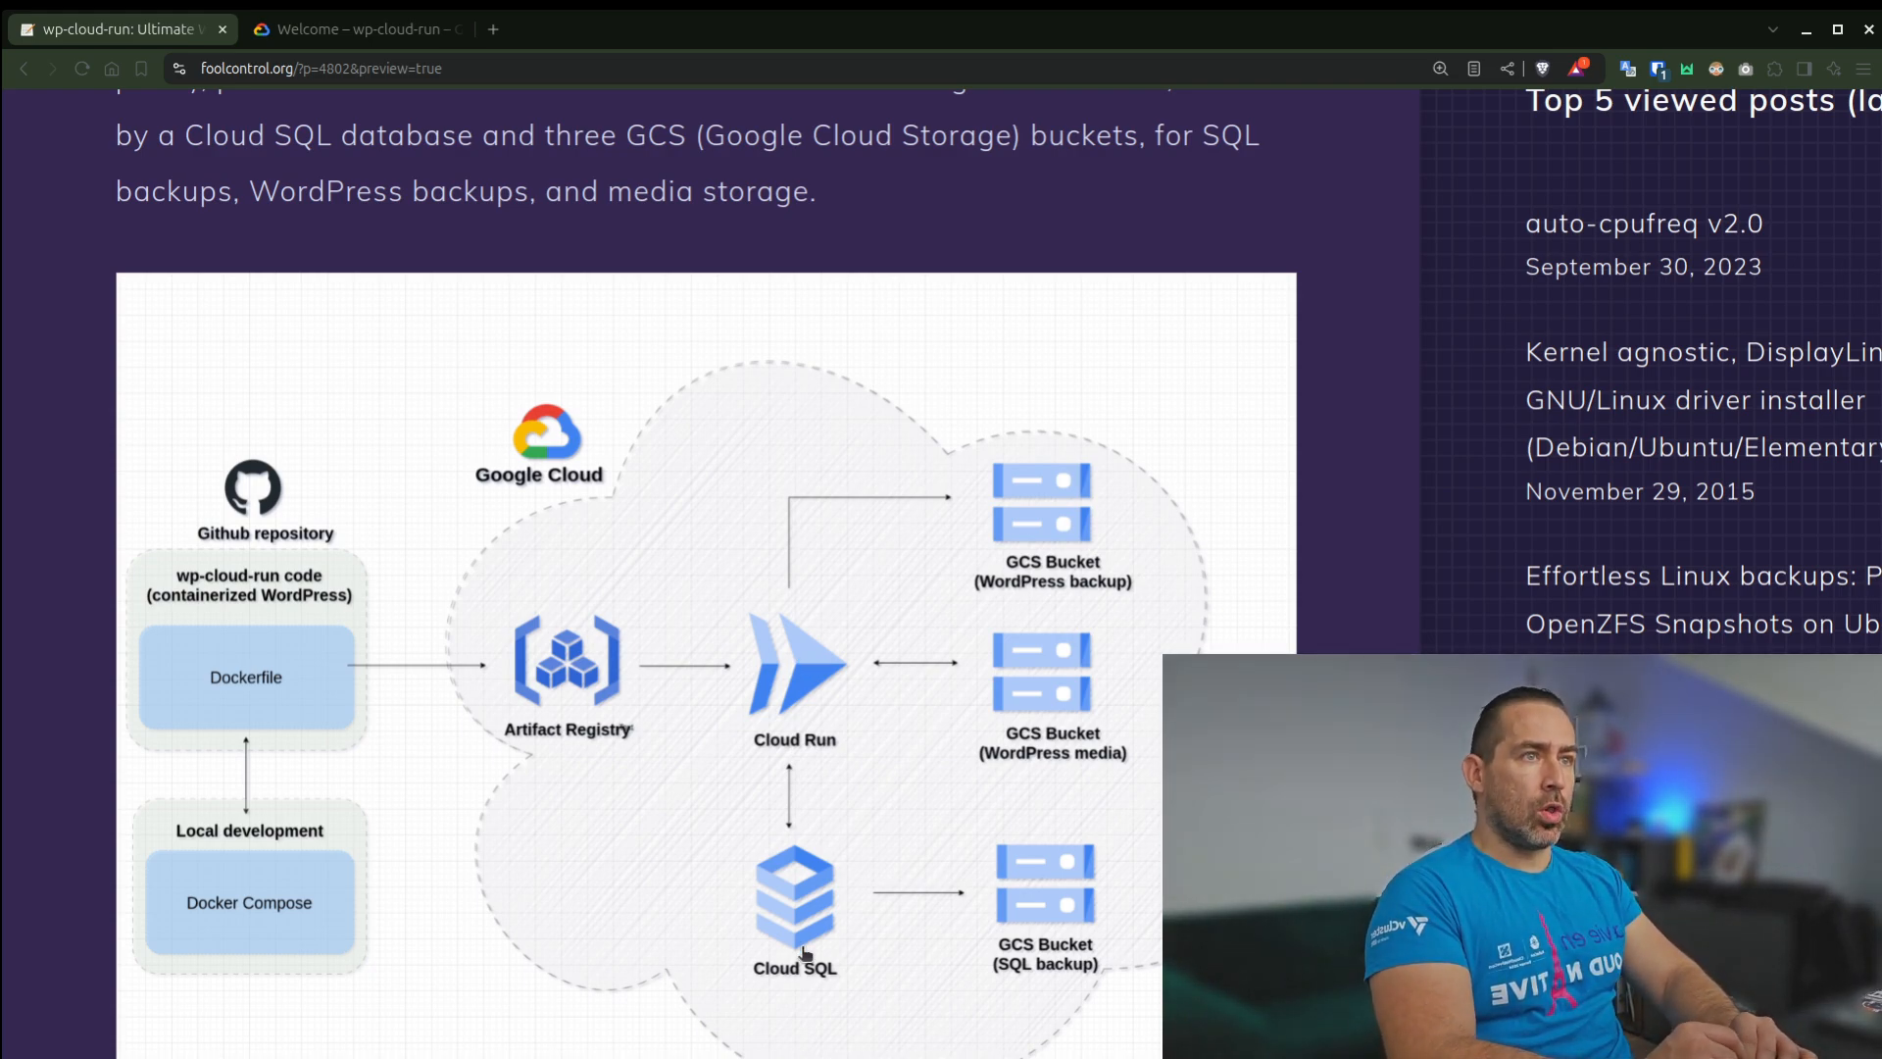
{"action": "mouse_move", "coordinate": [1045, 702]}
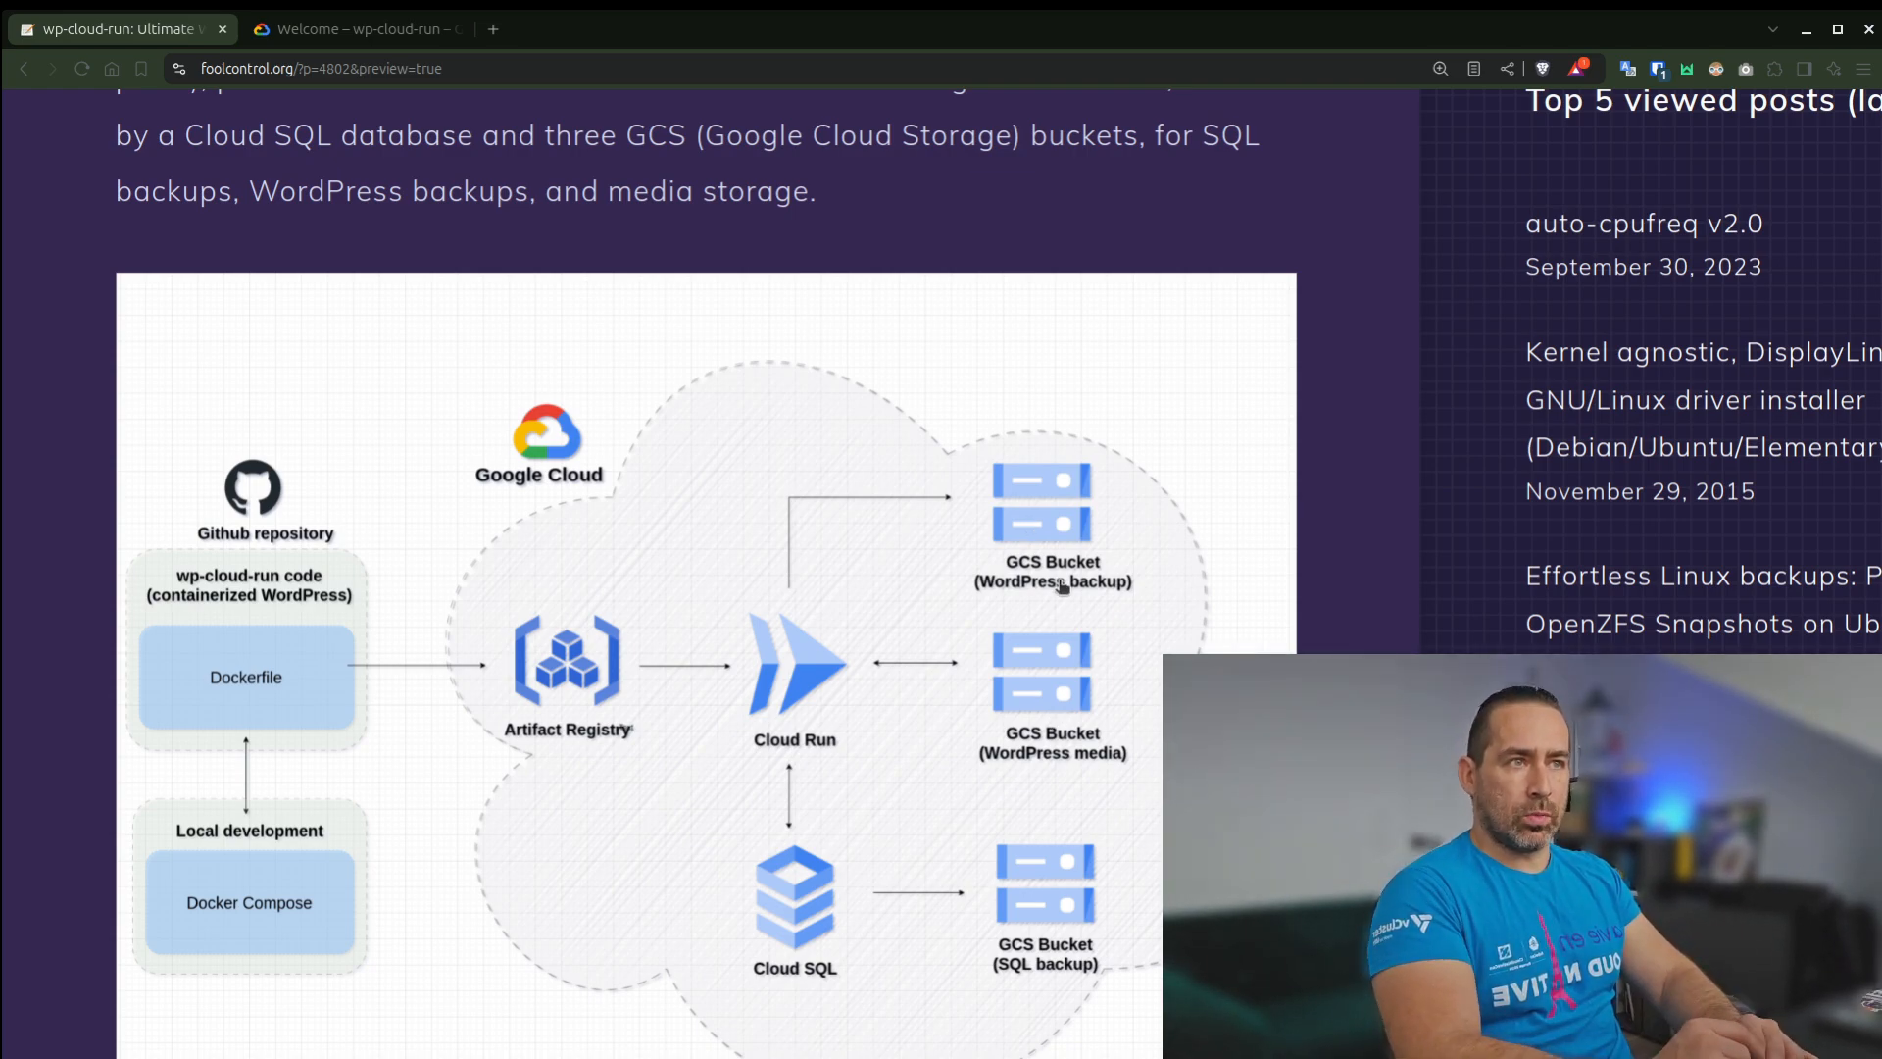
Continue down to the 'From cloud to on-premise and back to cloud' history section
{"action": "scroll", "scroll_direction": "down", "scroll_amount": 3}
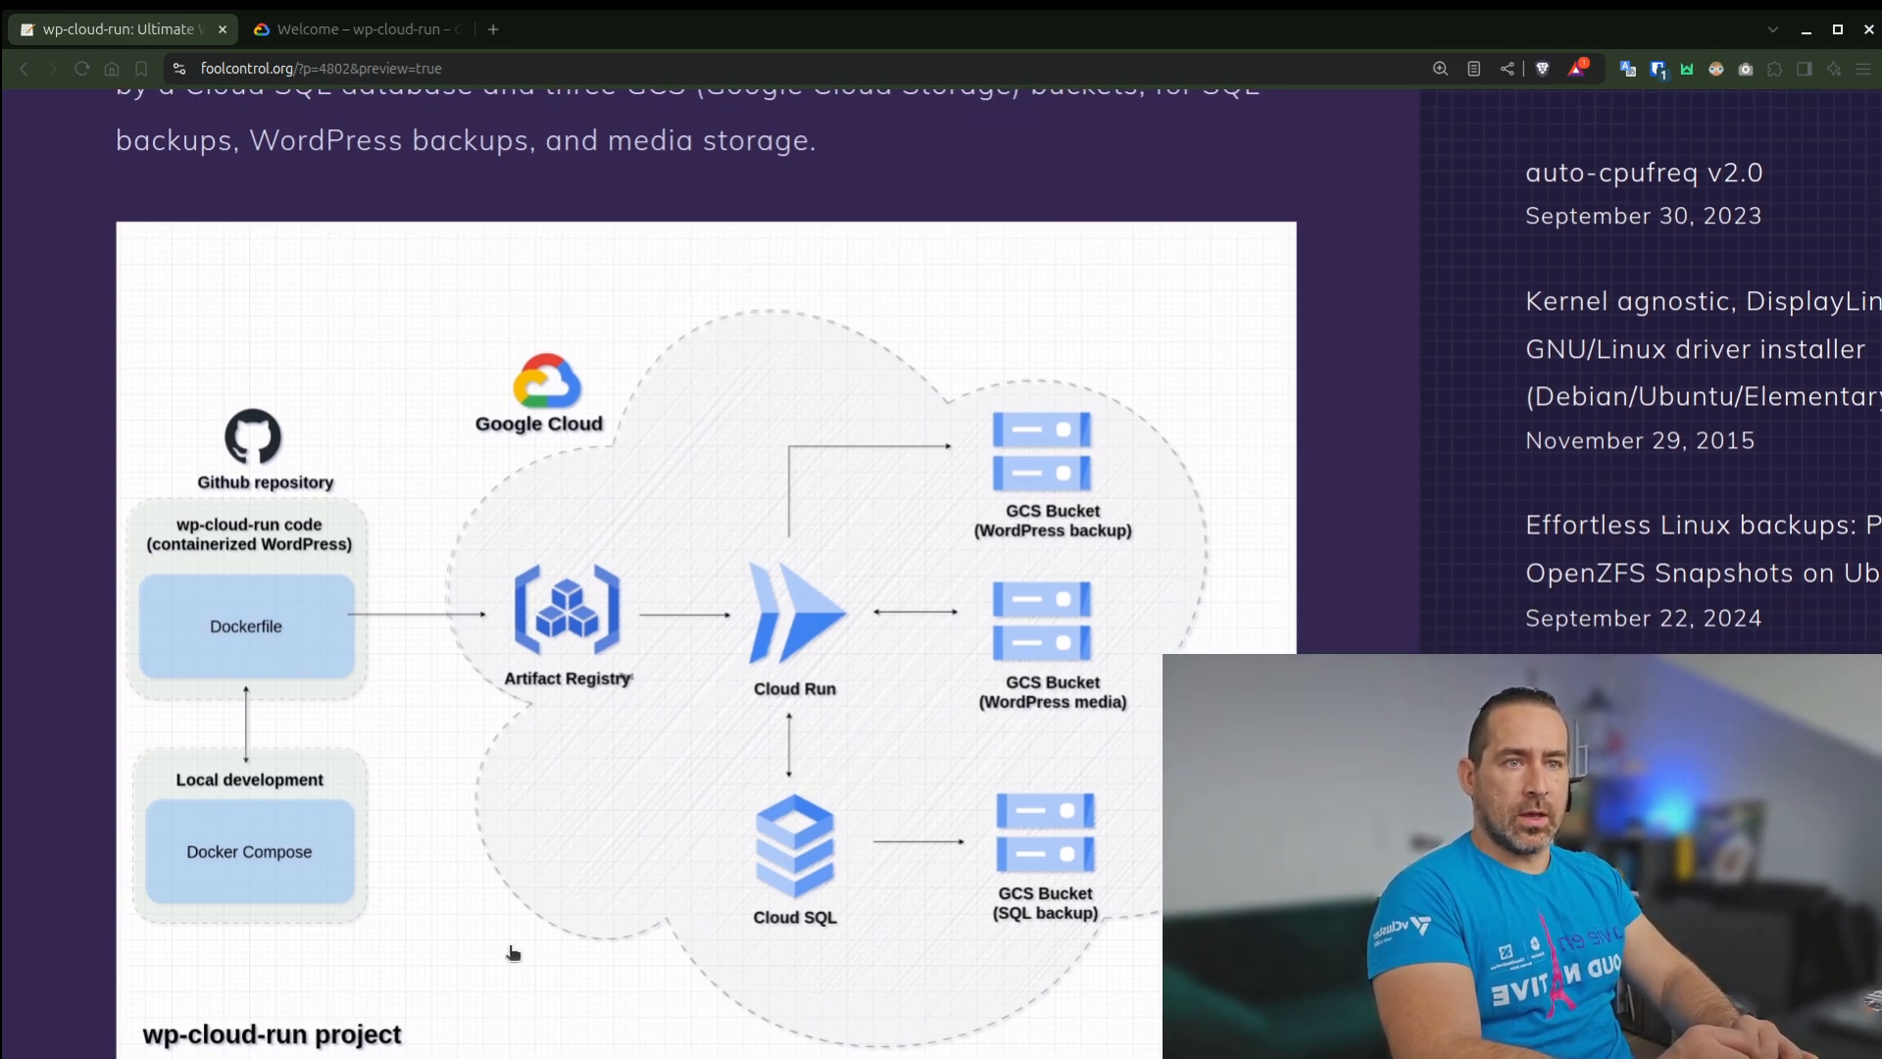
{"action": "scroll", "scroll_direction": "down", "scroll_amount": 3}
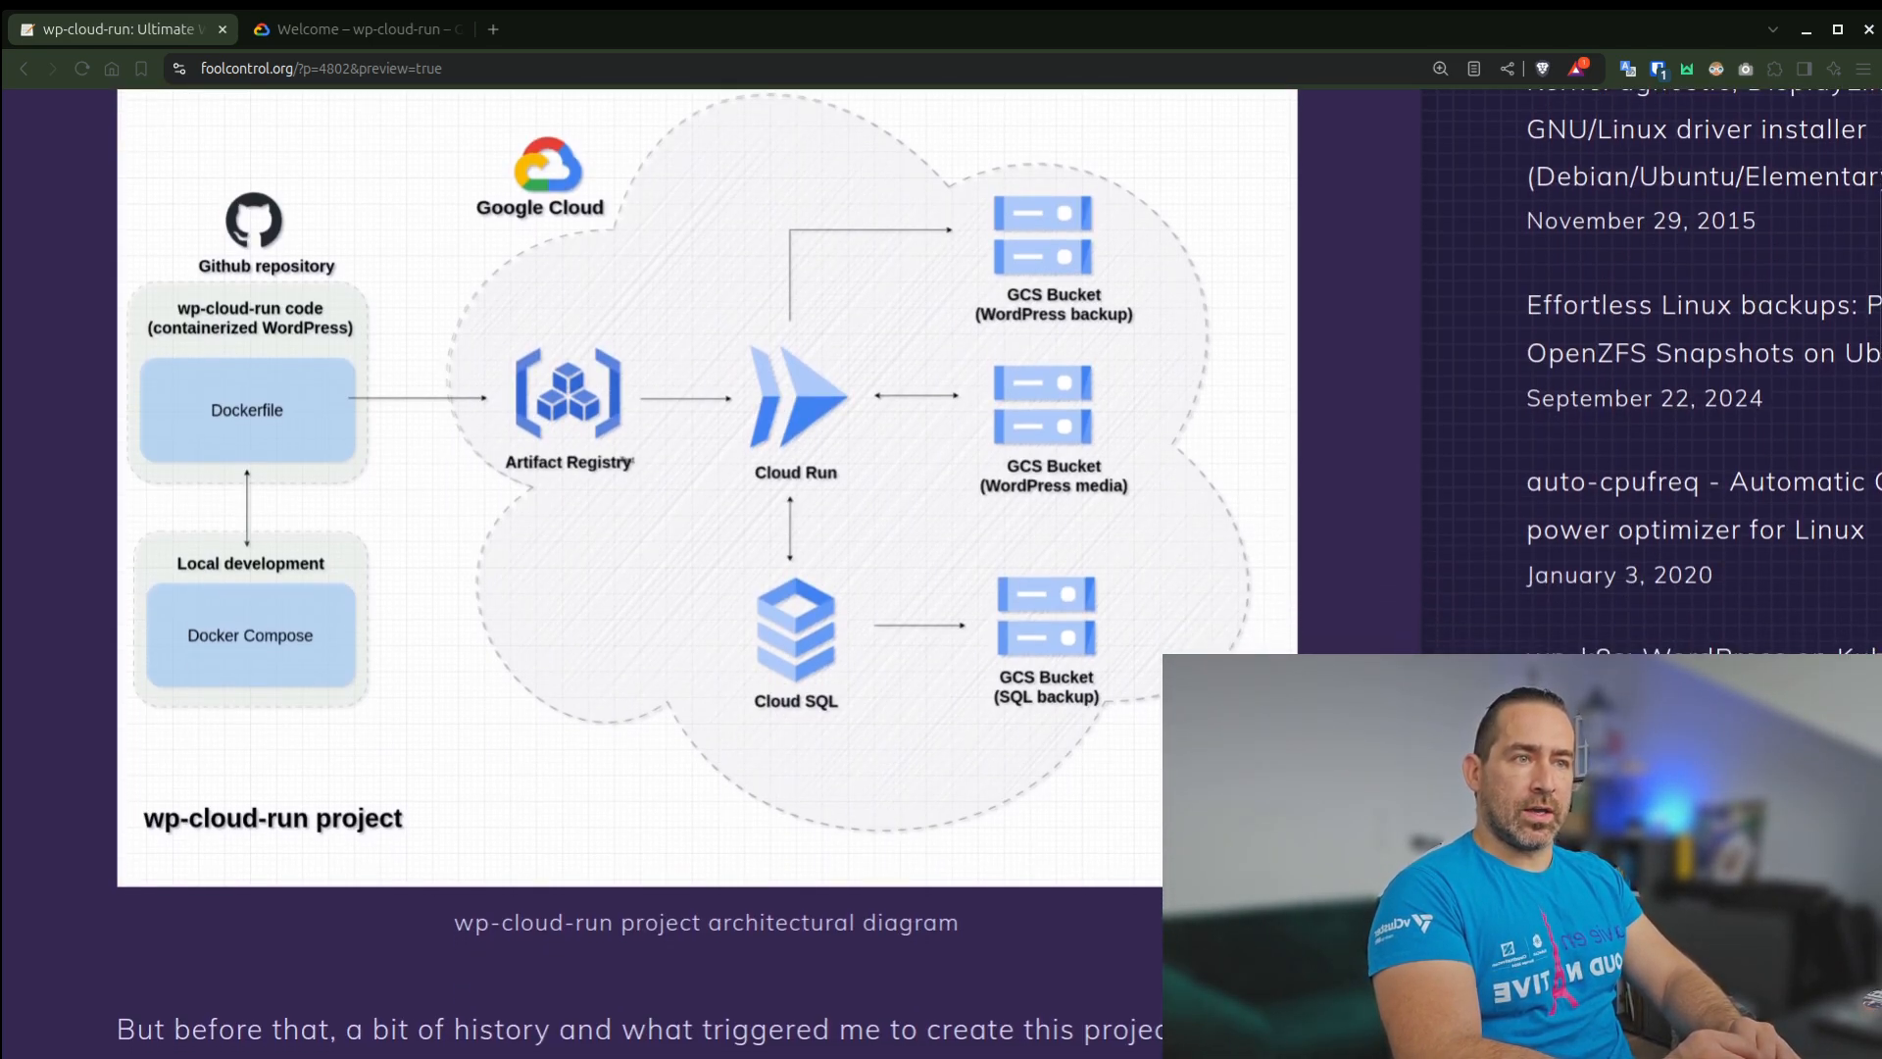
{"action": "scroll", "scroll_direction": "down", "scroll_amount": 3}
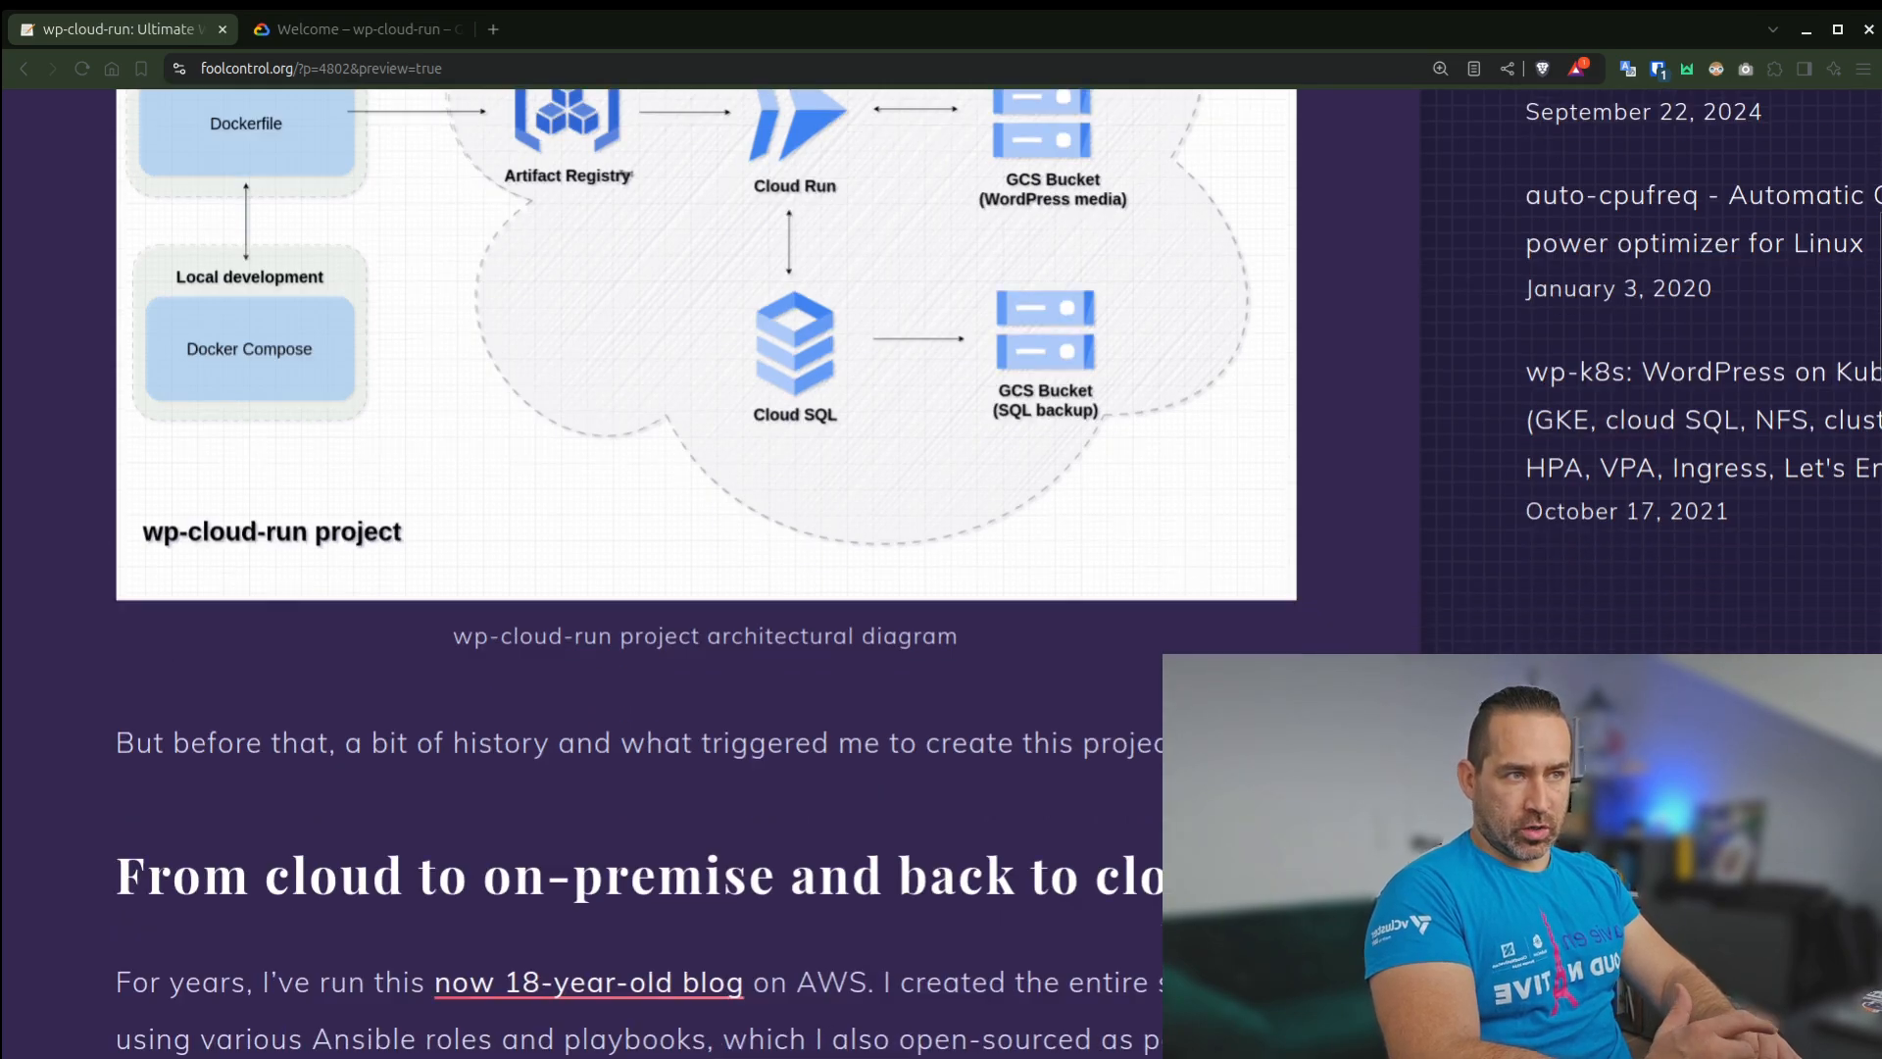
{"action": "scroll", "scroll_direction": "down", "scroll_amount": 3}
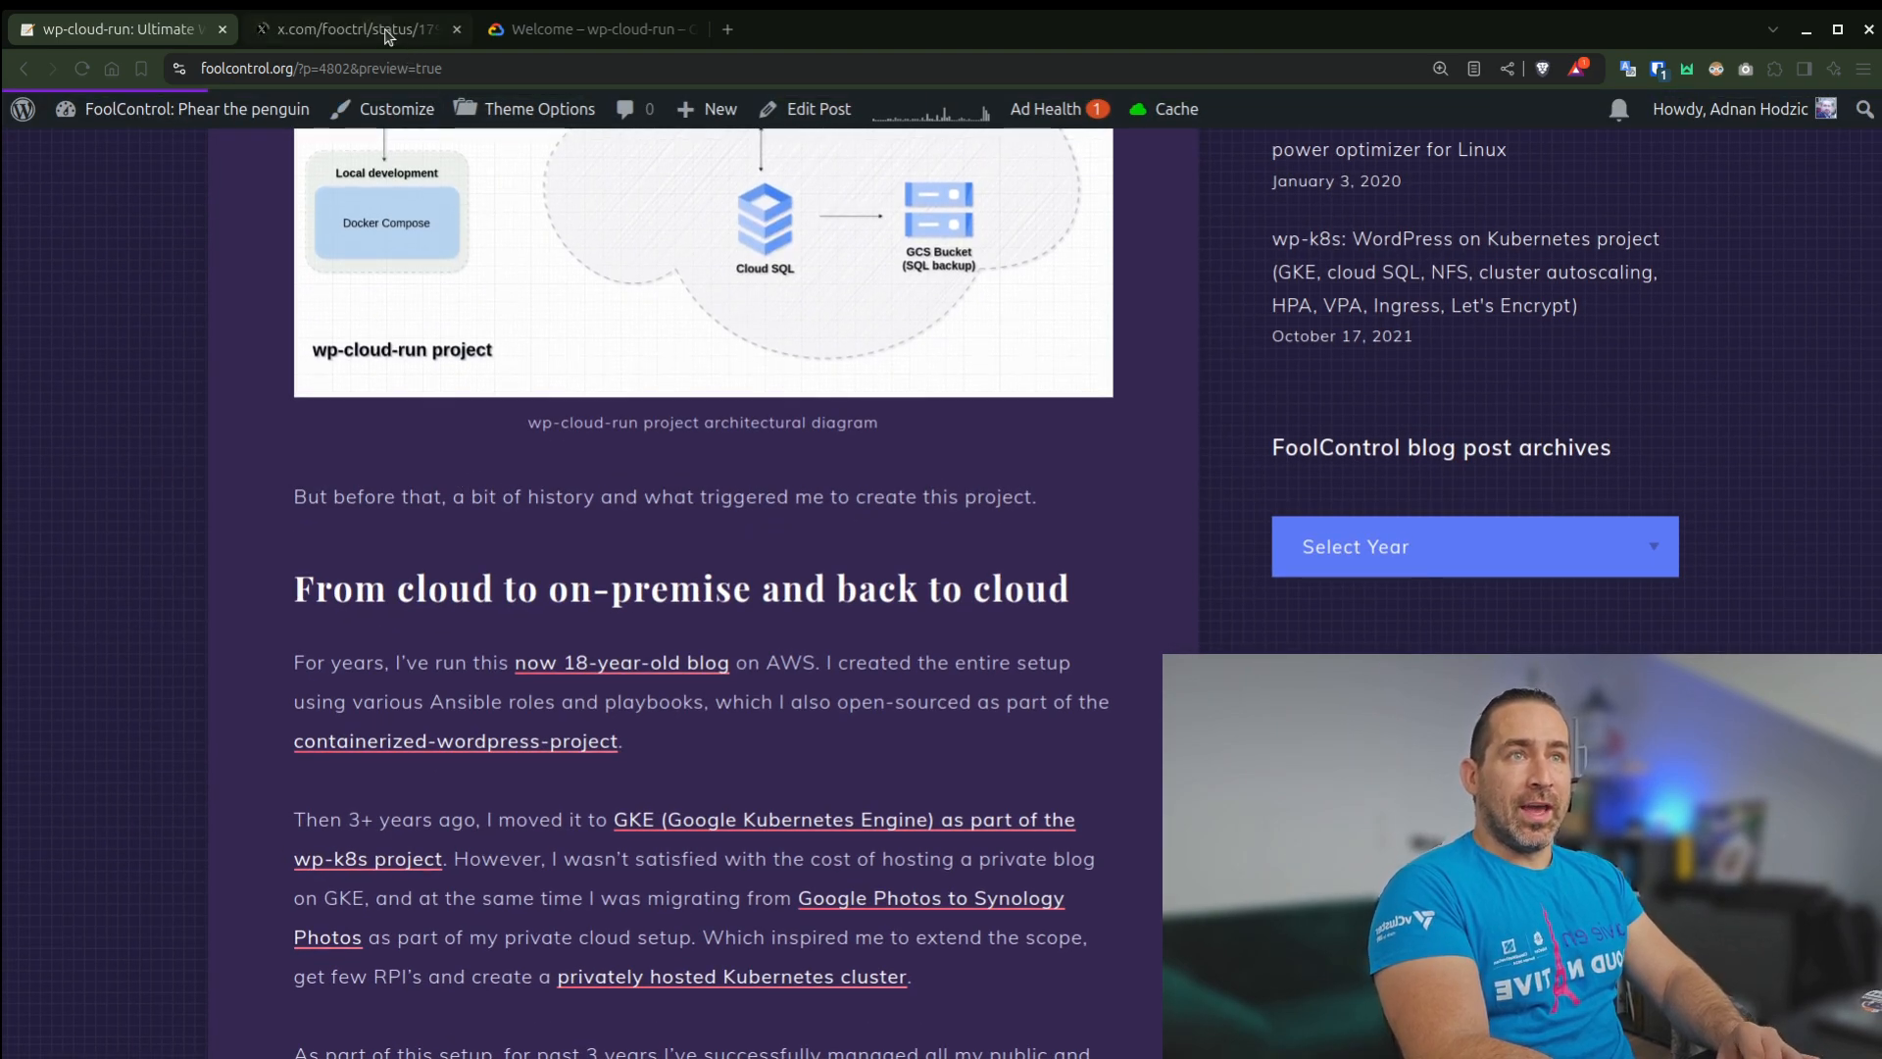
View the X post of the blog's first May 30, 2006 entry, then return to the blog
{"action": "left_click", "coordinate": [349, 27]}
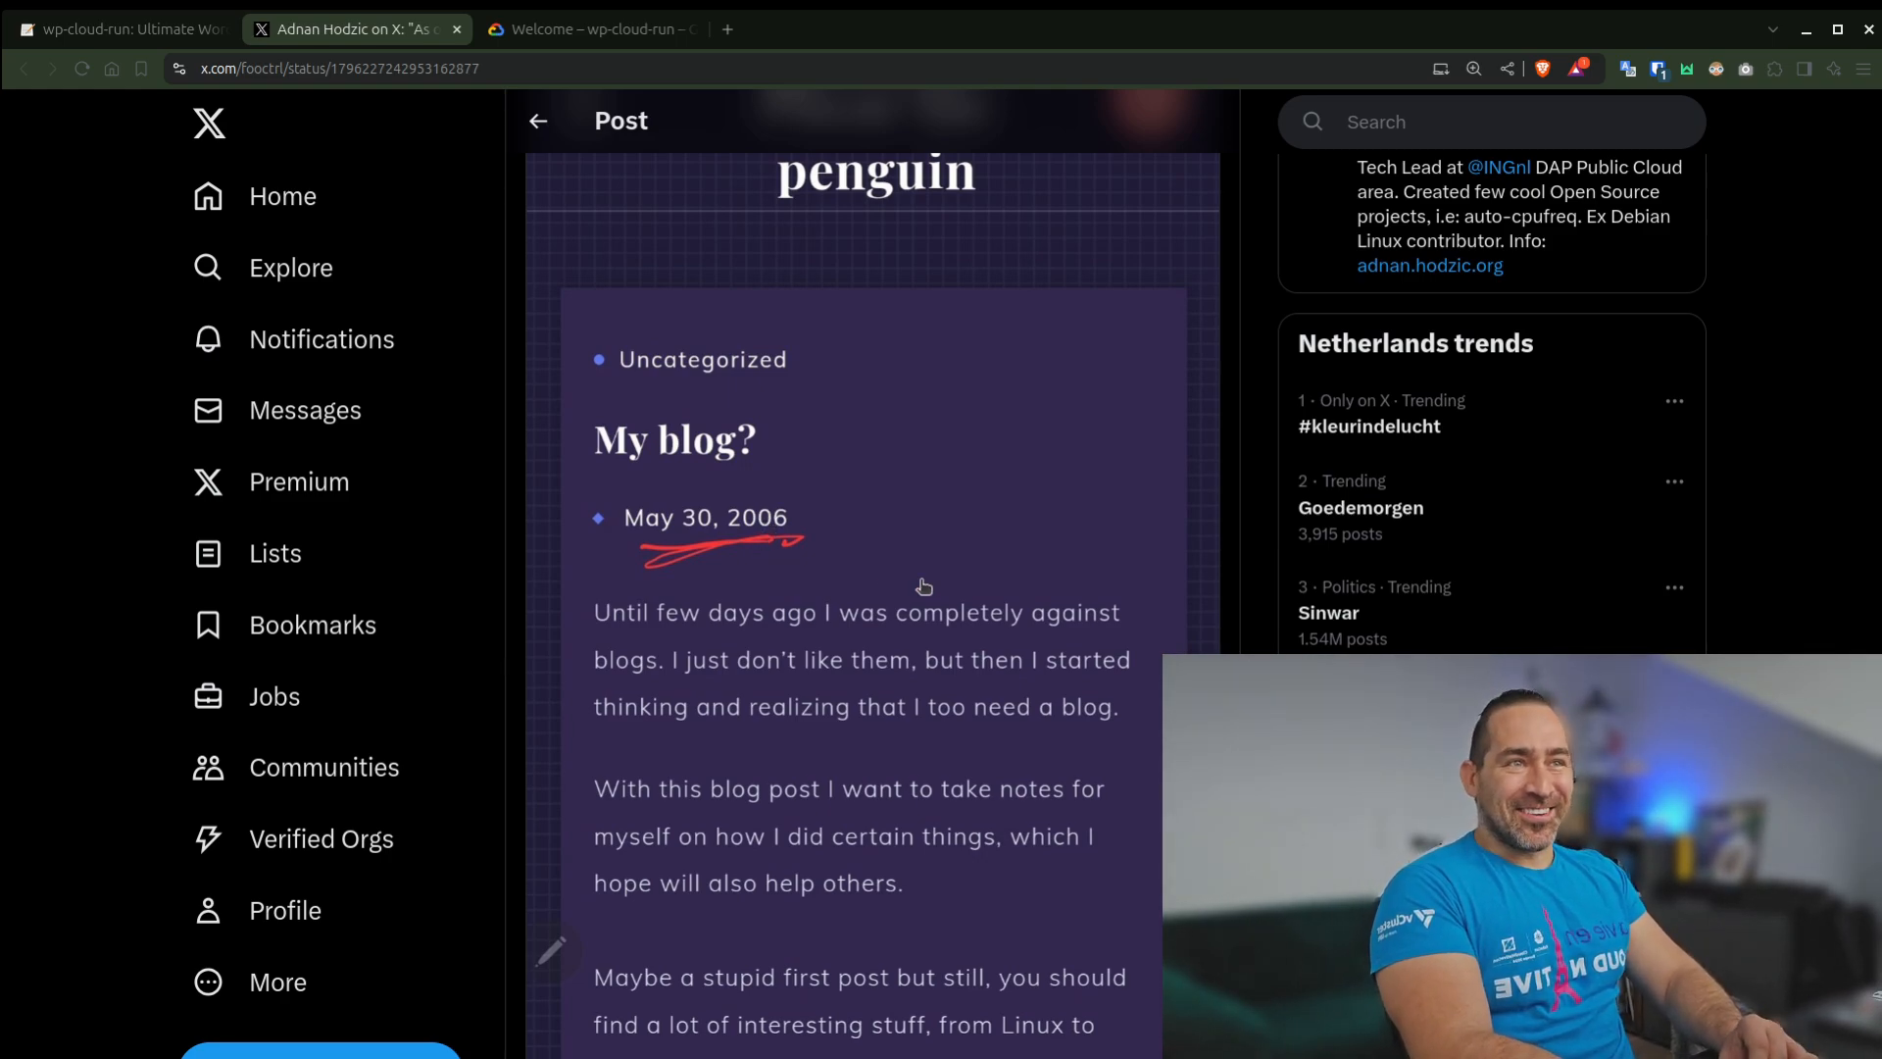
{"action": "left_click", "coordinate": [114, 29]}
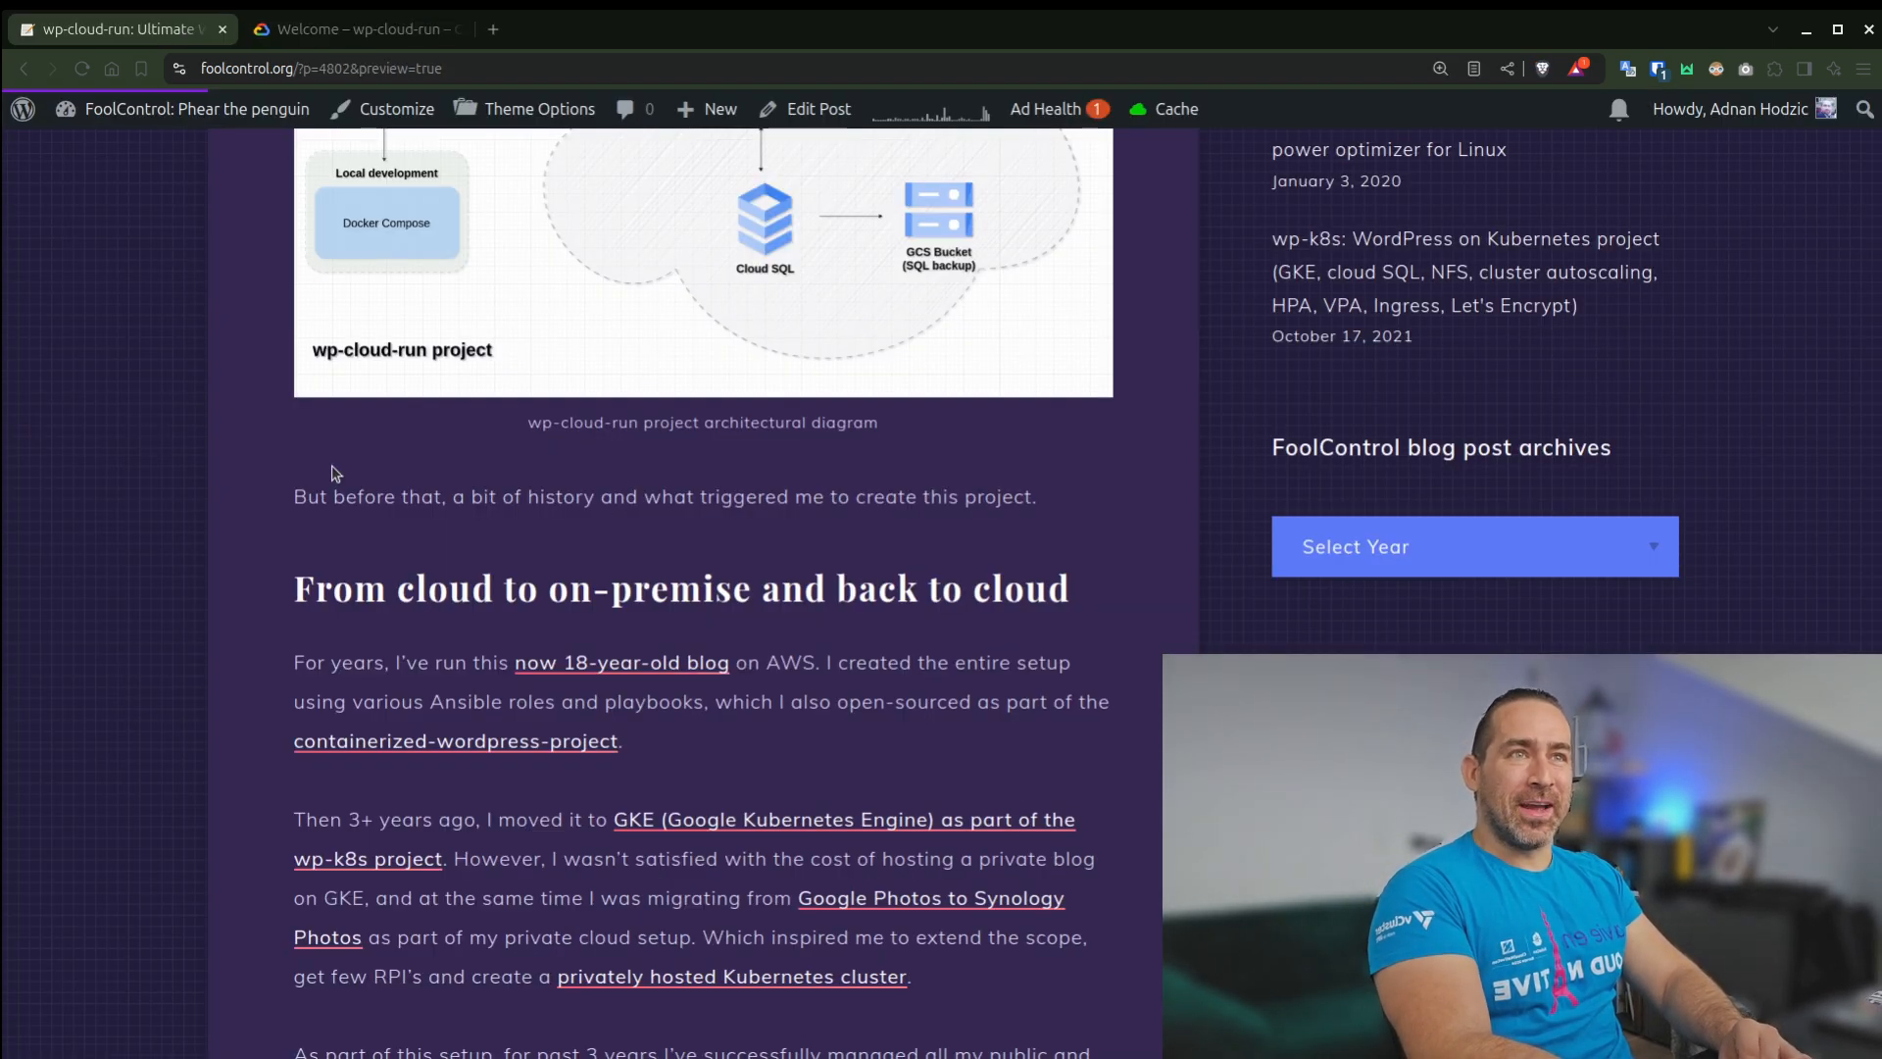
Open the containerized-wordpress-project repository link in a new tab
{"action": "scroll", "scroll_direction": "down", "scroll_amount": 3}
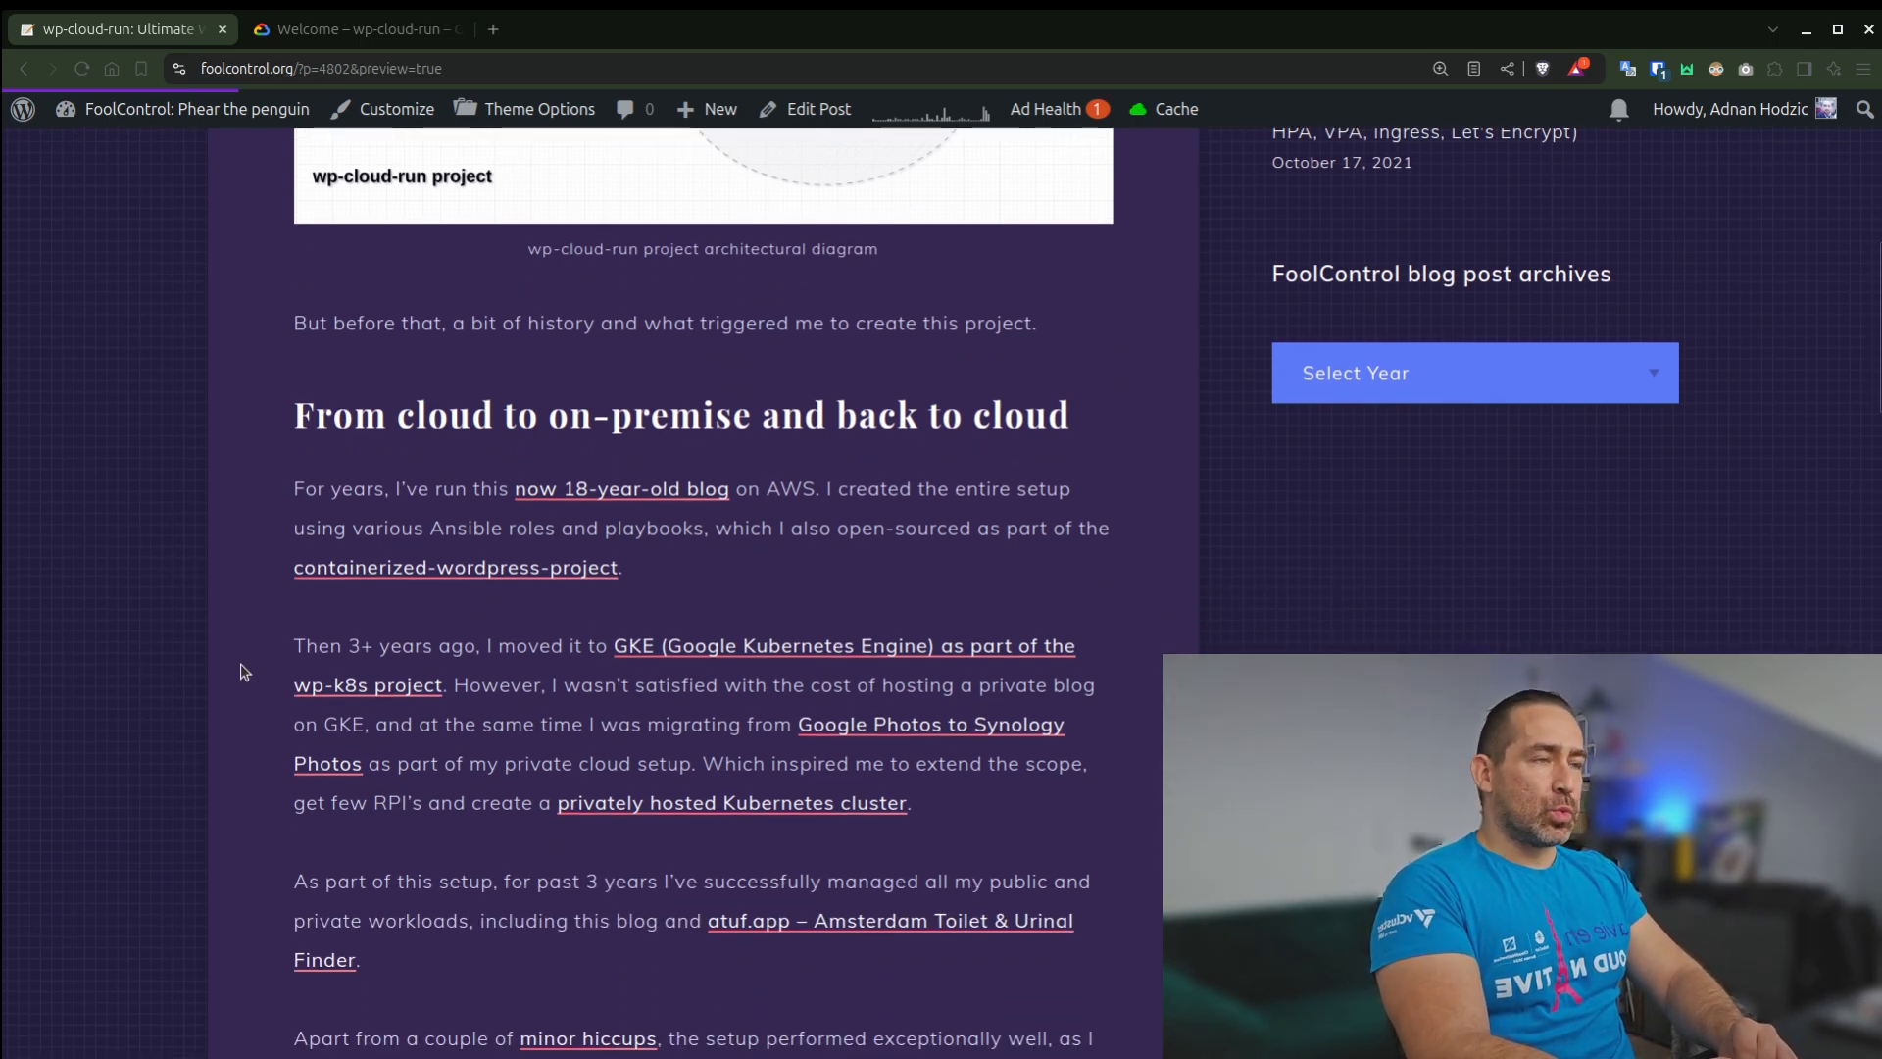
{"action": "scroll", "scroll_direction": "down", "scroll_amount": 3}
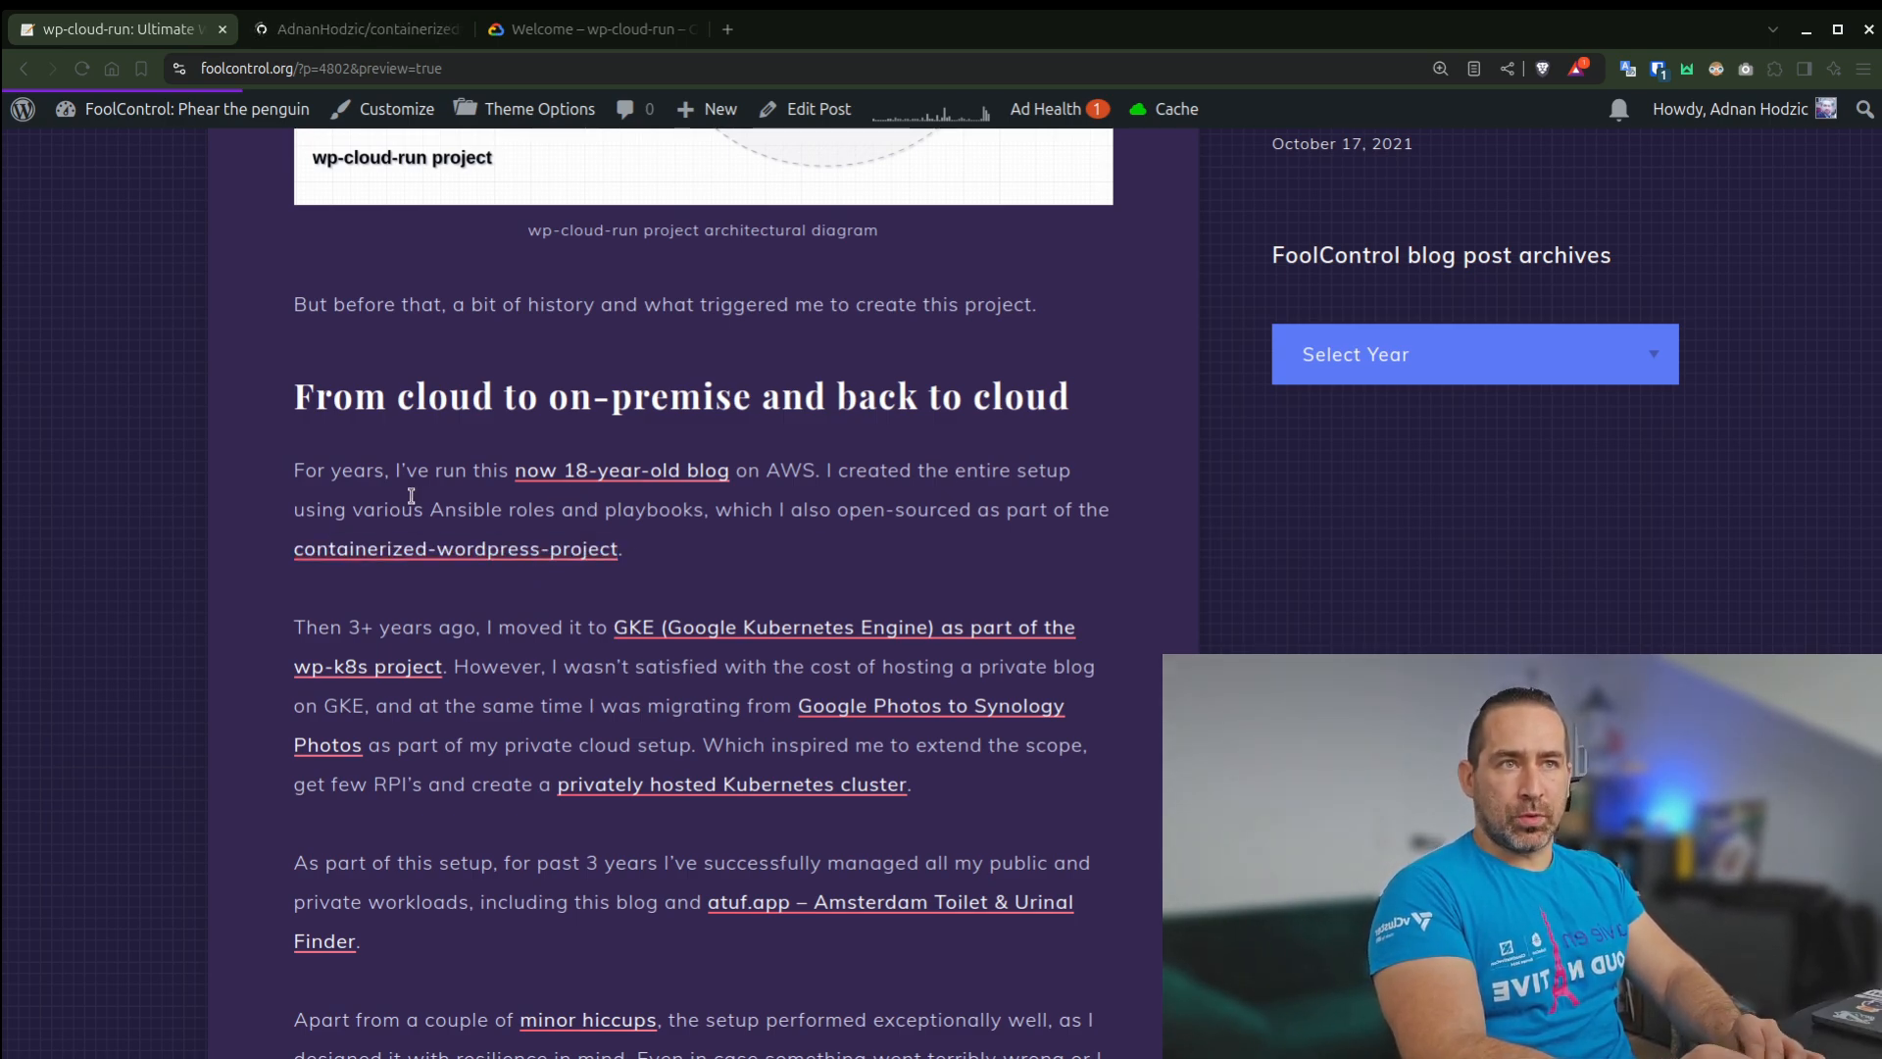
{"action": "mouse_move", "coordinate": [571, 527]}
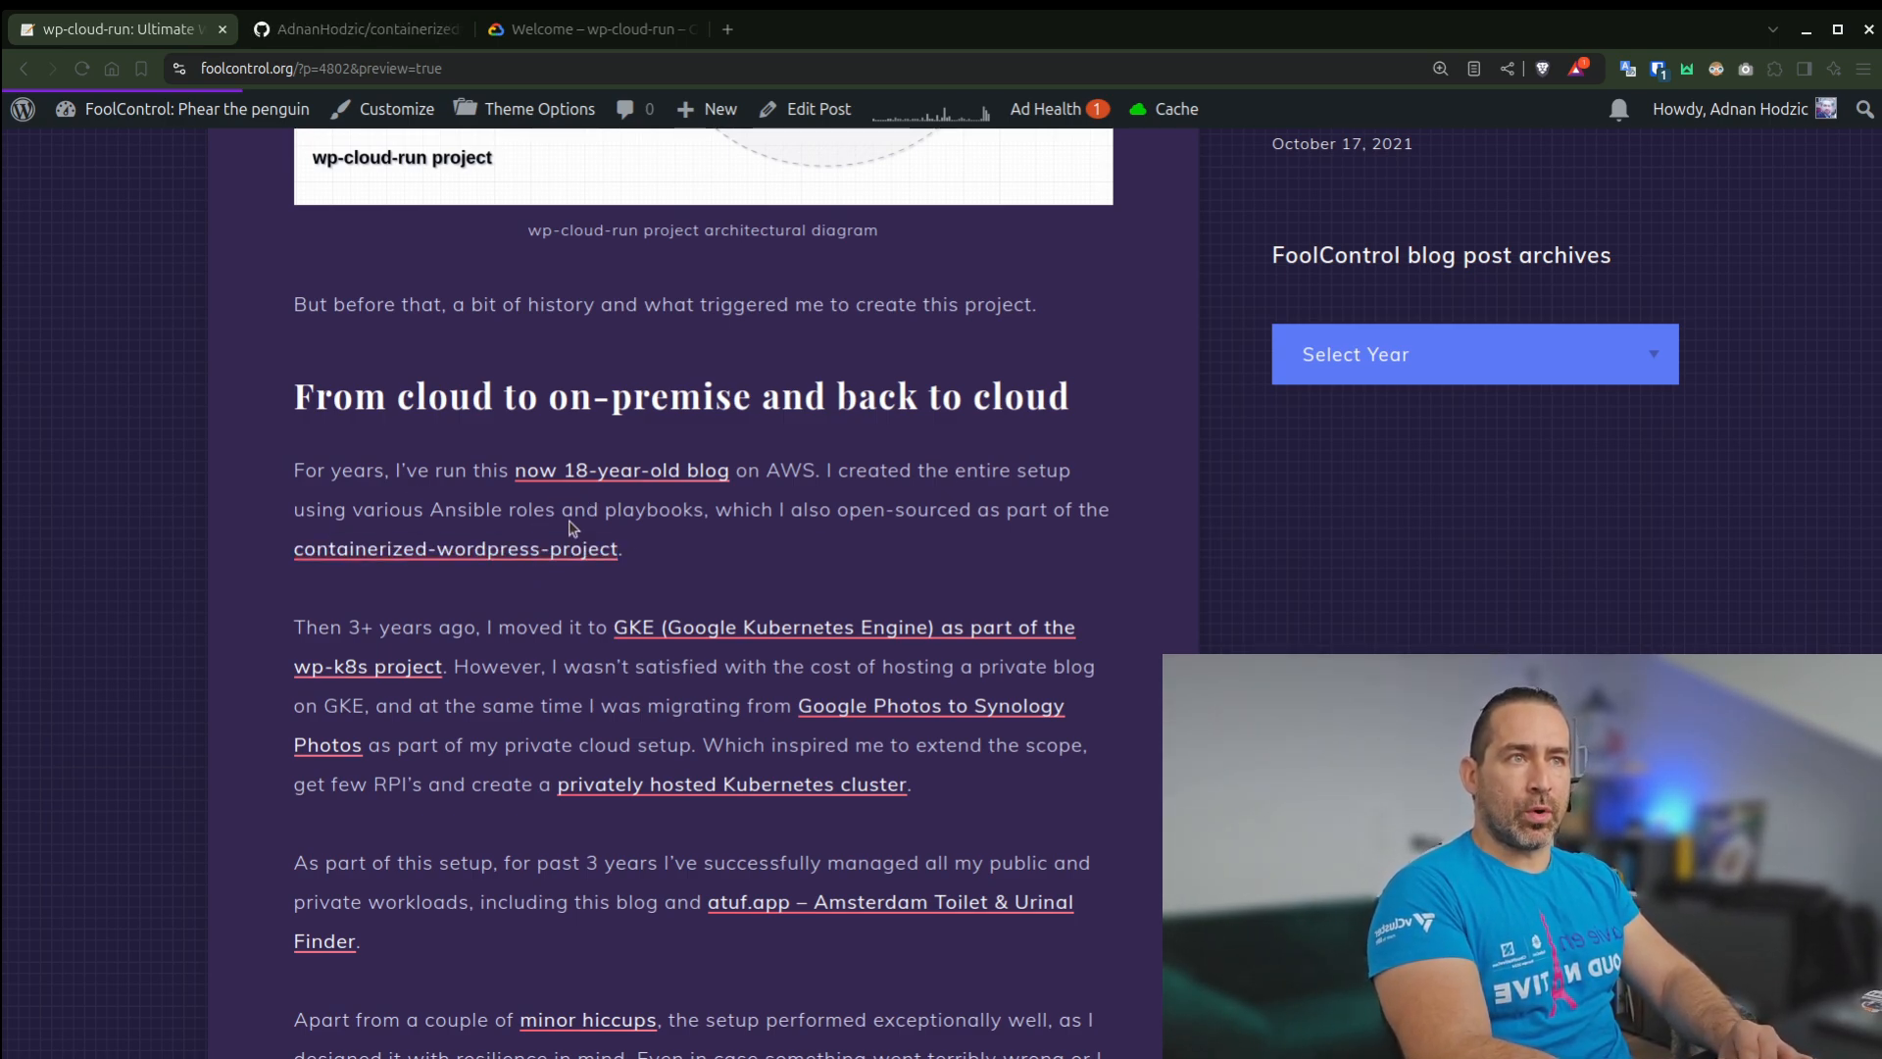
{"action": "double_click", "coordinate": [455, 549]}
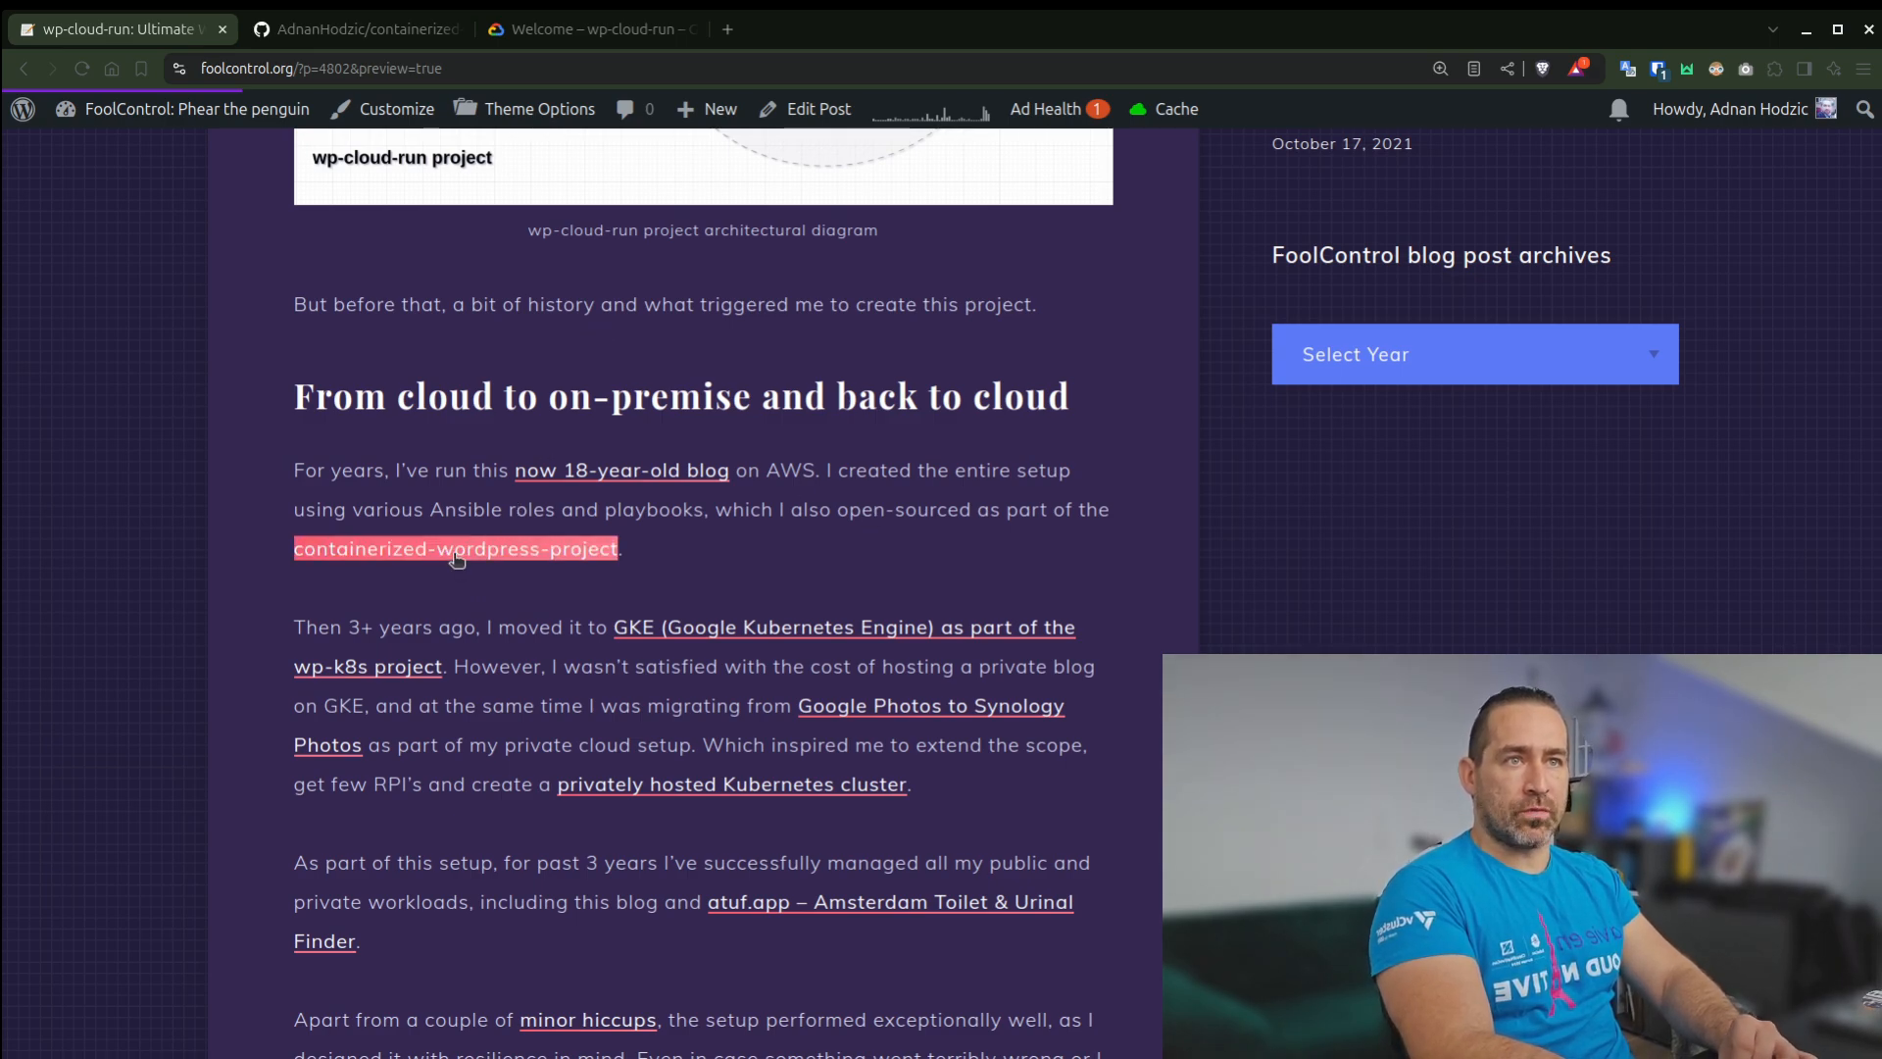
{"action": "left_click", "coordinate": [355, 29]}
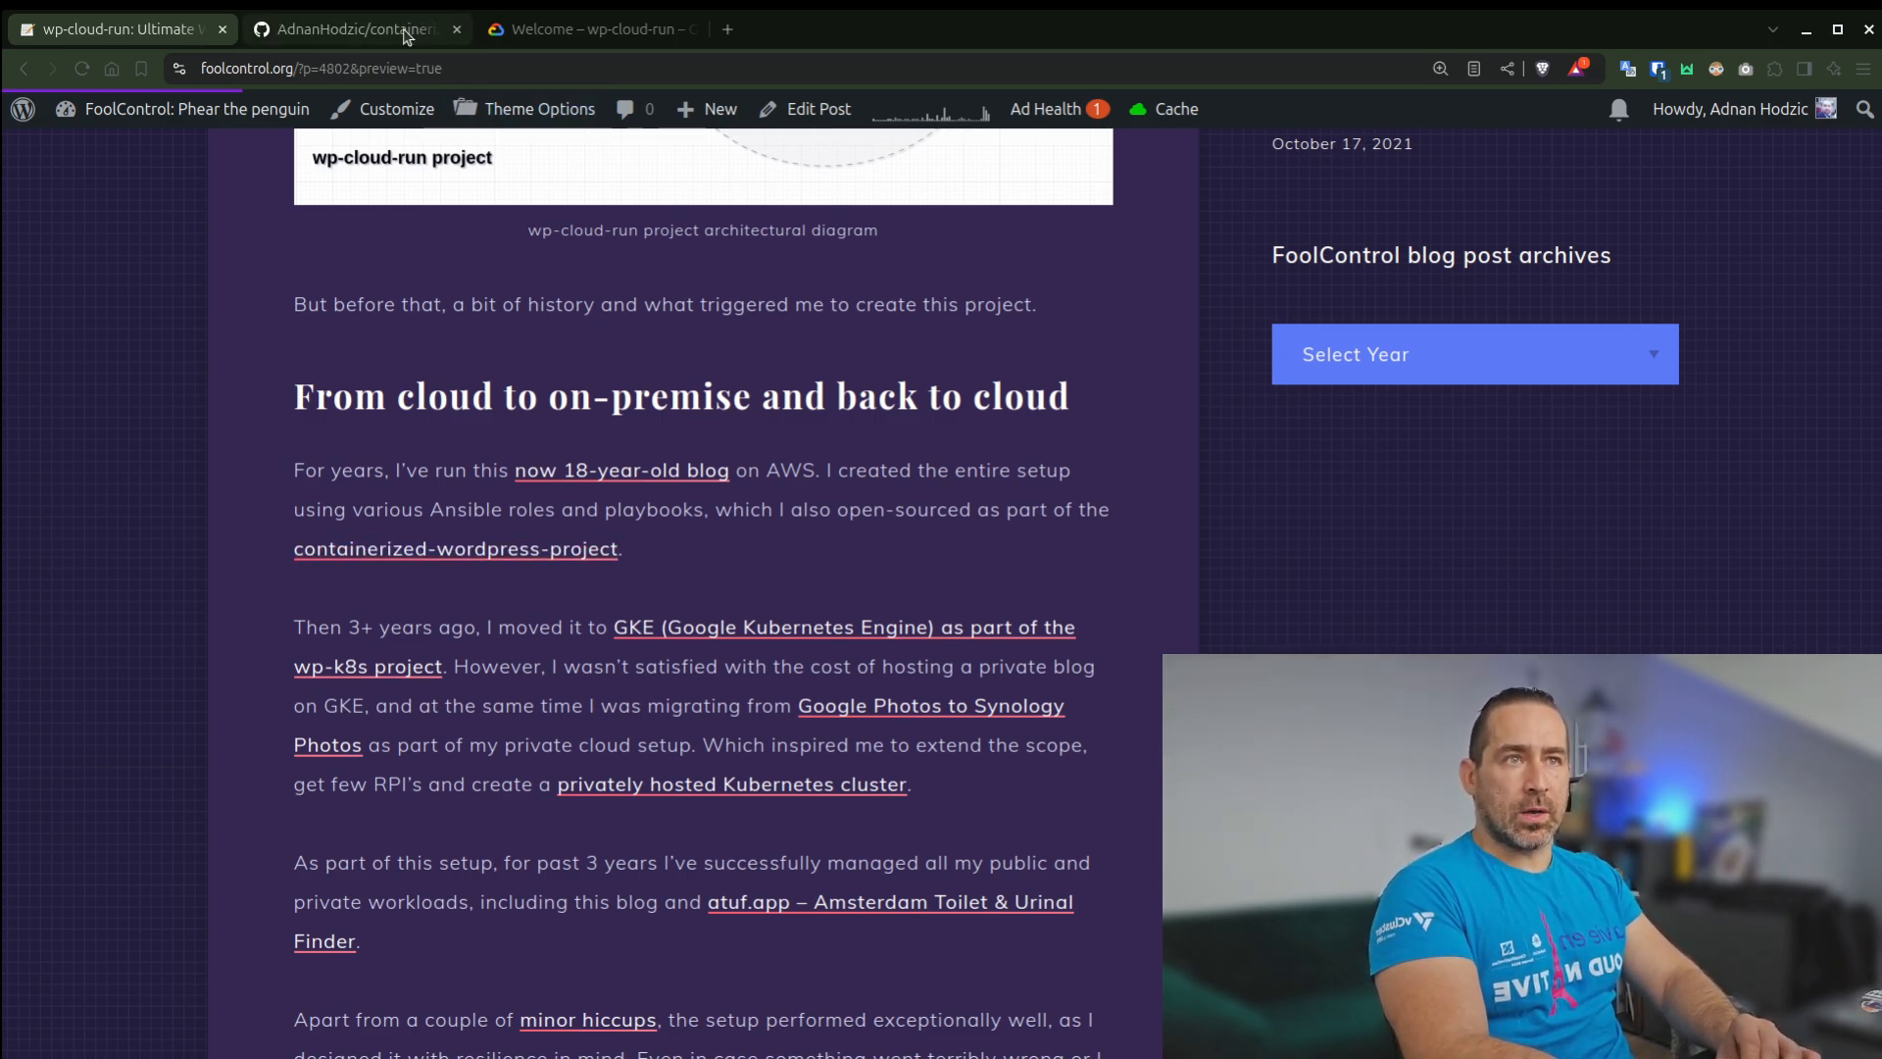
Read the containerized-wordpress-project README through Requirements and HowTo
{"action": "left_click", "coordinate": [349, 30]}
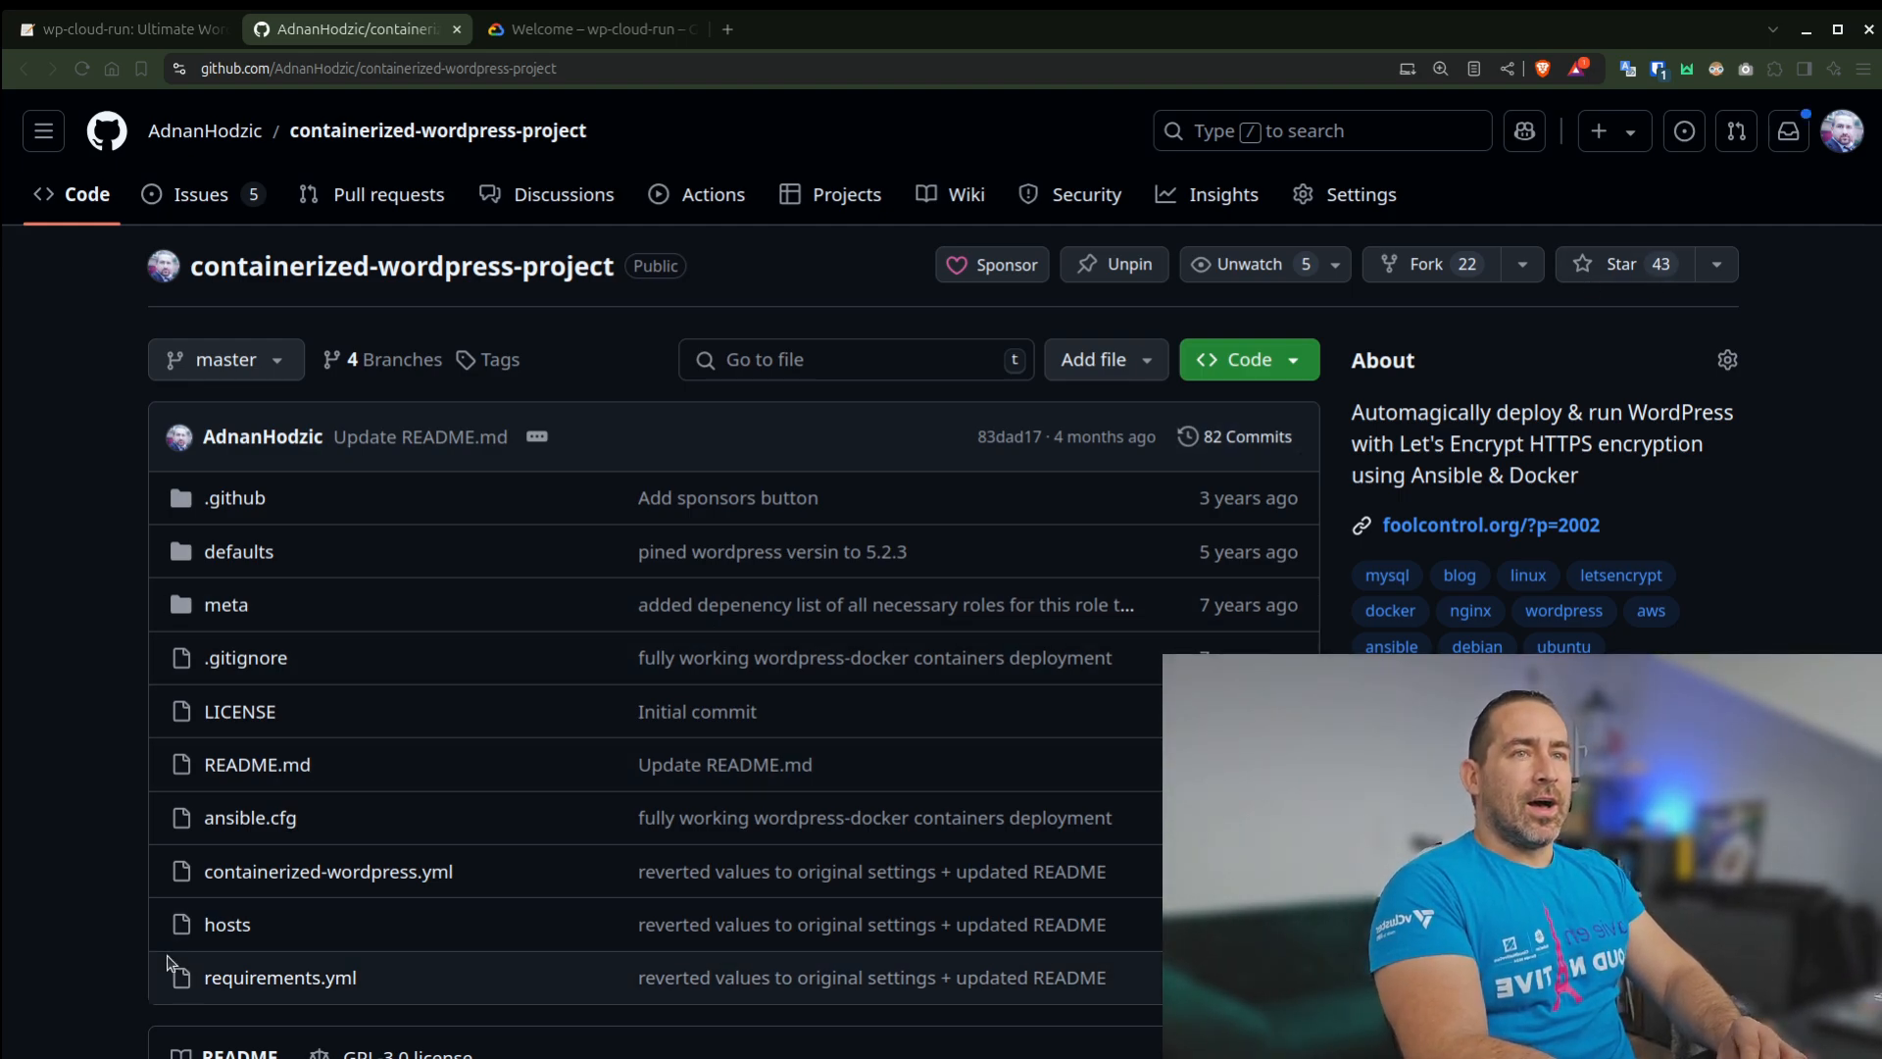
{"action": "scroll", "scroll_direction": "down", "scroll_amount": 3}
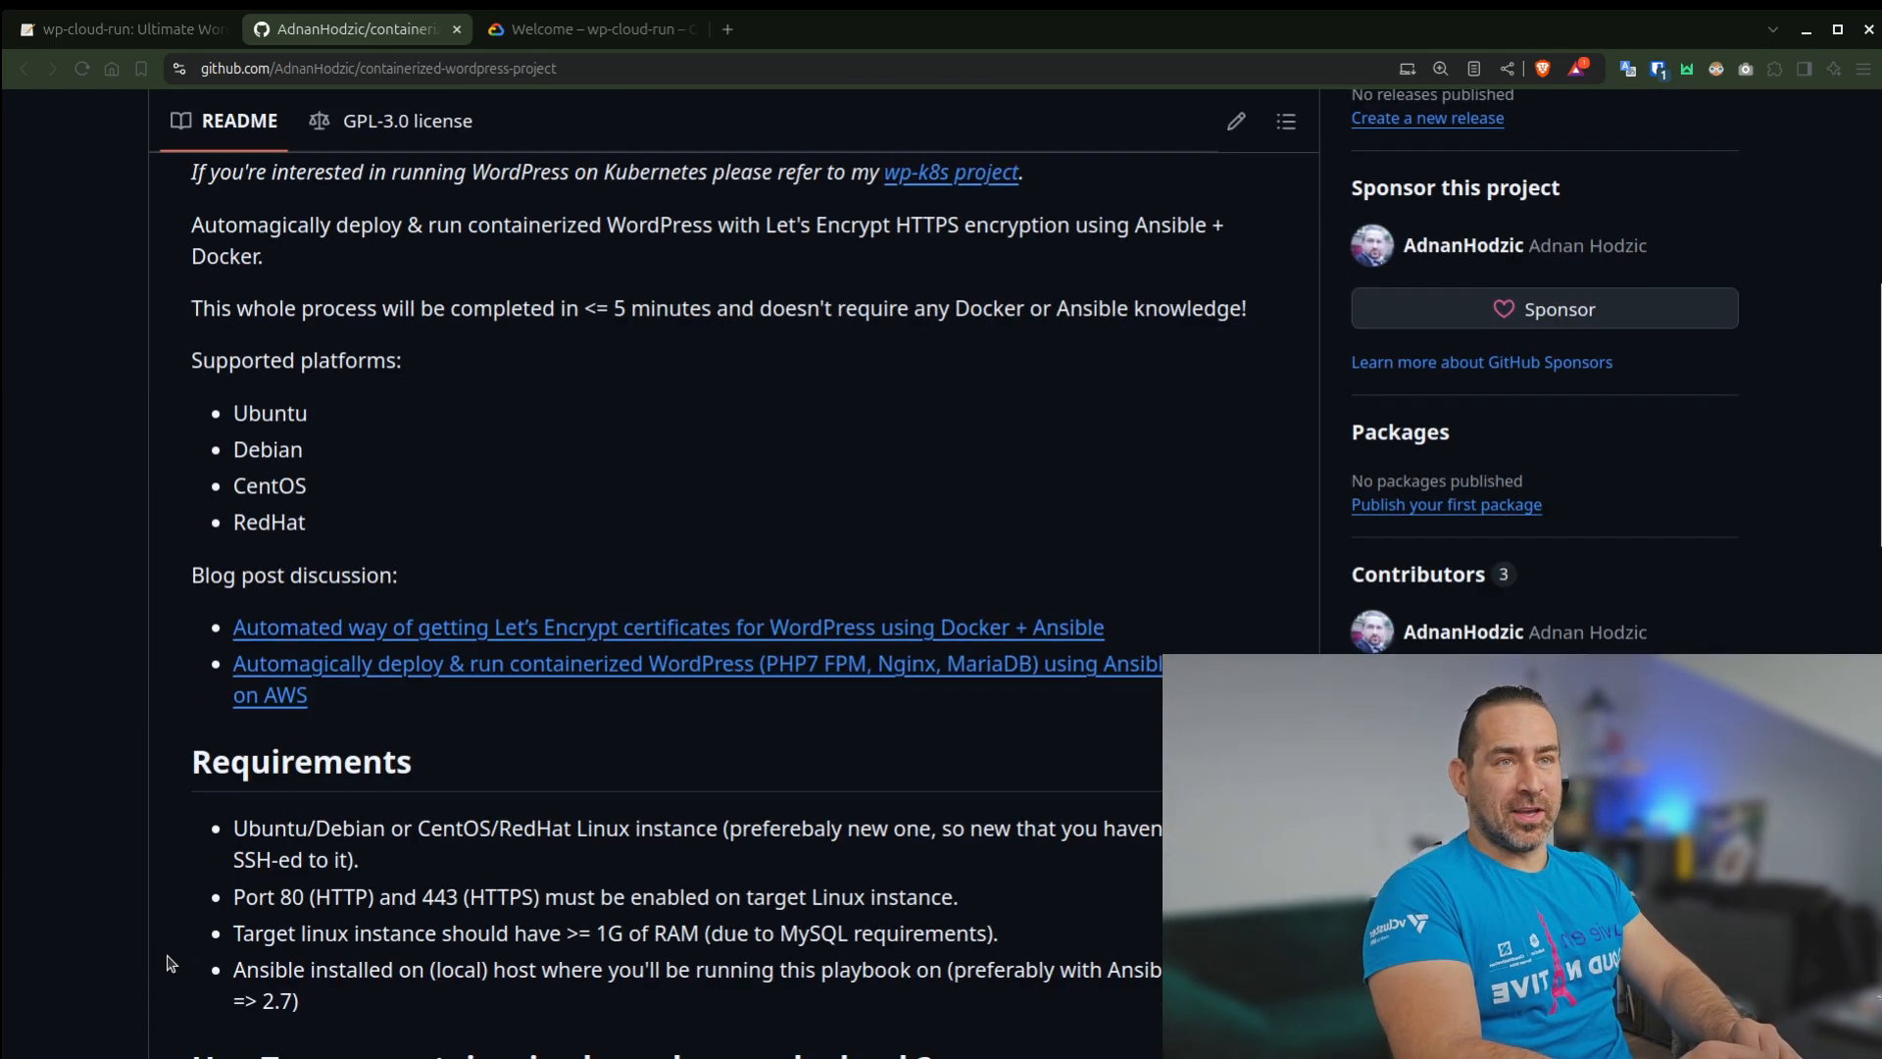
{"action": "scroll", "scroll_direction": "down", "scroll_amount": 3}
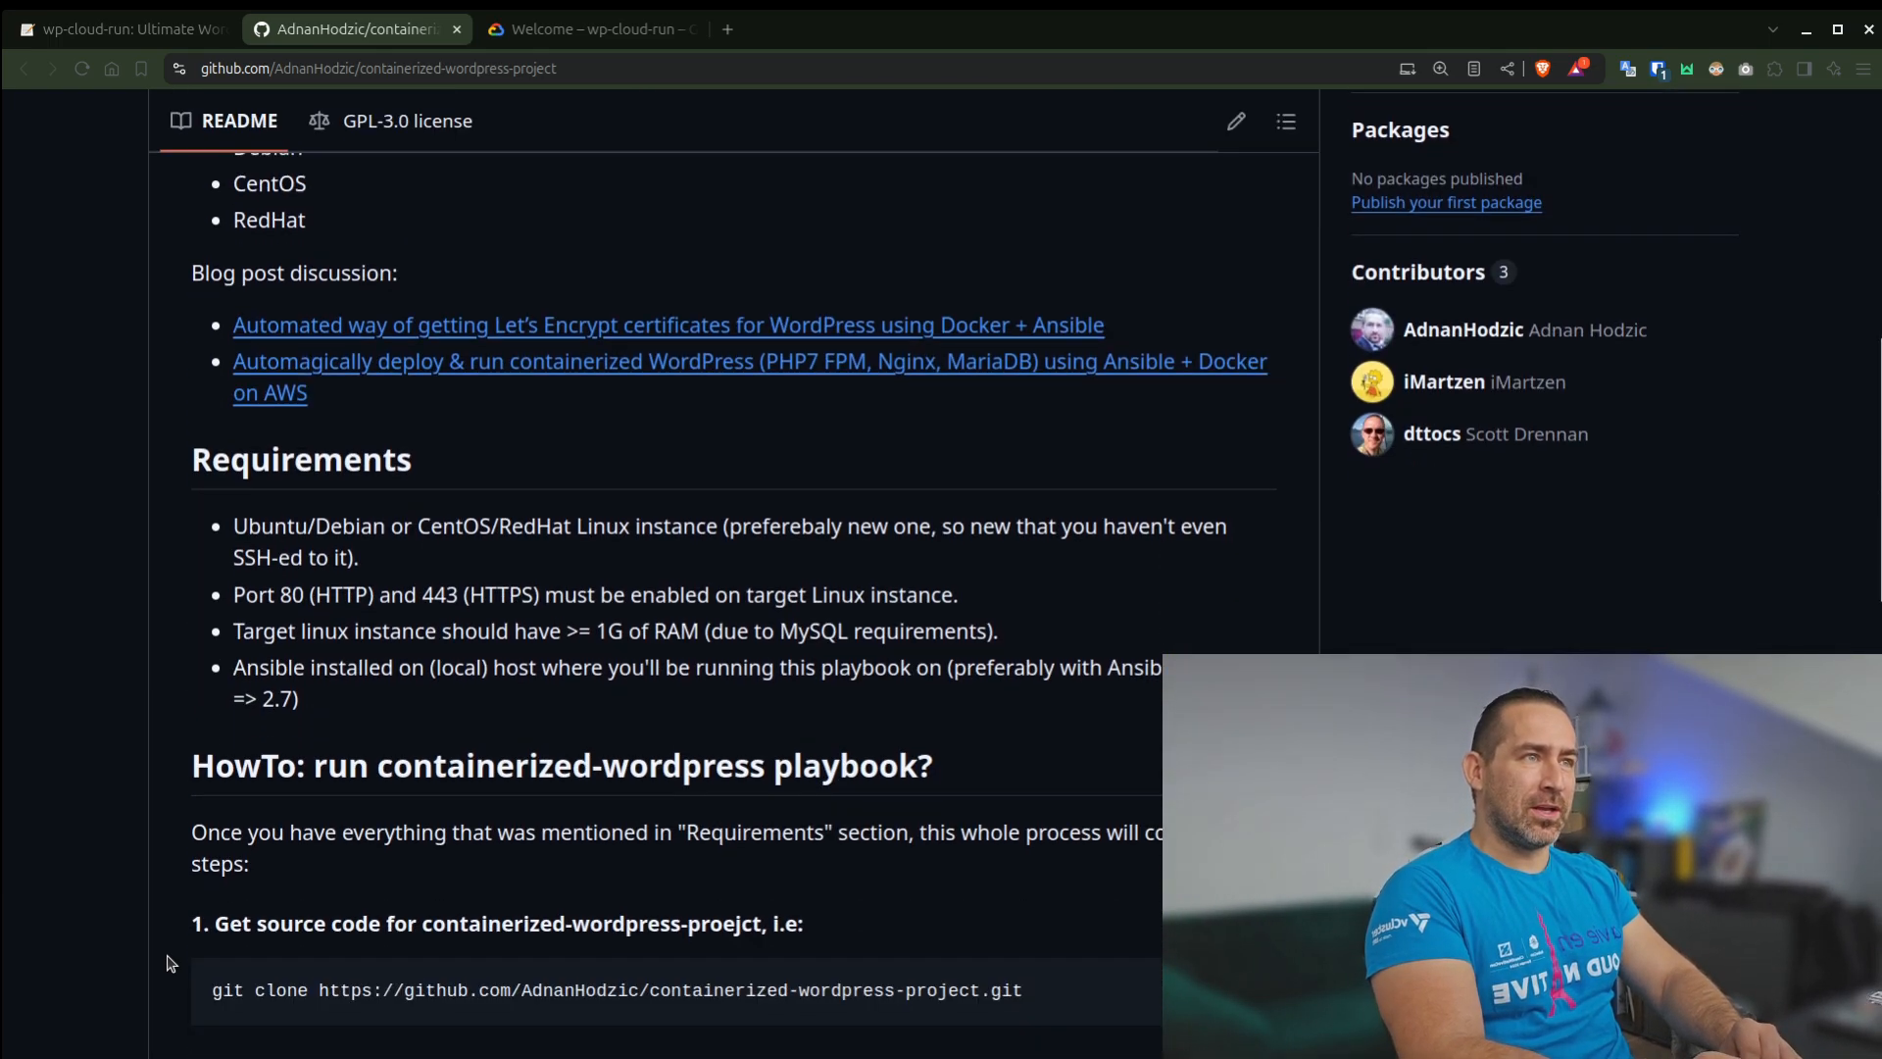
{"action": "scroll", "scroll_direction": "down", "scroll_amount": 3}
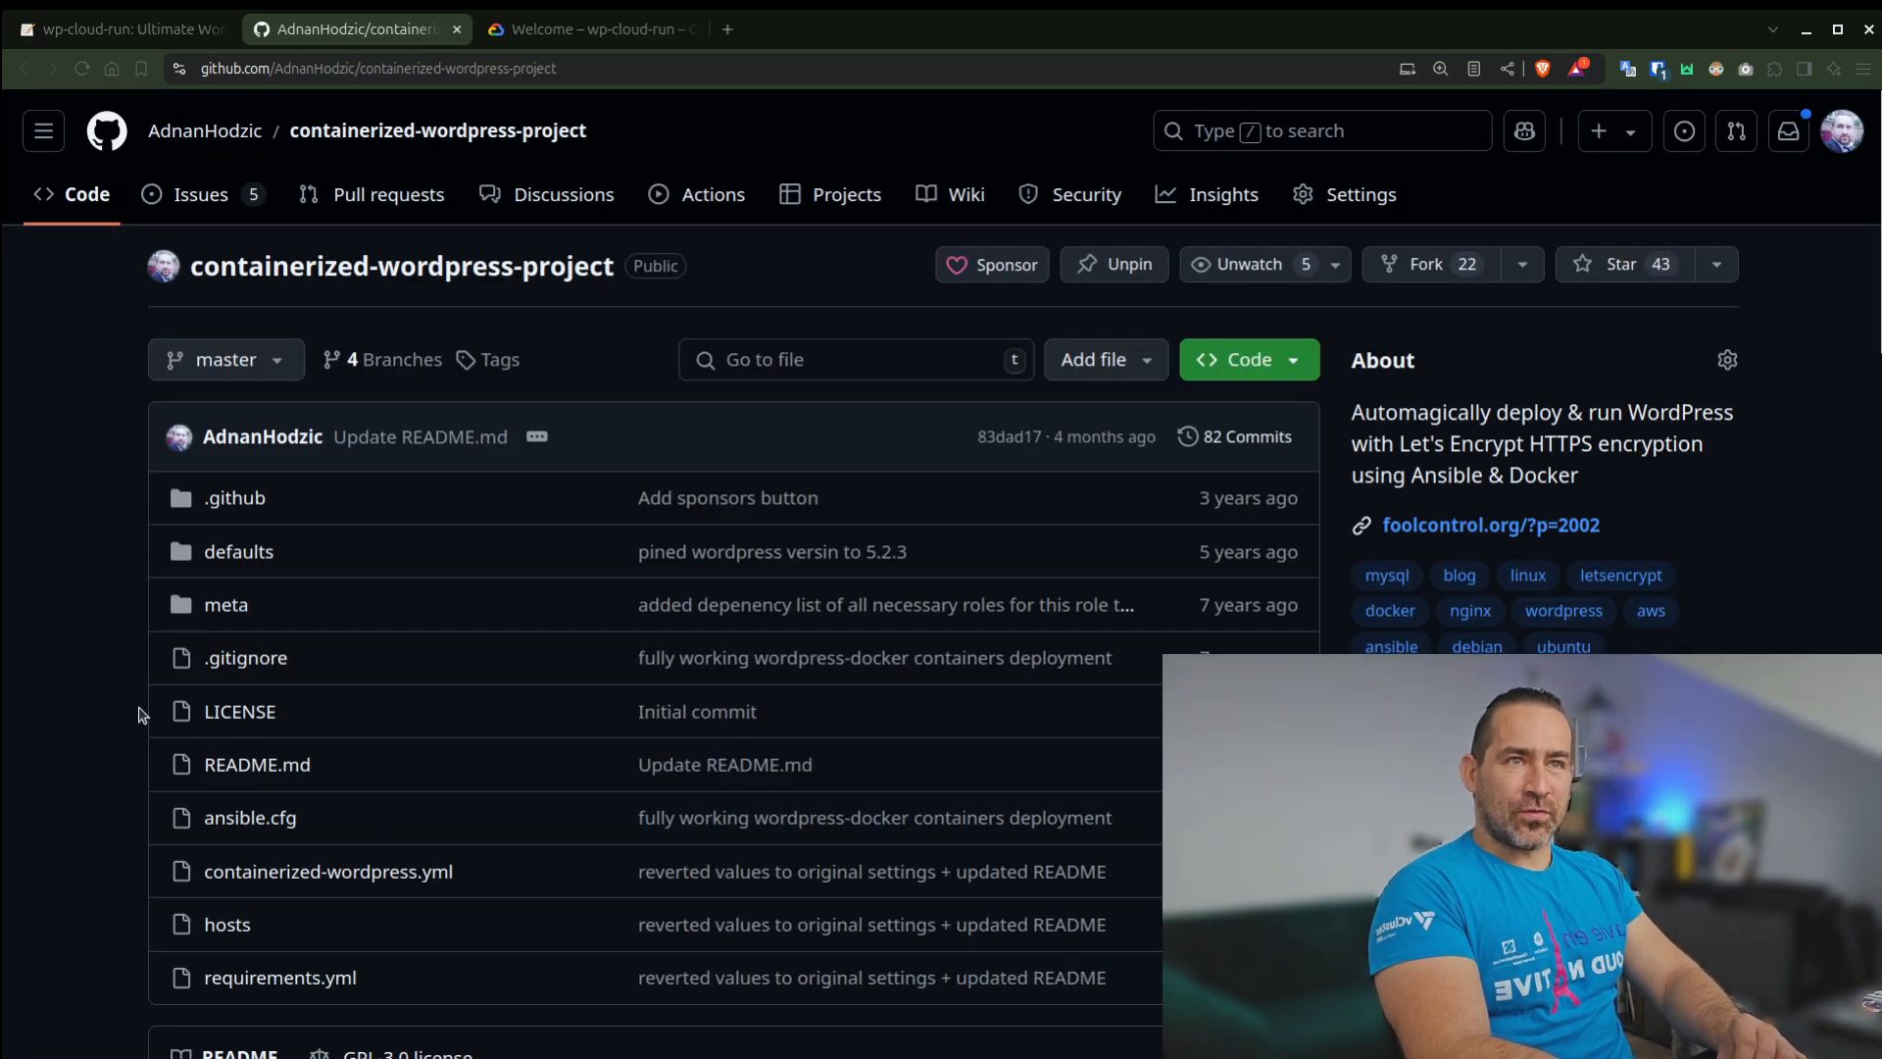
Return to the blog and read the wp-k8s WordPress on Kubernetes post
{"action": "left_click", "coordinate": [119, 30]}
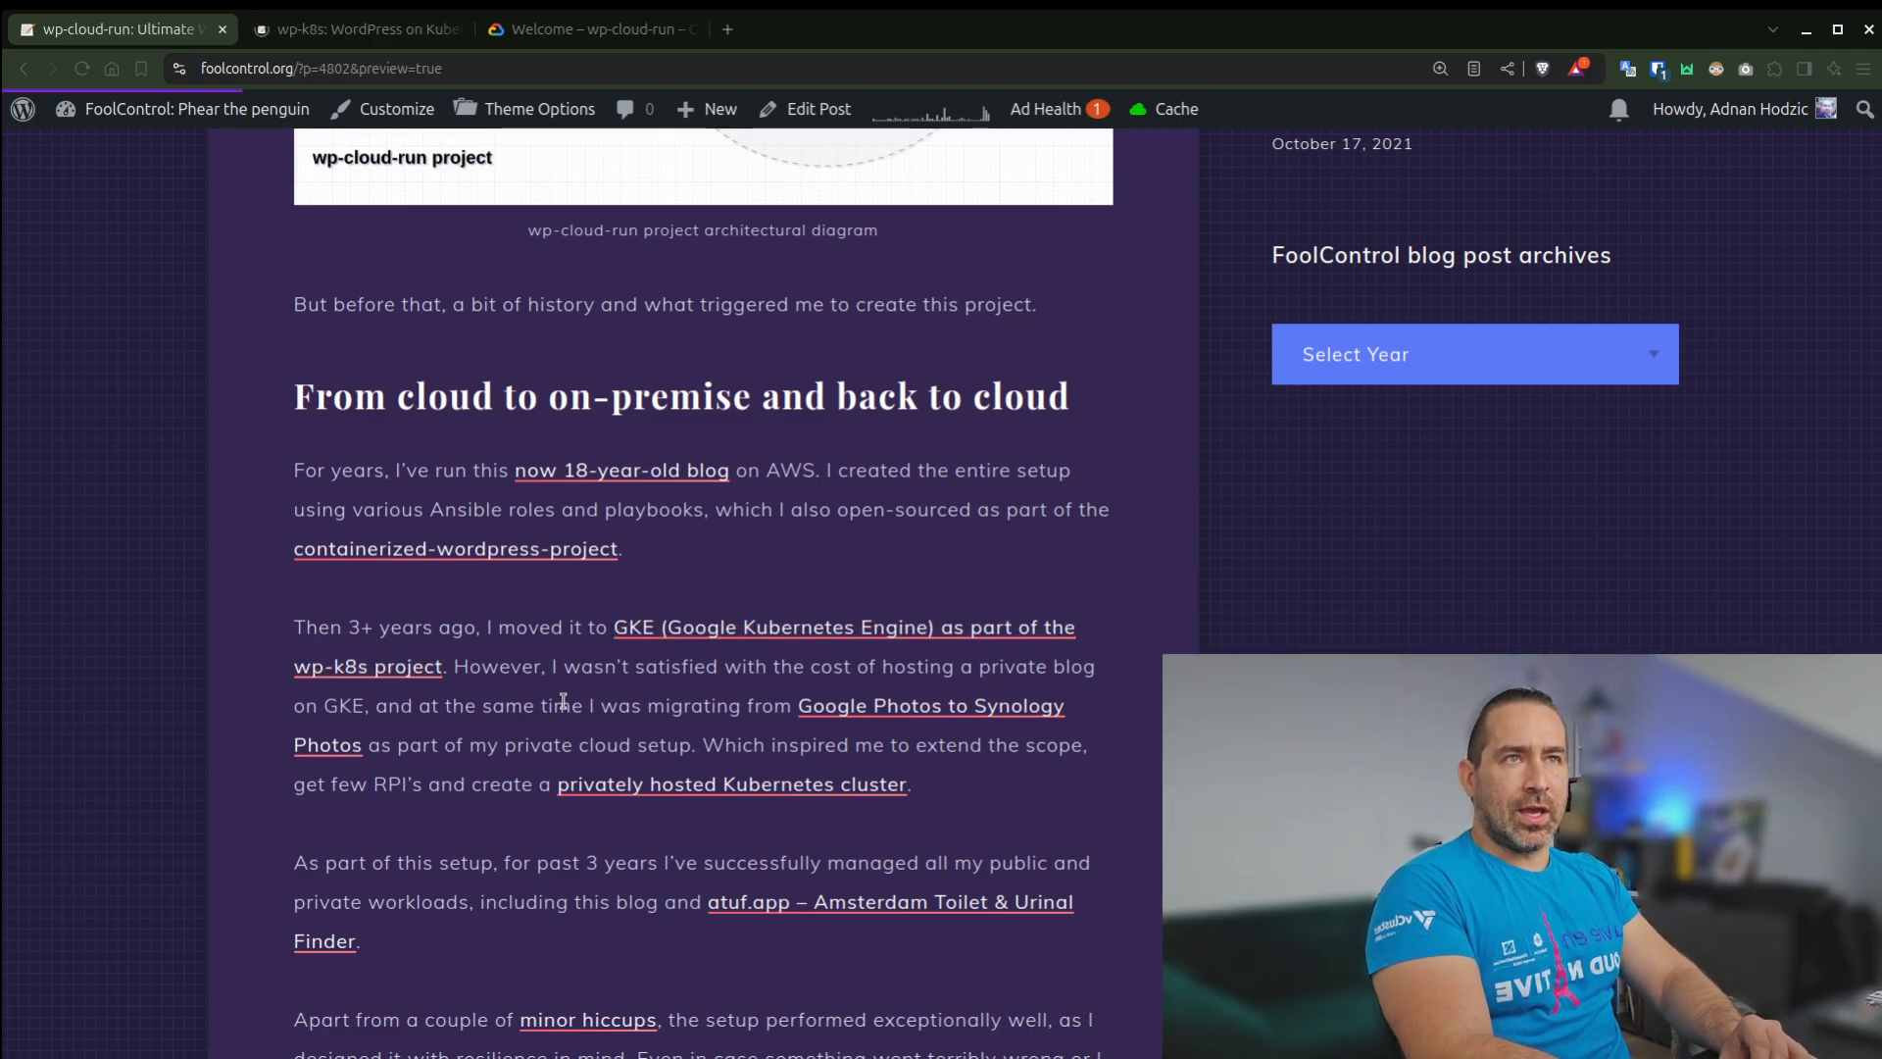
{"action": "mouse_move", "coordinate": [202, 521]}
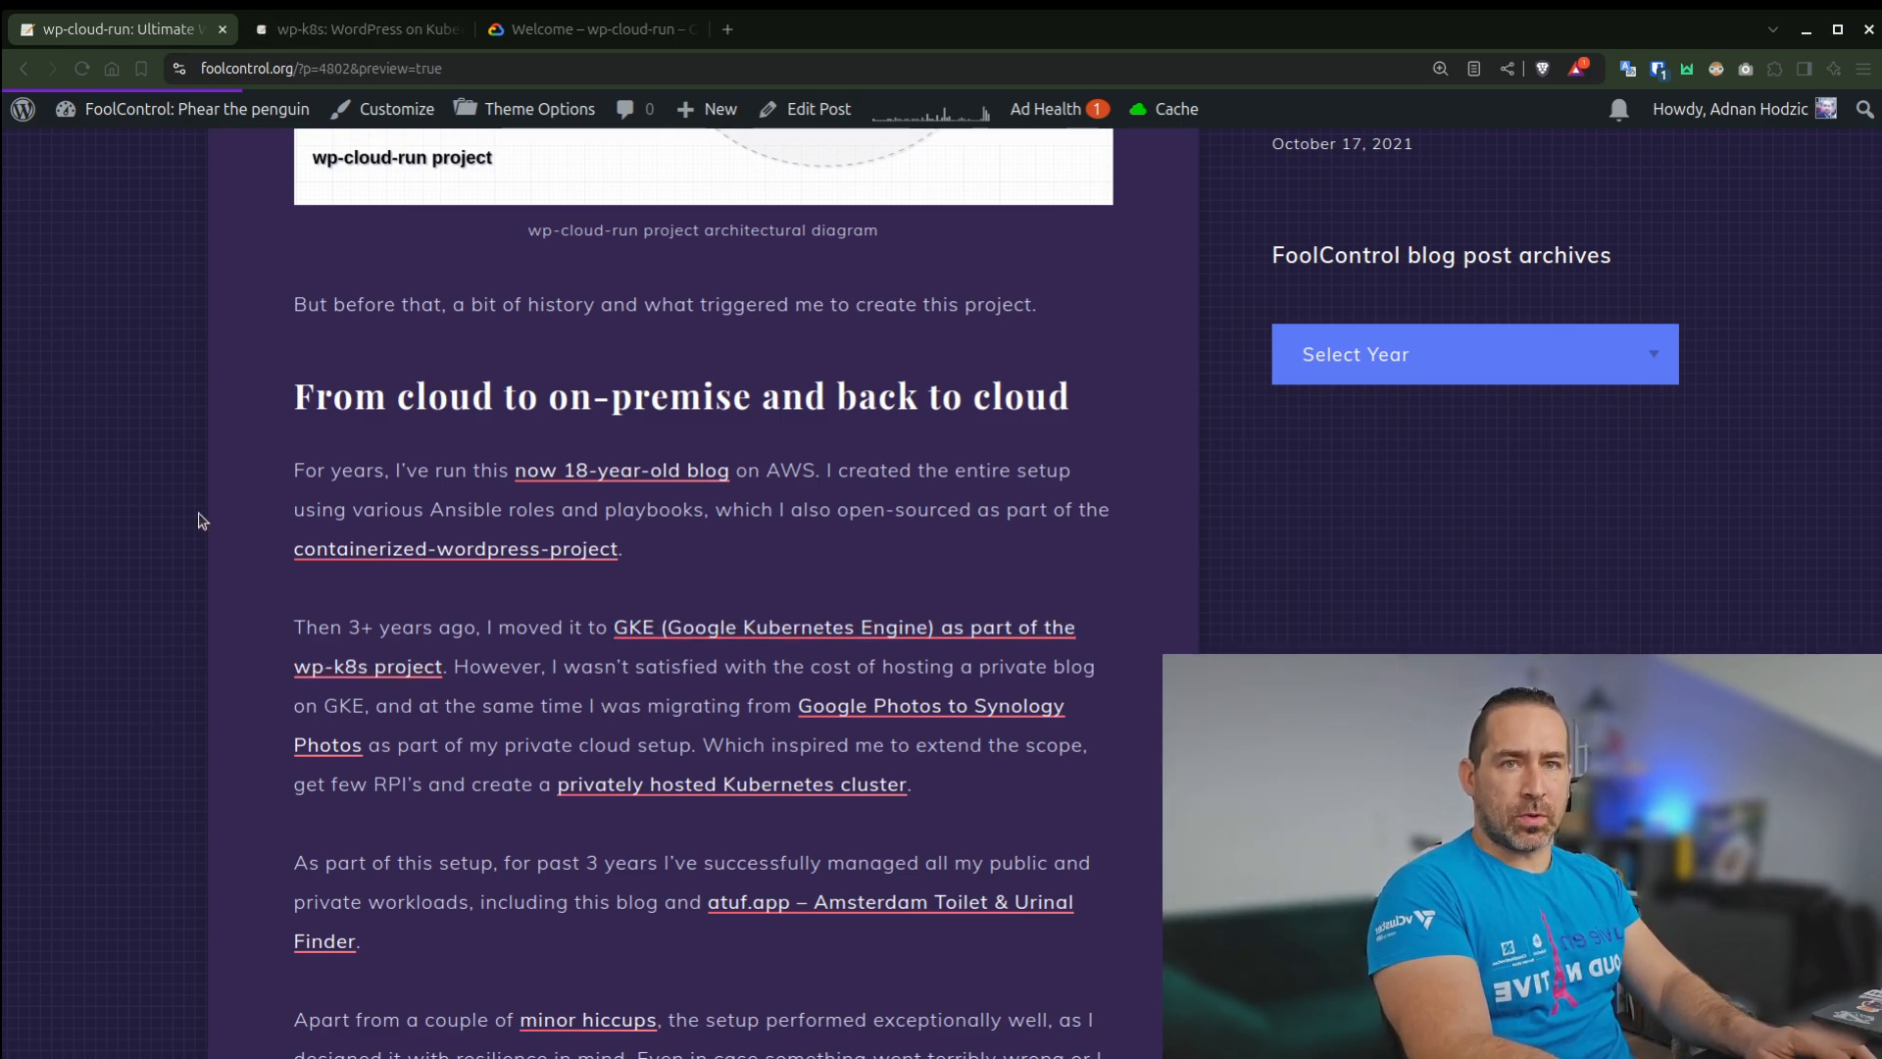
{"action": "left_click", "coordinate": [349, 29]}
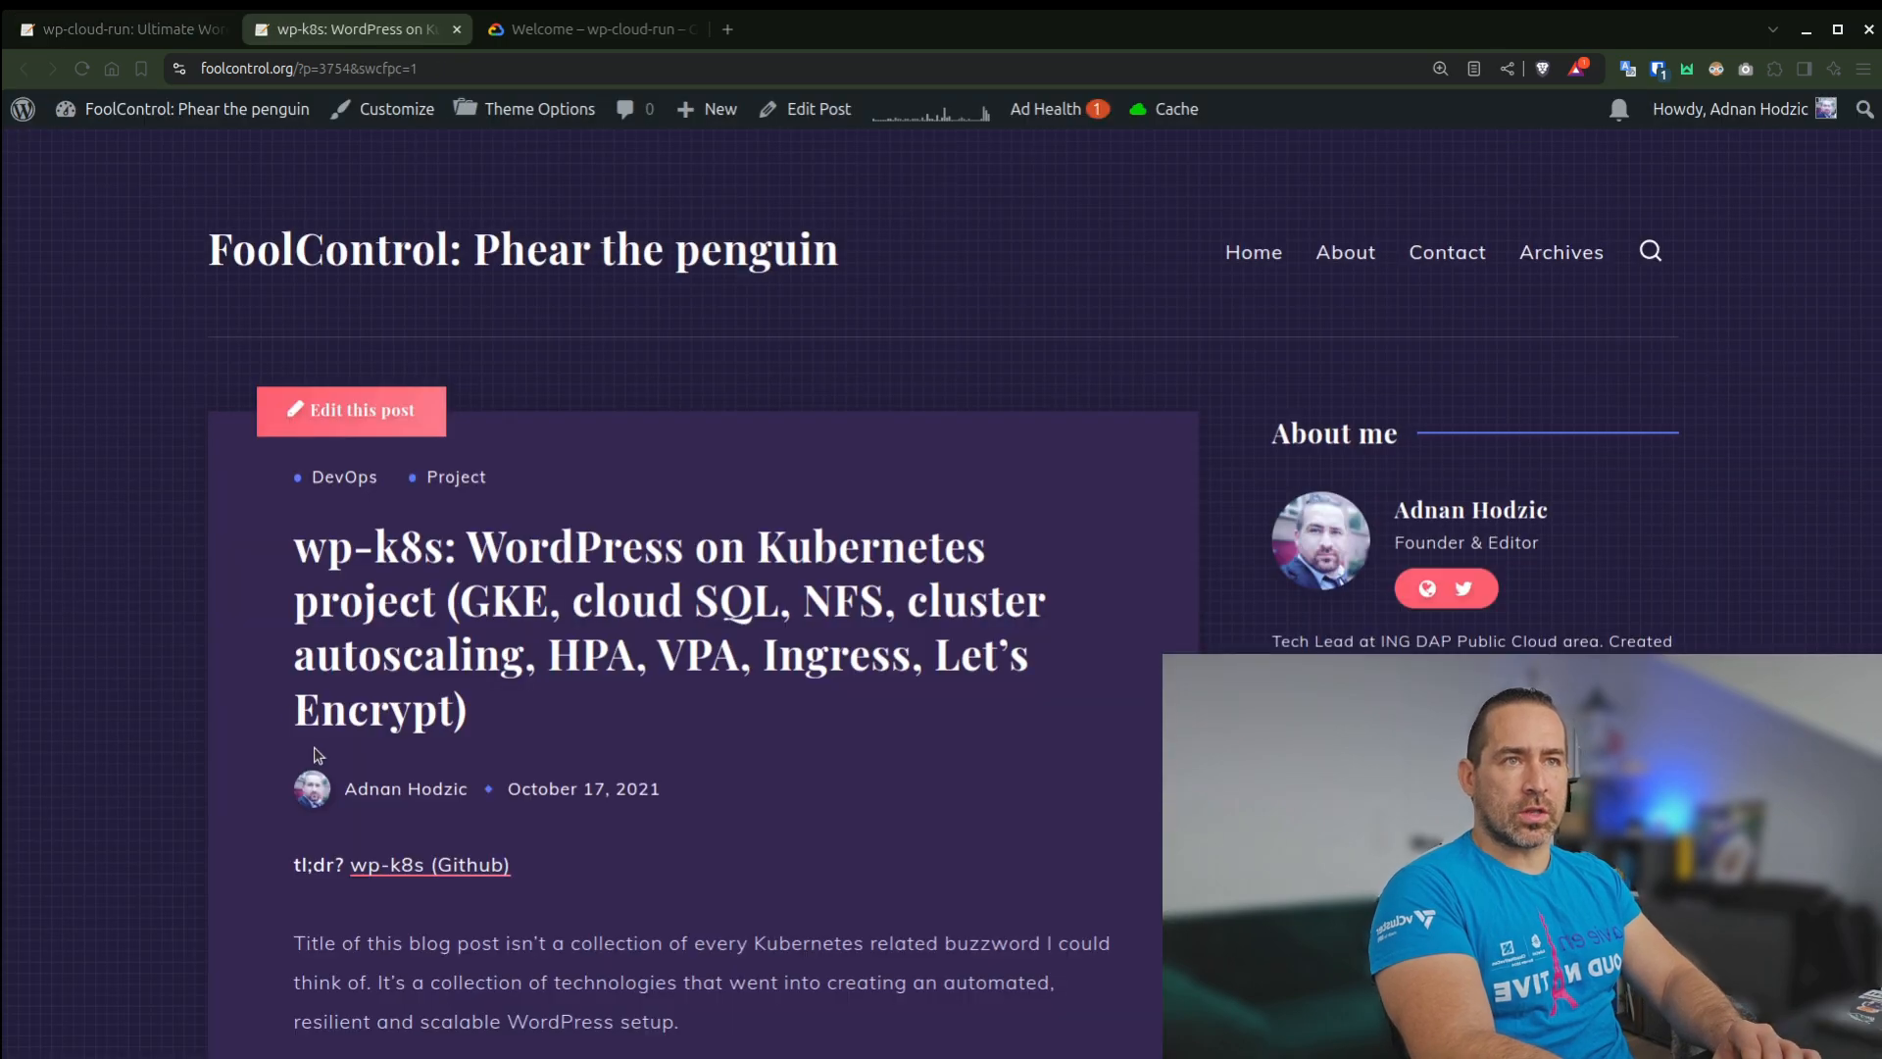
{"action": "scroll", "scroll_direction": "down", "scroll_amount": 3}
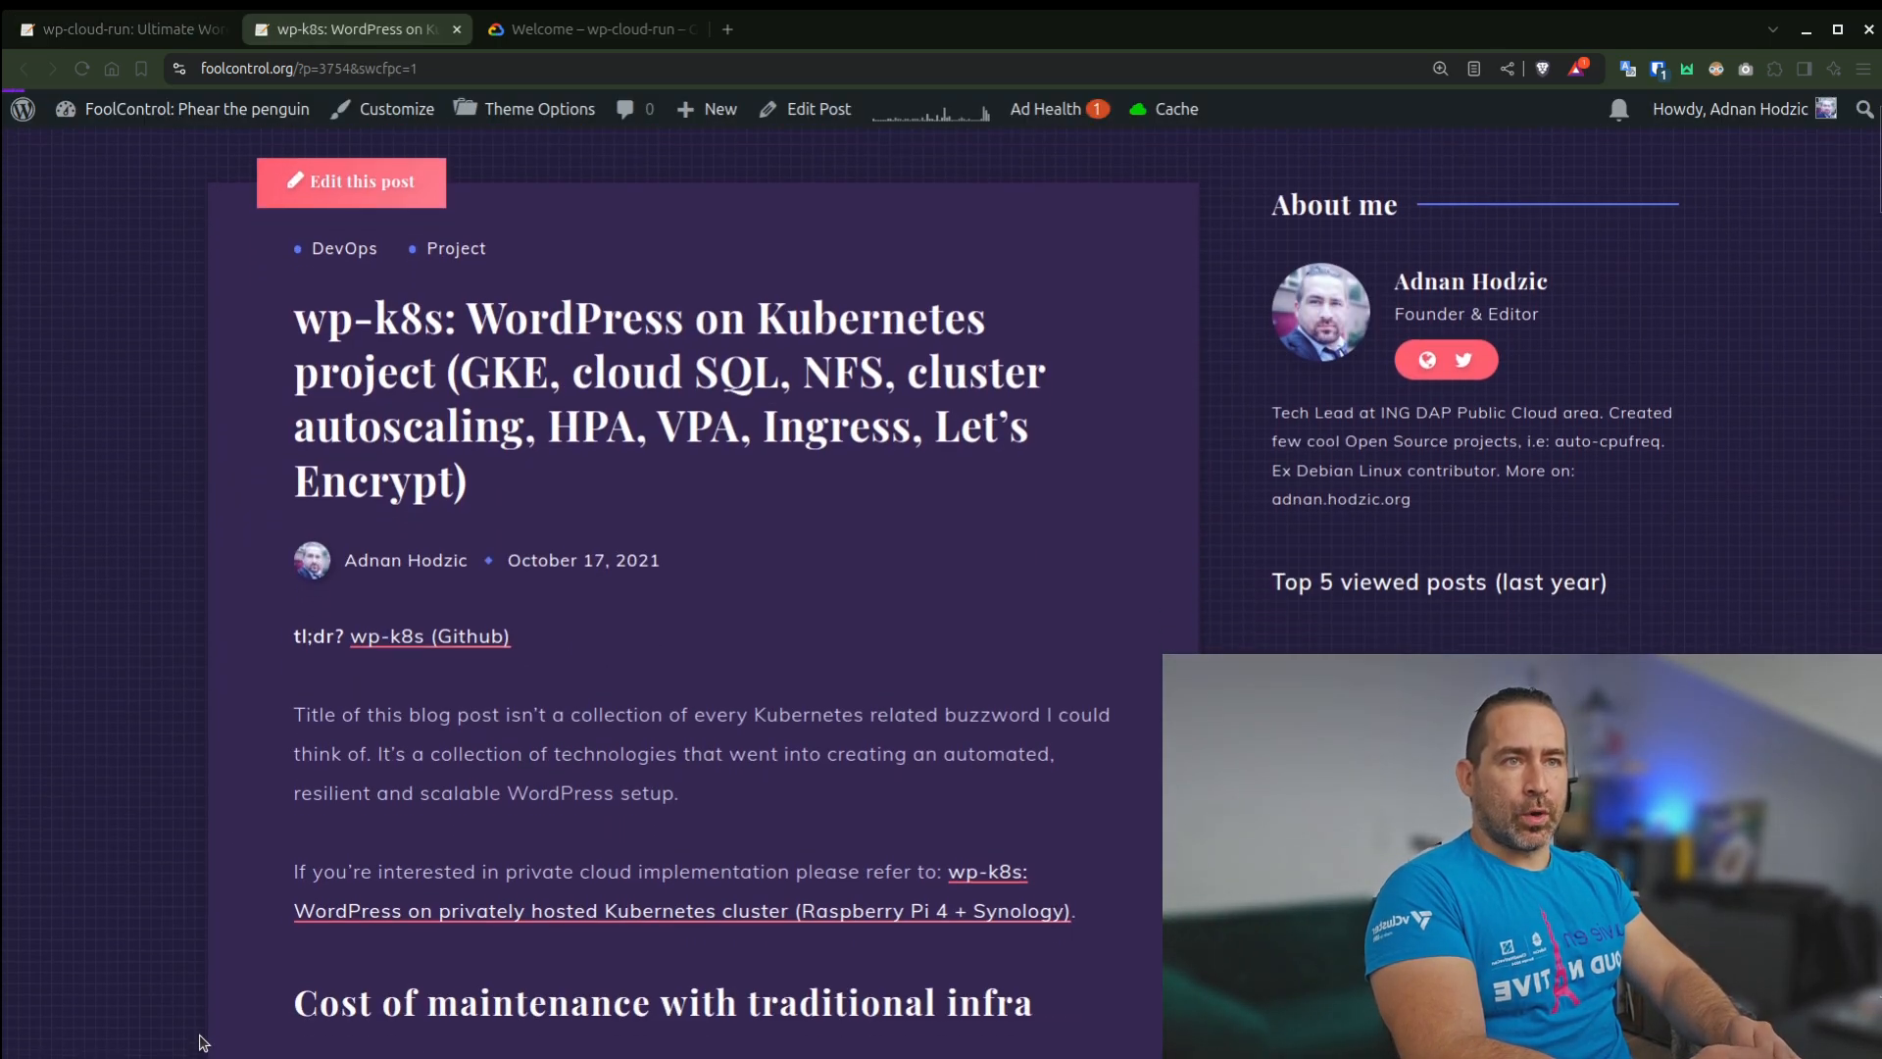
{"action": "scroll", "scroll_direction": "down", "scroll_amount": 3}
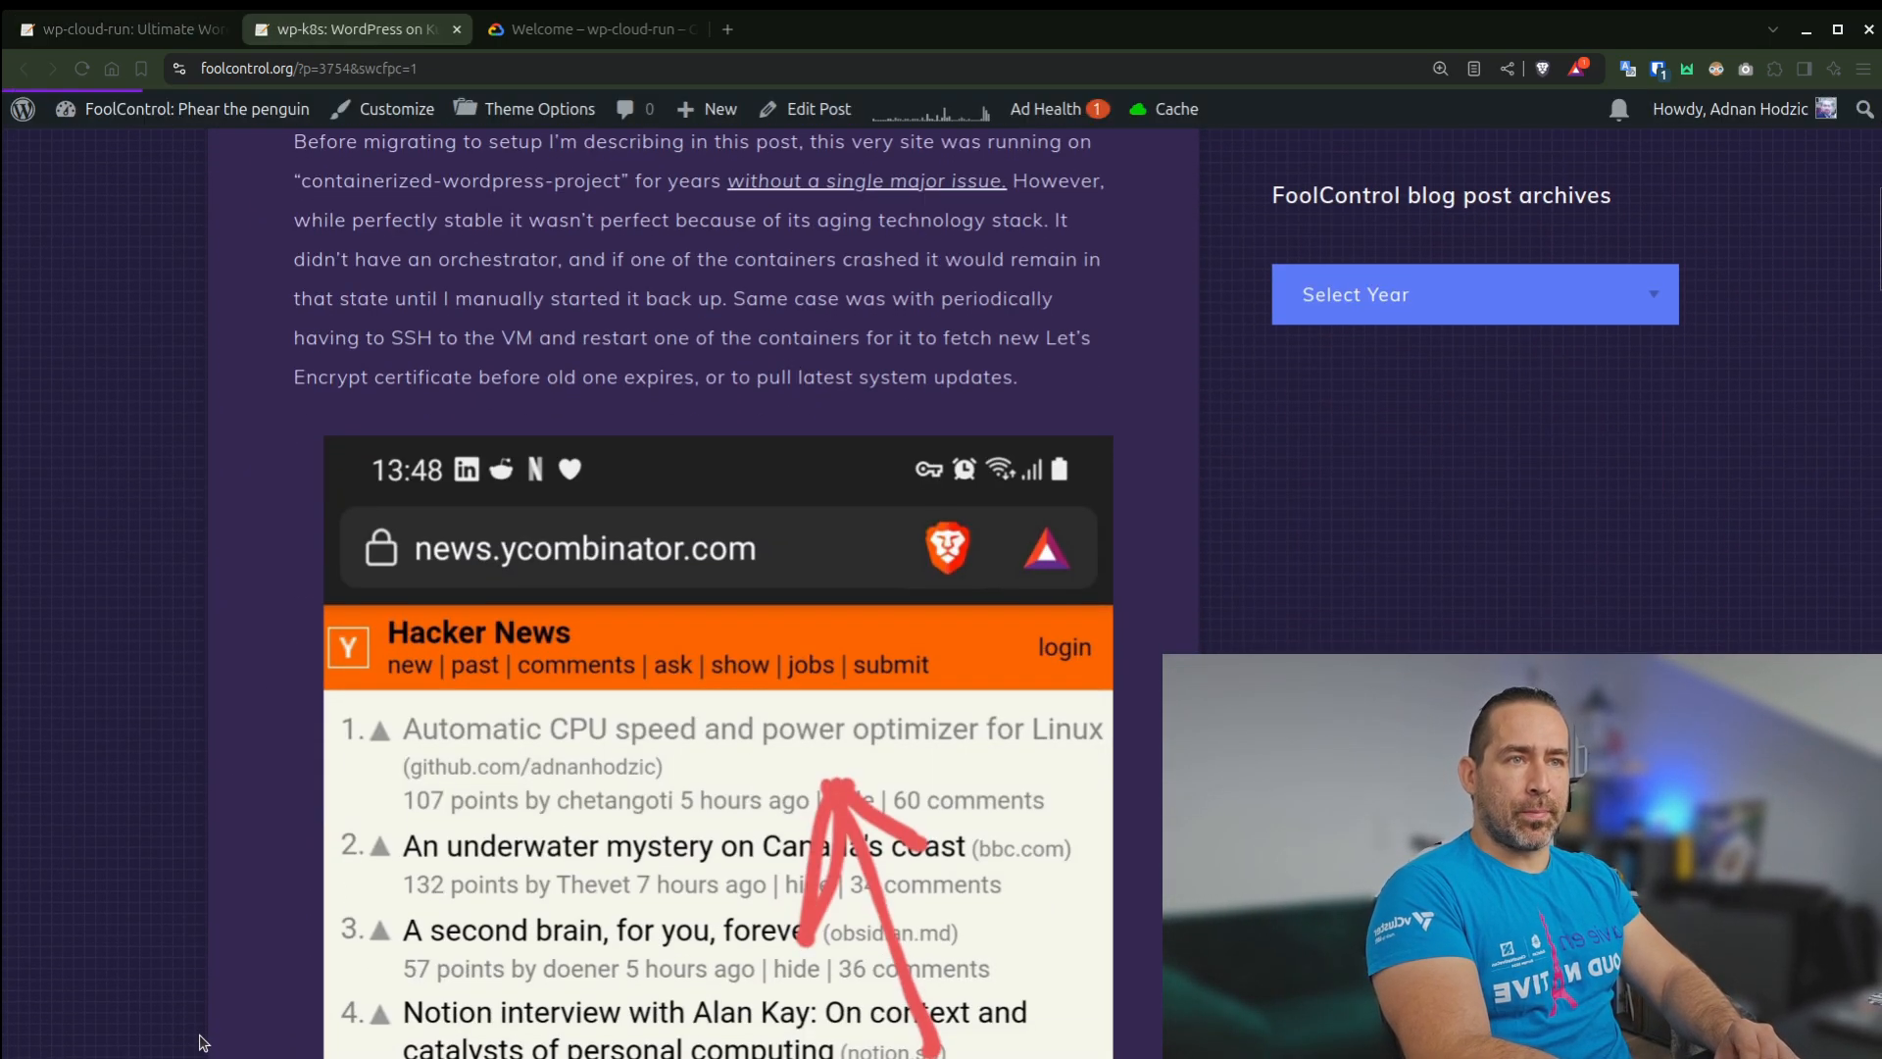
{"action": "scroll", "scroll_direction": "down", "scroll_amount": 3}
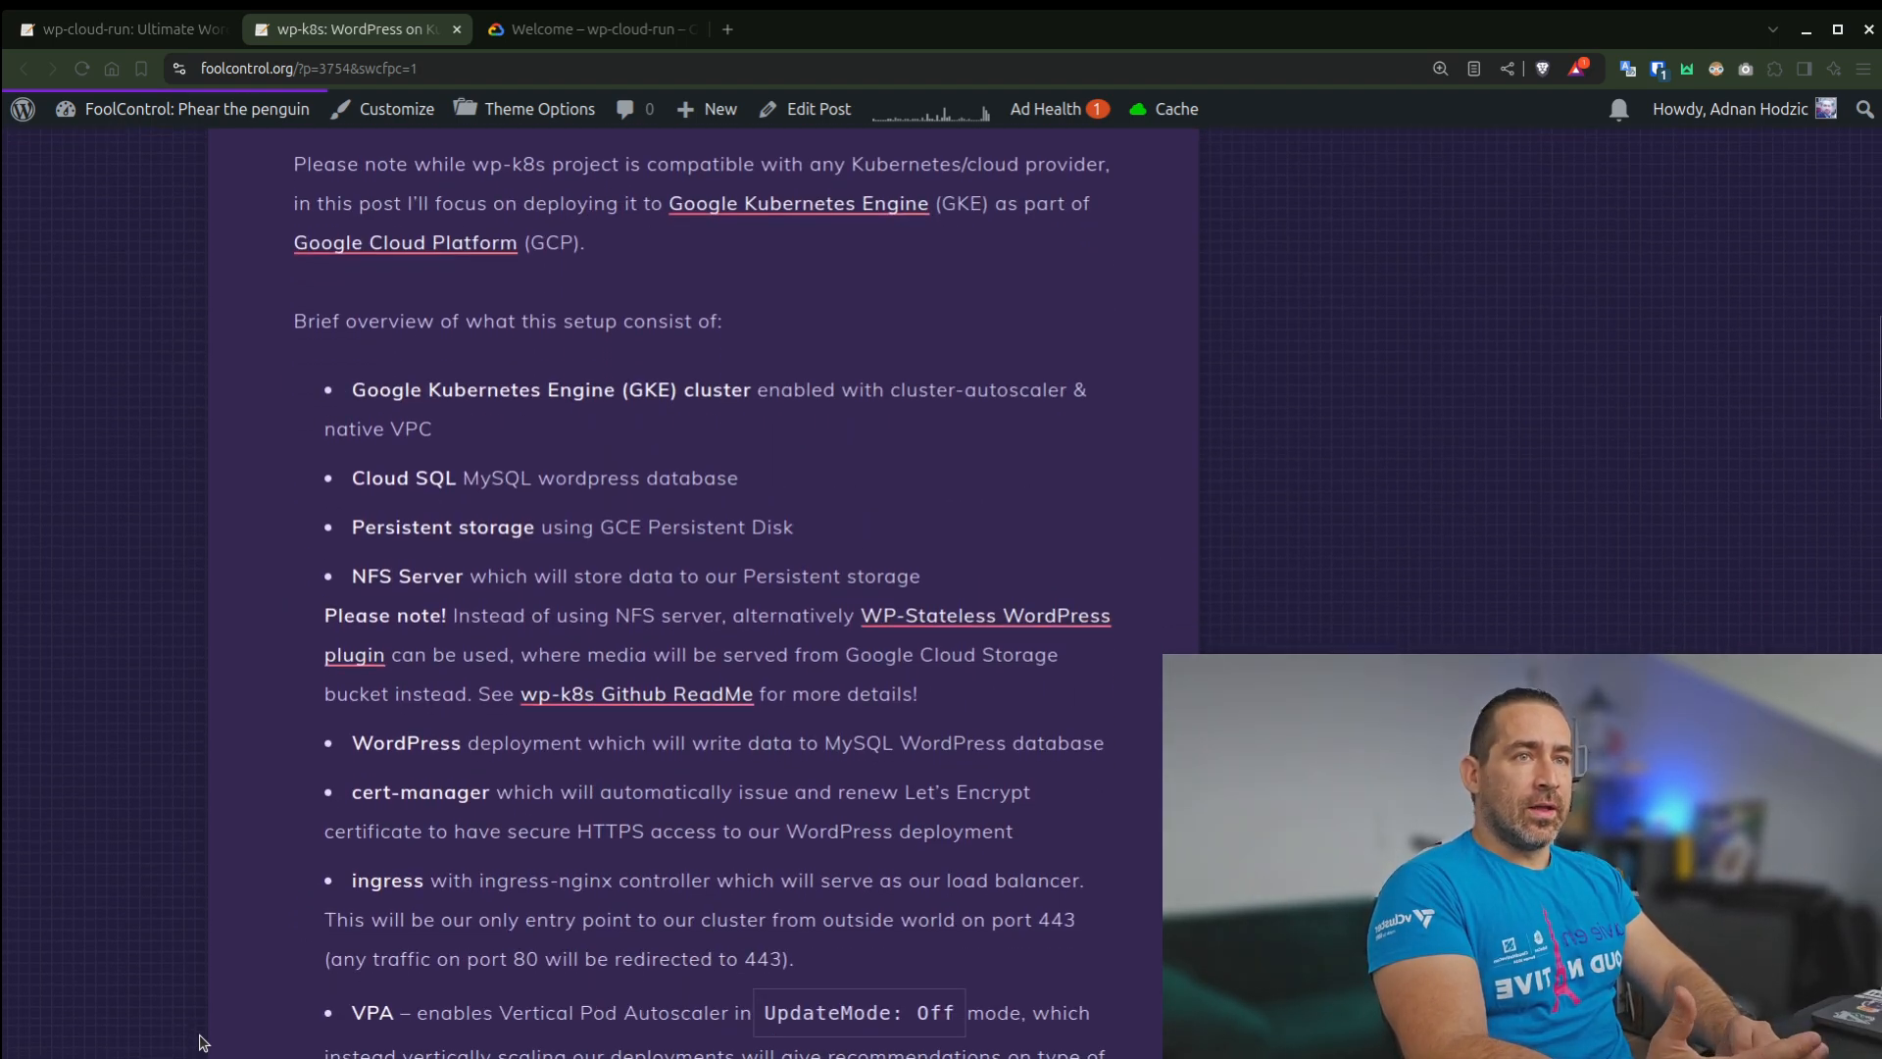
Continue through the architecture diagram and open the 'wp-k8s (Github)' link
{"action": "scroll", "scroll_direction": "down", "scroll_amount": 3}
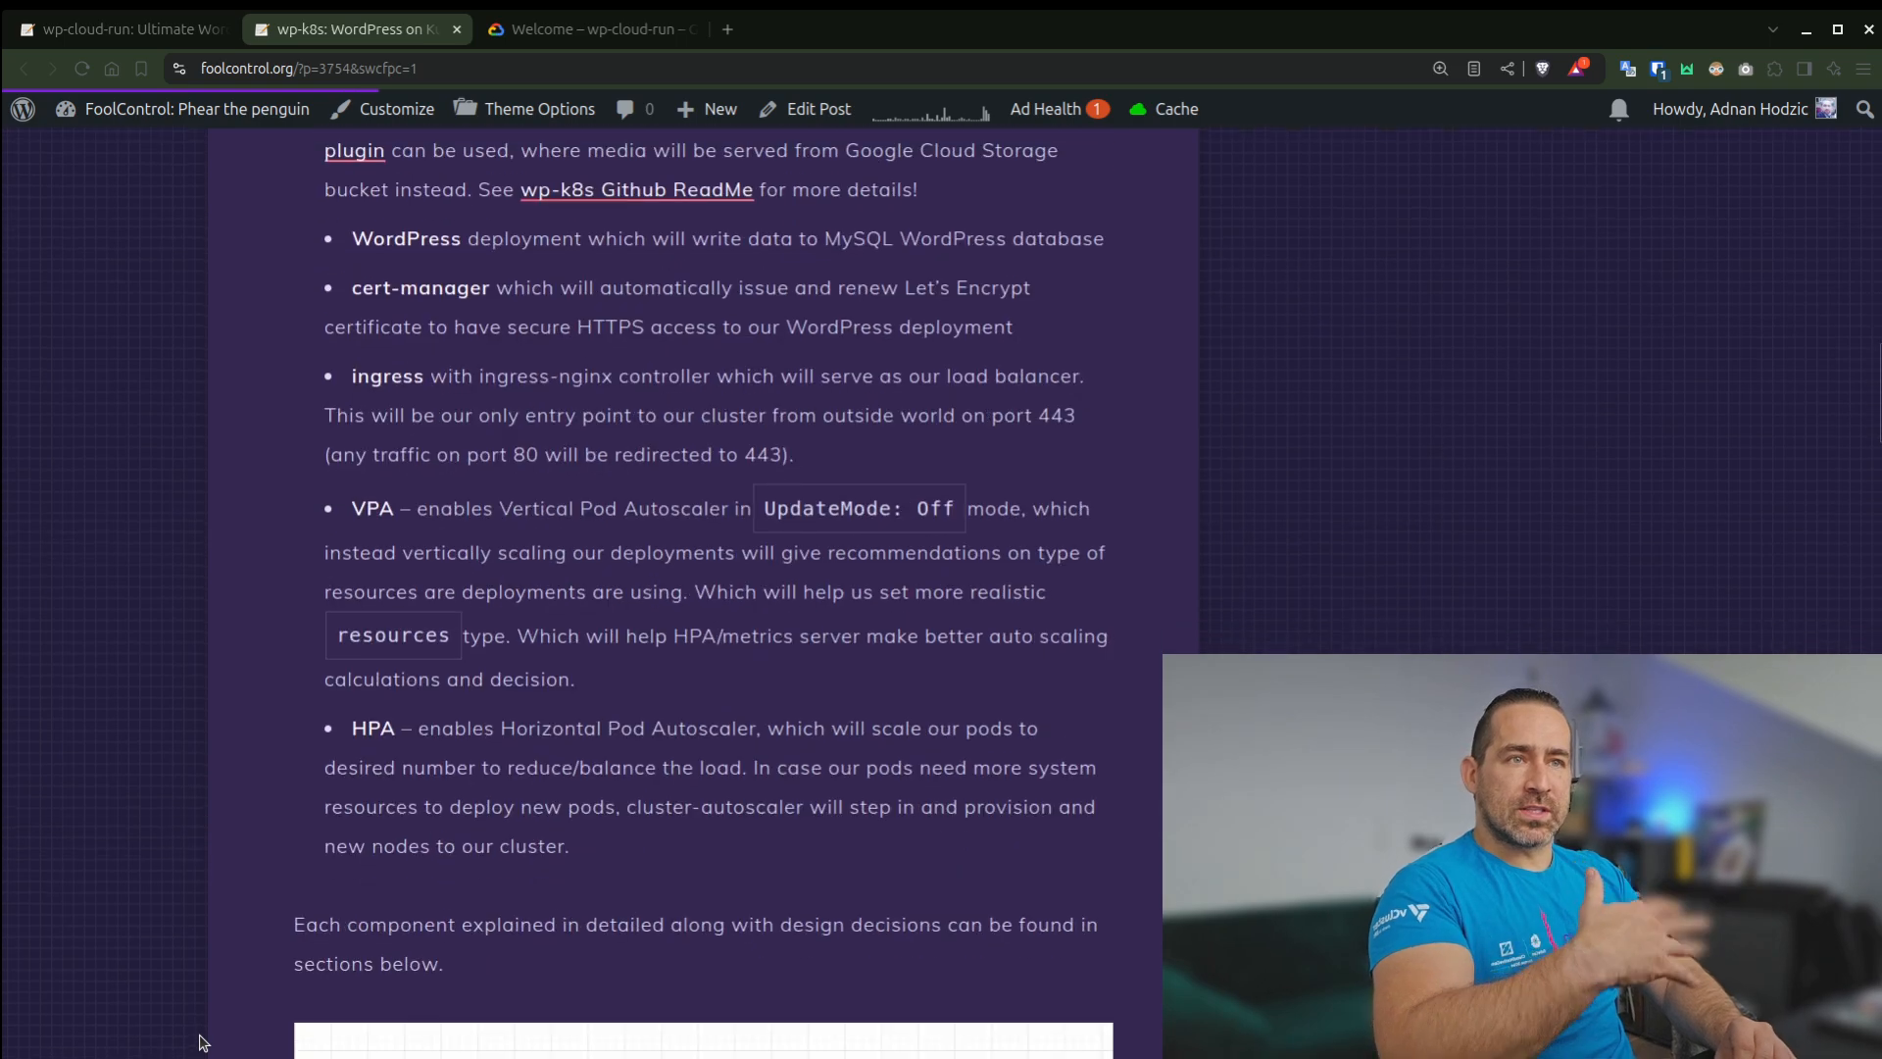
{"action": "scroll", "scroll_direction": "down", "scroll_amount": 3}
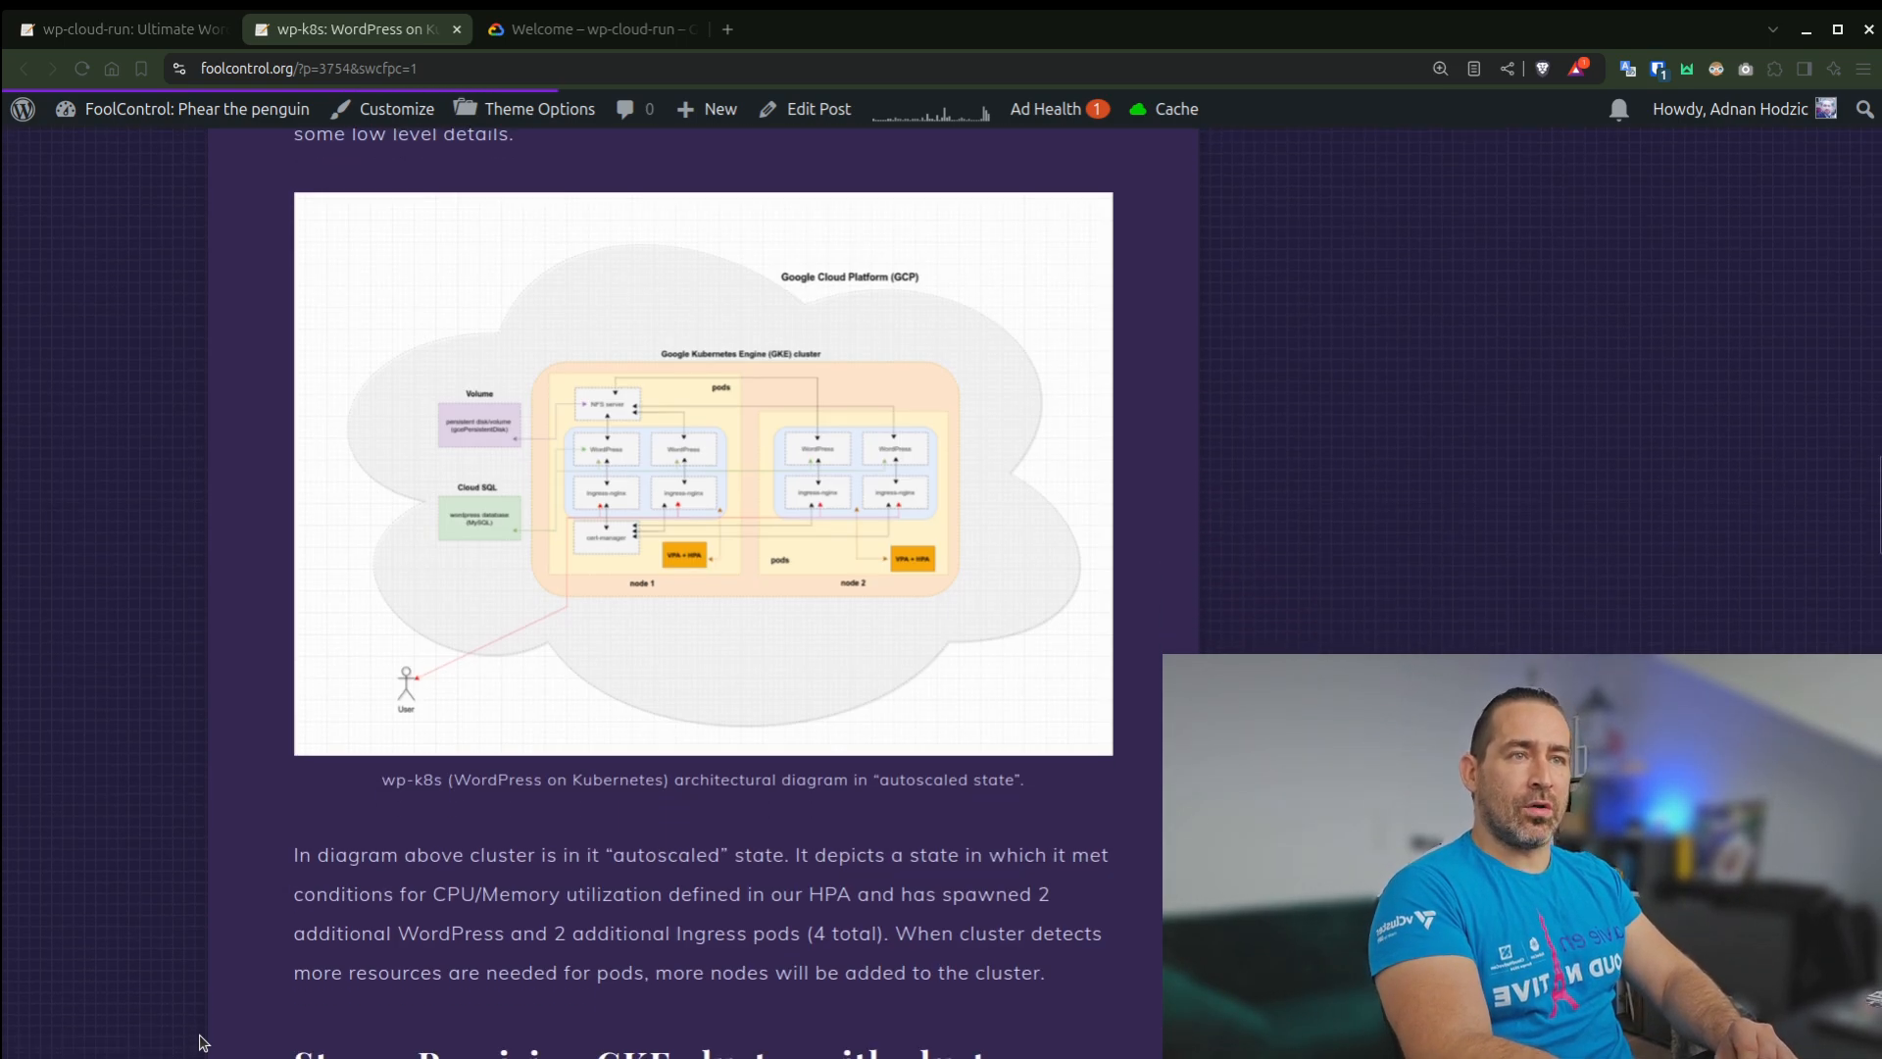
{"action": "scroll", "scroll_direction": "down", "scroll_amount": 3}
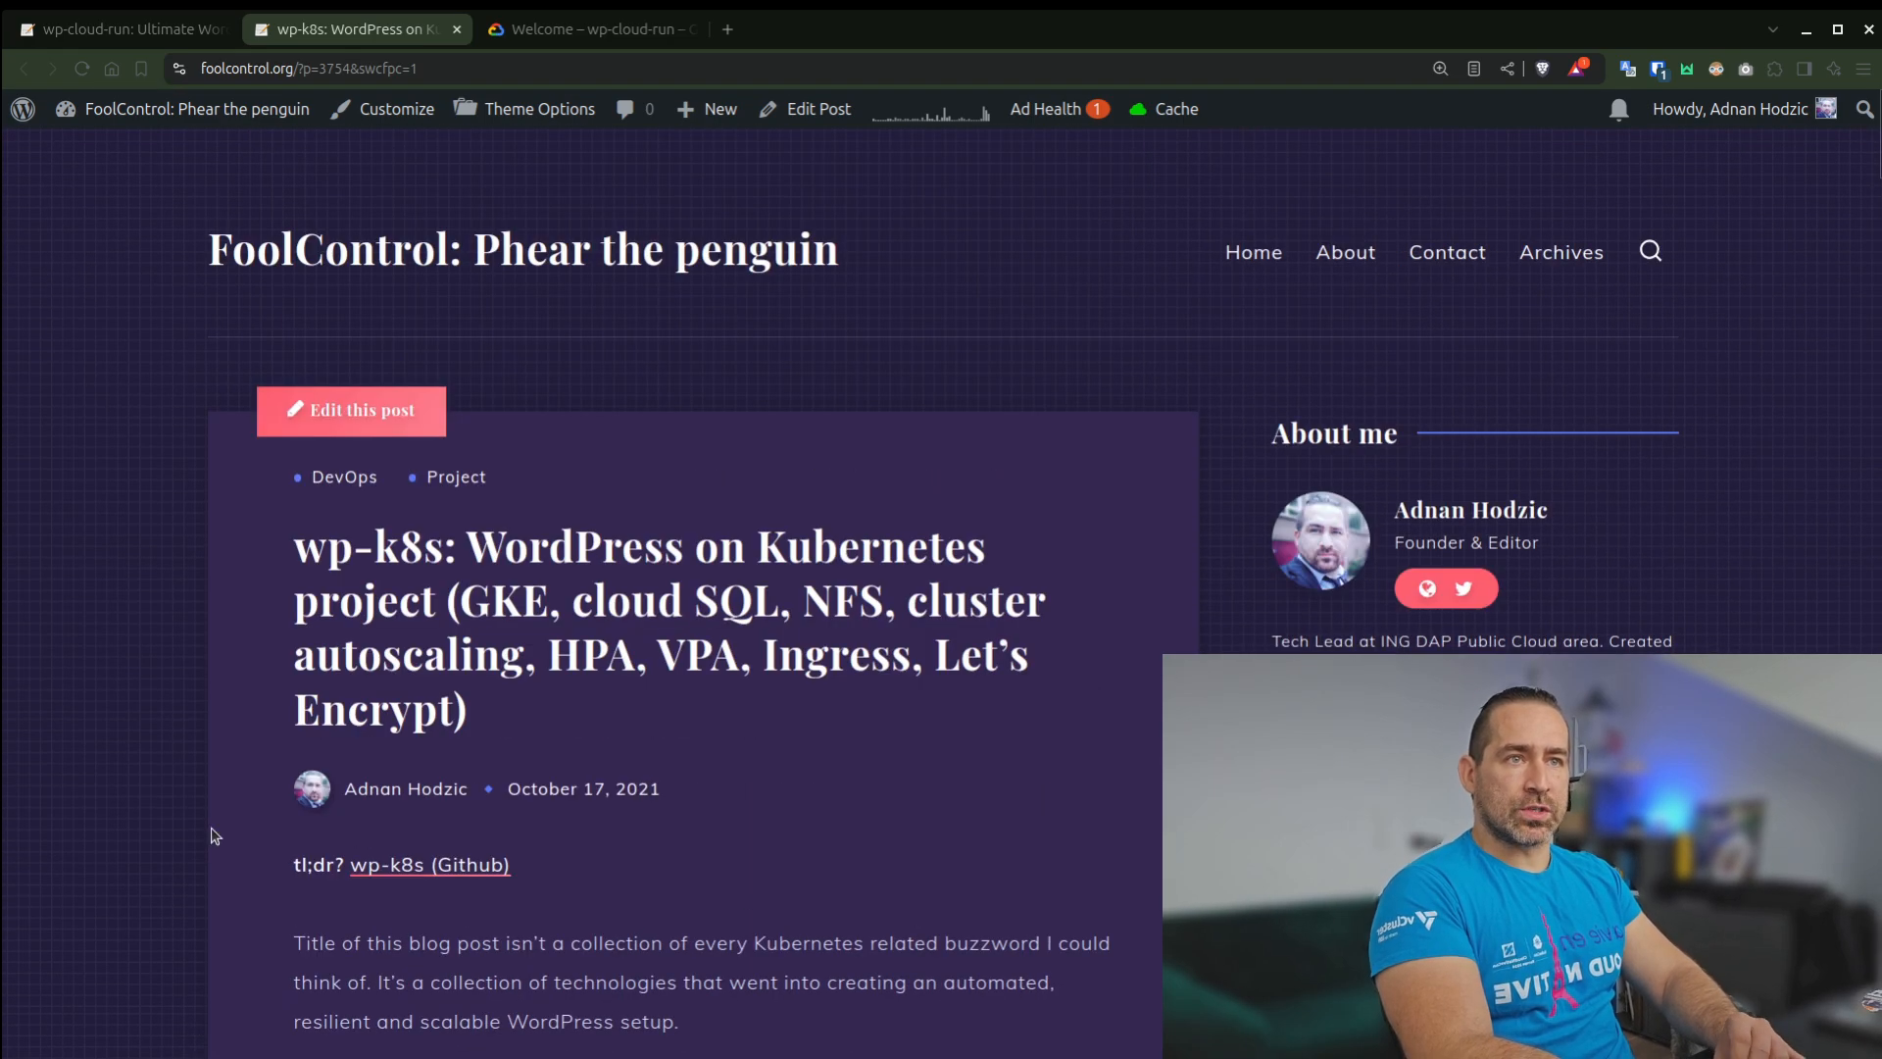
{"action": "left_click", "coordinate": [430, 865]}
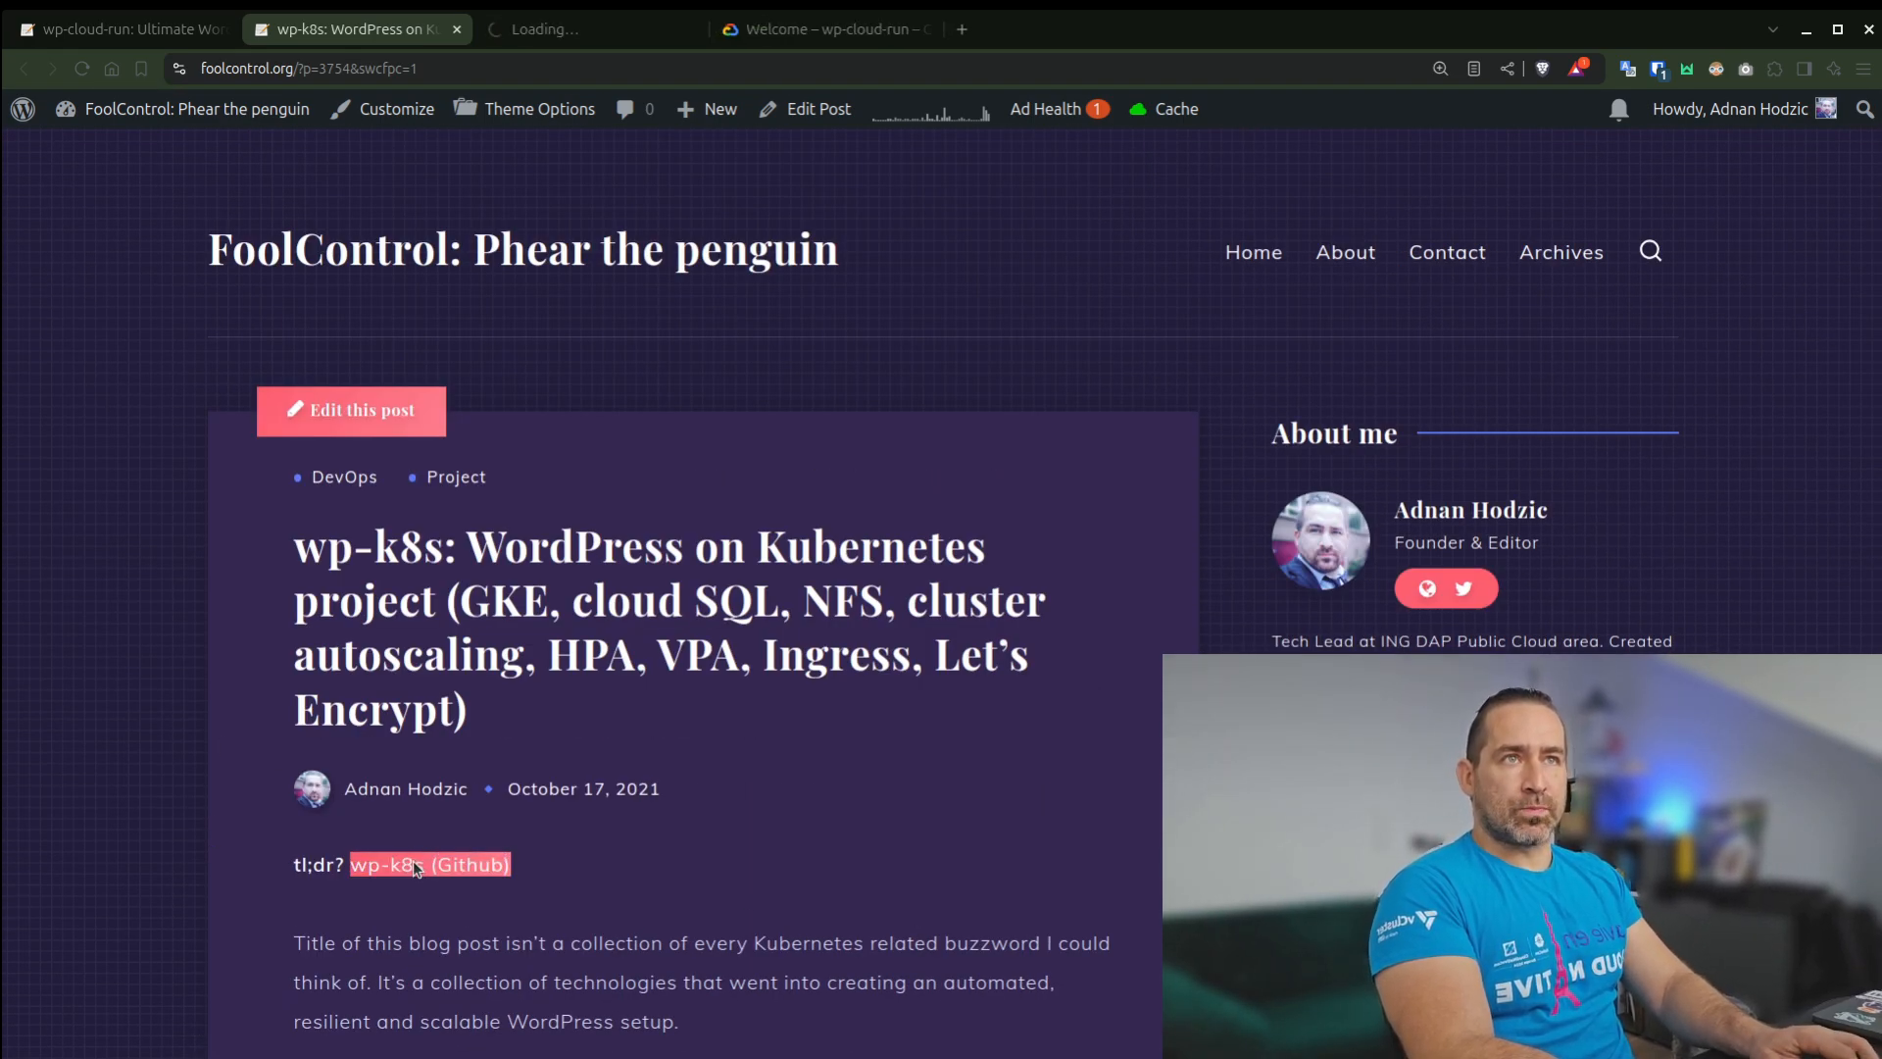
View the wp-k8s README down to the MySQL cluster with mysql-operator section
{"action": "left_click", "coordinate": [429, 864]}
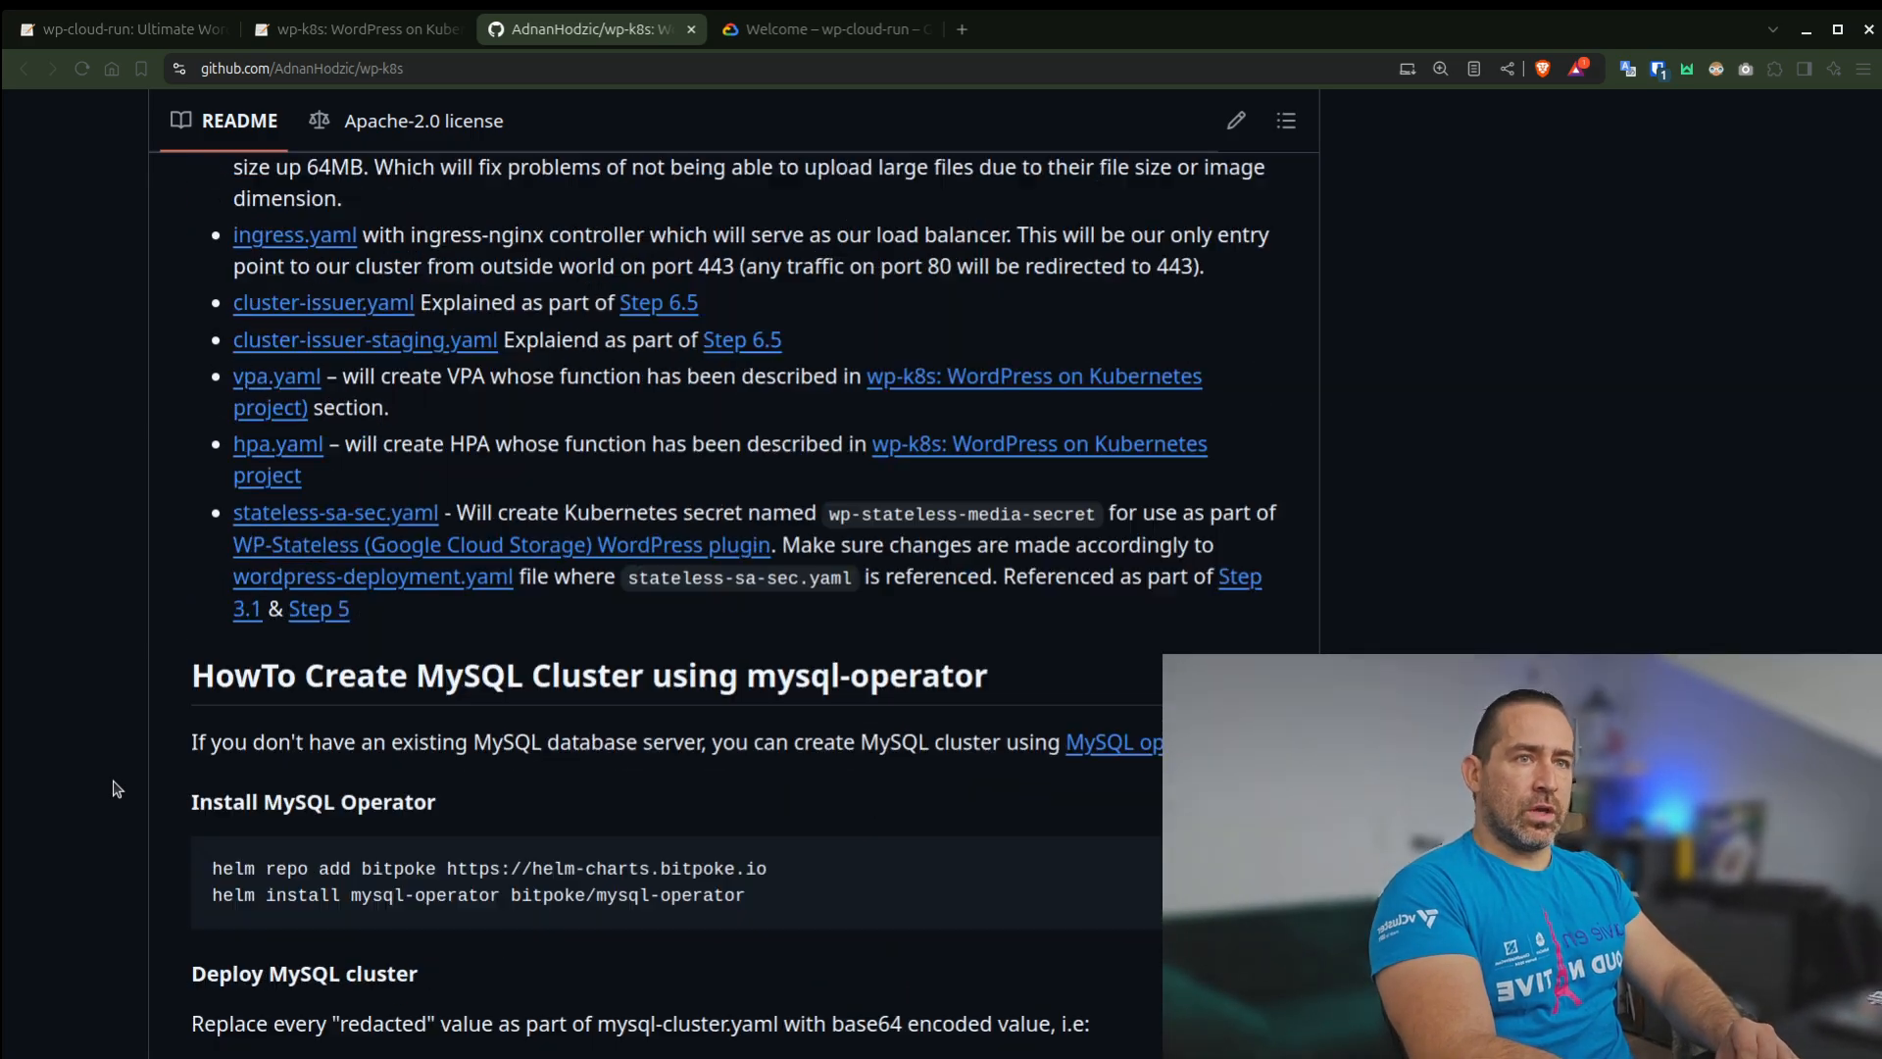
{"action": "scroll", "scroll_direction": "down", "scroll_amount": 3}
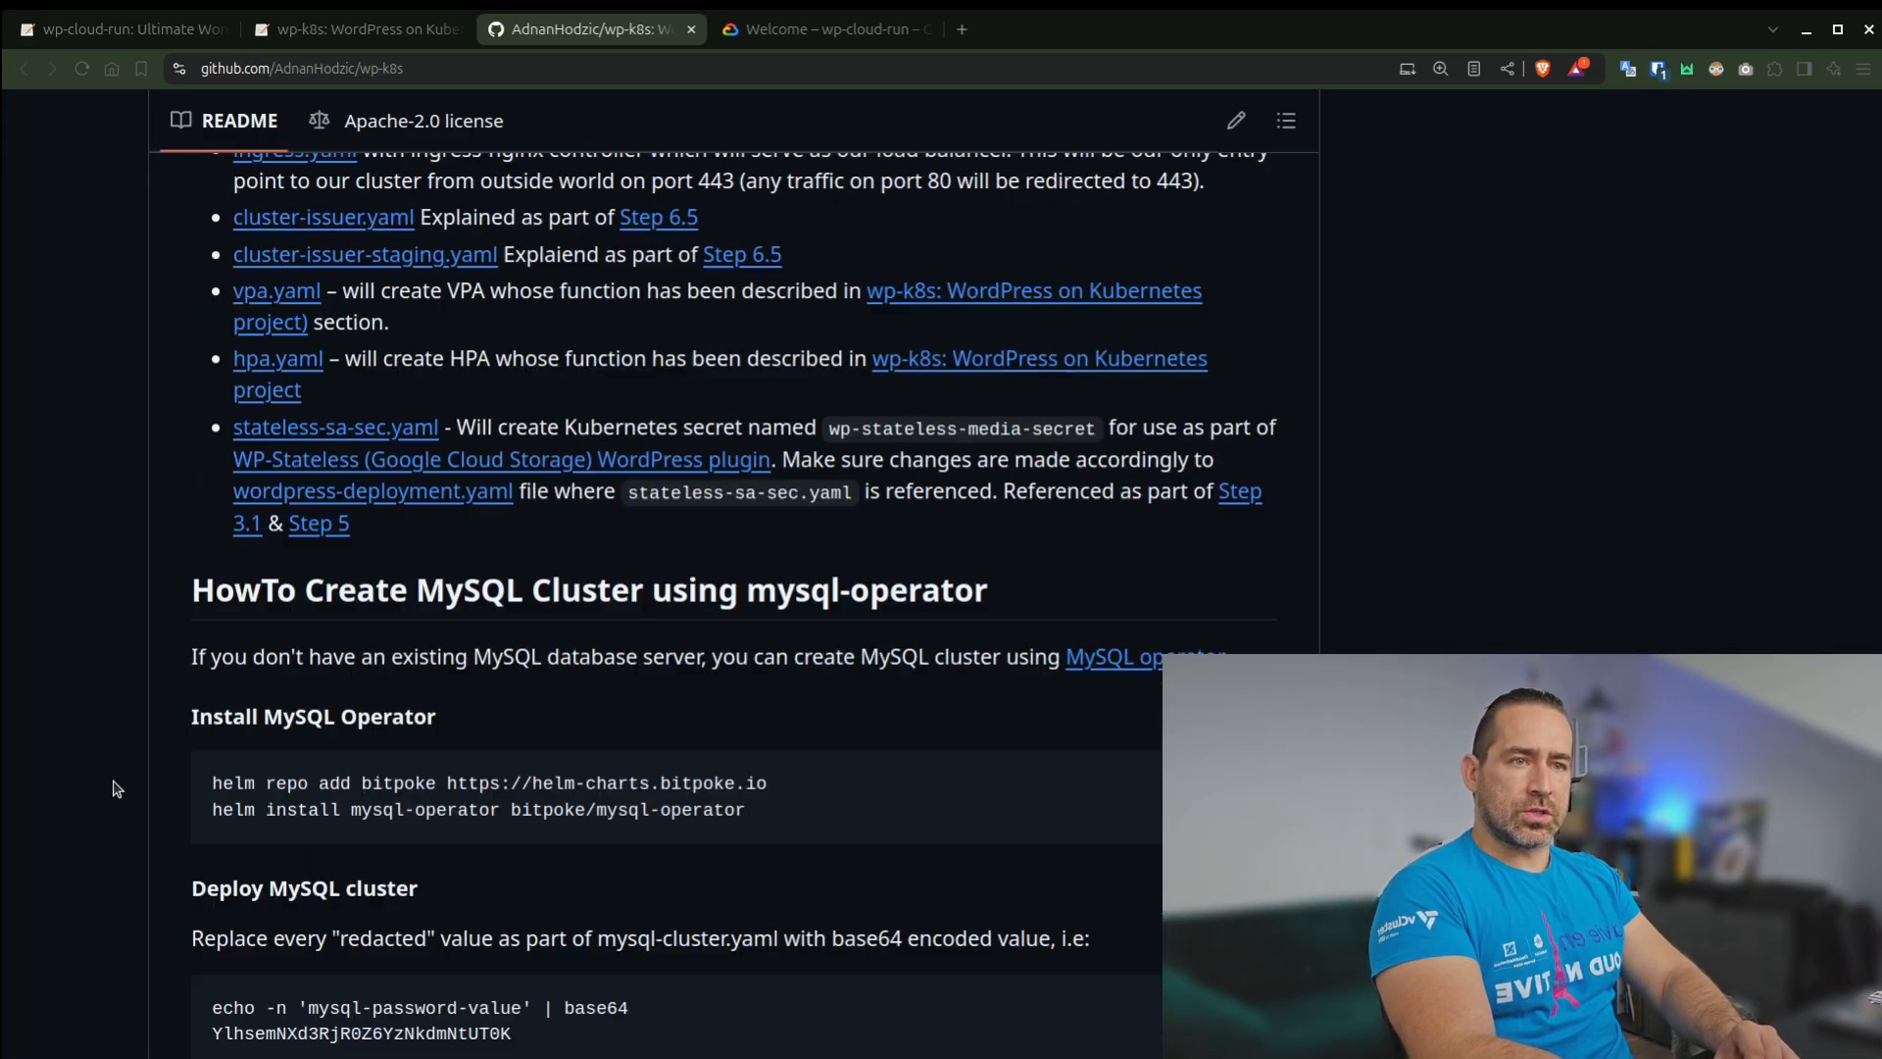
Close the wp-k8s pages and return to the wp-cloud-run history section
{"action": "left_click", "coordinate": [355, 29]}
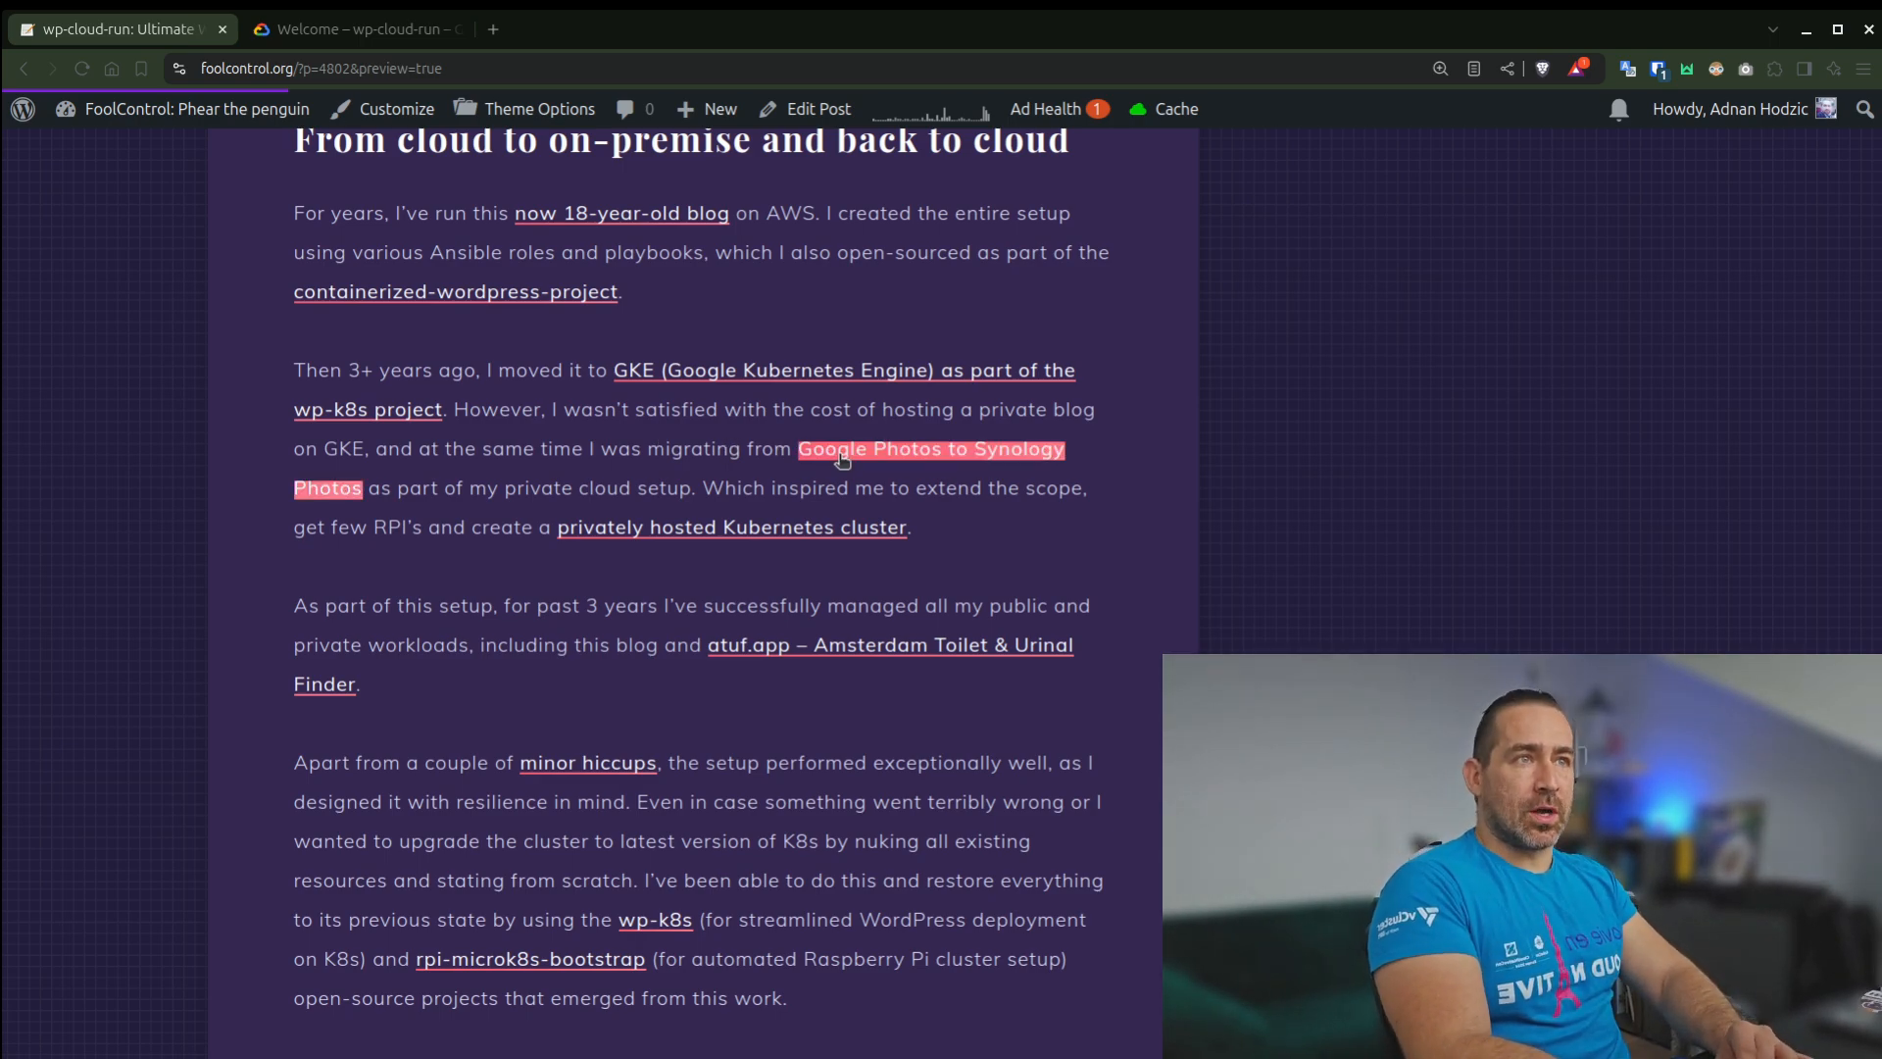
View the Google Photos to Synology post and highlight the 32TB storage figure
{"action": "left_click", "coordinate": [929, 447]}
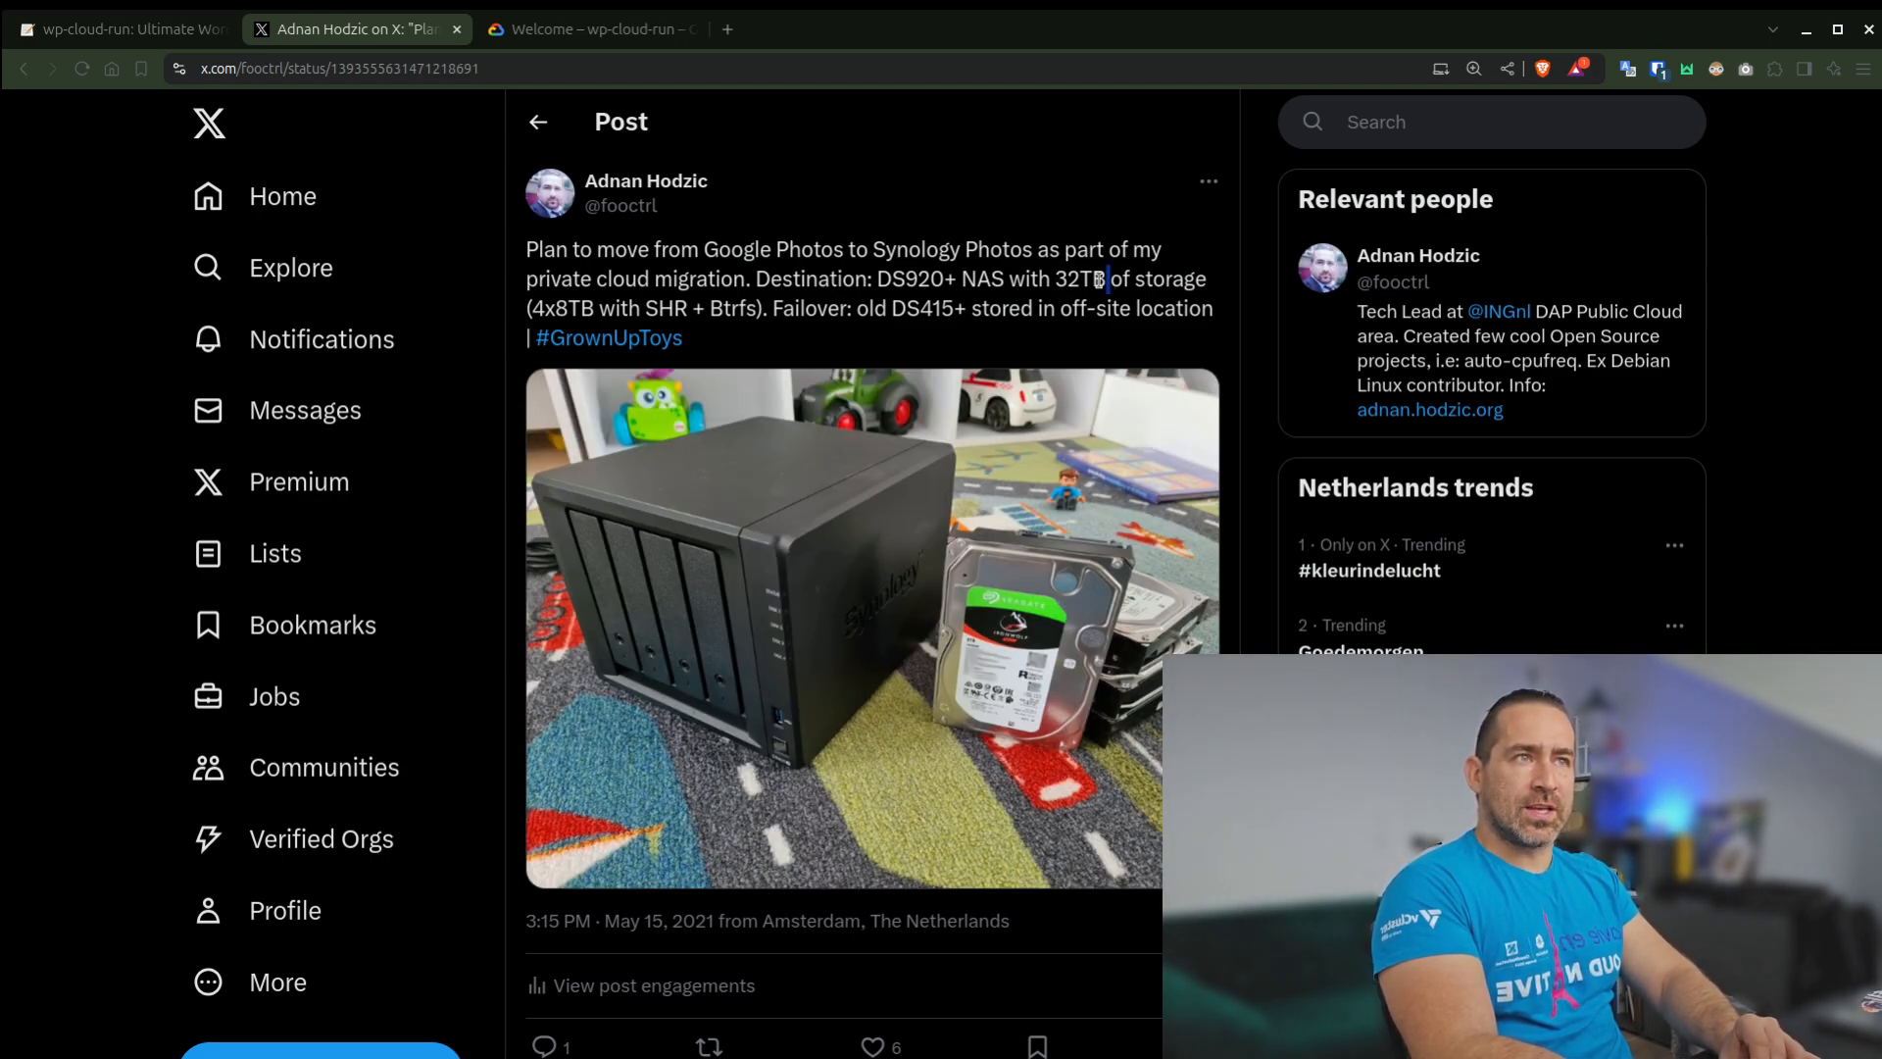
{"action": "left_click_drag", "start_coordinate": [528, 249], "coordinate": [681, 337]}
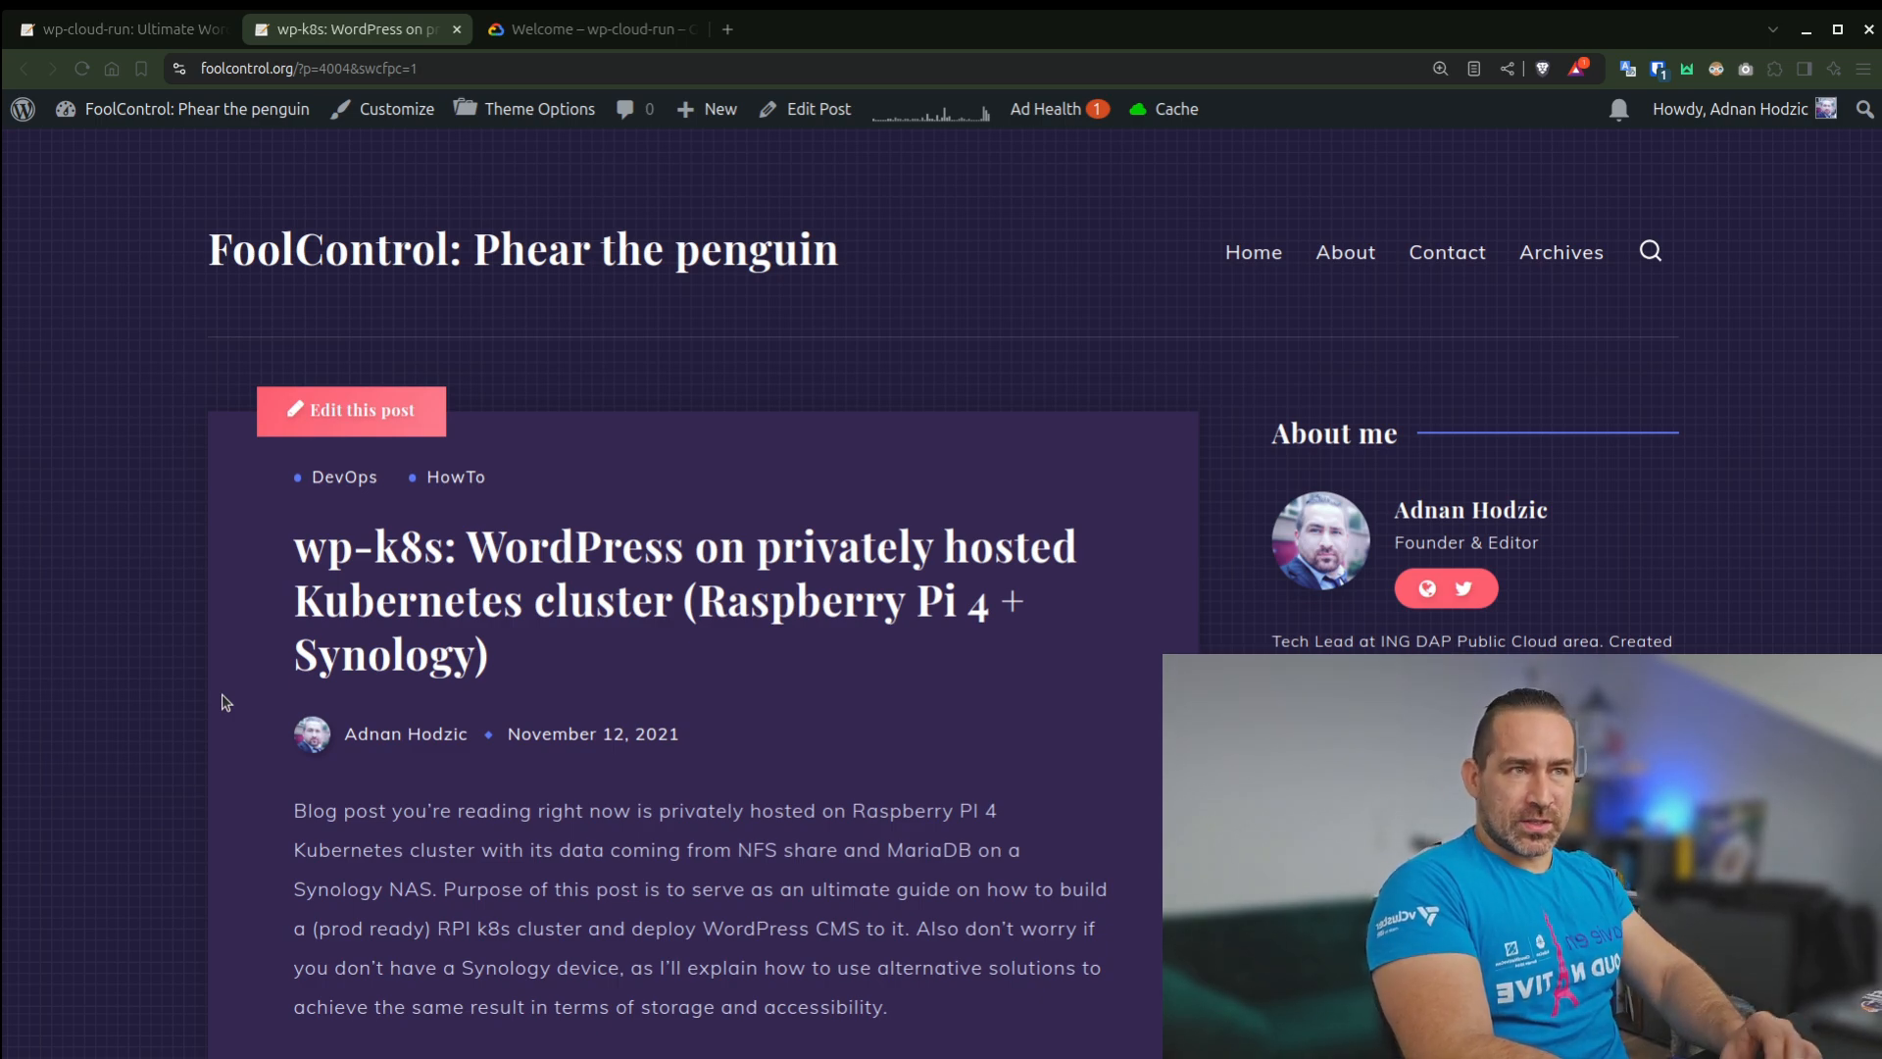
Skim the Raspberry Pi Kubernetes post's software, hardware and Pi Imager steps
{"action": "scroll", "scroll_direction": "down", "scroll_amount": 3}
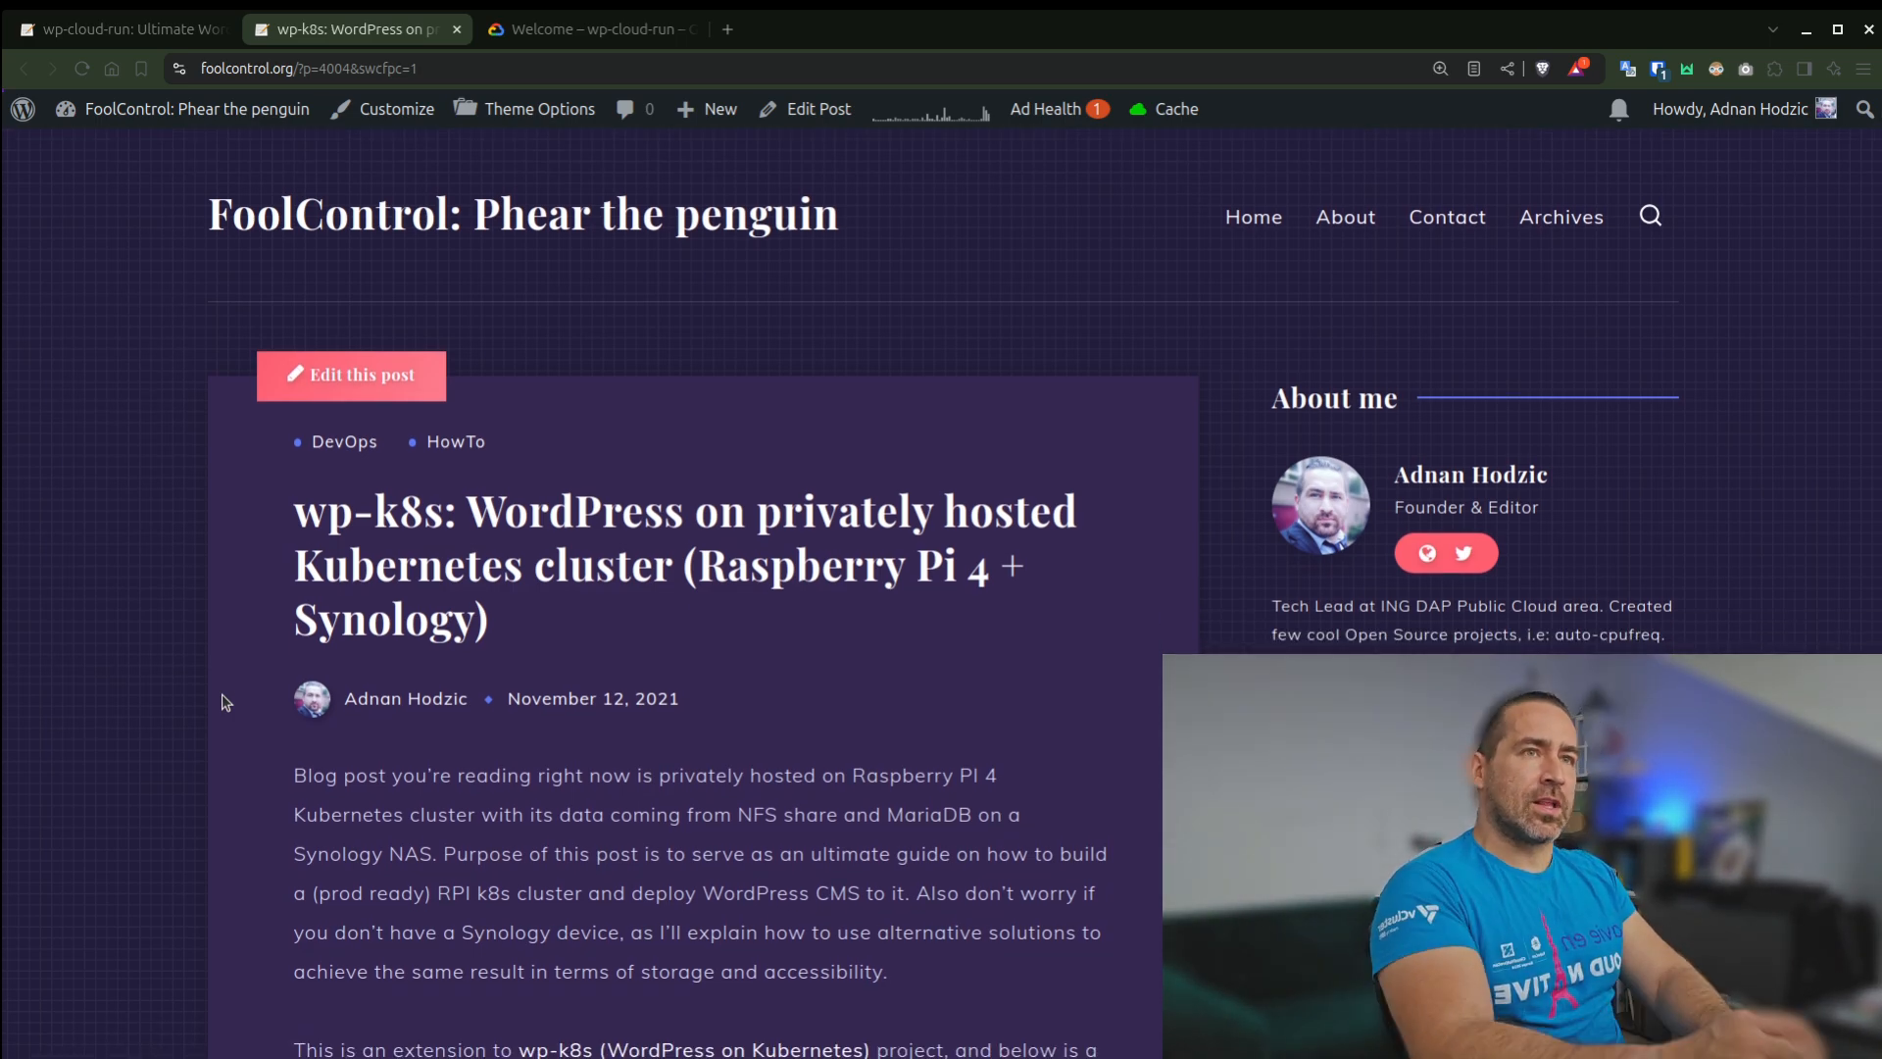
{"action": "scroll", "scroll_direction": "down", "scroll_amount": 3}
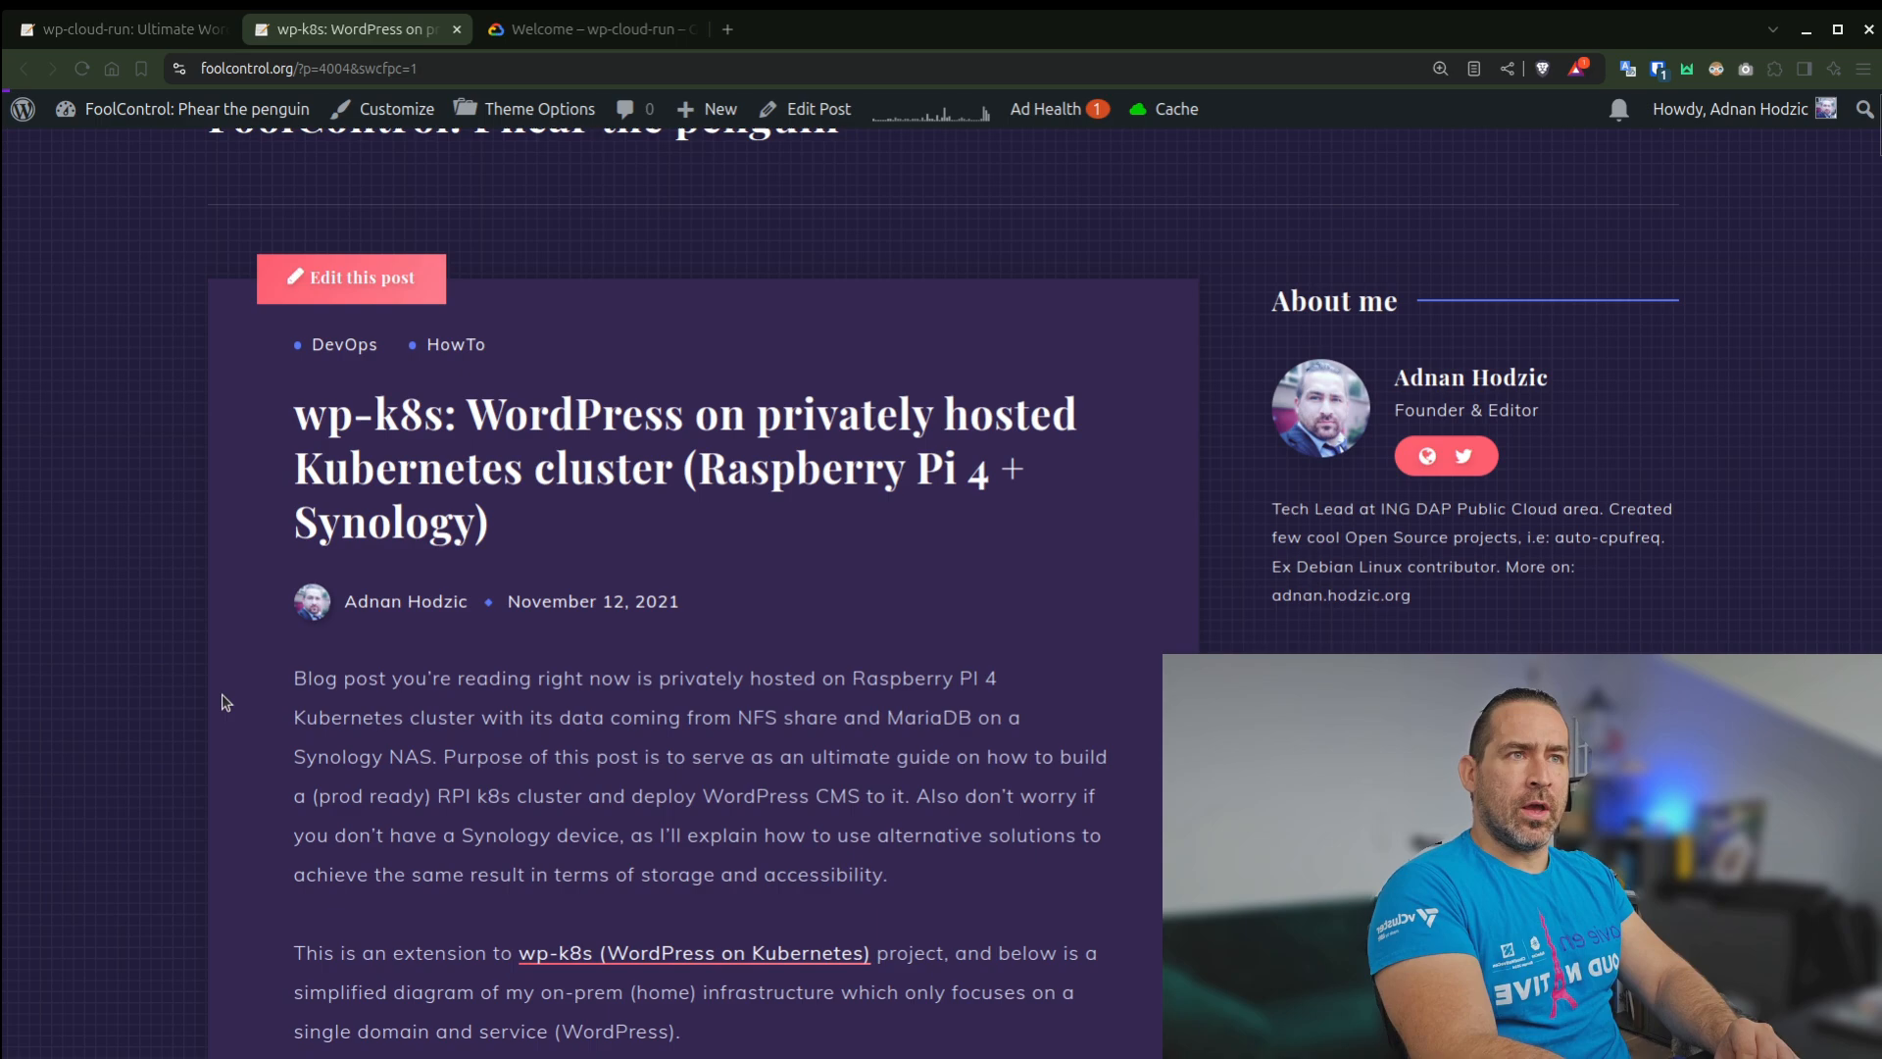
{"action": "scroll", "scroll_direction": "down", "scroll_amount": 3}
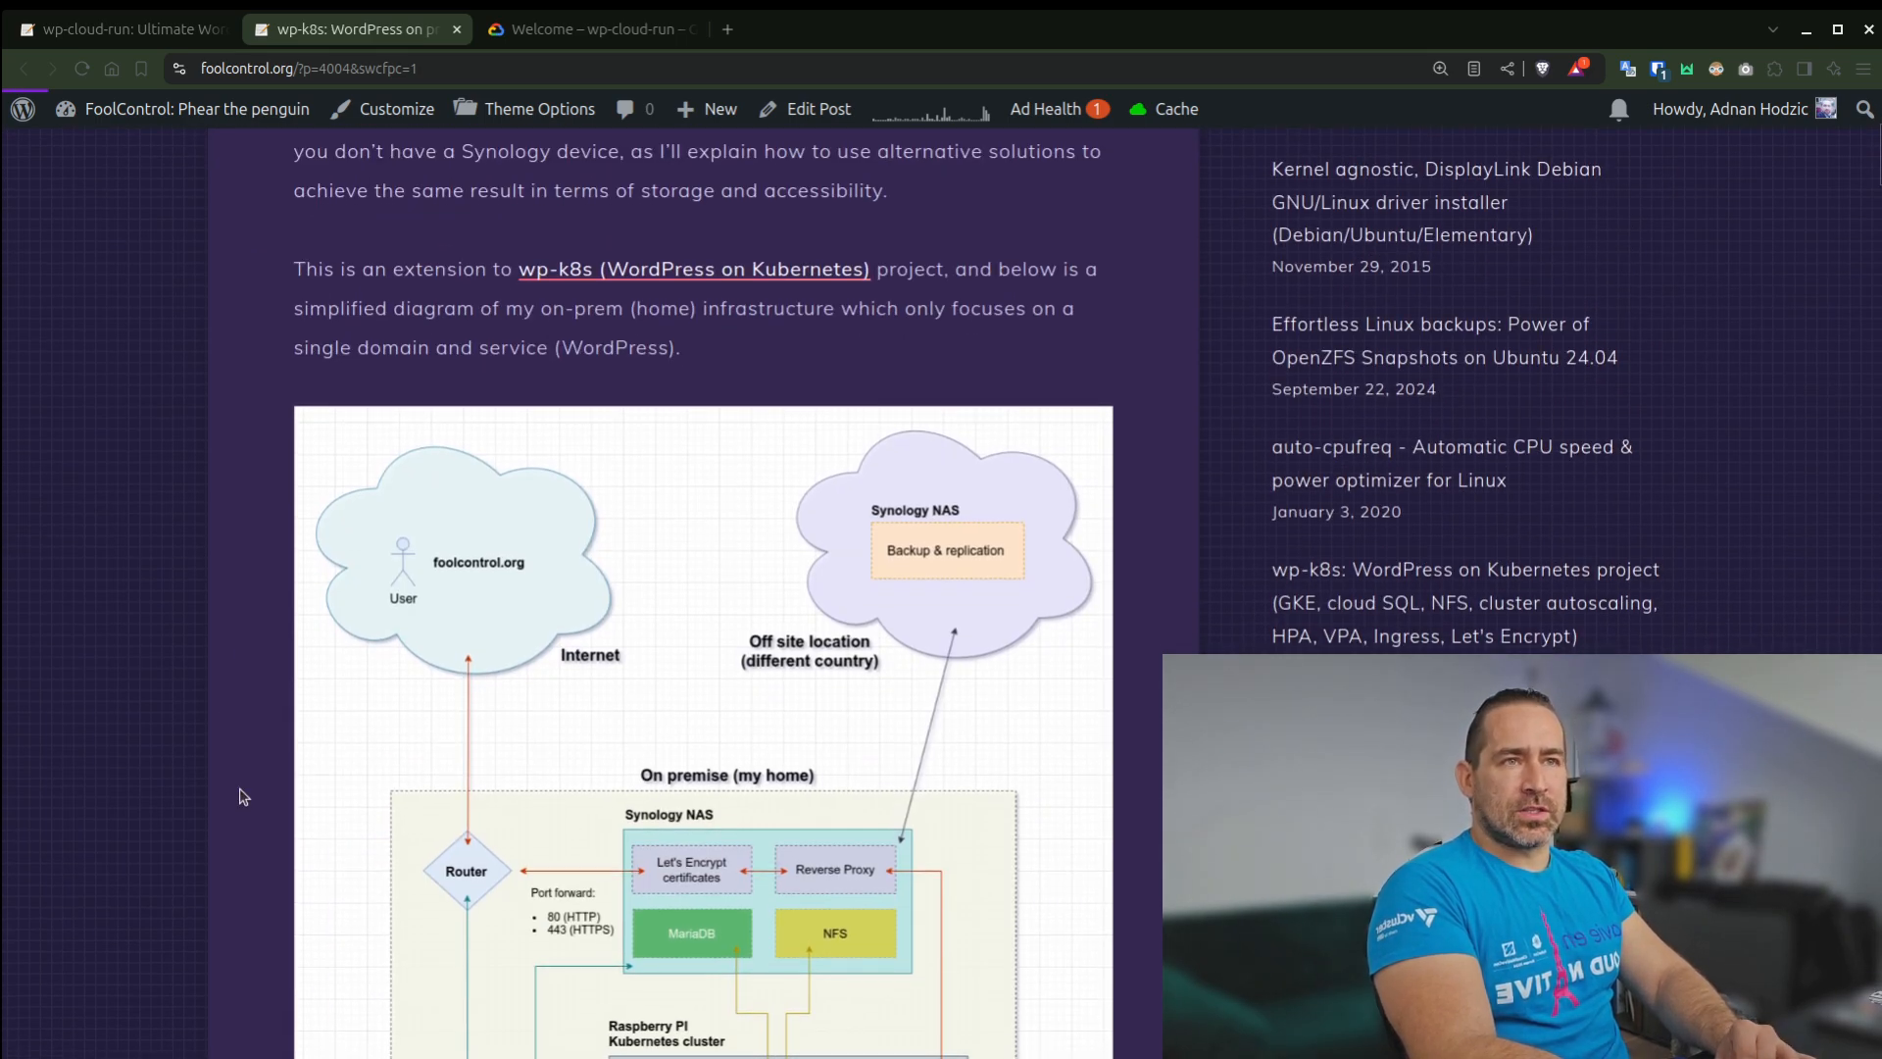
{"action": "scroll", "scroll_direction": "down", "scroll_amount": 3}
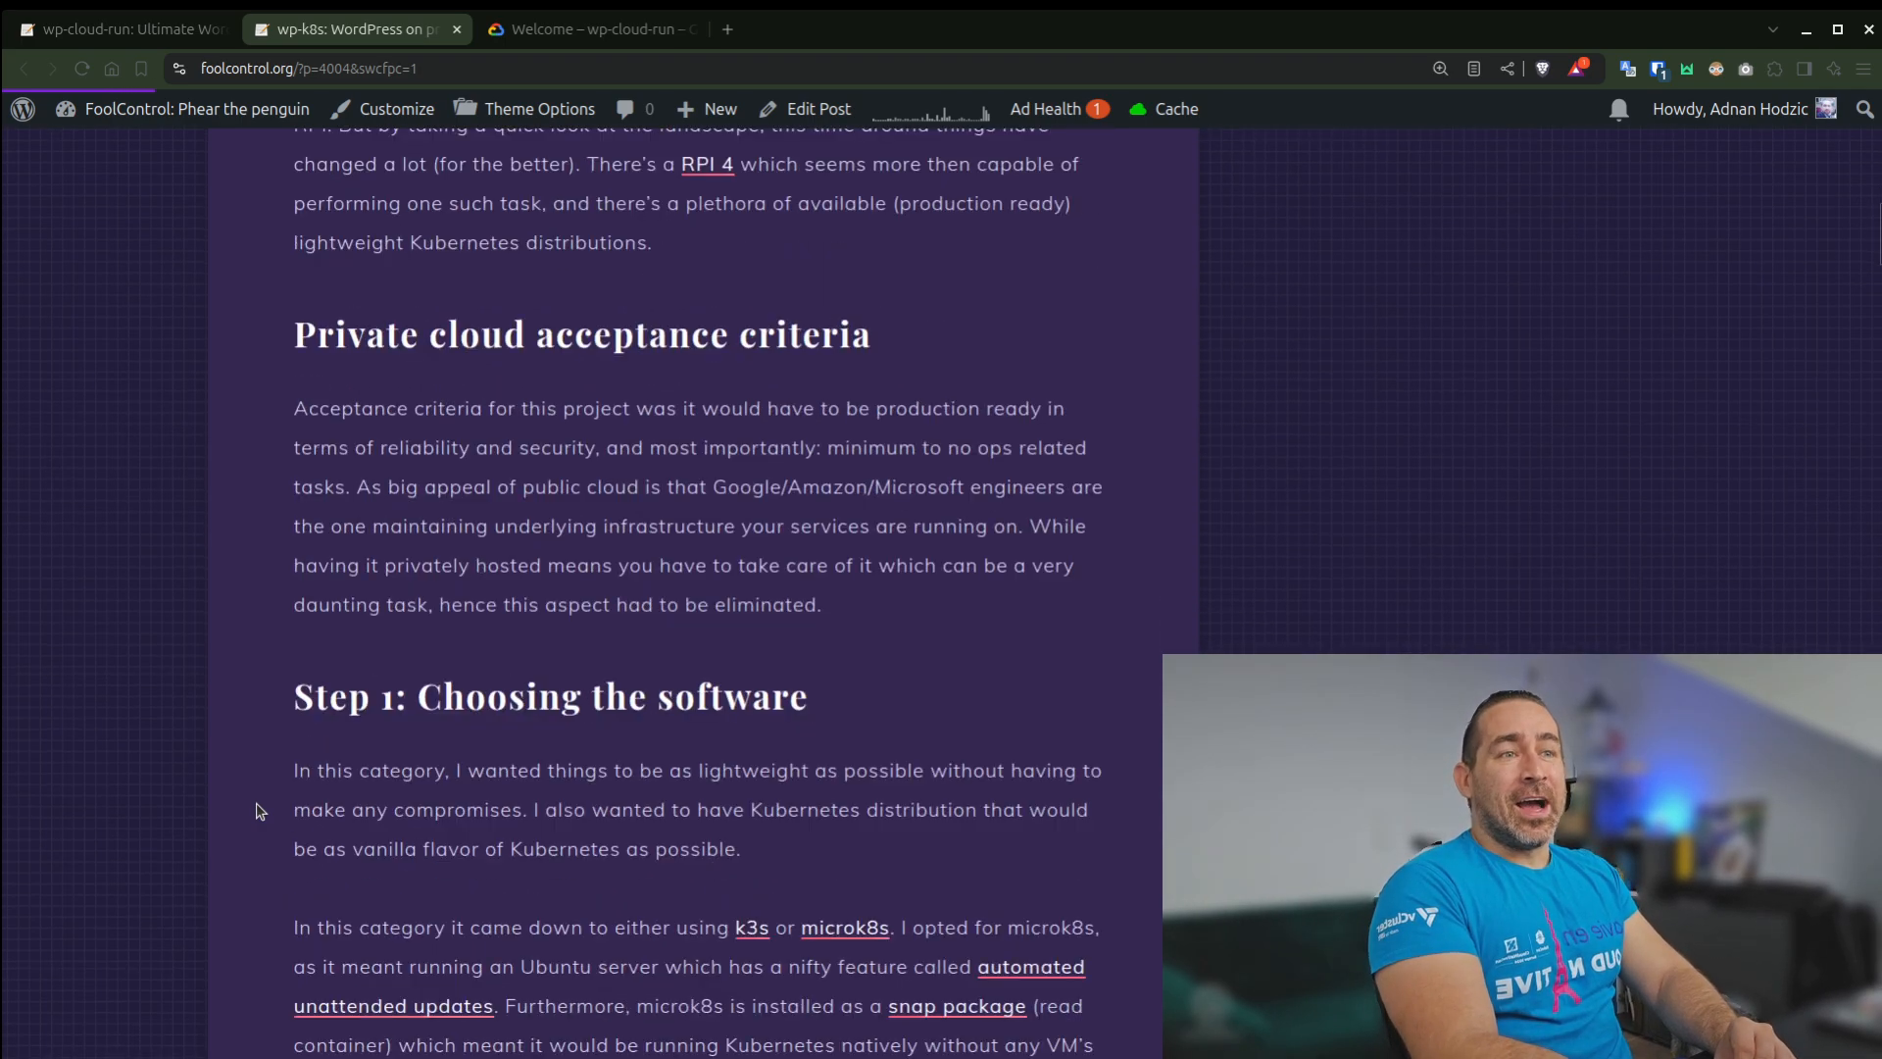
{"action": "scroll", "scroll_direction": "down", "scroll_amount": 3}
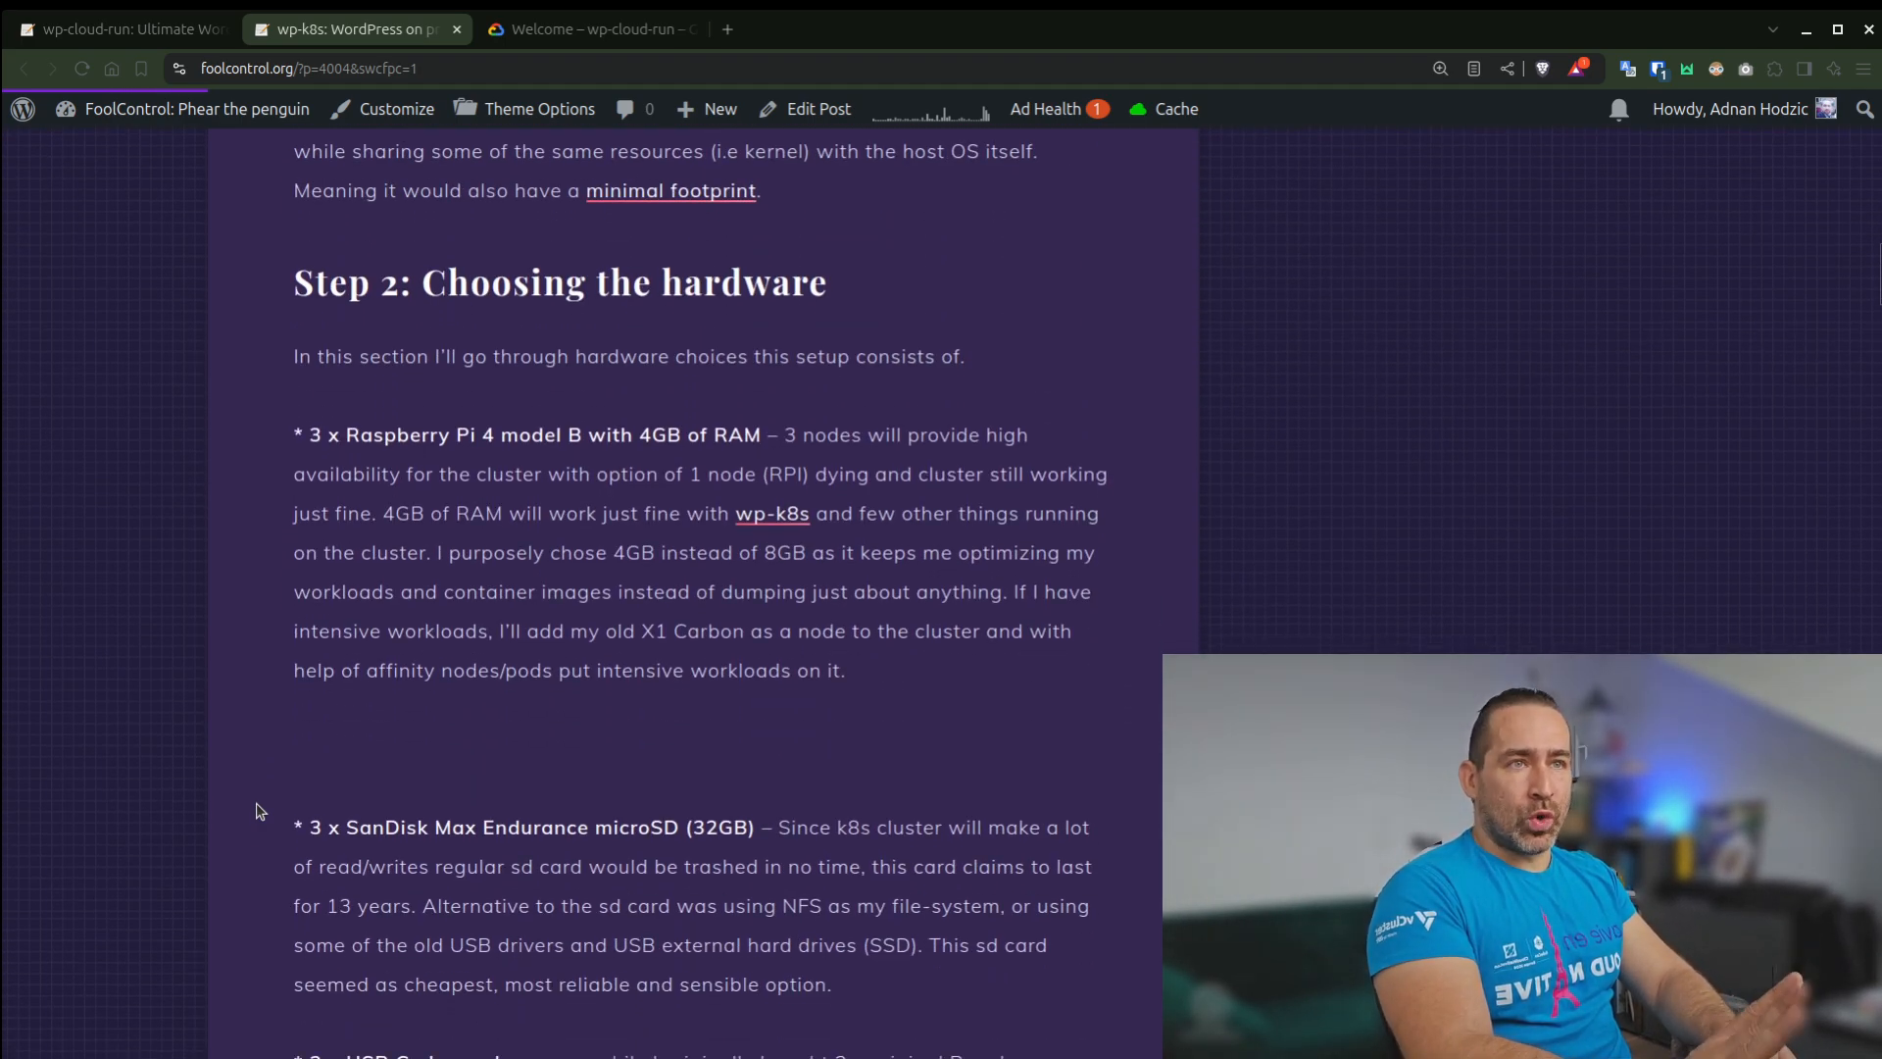
{"action": "scroll", "scroll_direction": "down", "scroll_amount": 3}
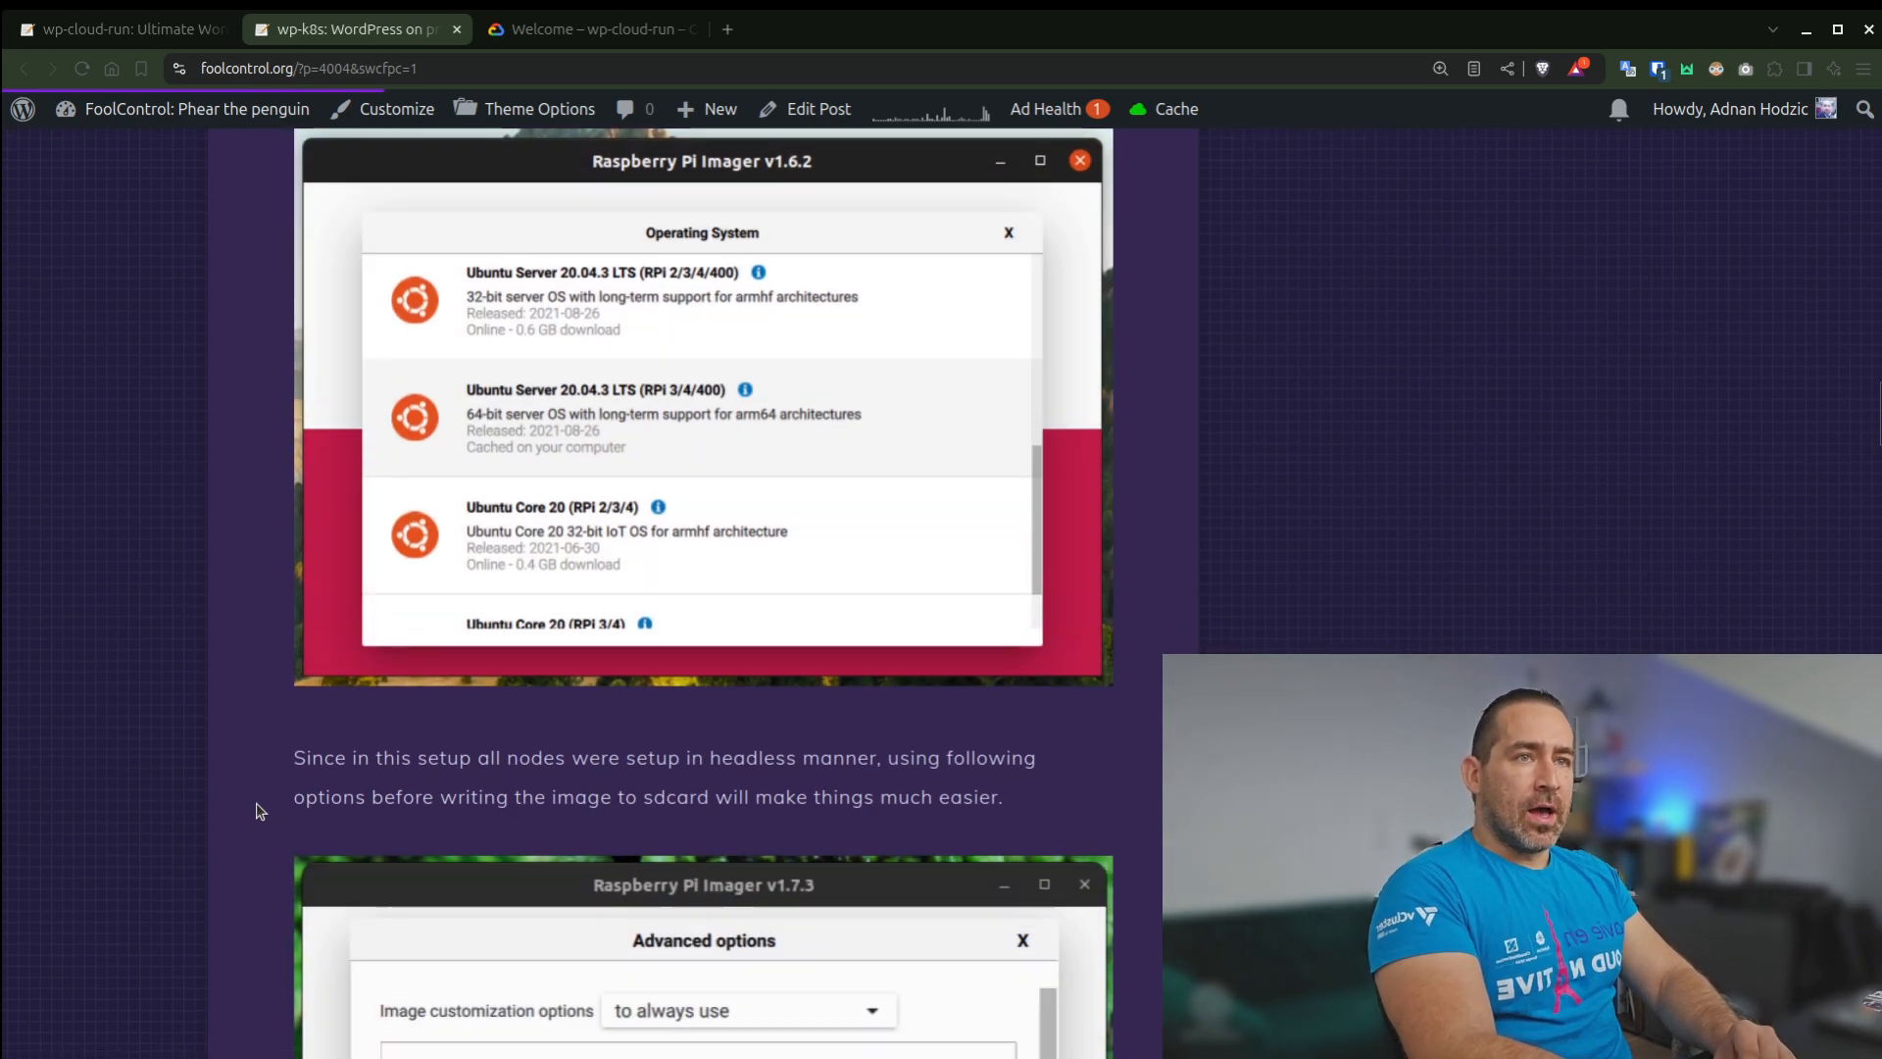
{"action": "scroll", "scroll_direction": "down", "scroll_amount": 3}
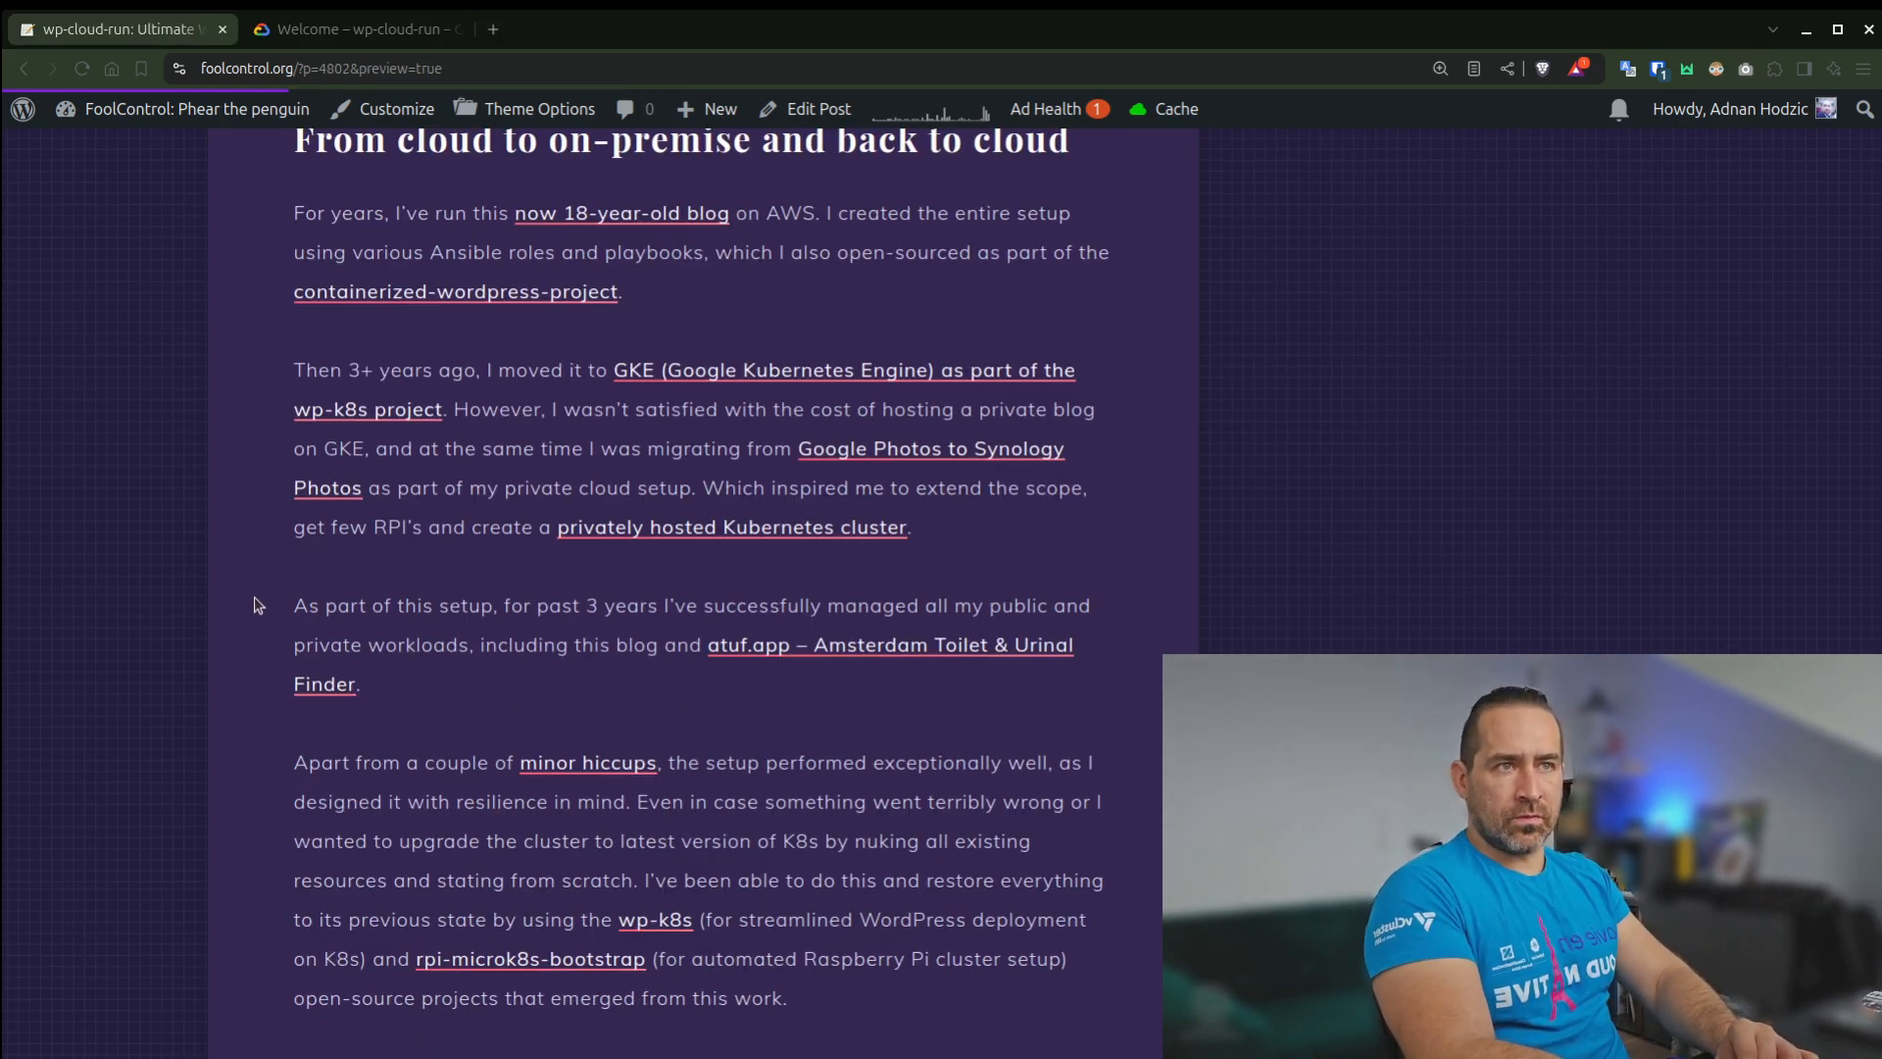
Open the atuf.app Amsterdam Toilet & Urinal Finder map in a new tab
{"action": "scroll", "scroll_direction": "down", "scroll_amount": 3}
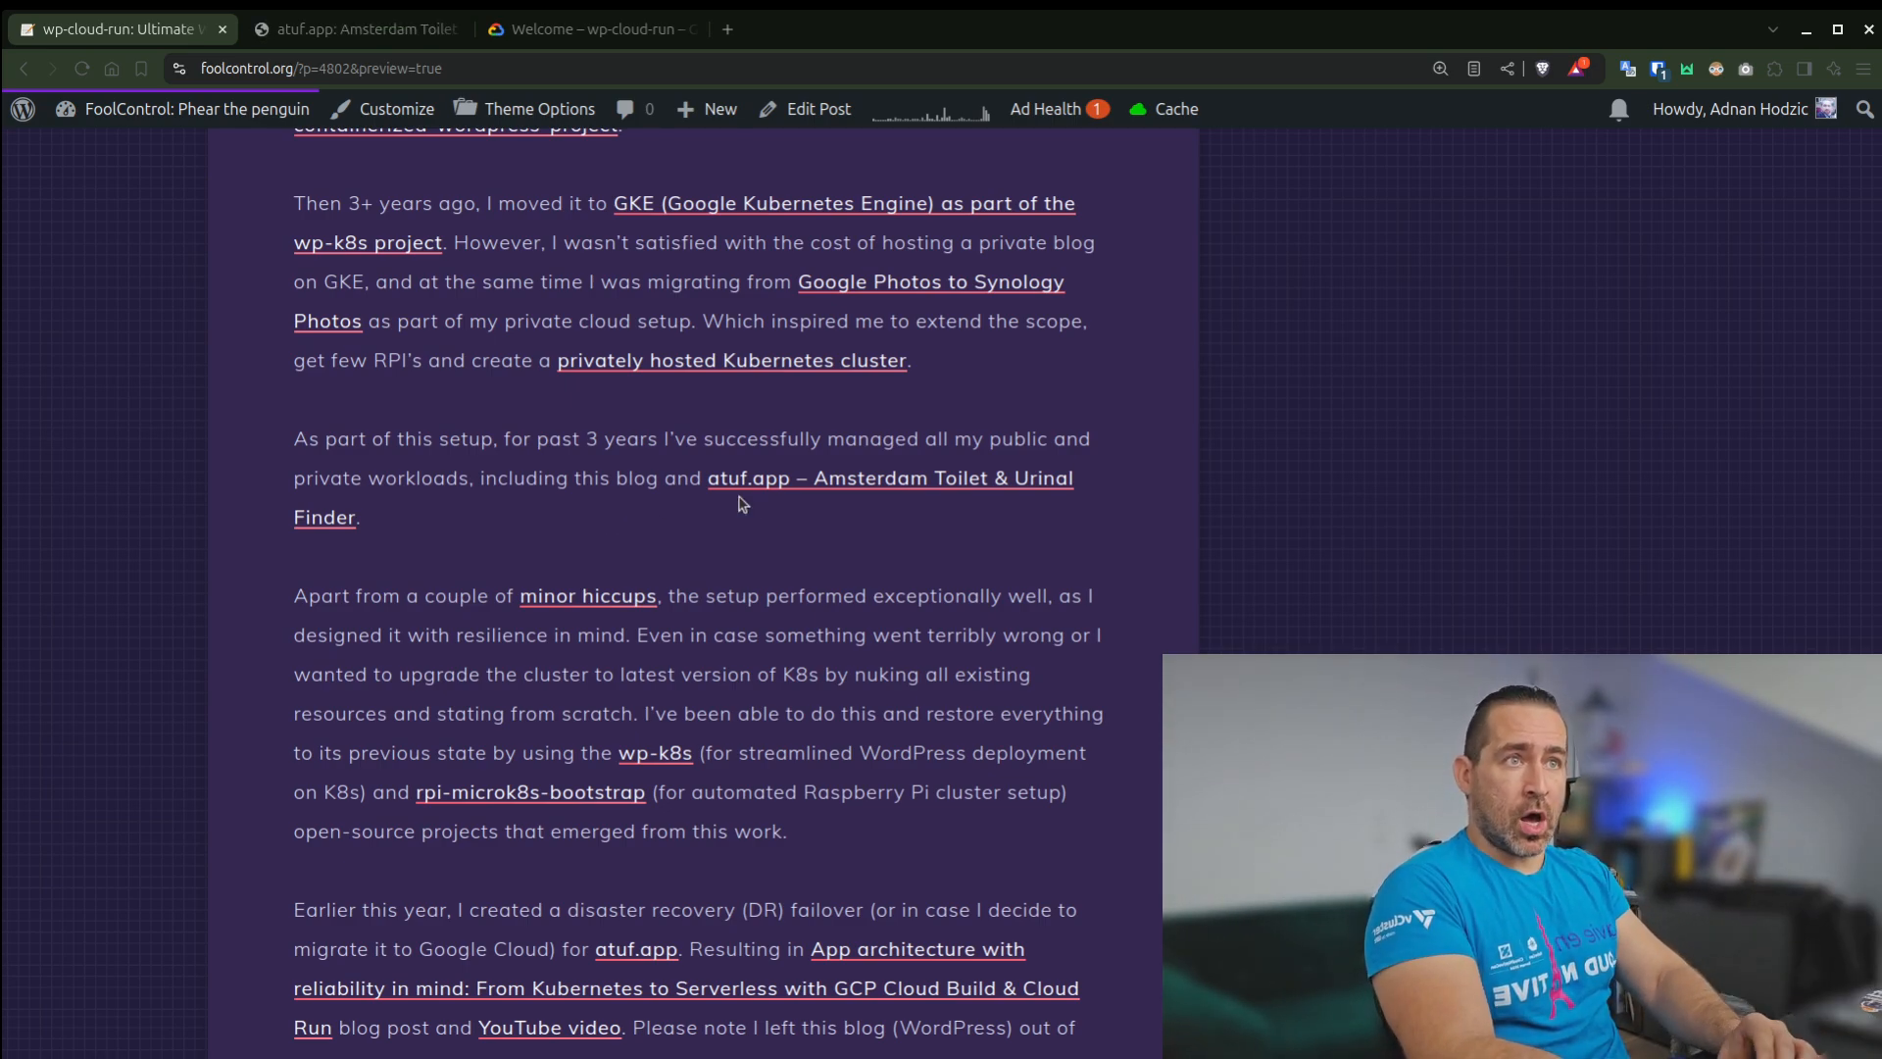
{"action": "mouse_move", "coordinate": [535, 519]}
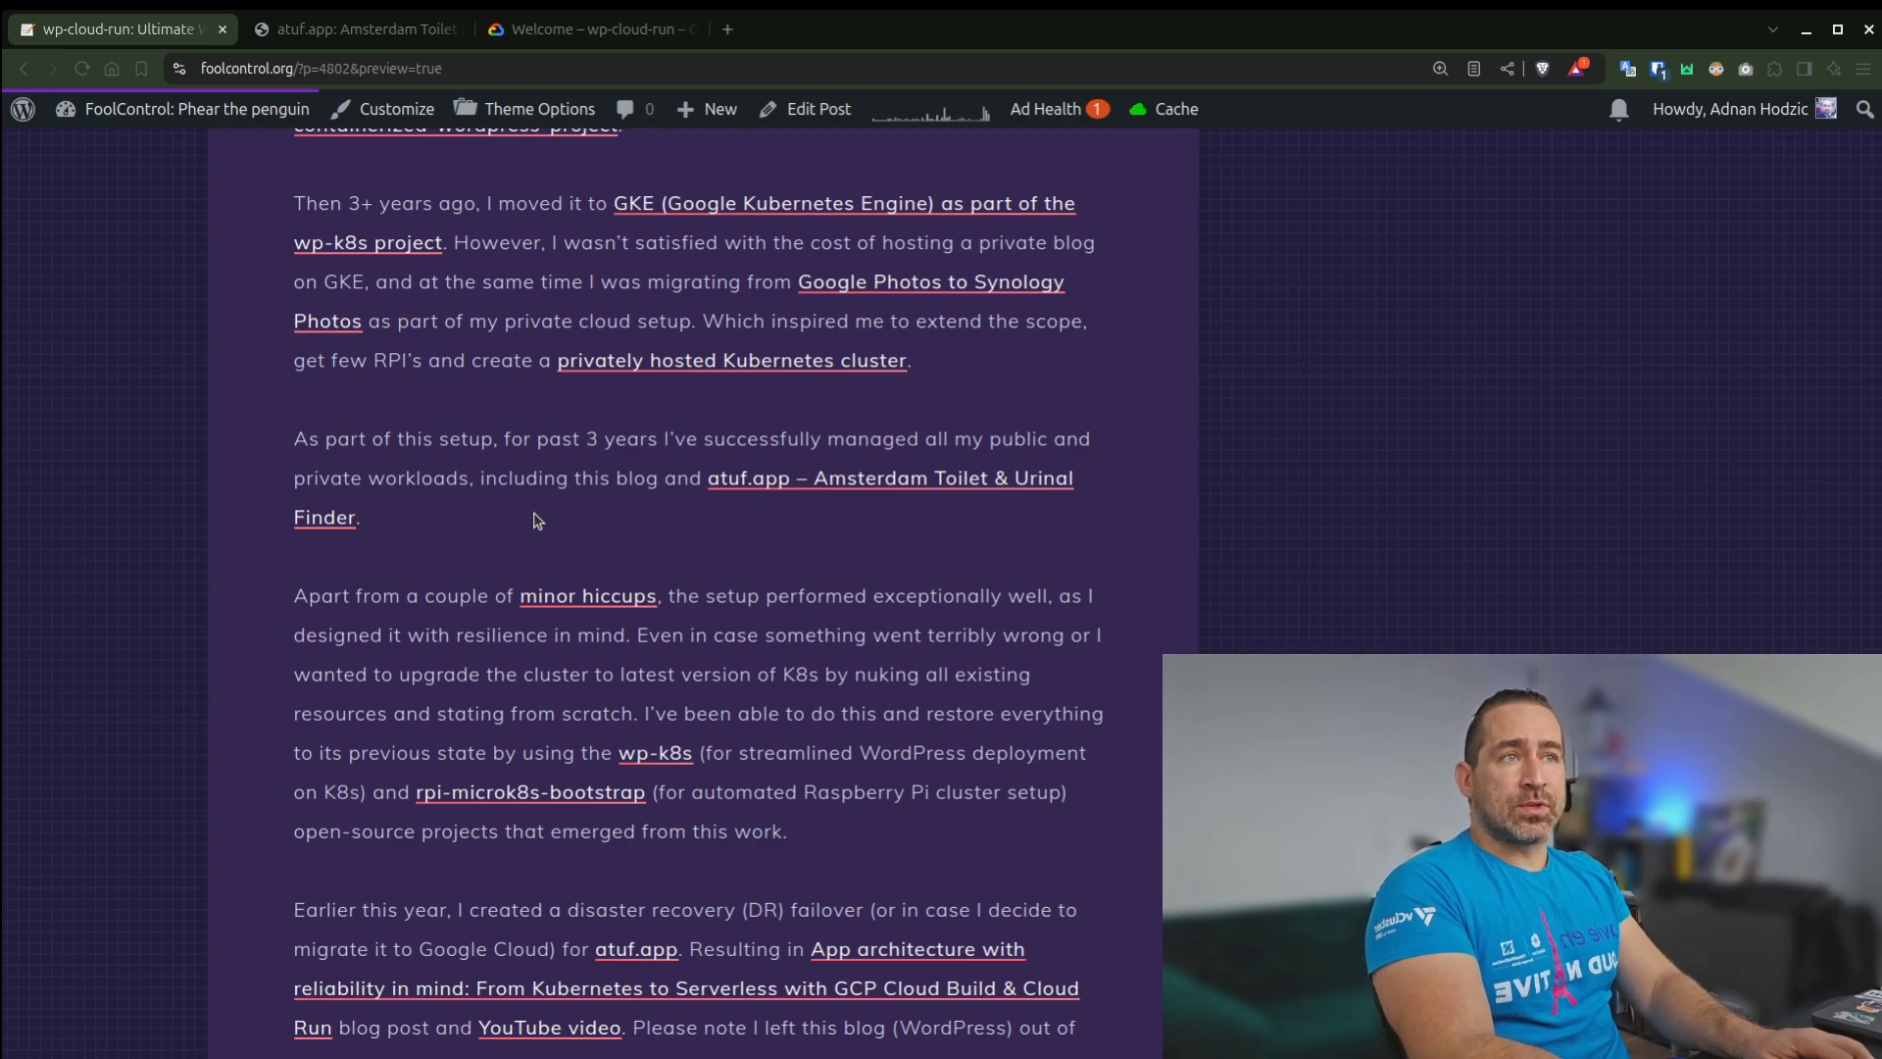
{"action": "left_click", "coordinate": [355, 29]}
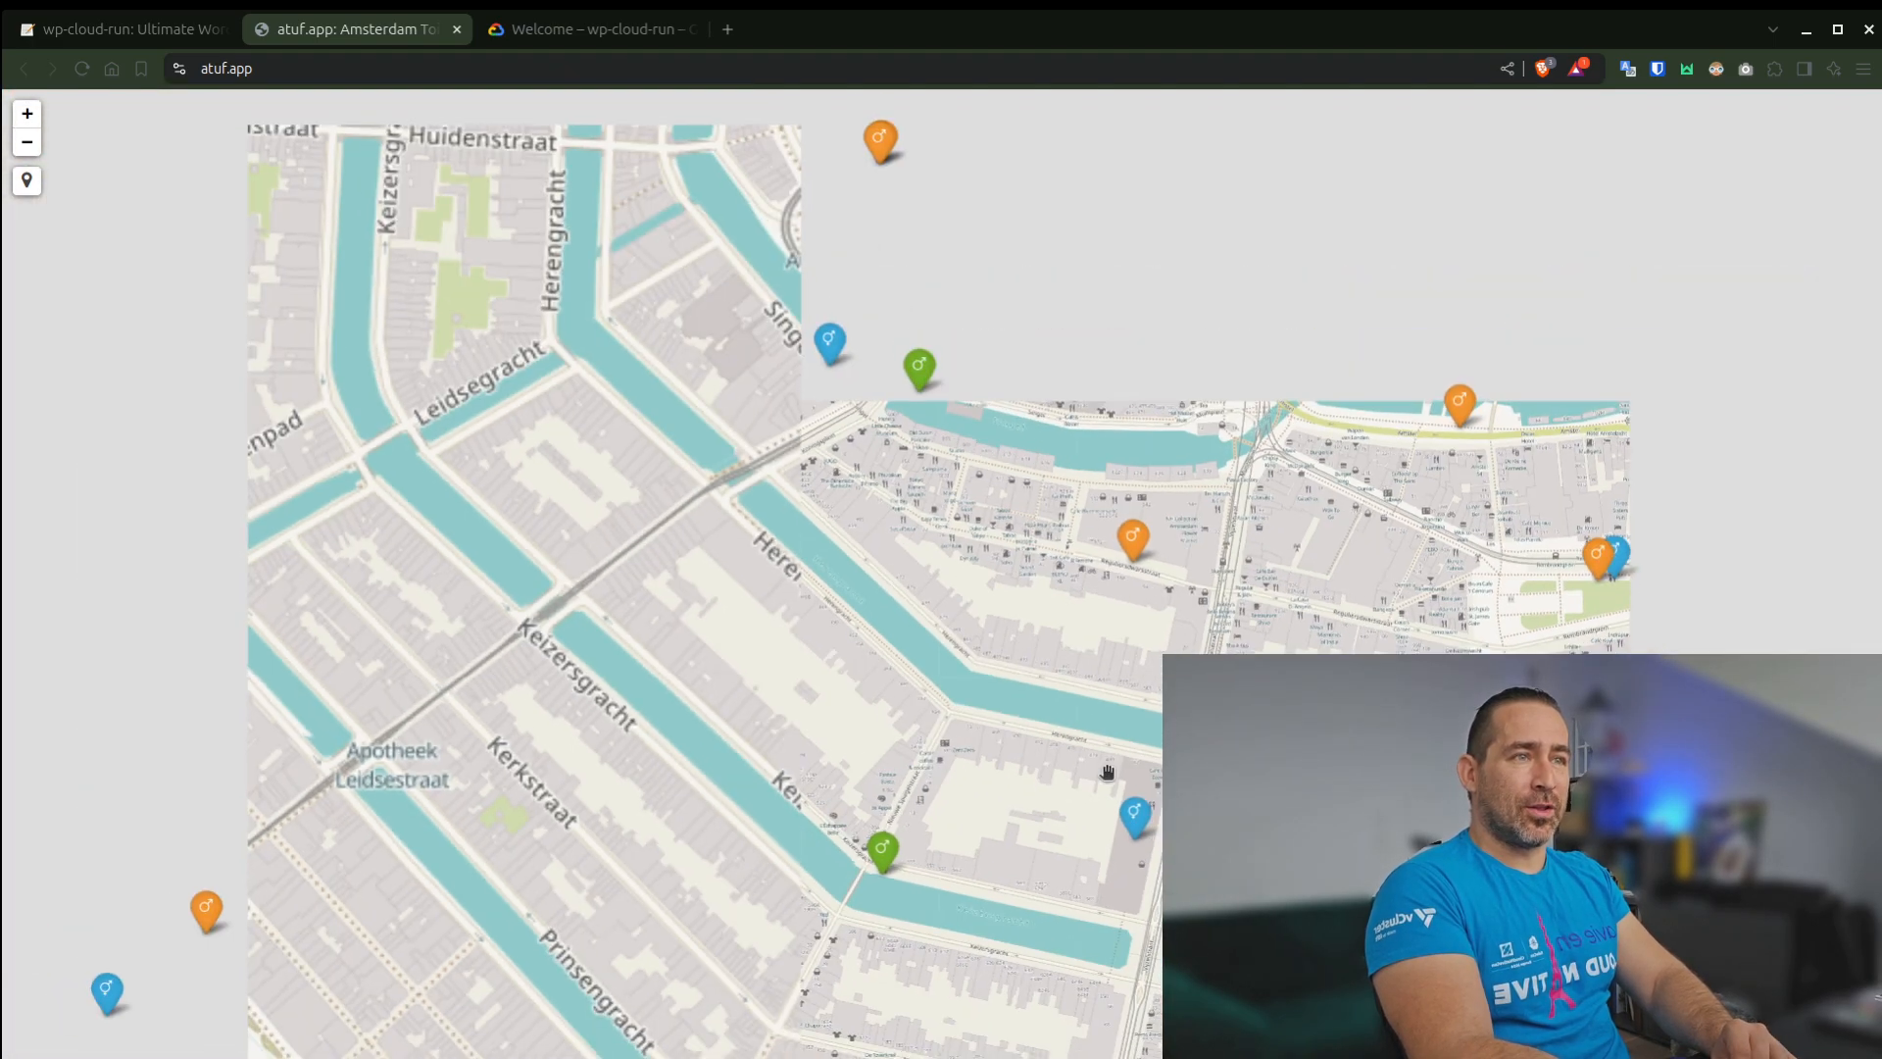
Check a retractable urinal marker's hours and price on the Amsterdam map, then close the atuf.app tab
{"action": "left_click", "coordinate": [1132, 537]}
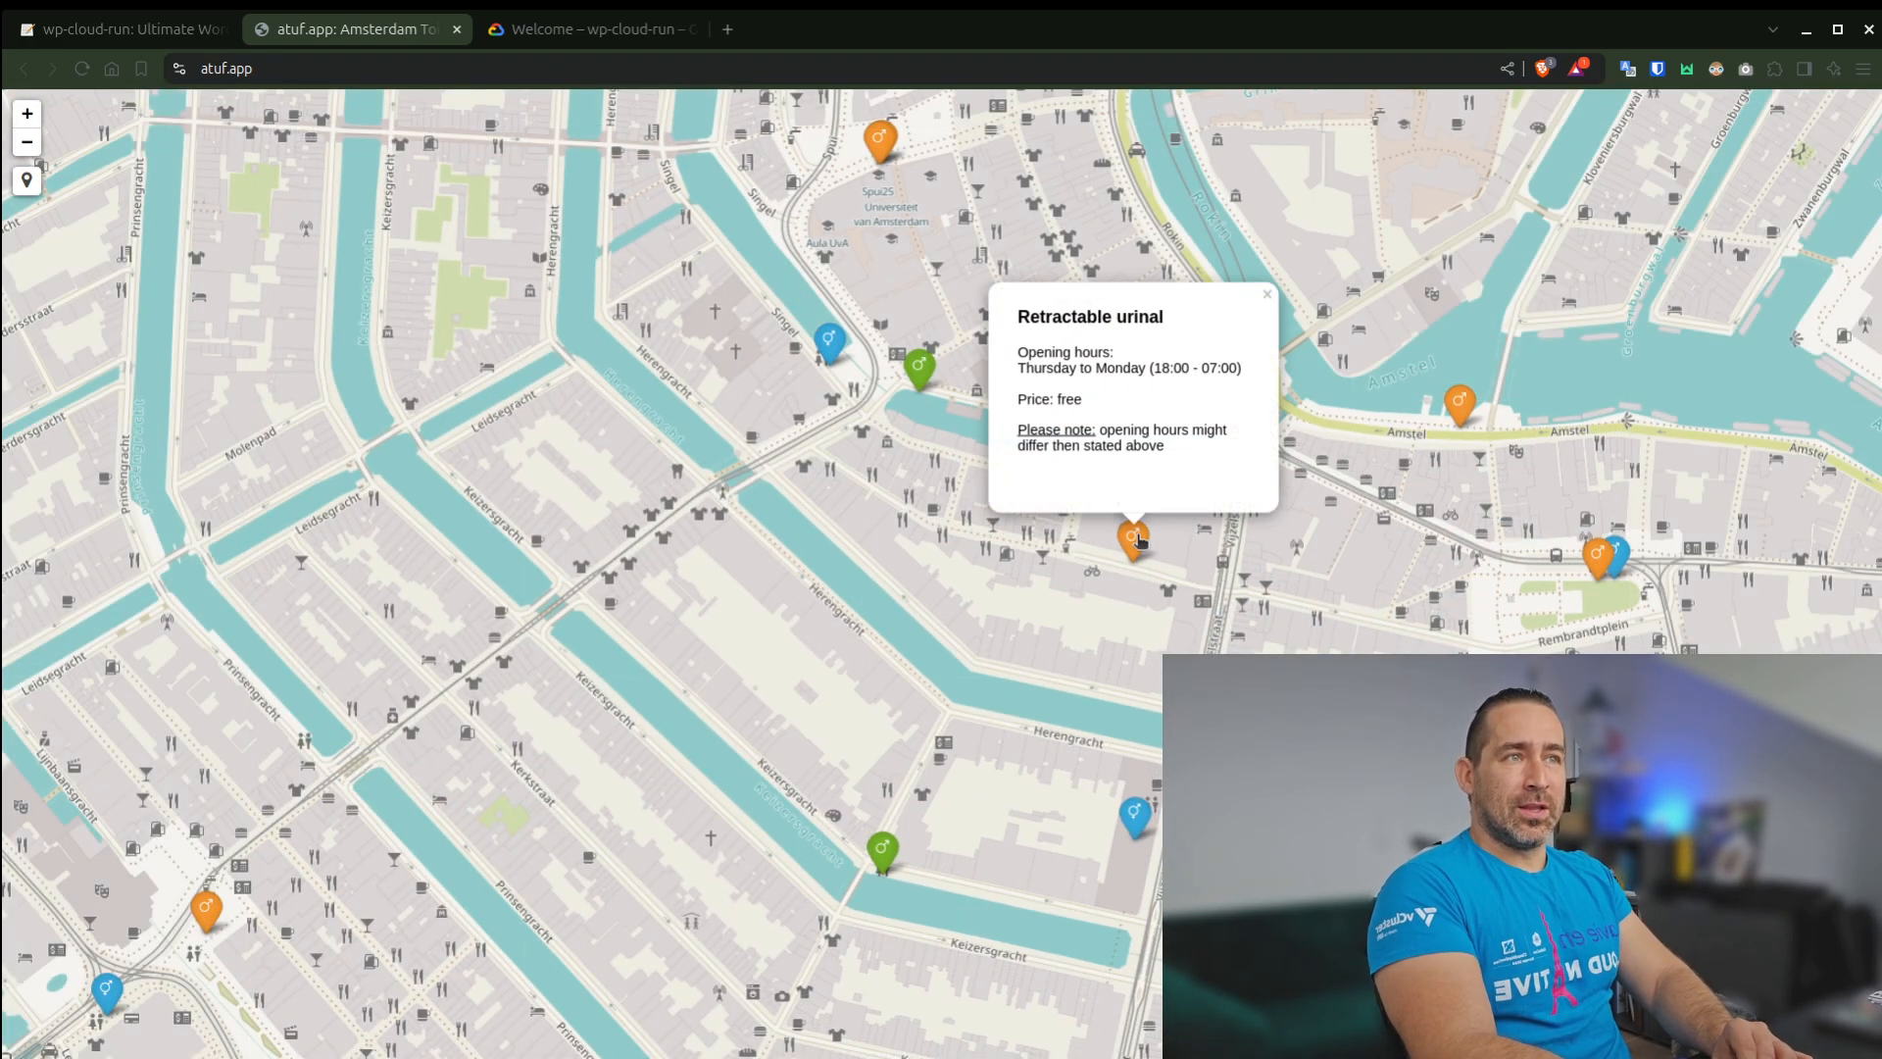
{"action": "left_click", "coordinate": [1267, 294]}
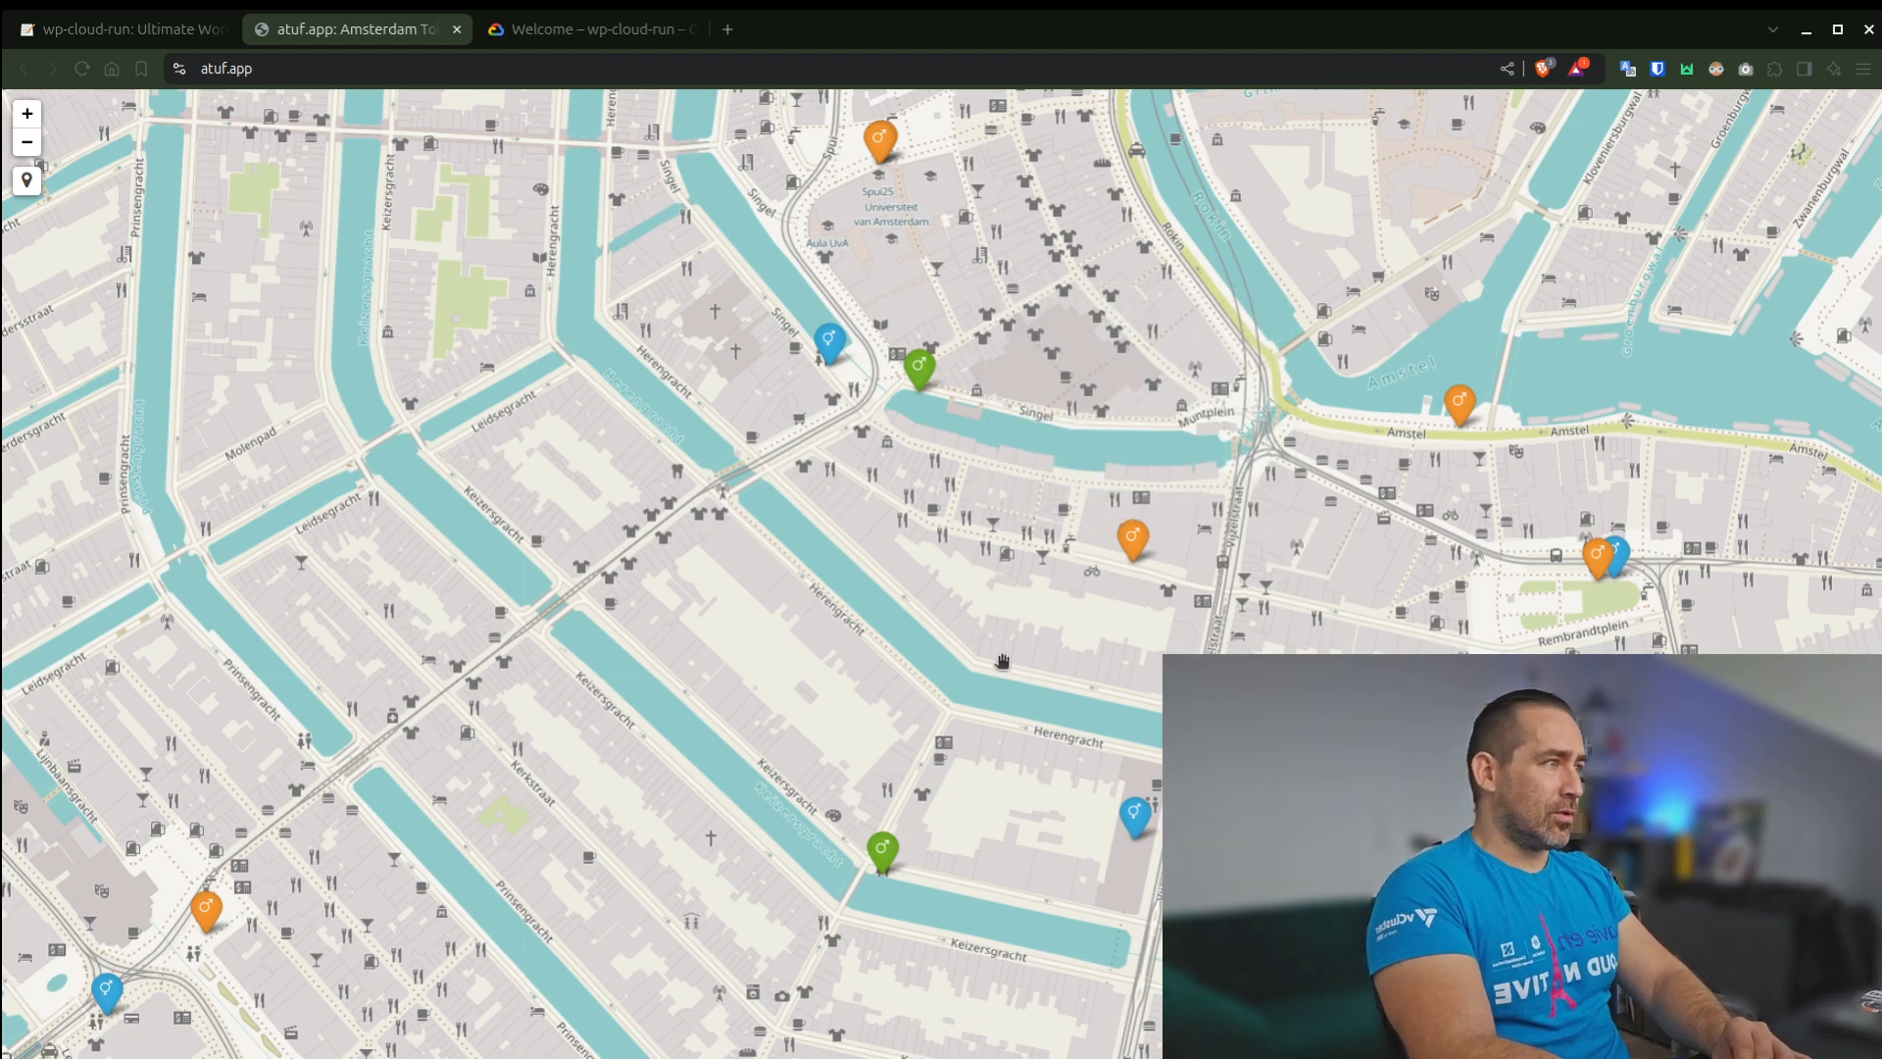
{"action": "scroll", "scroll_direction": "down", "scroll_amount": 3}
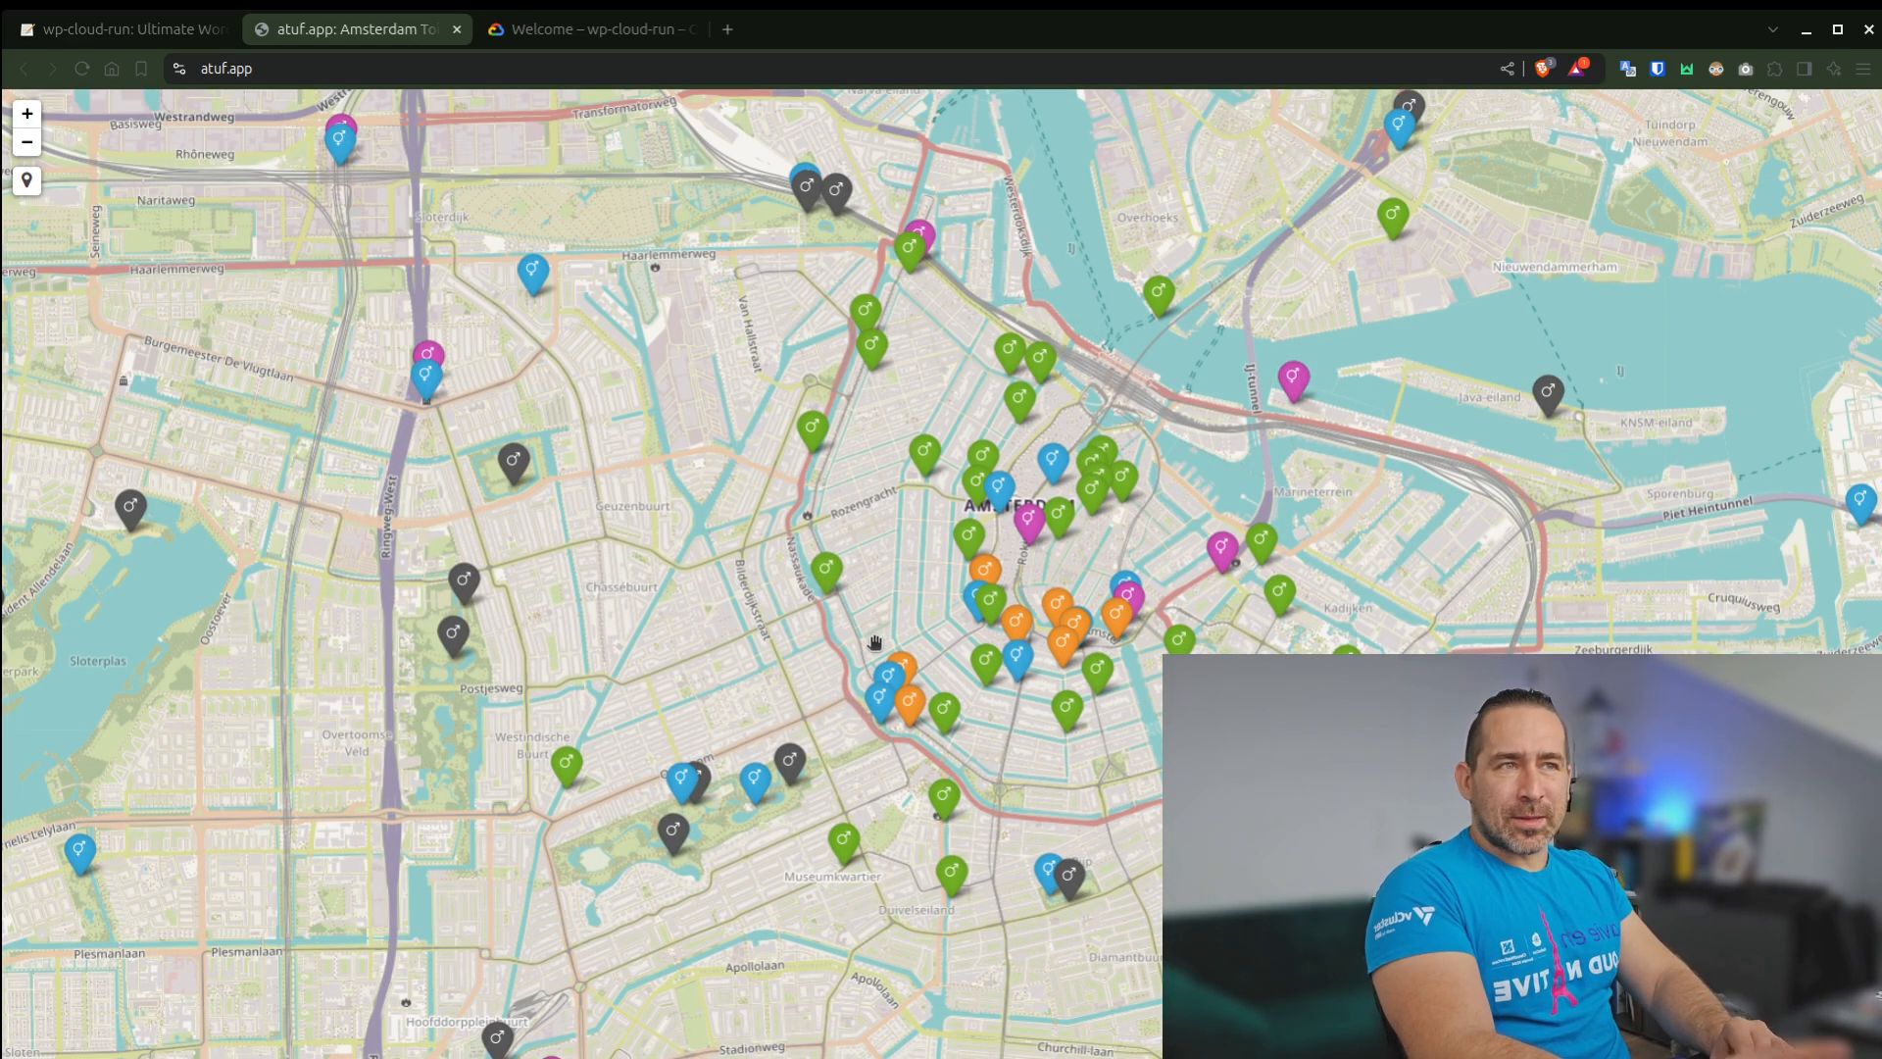
{"action": "left_click", "coordinate": [120, 28]}
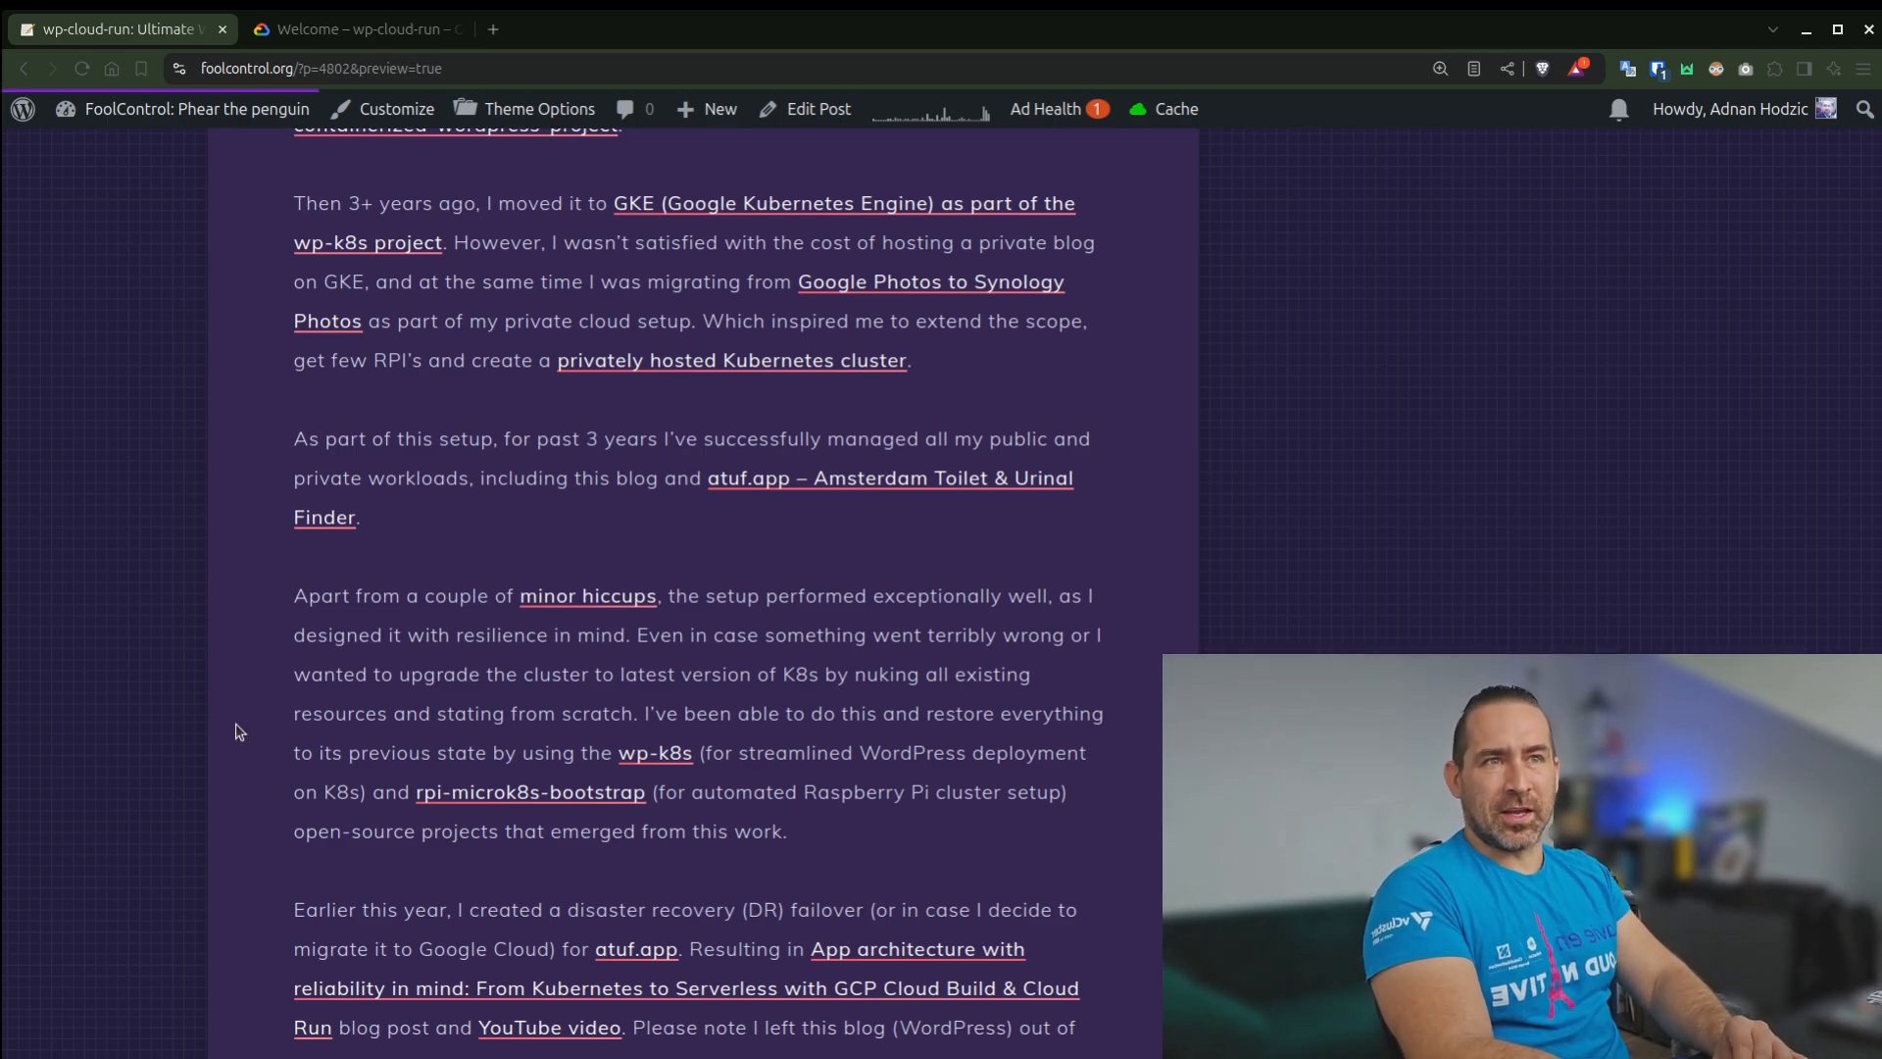
Follow the 'rpi-microk8s-bootstrap' link in the post's resilience paragraph into a new tab
{"action": "scroll", "scroll_direction": "down", "scroll_amount": 3}
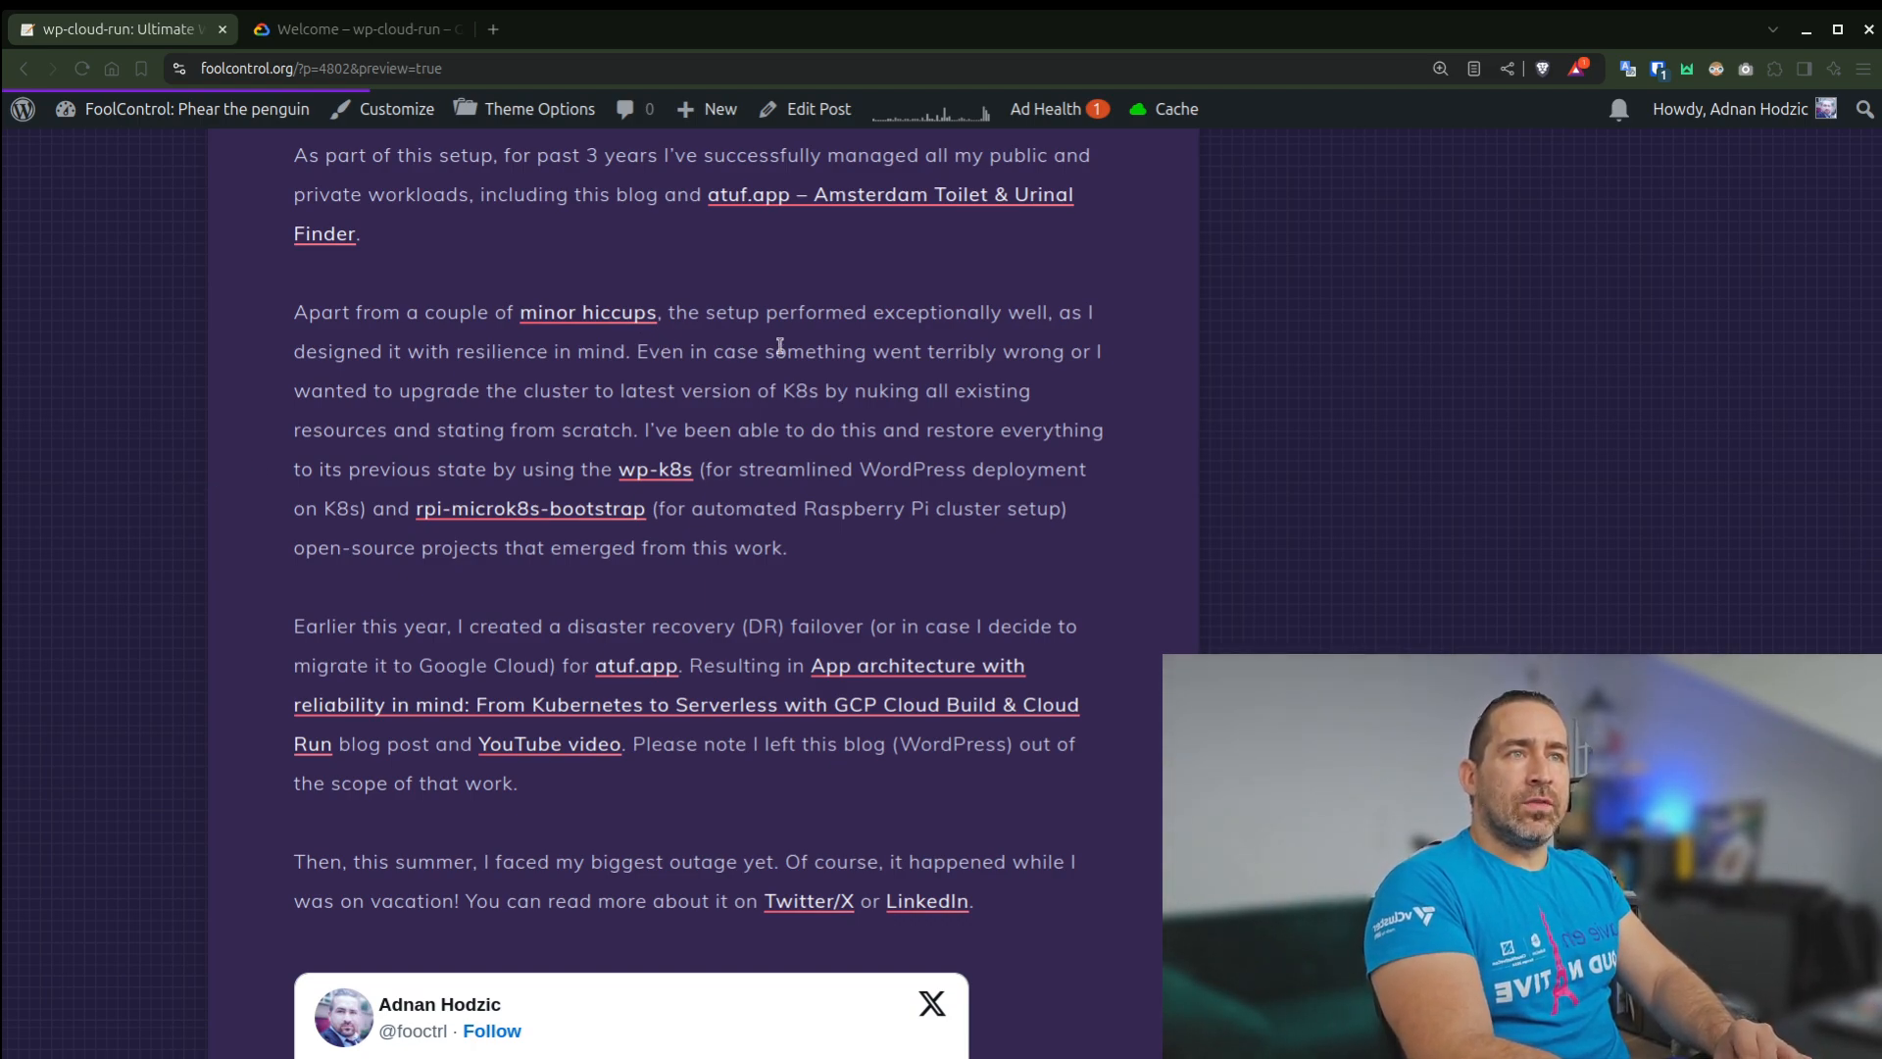
{"action": "mouse_move", "coordinate": [537, 435]}
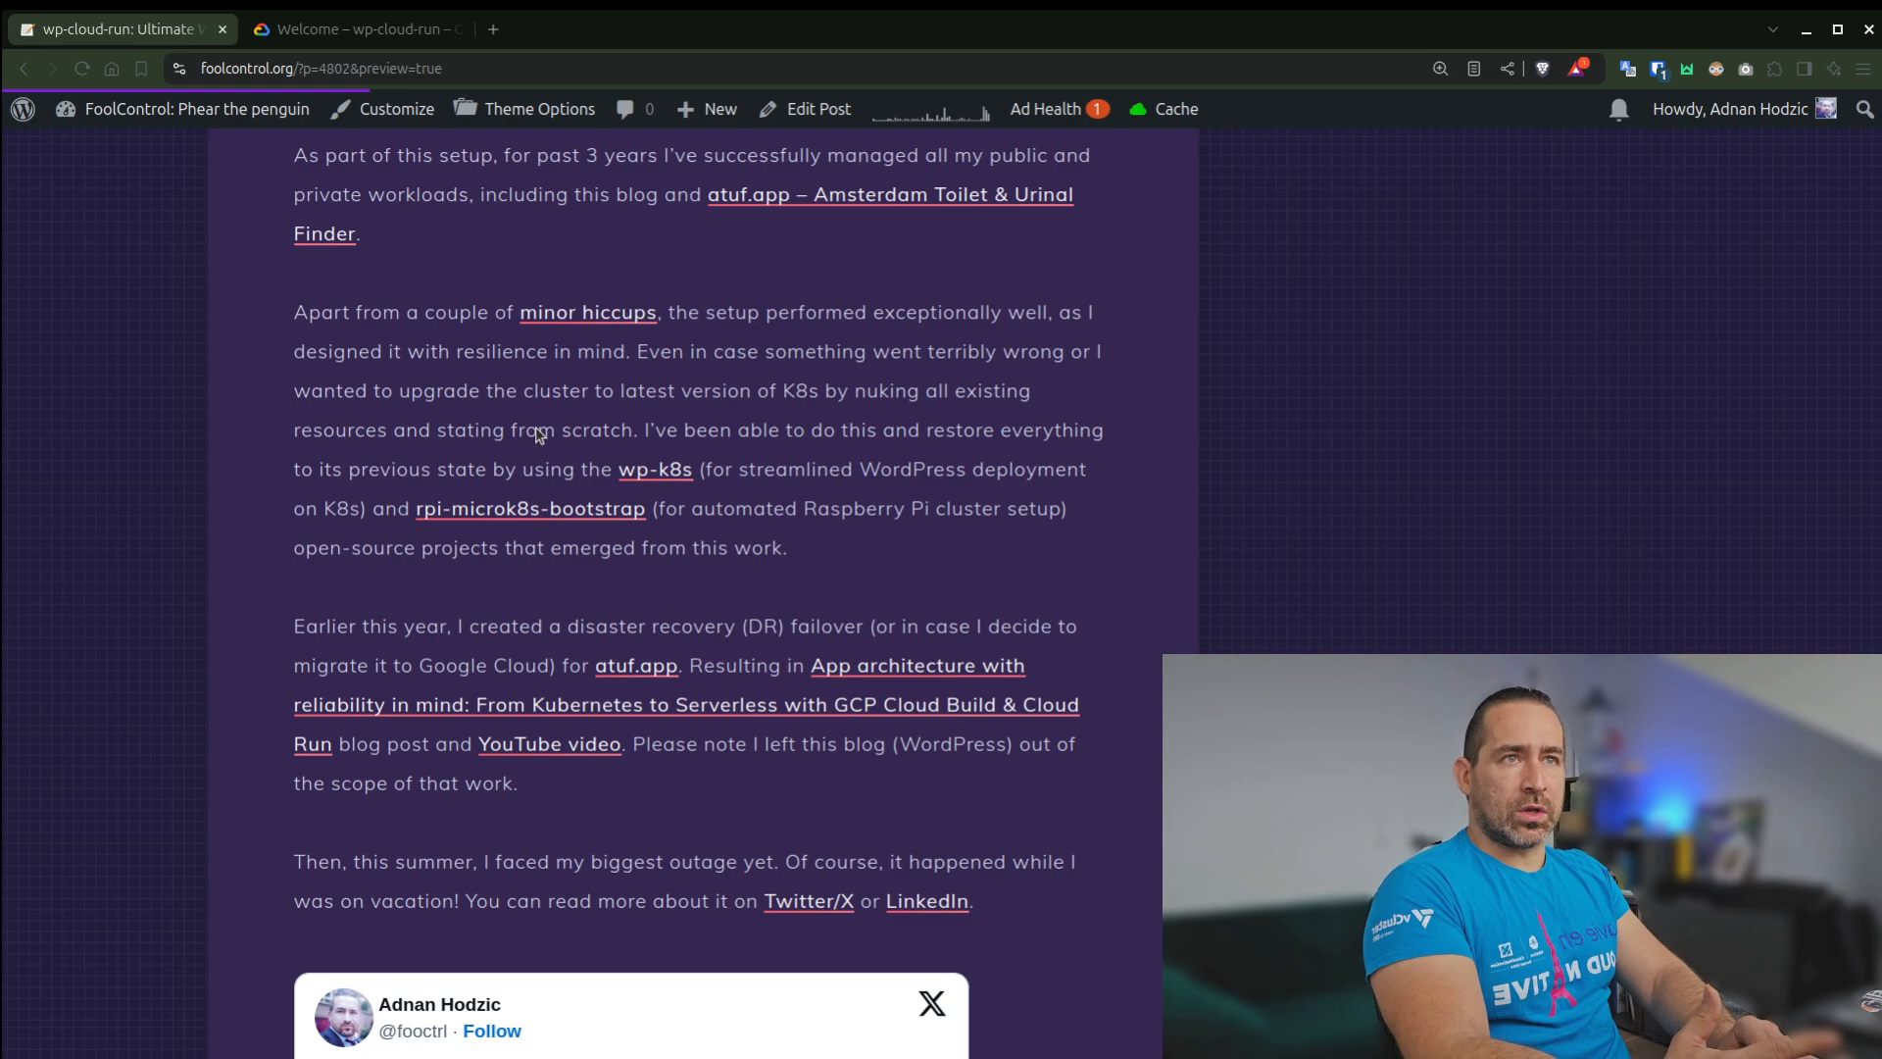
{"action": "mouse_move", "coordinate": [529, 507]}
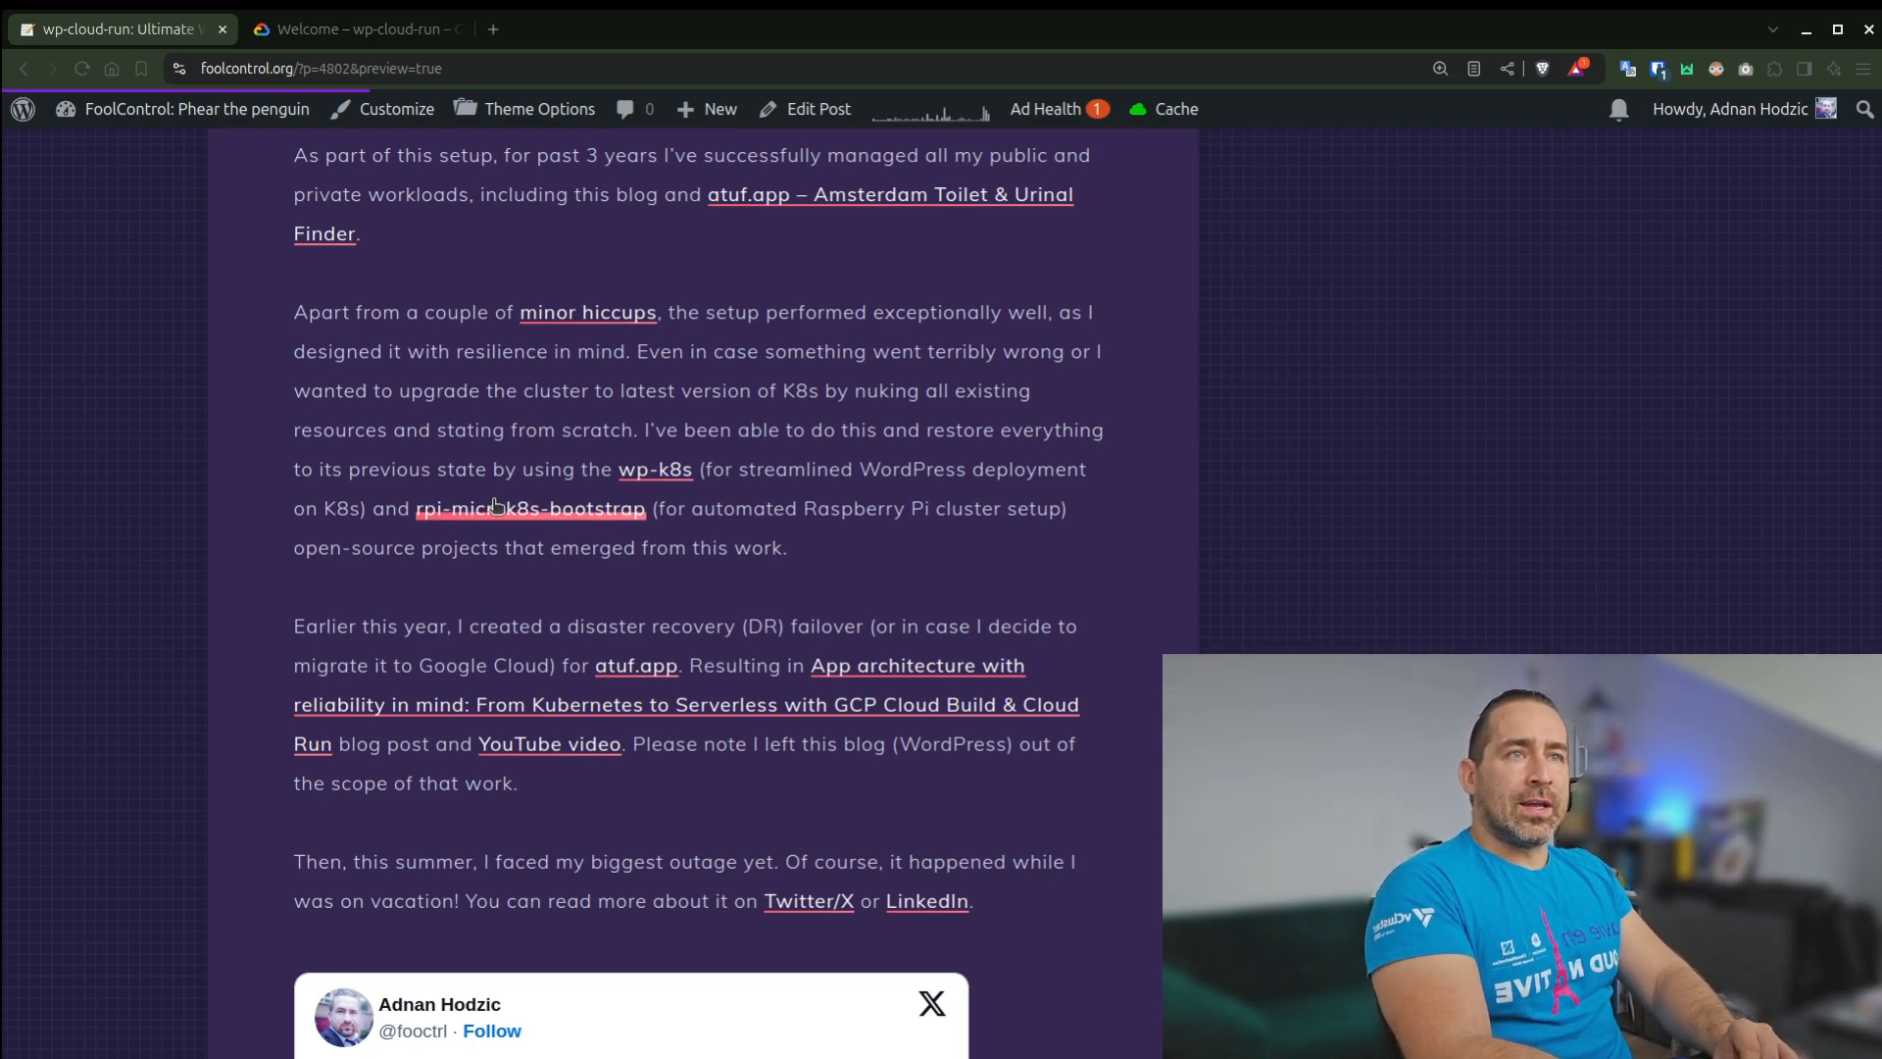
{"action": "left_click", "coordinate": [529, 508]}
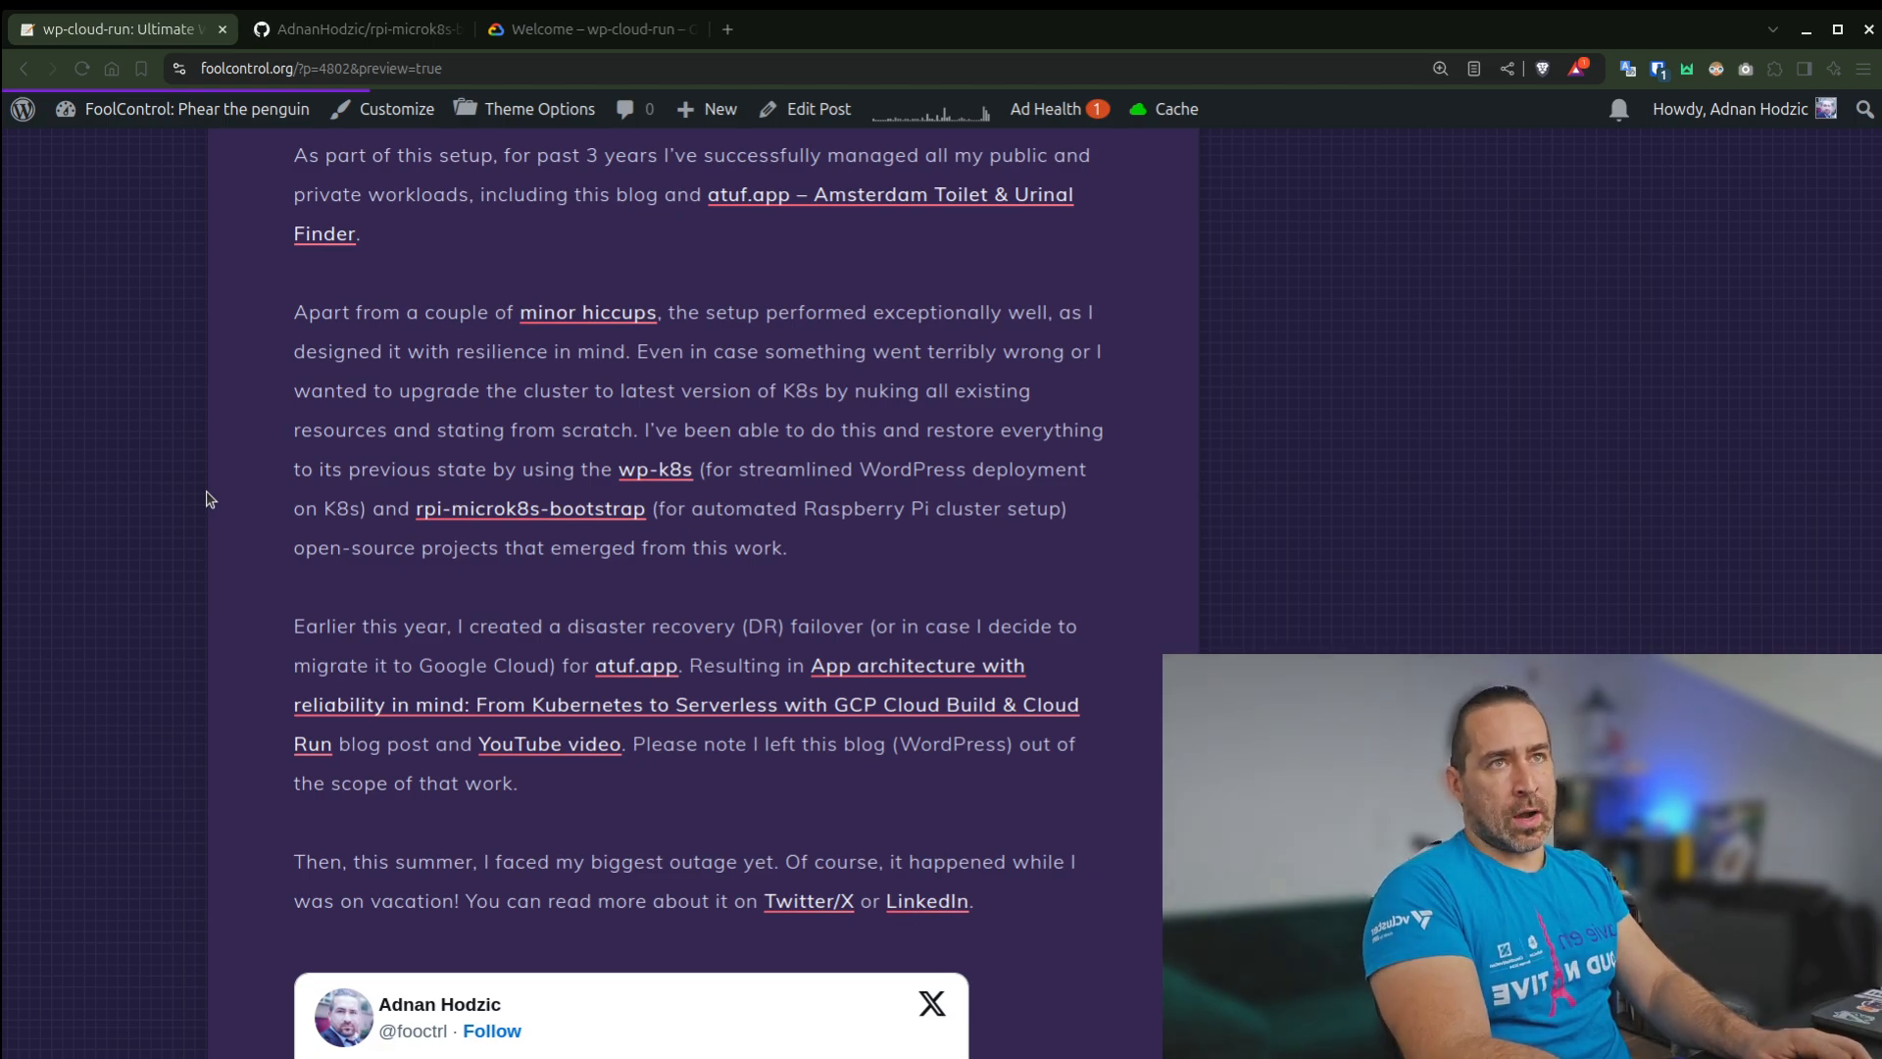
Read the rpi-microk8s-bootstrap README through its Terraform use-case and sample run output, then close the tab
{"action": "left_click", "coordinate": [355, 29]}
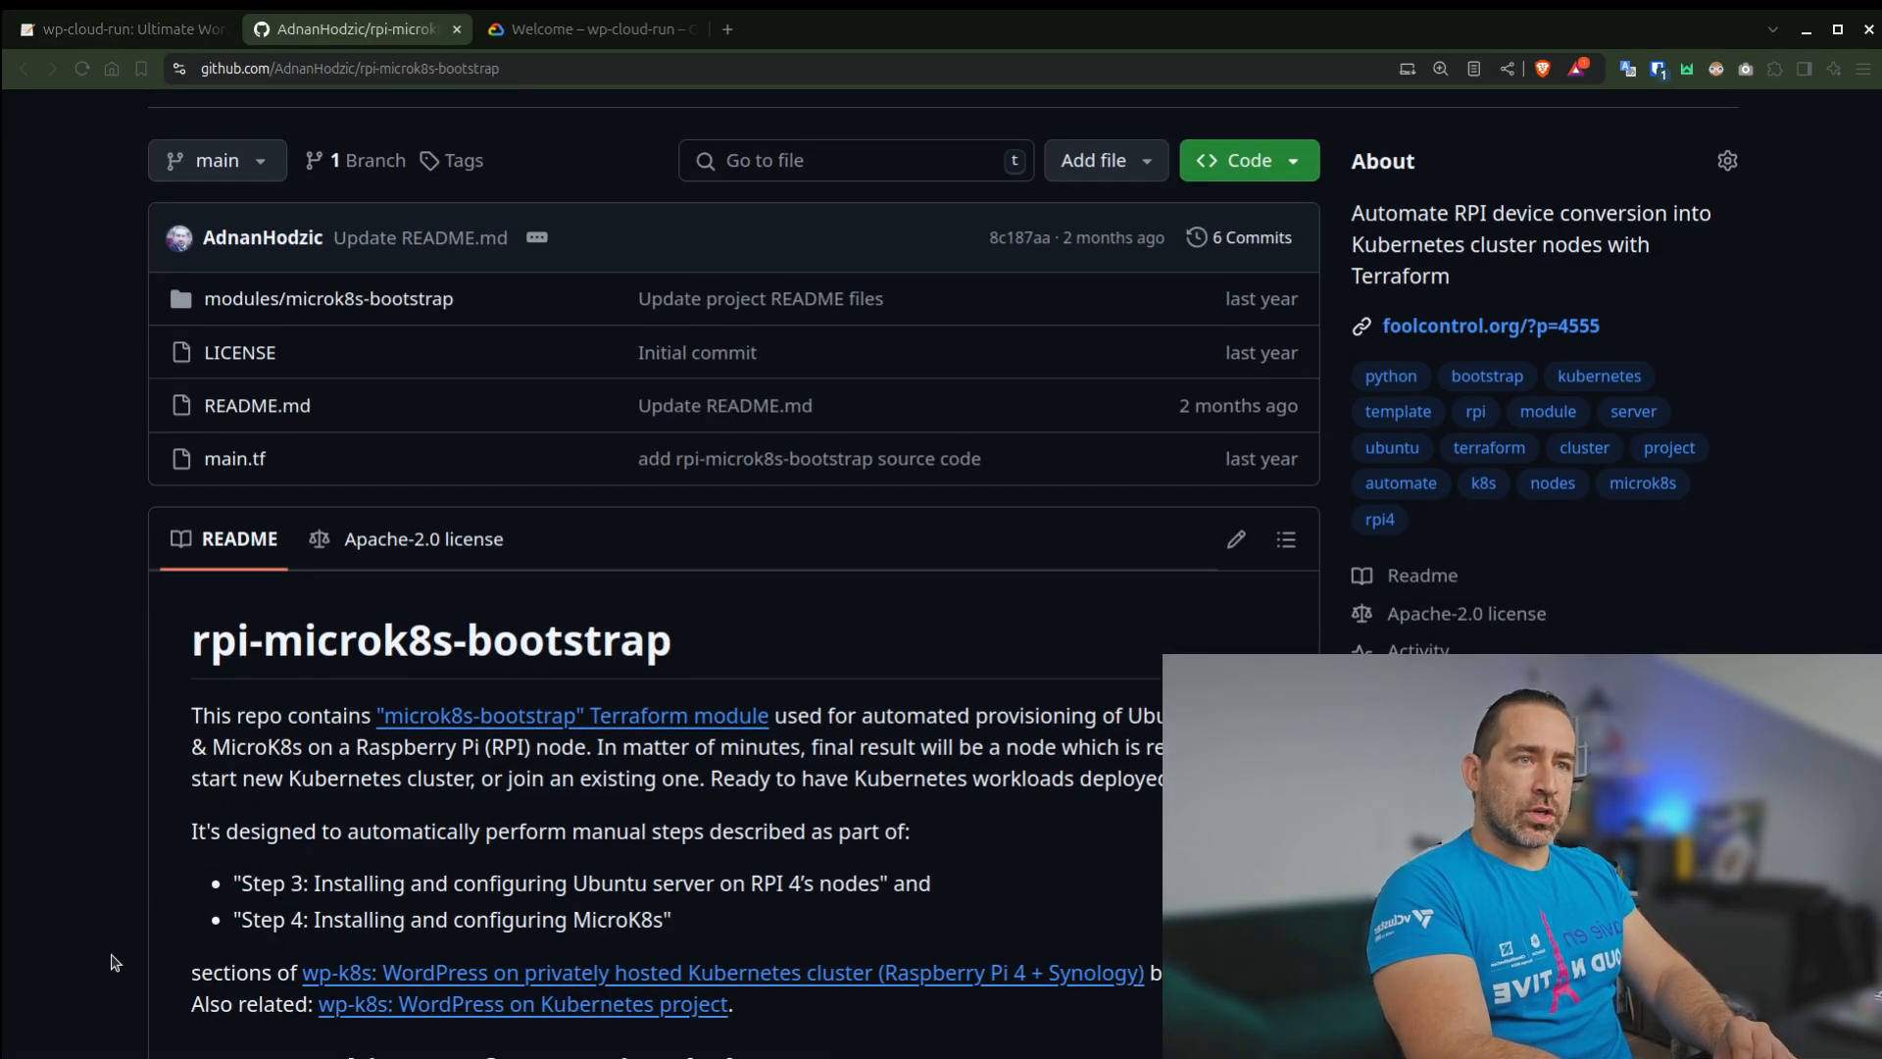
{"action": "scroll", "scroll_direction": "down", "scroll_amount": 3}
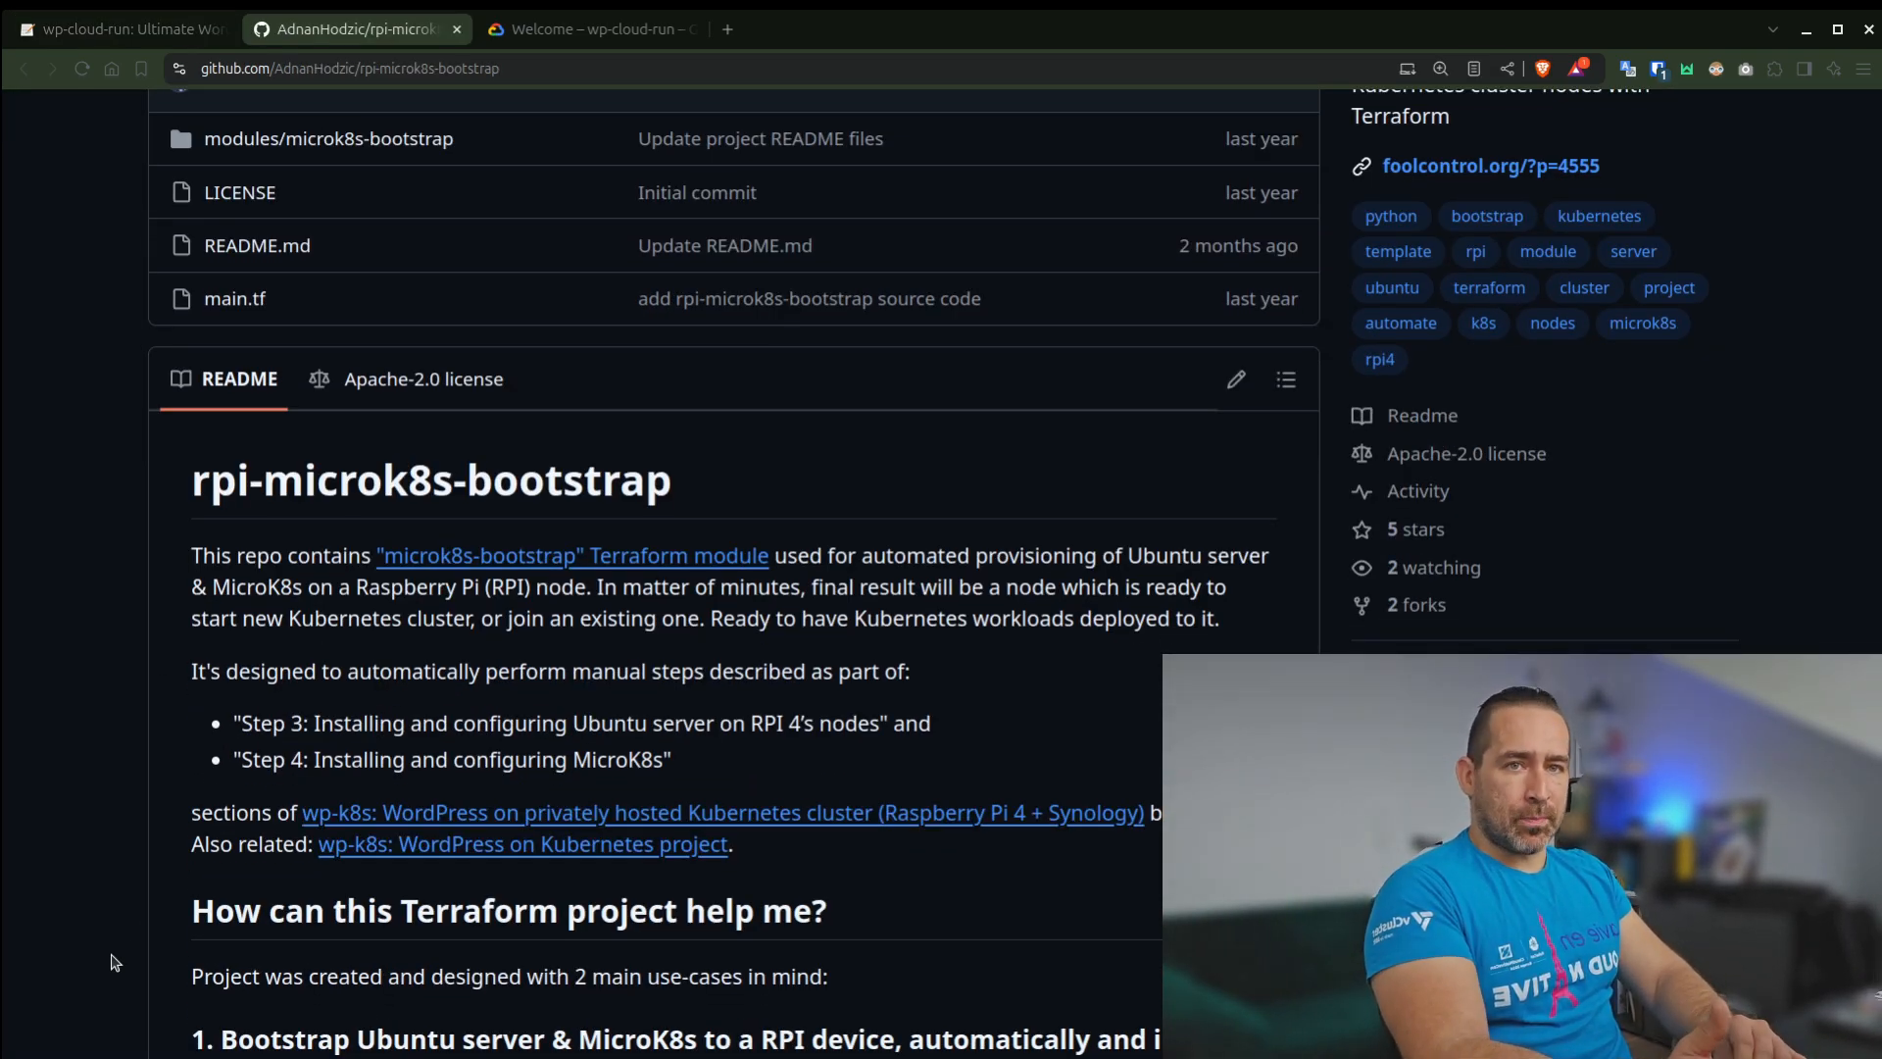
{"action": "scroll", "scroll_direction": "down", "scroll_amount": 3}
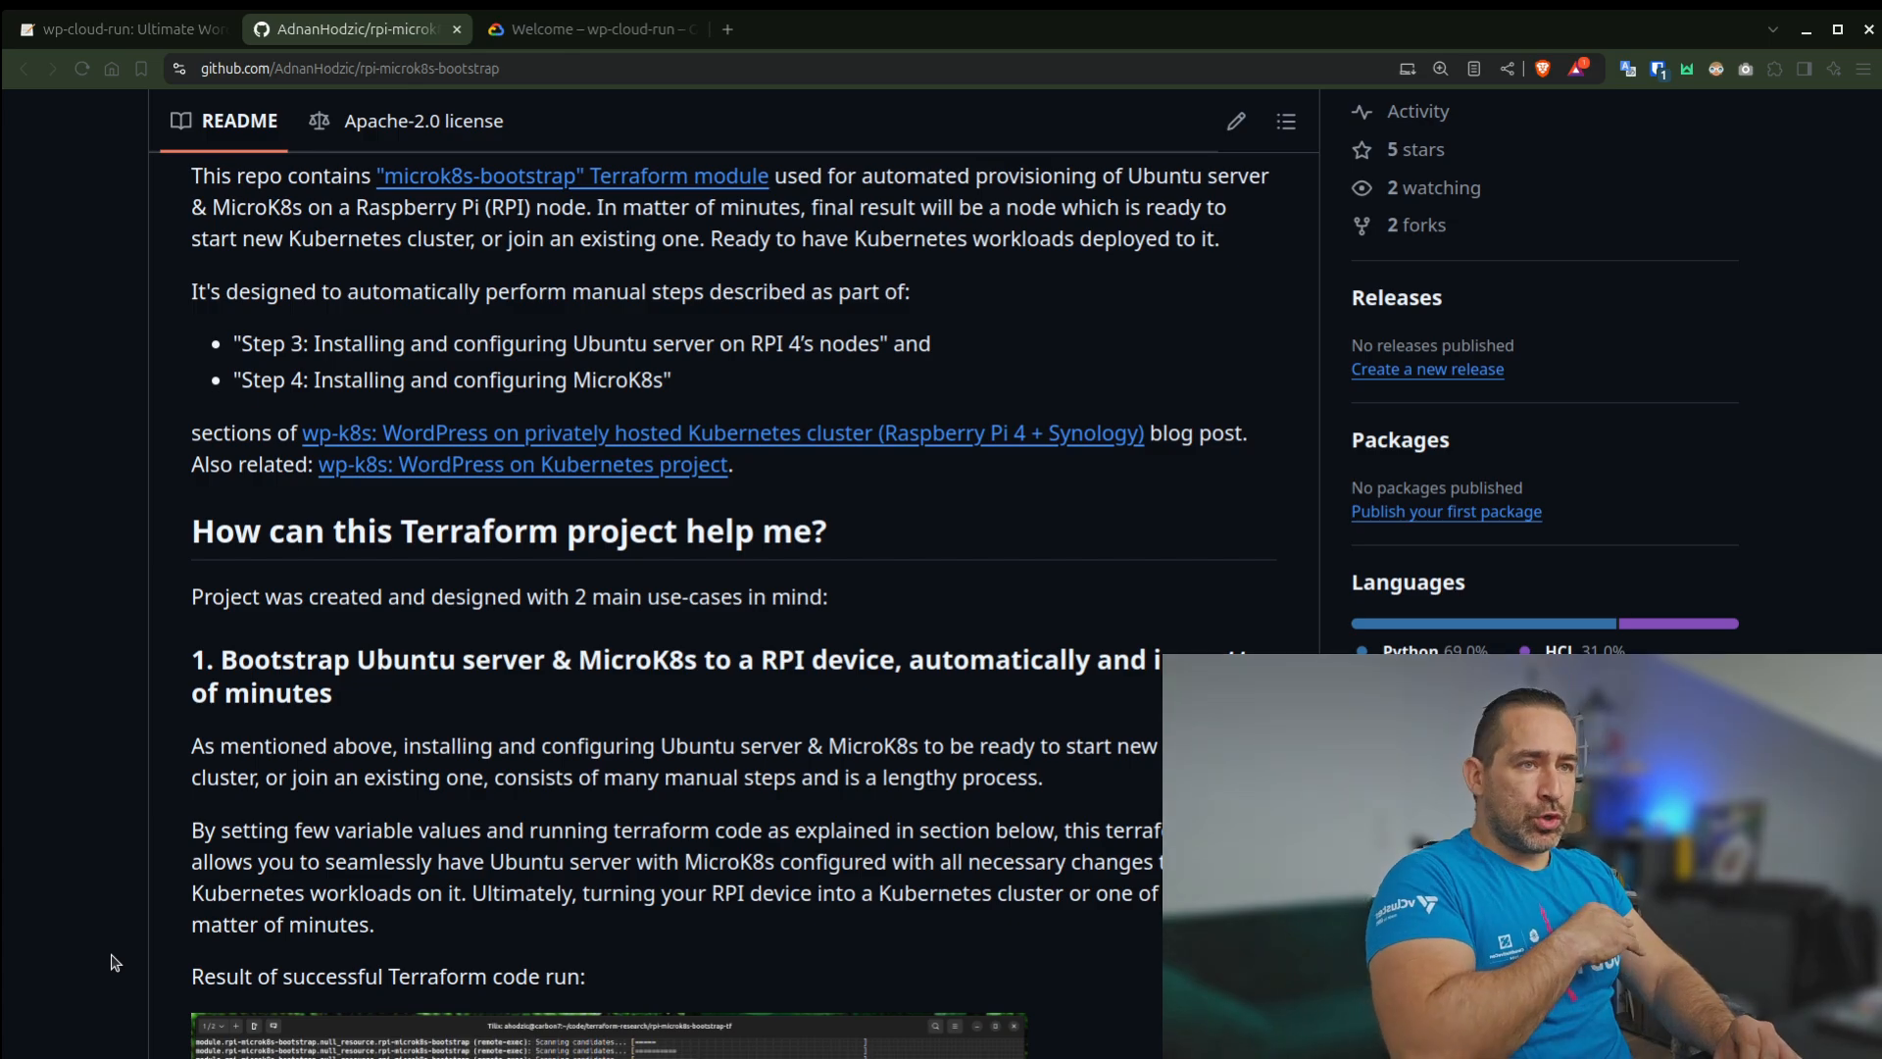
{"action": "scroll", "scroll_direction": "down", "scroll_amount": 3}
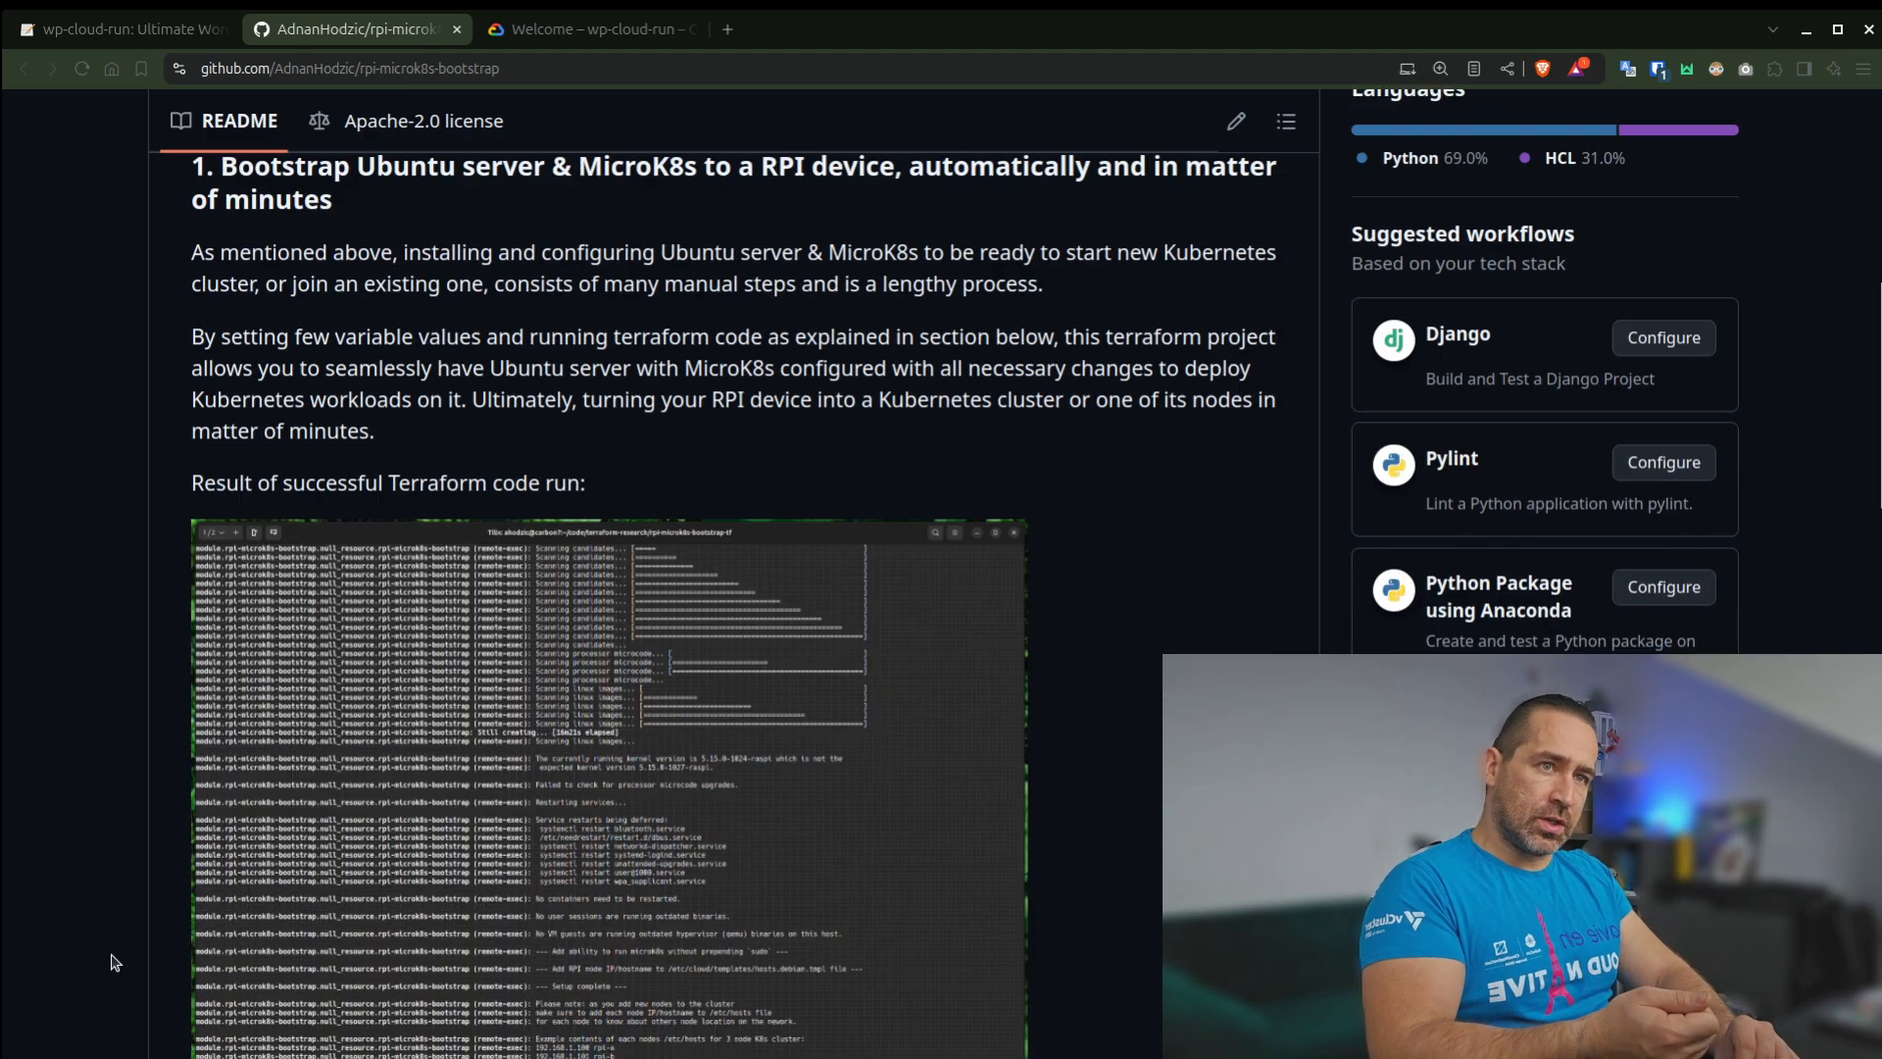
{"action": "scroll", "scroll_direction": "down", "scroll_amount": 3}
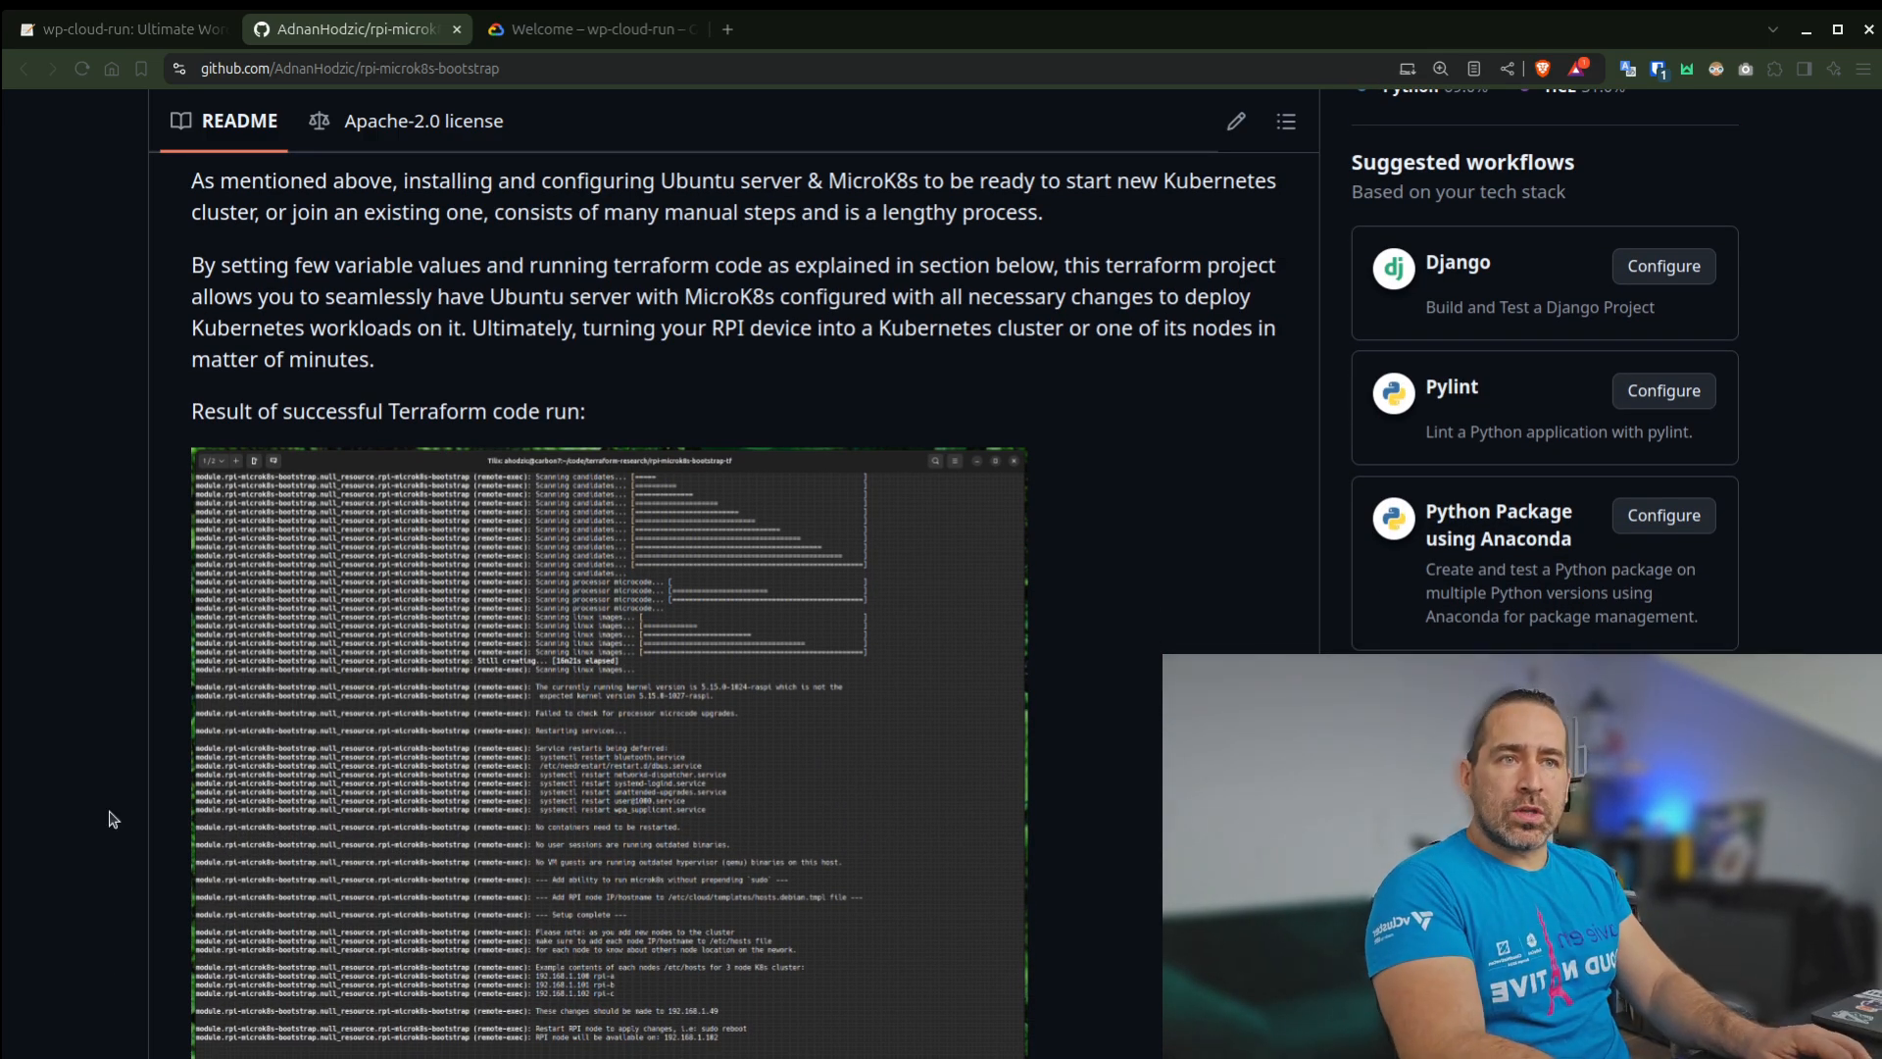
{"action": "left_click", "coordinate": [120, 29]}
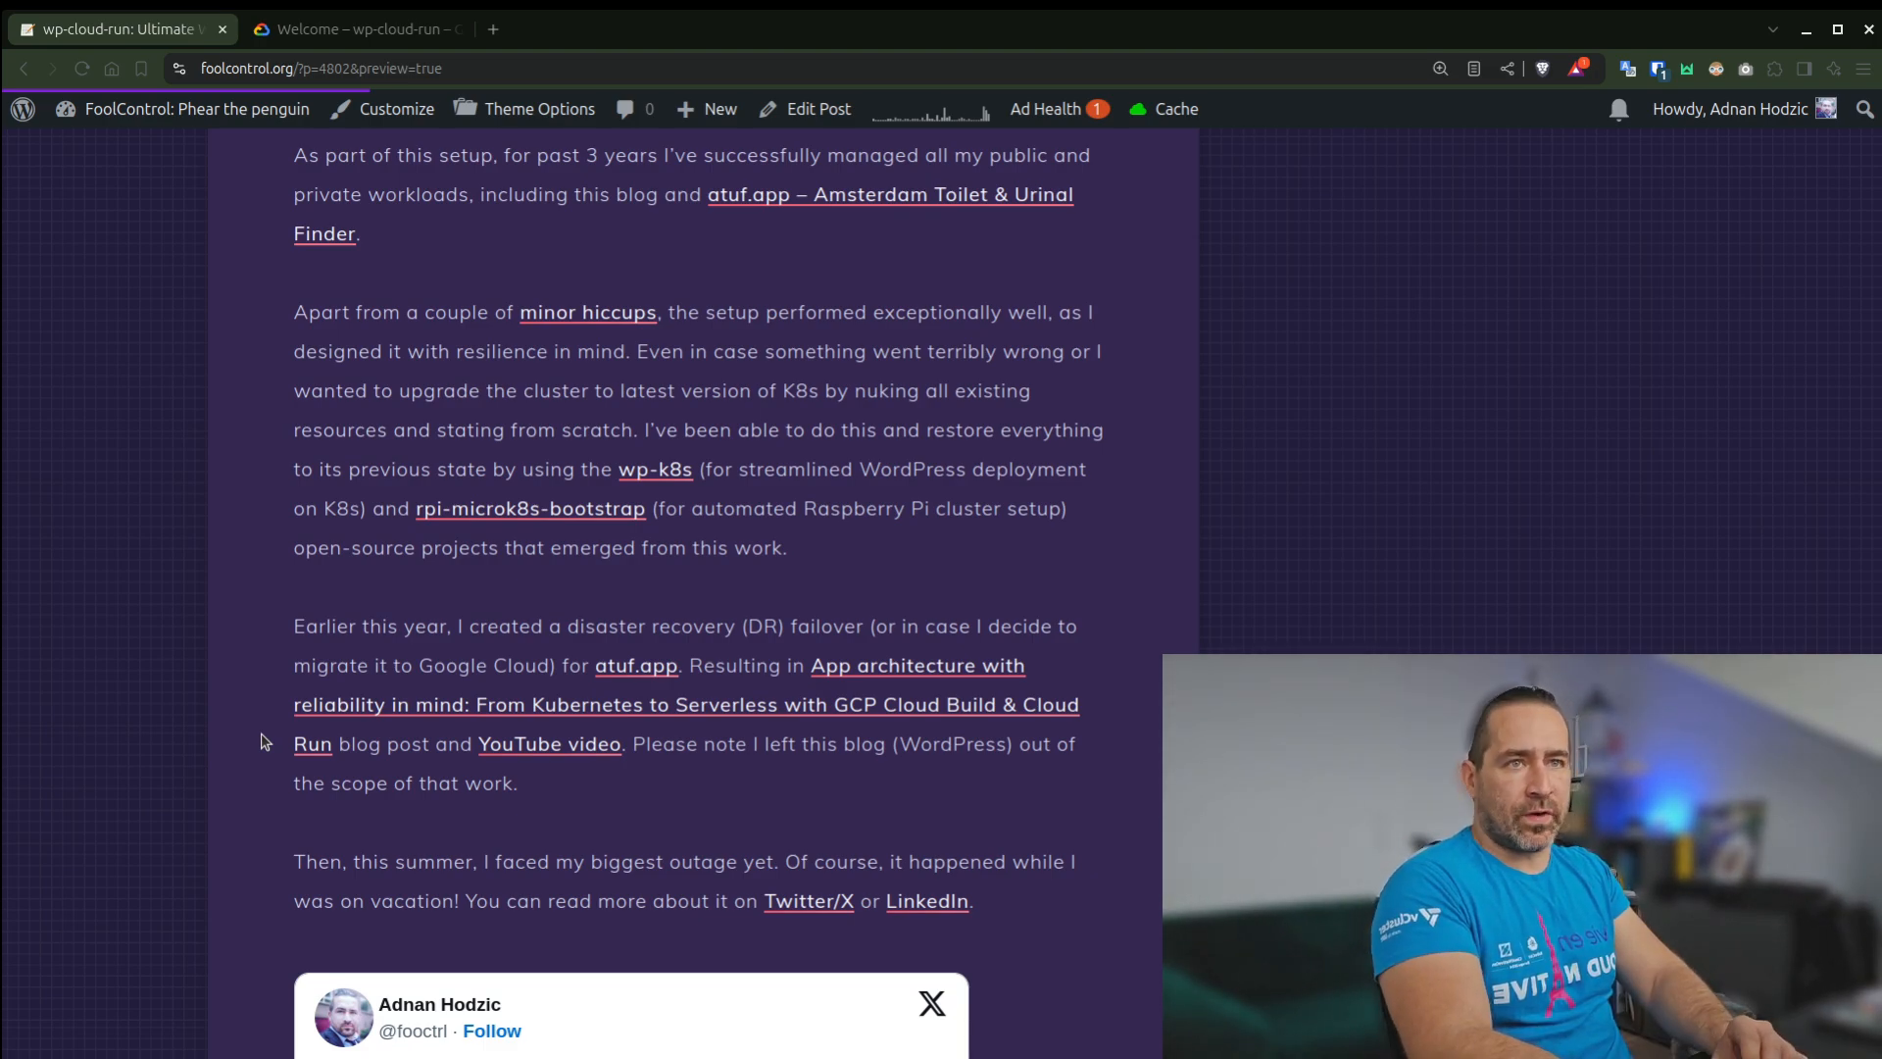
Scroll the wp-cloud-run preview to the 'App architecture with reliability in mind' link
{"action": "scroll", "scroll_direction": "down", "scroll_amount": 3}
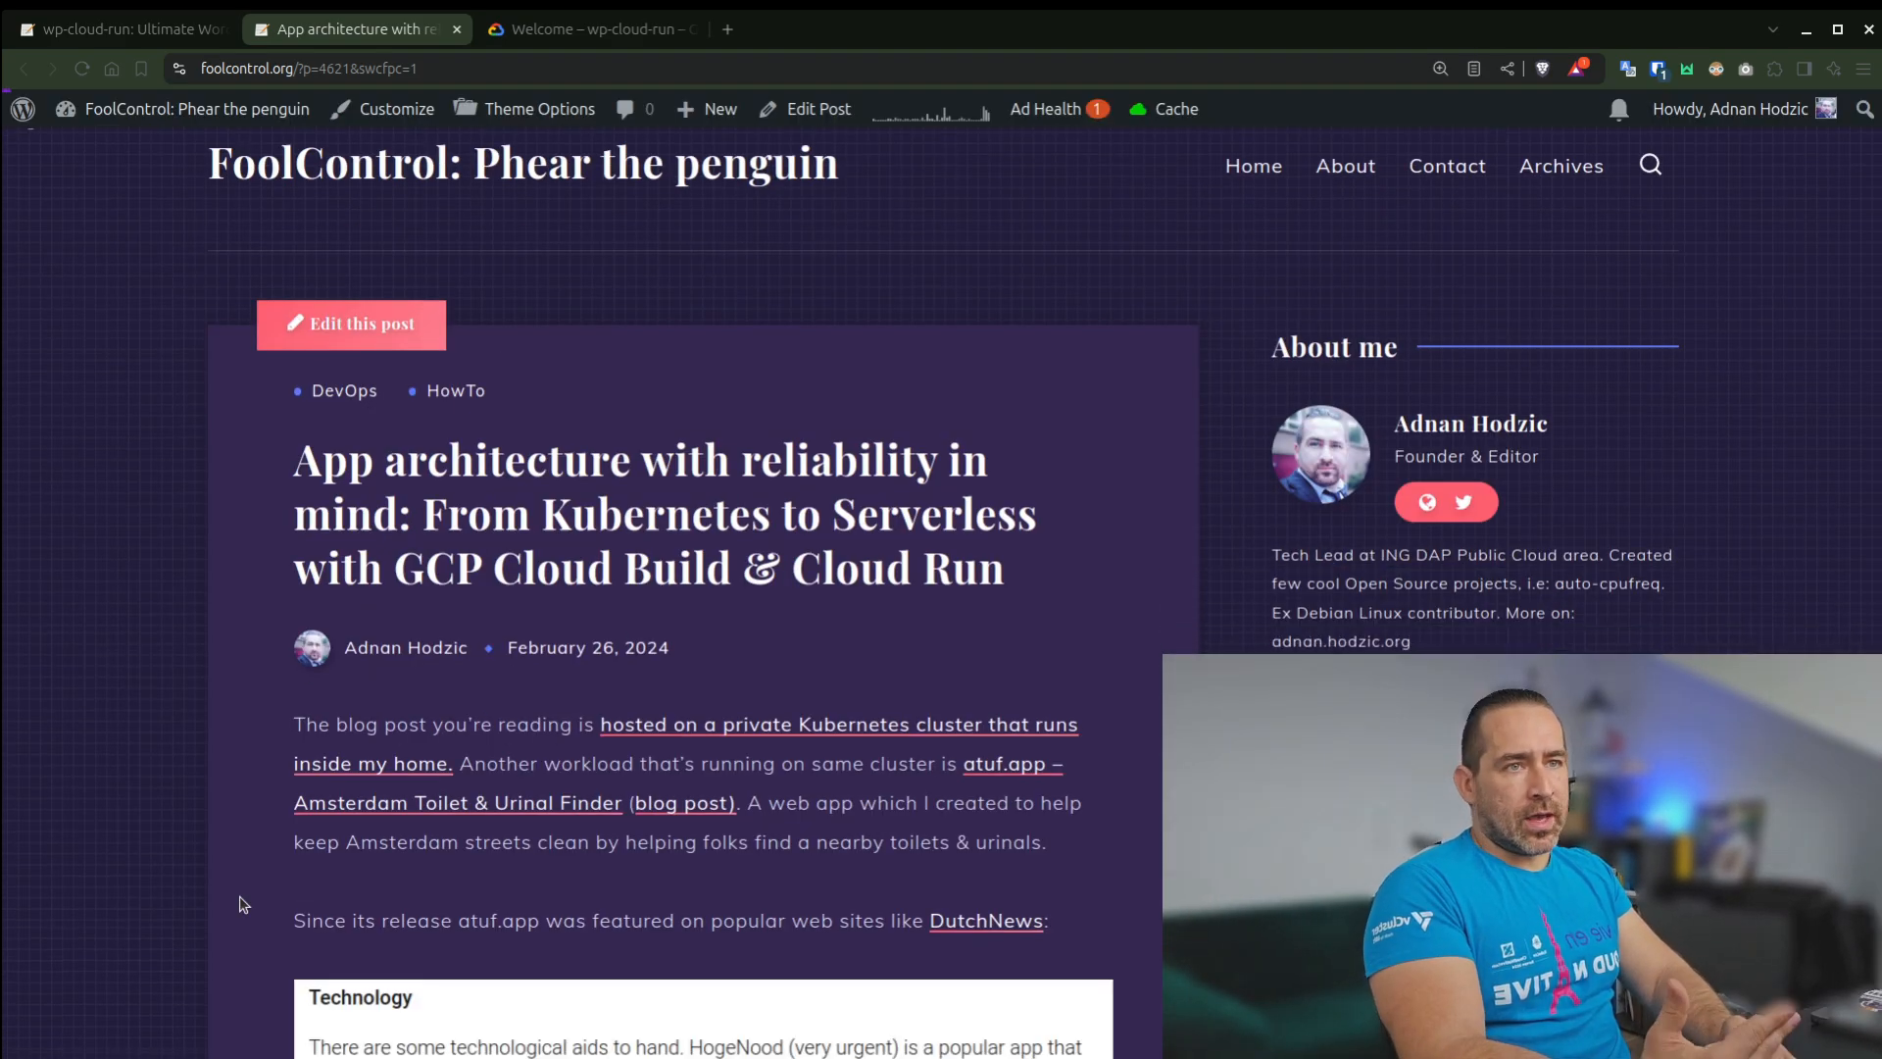
Read past the private-cluster problems and atuf.app diagram to the Cloud Build API quota steps
{"action": "scroll", "scroll_direction": "down", "scroll_amount": 3}
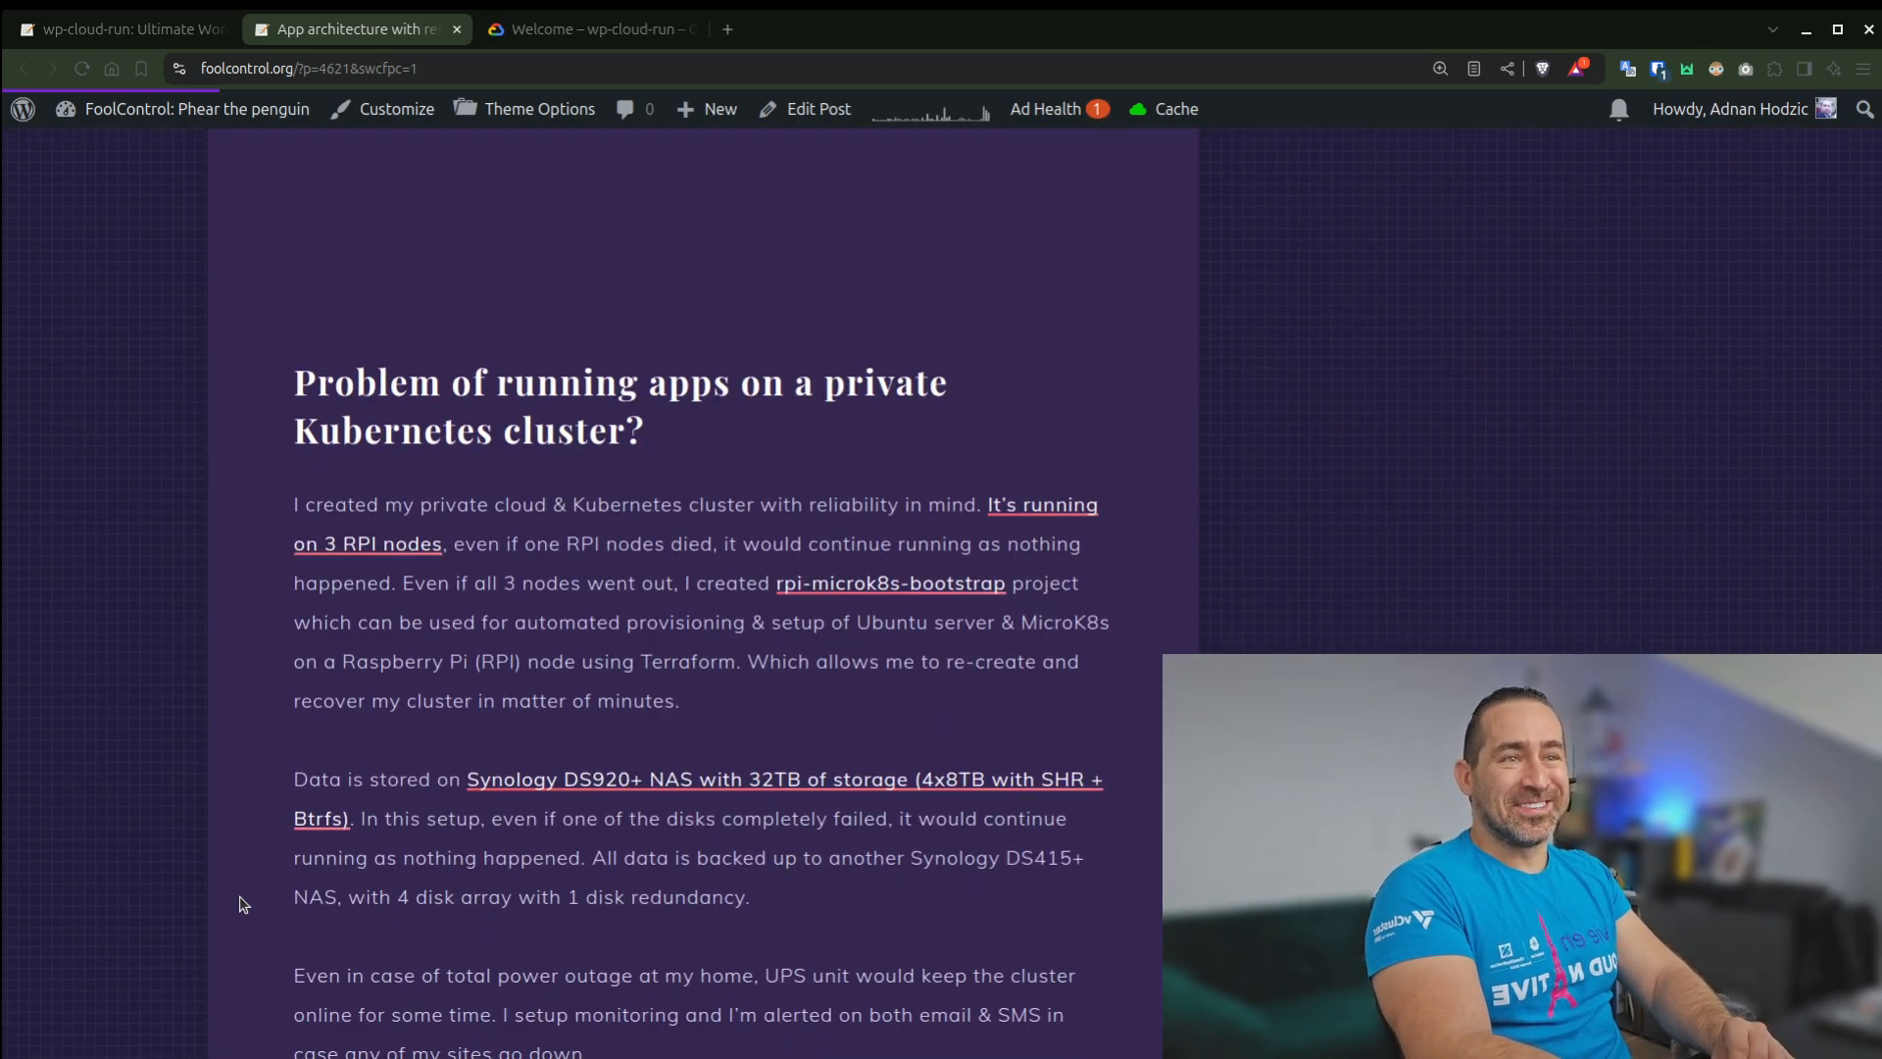
{"action": "scroll", "scroll_direction": "down", "scroll_amount": 3}
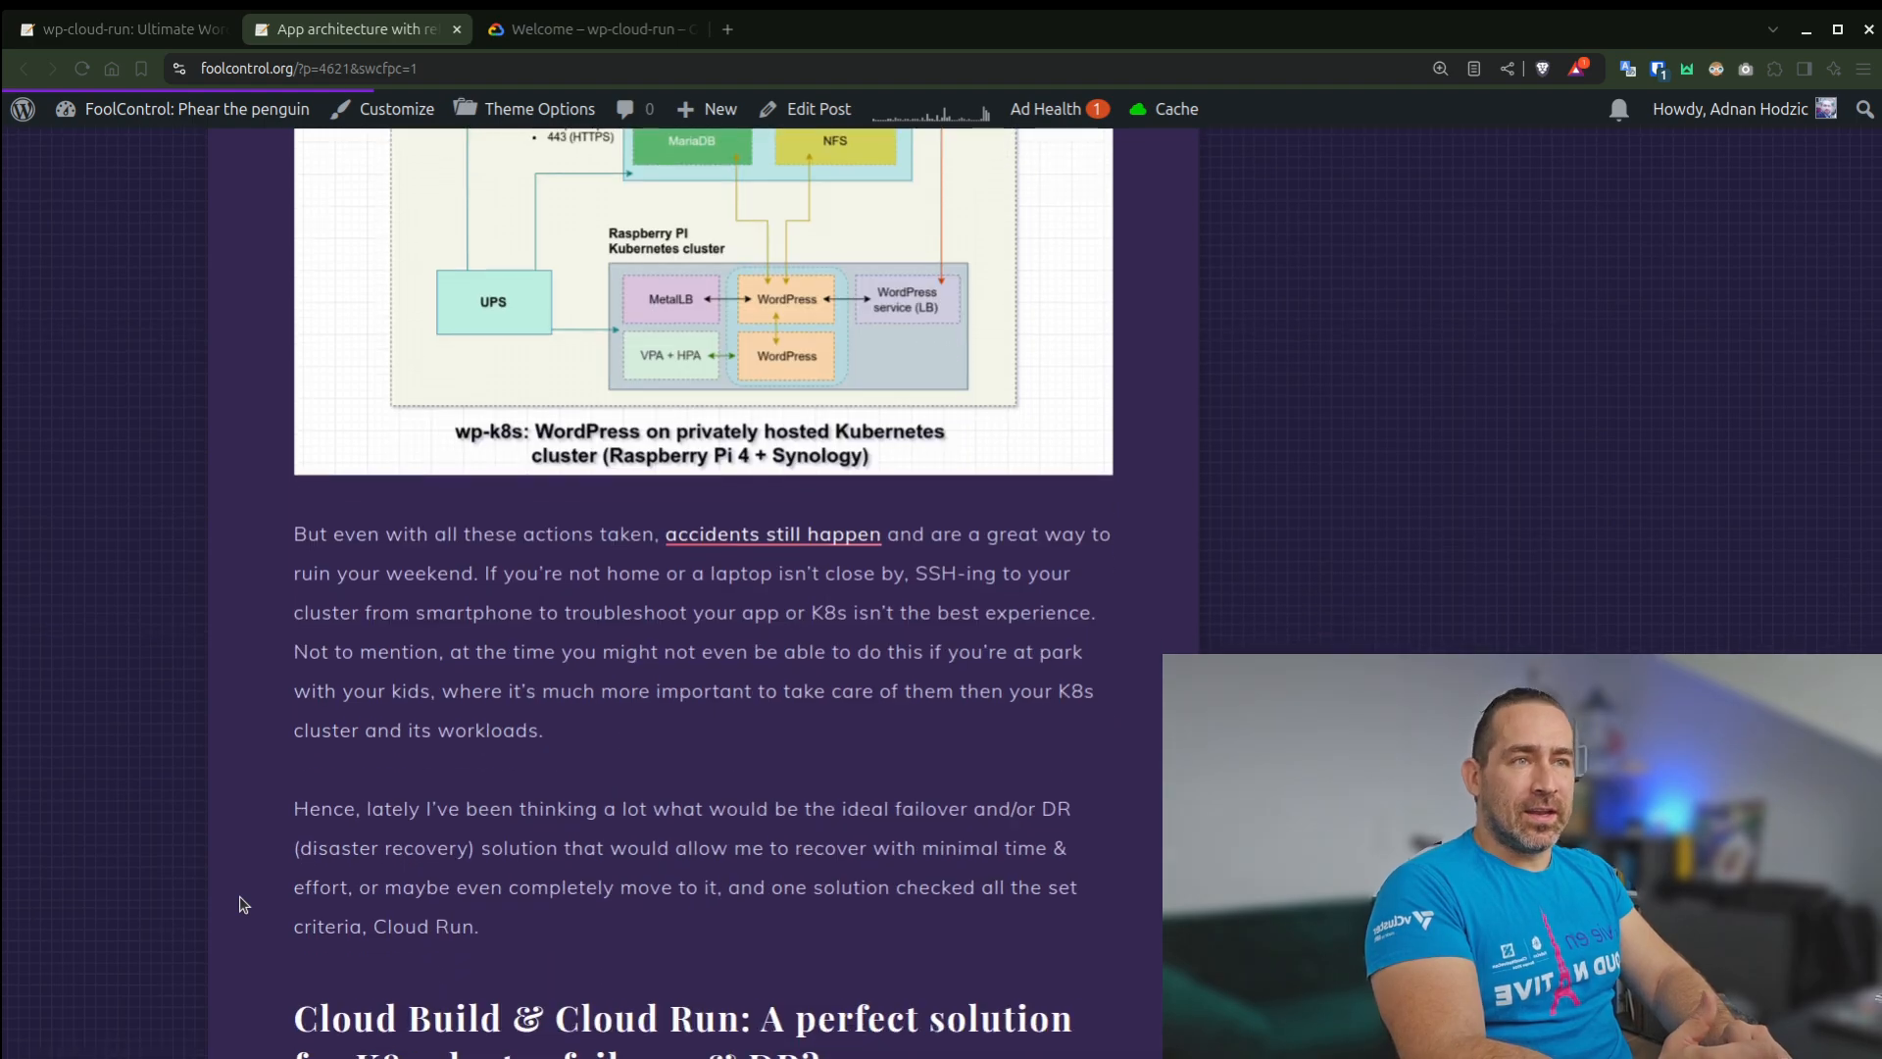
{"action": "scroll", "scroll_direction": "down", "scroll_amount": 3}
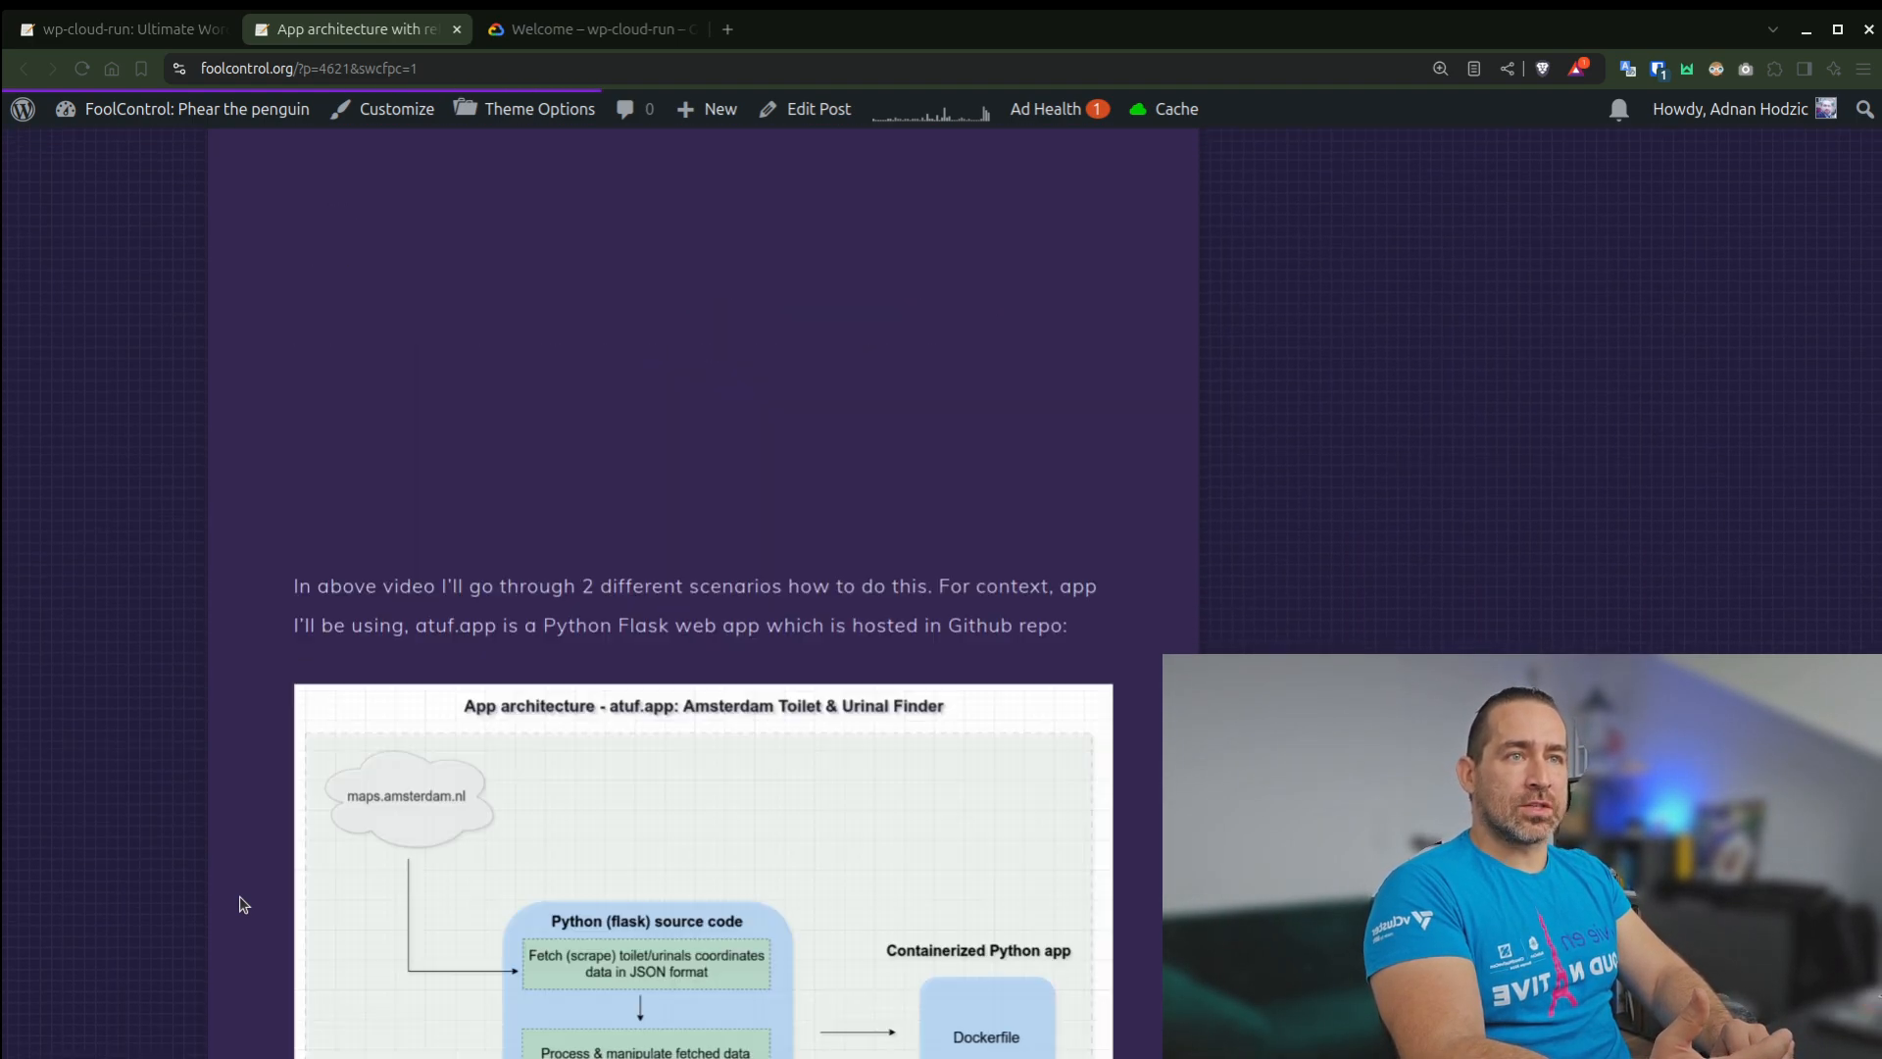
{"action": "scroll", "scroll_direction": "down", "scroll_amount": 3}
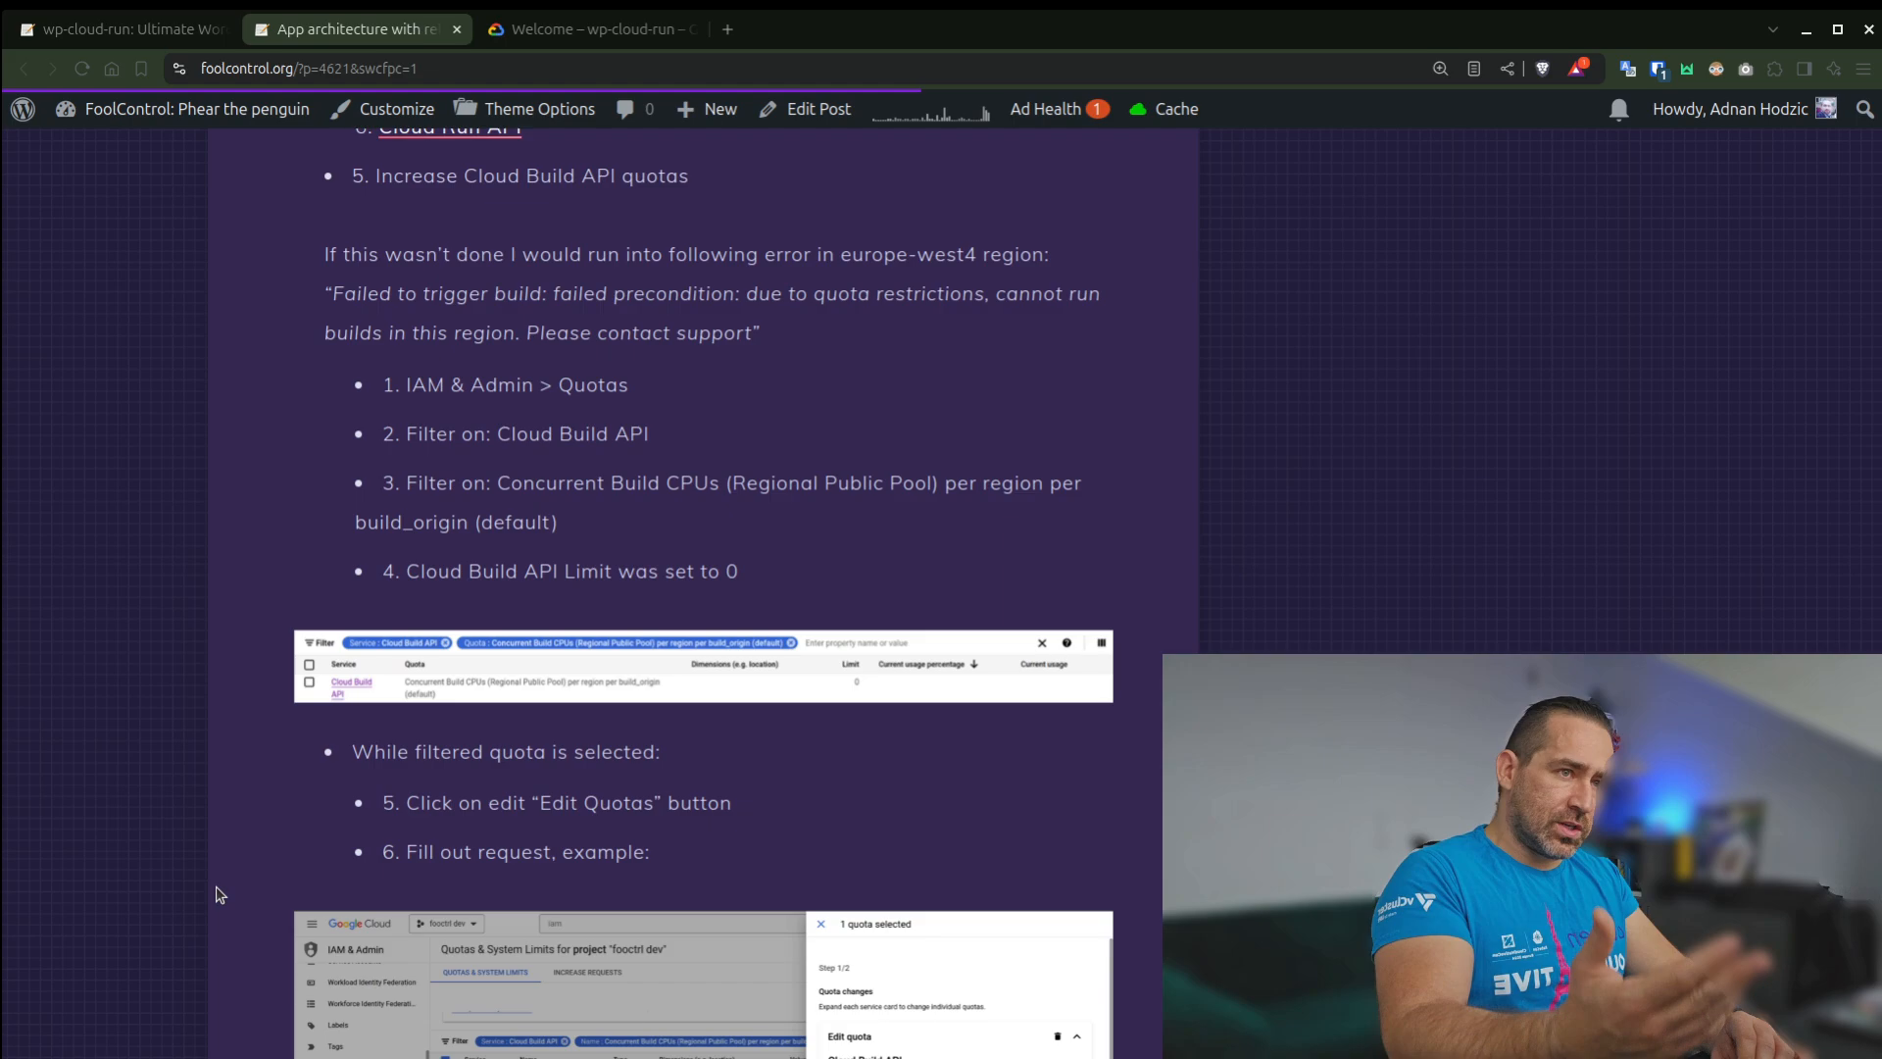
{"action": "scroll", "scroll_direction": "down", "scroll_amount": 3}
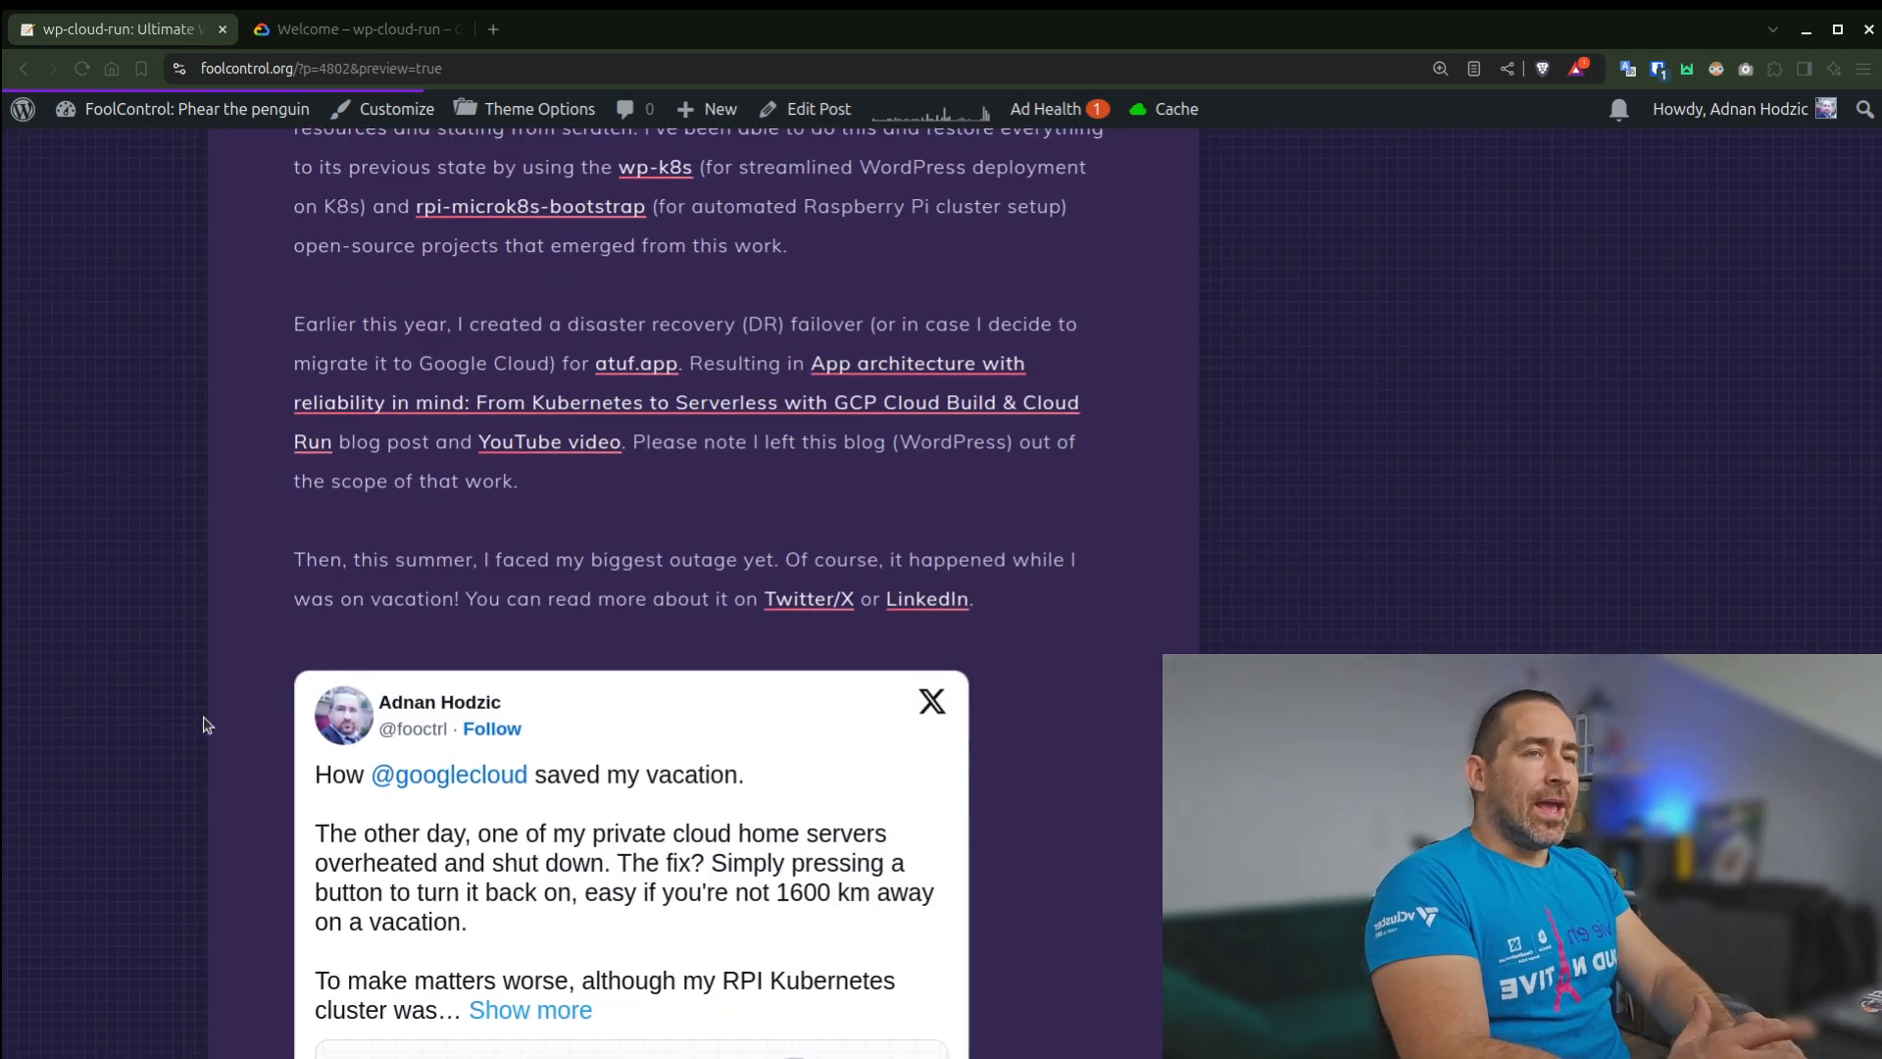
{"action": "mouse_move", "coordinate": [435, 622]}
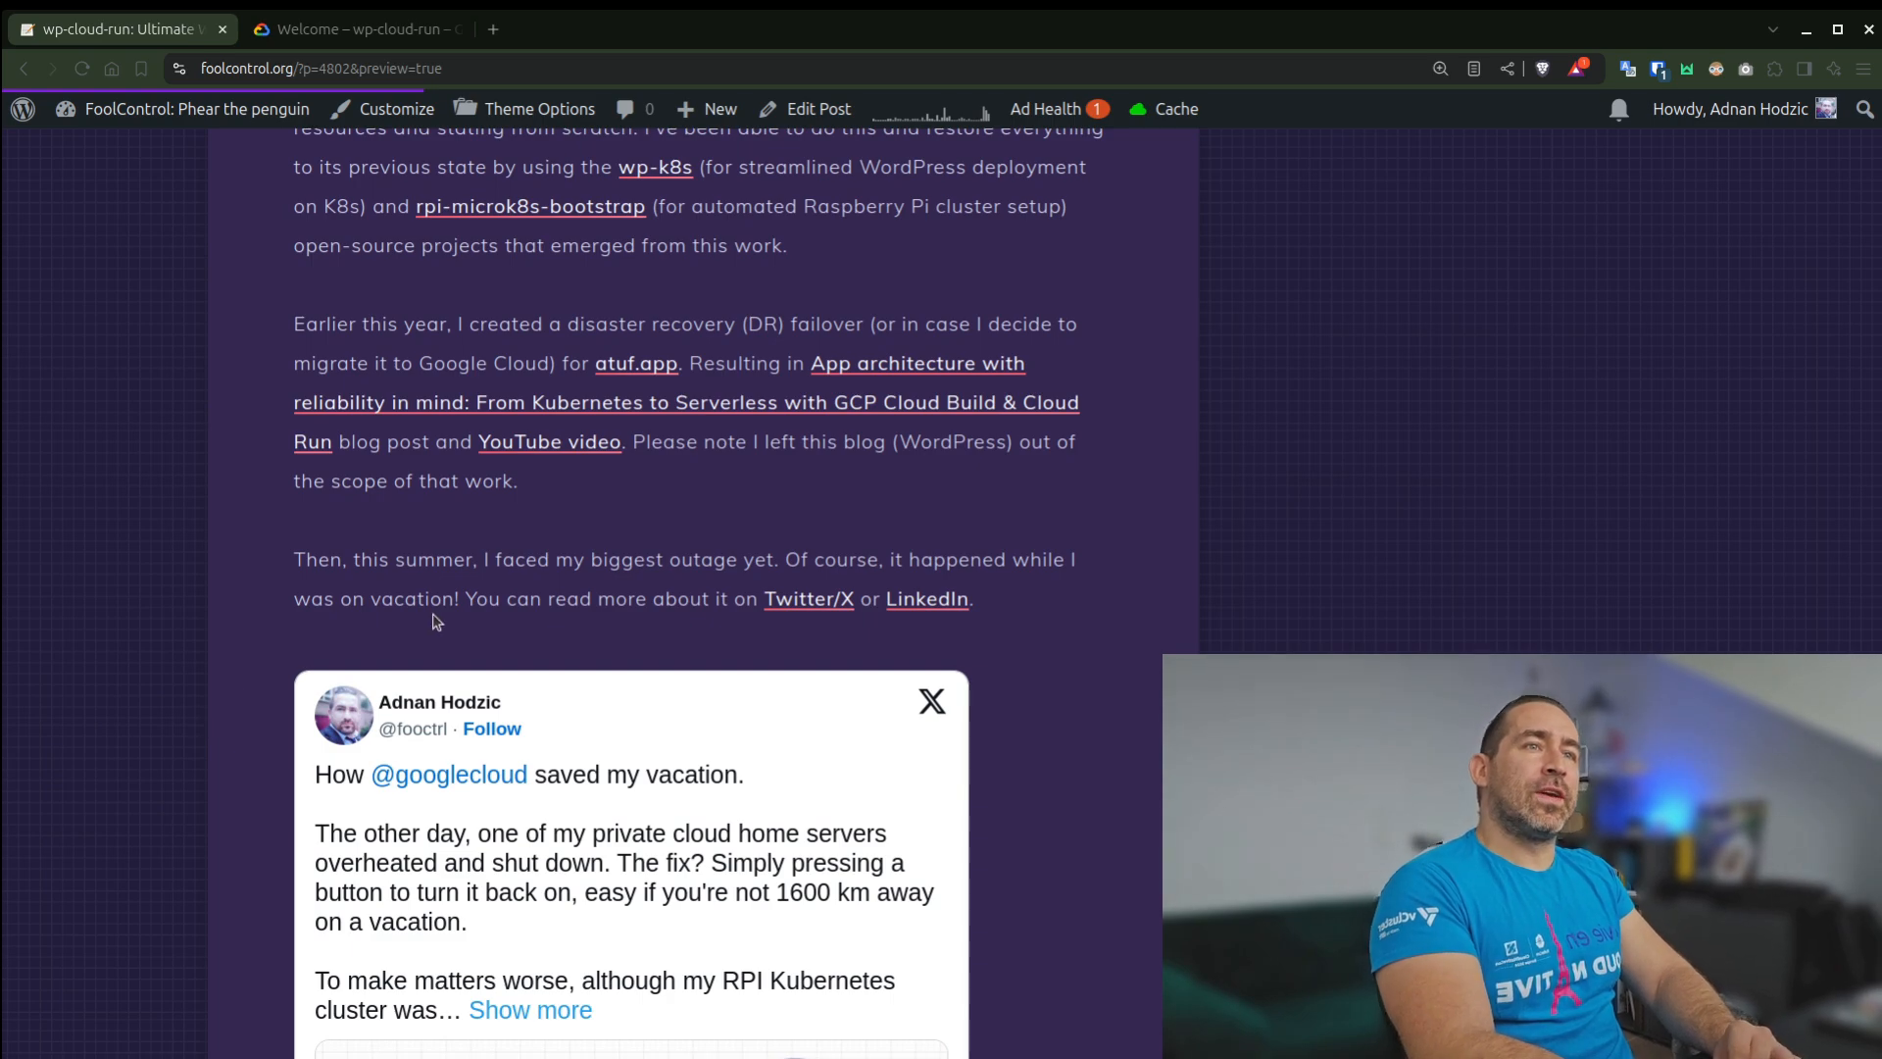
{"action": "mouse_move", "coordinate": [227, 862]}
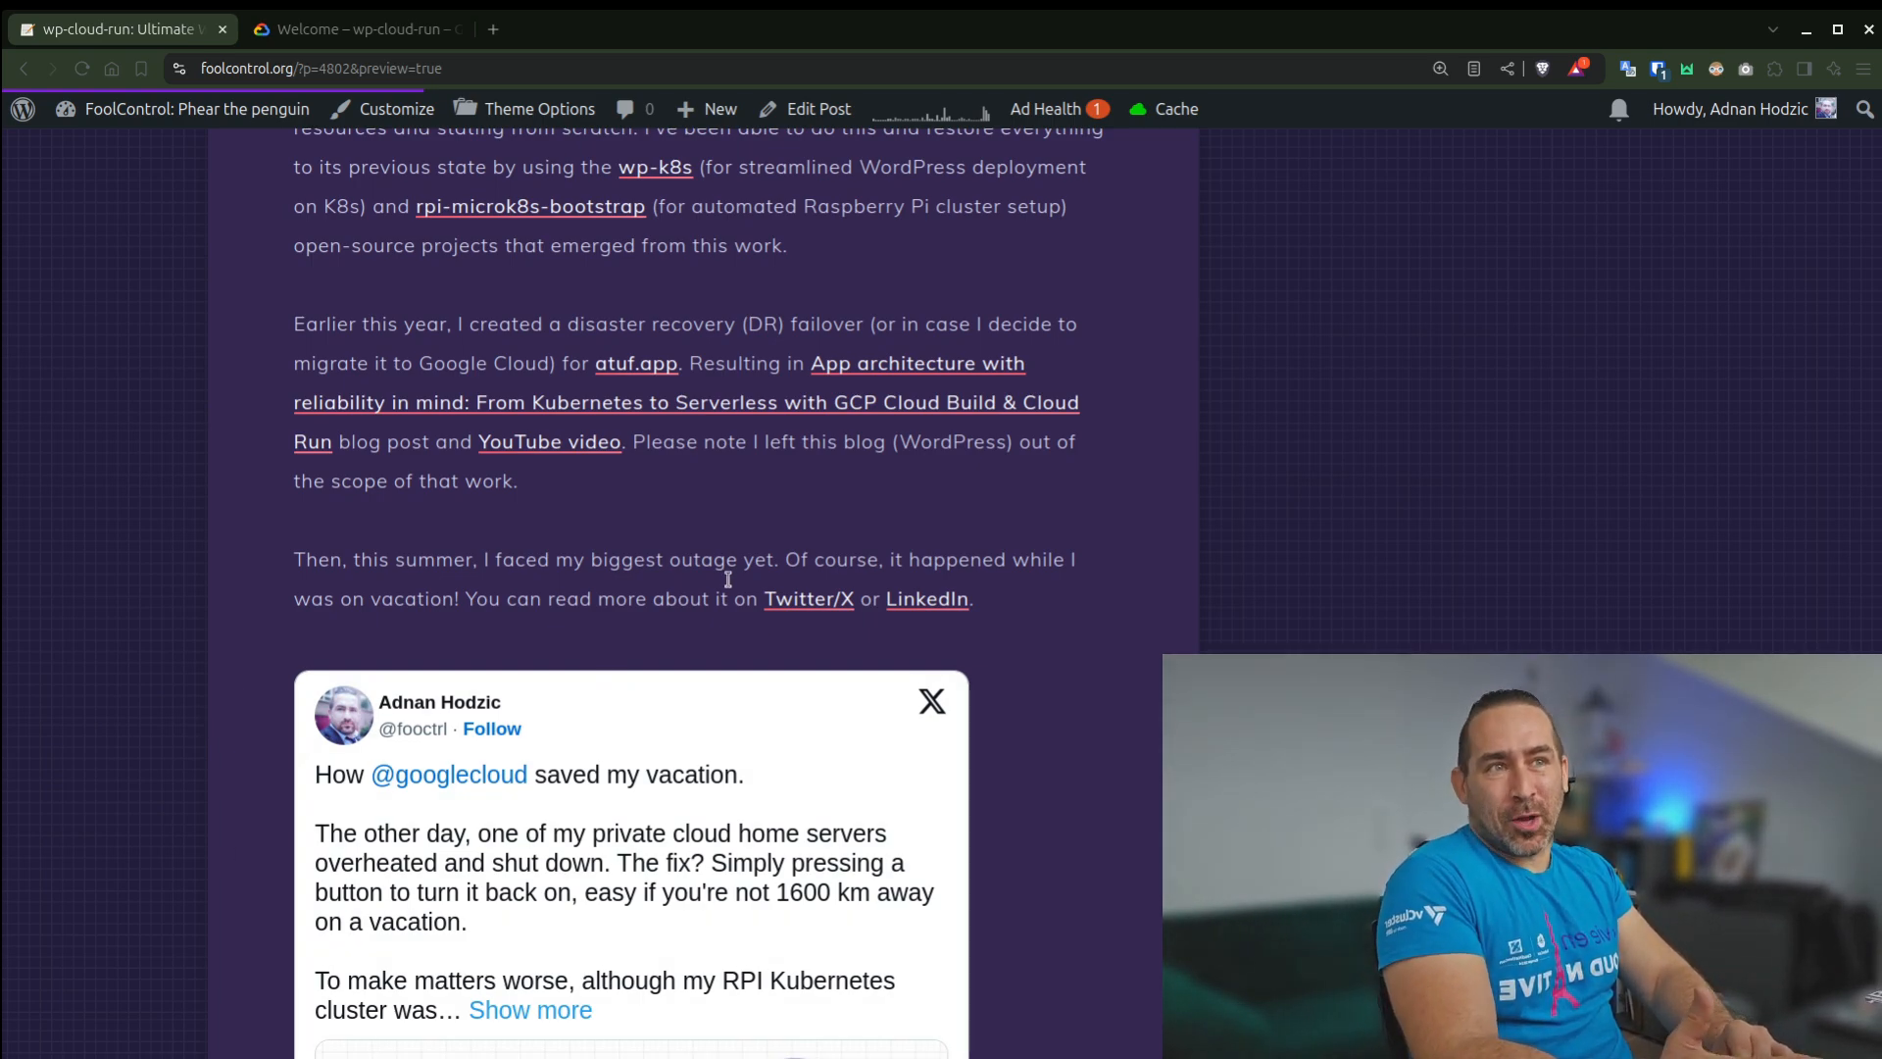
Follow the Twitter/X link in the outage paragraph to the vacation-outage post
{"action": "left_click", "coordinate": [808, 598]}
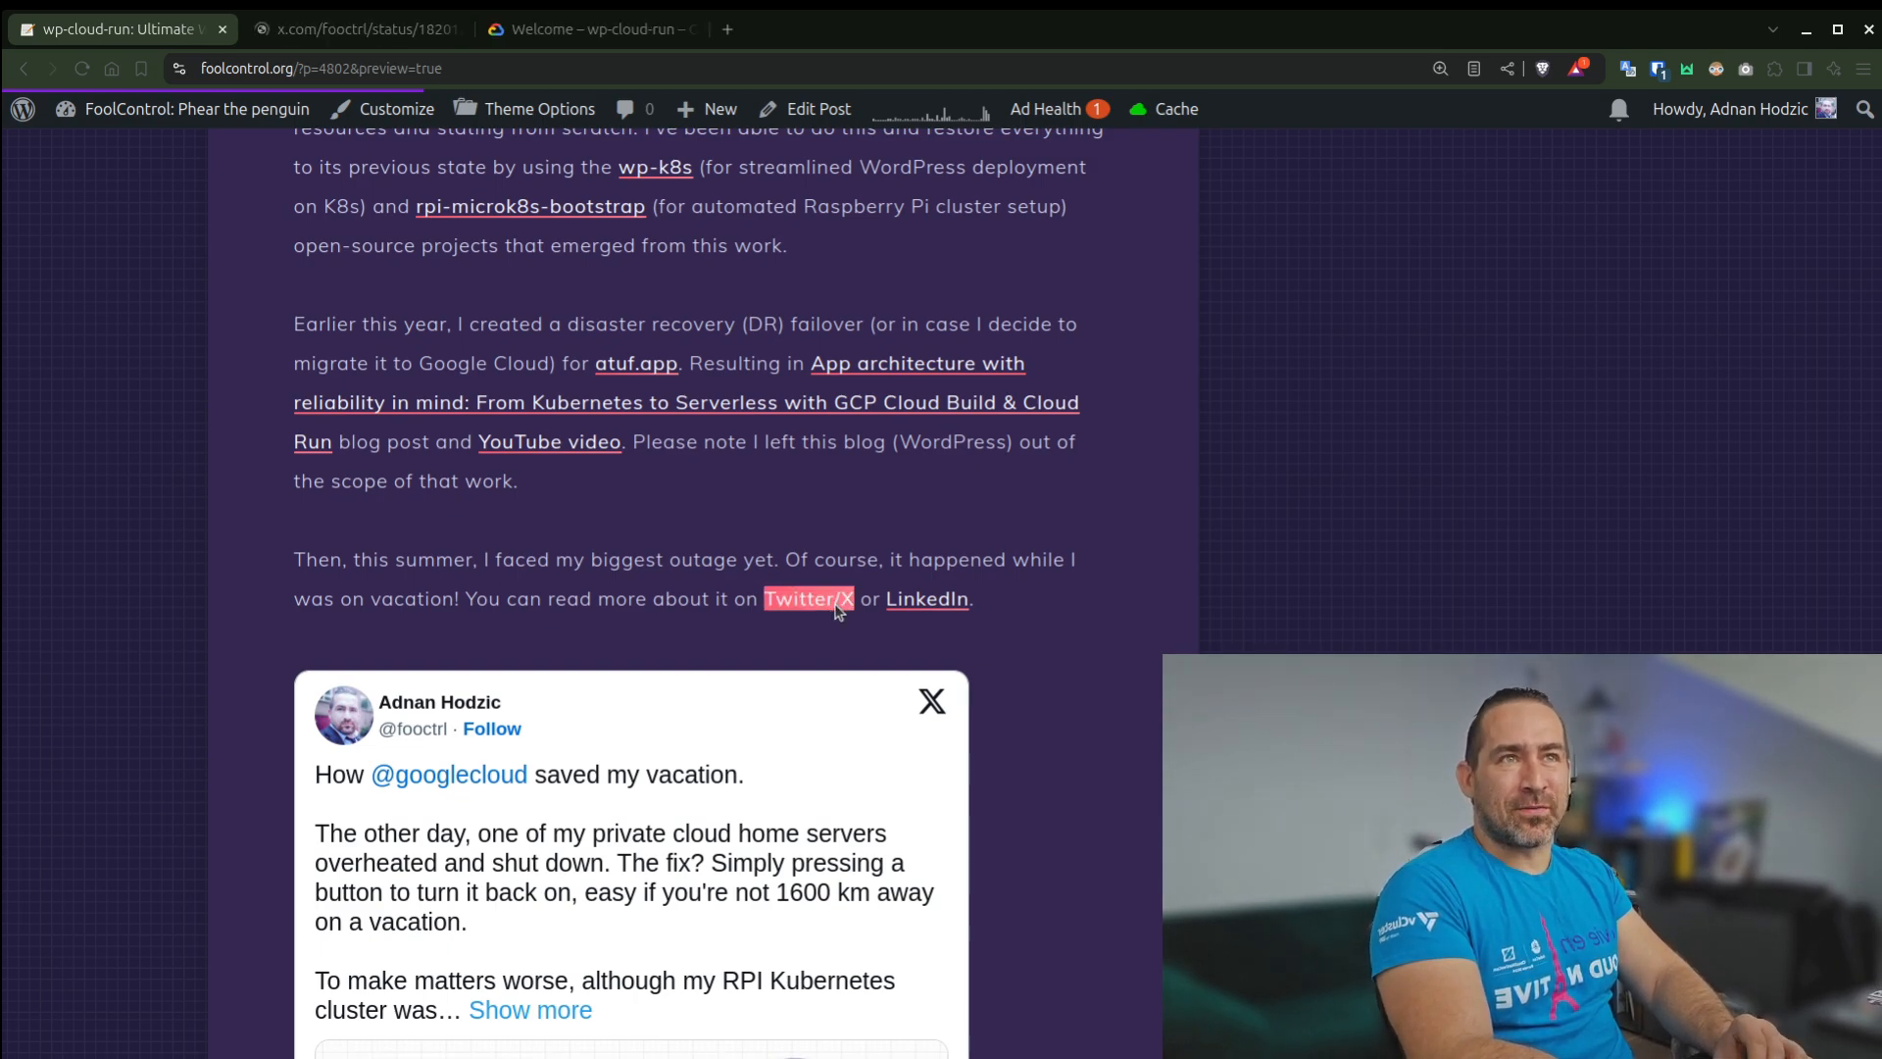
{"action": "scroll", "scroll_direction": "down", "scroll_amount": 3}
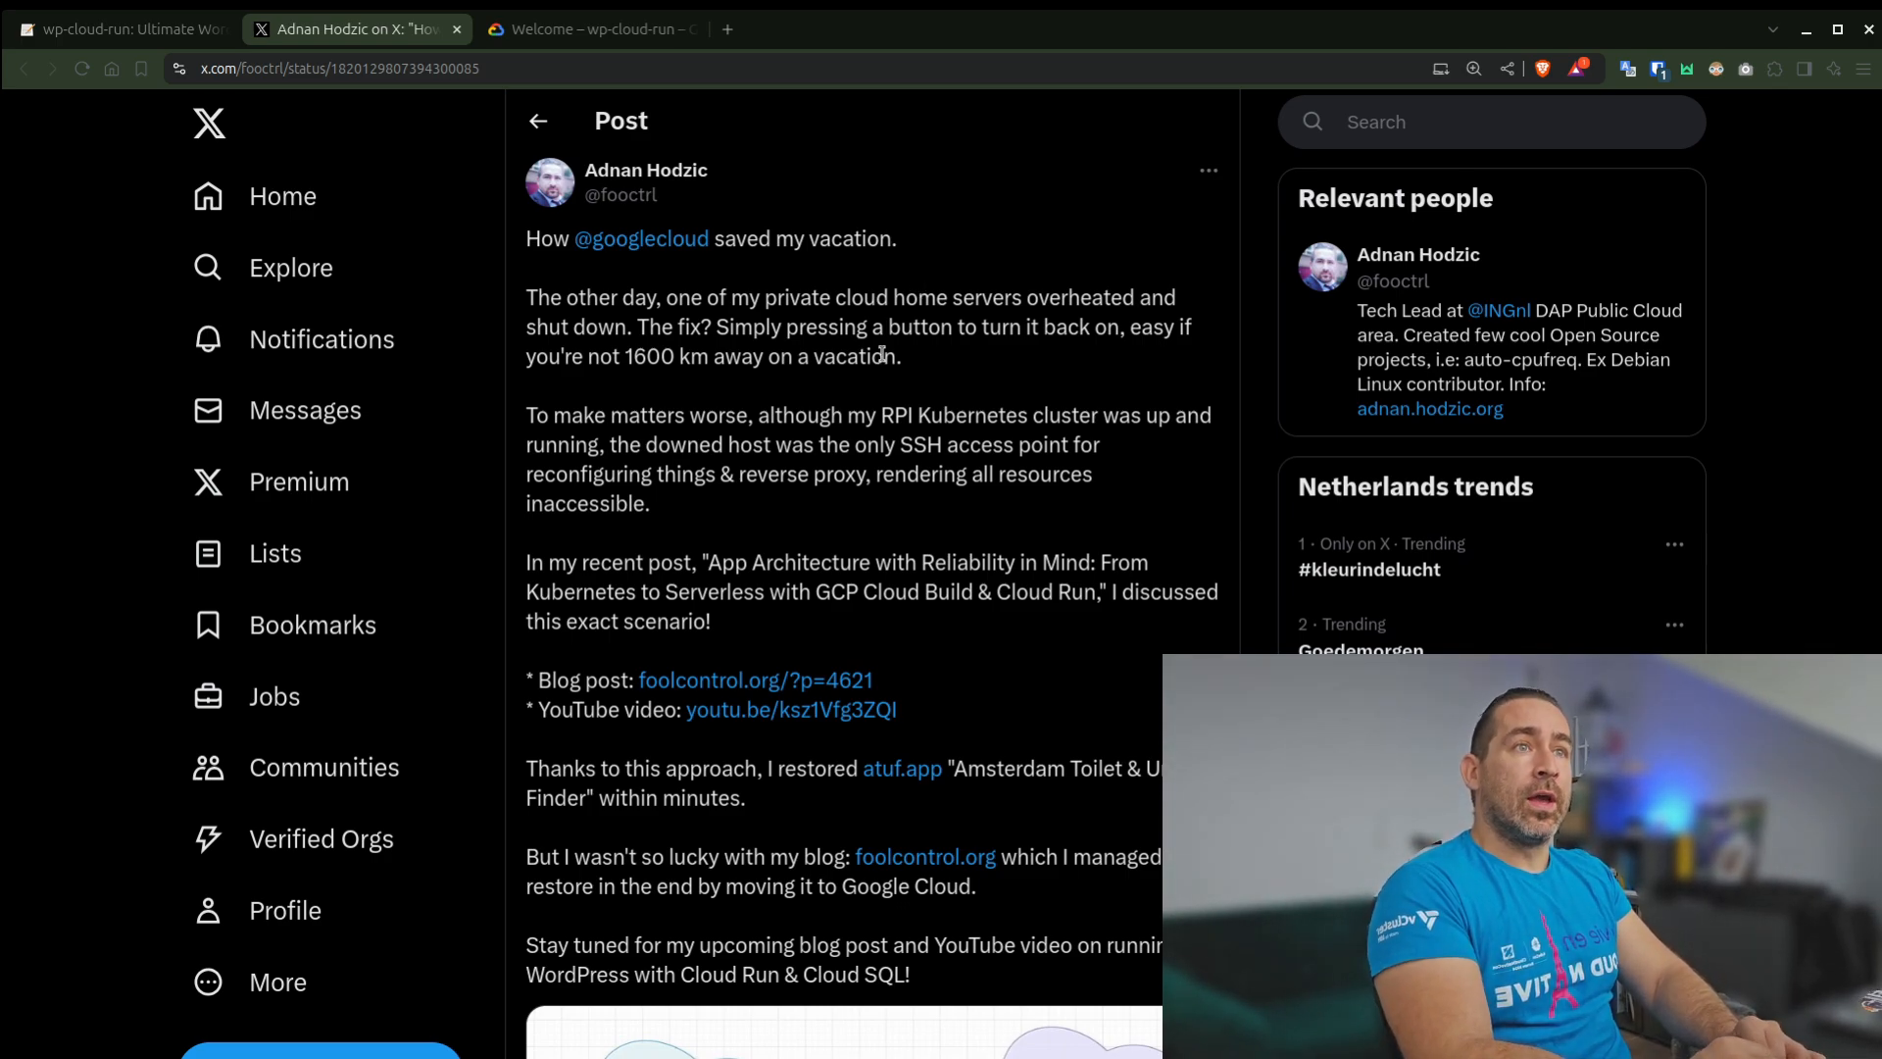
{"action": "mouse_move", "coordinate": [959, 366]}
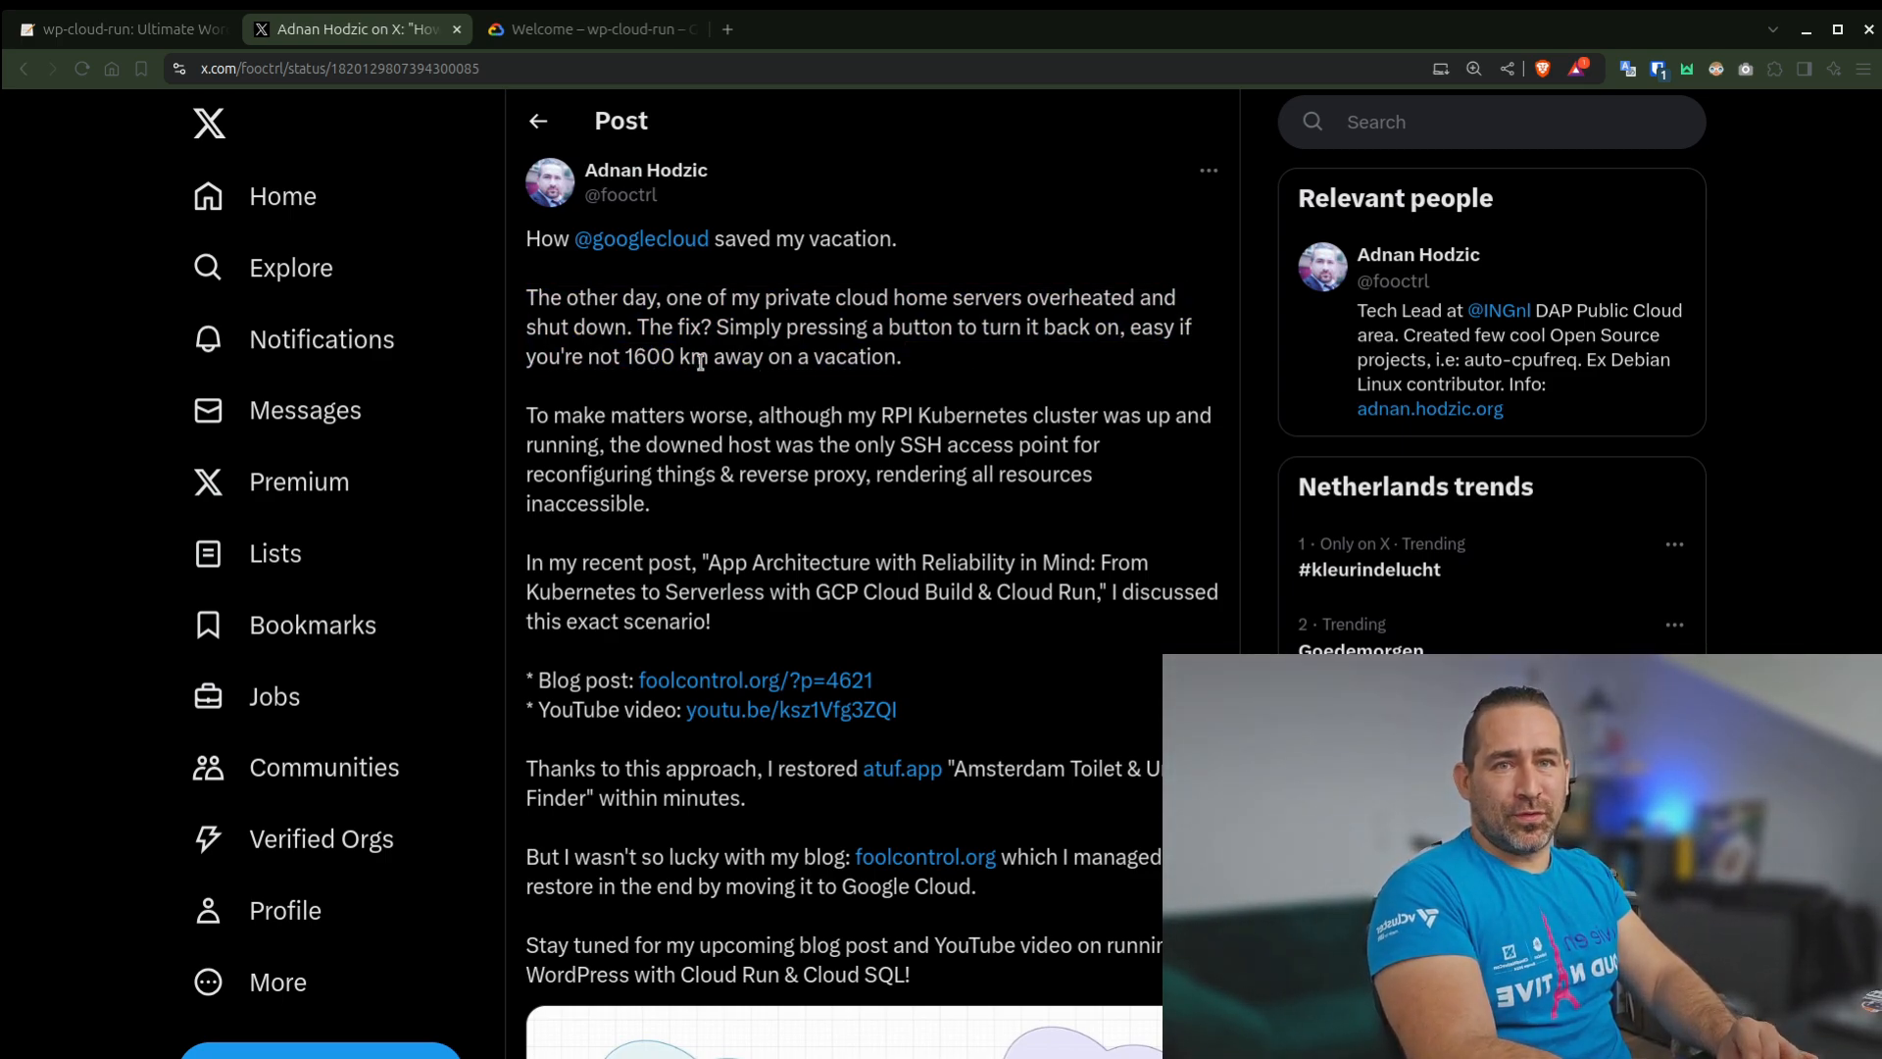
{"action": "mouse_move", "coordinate": [972, 380]}
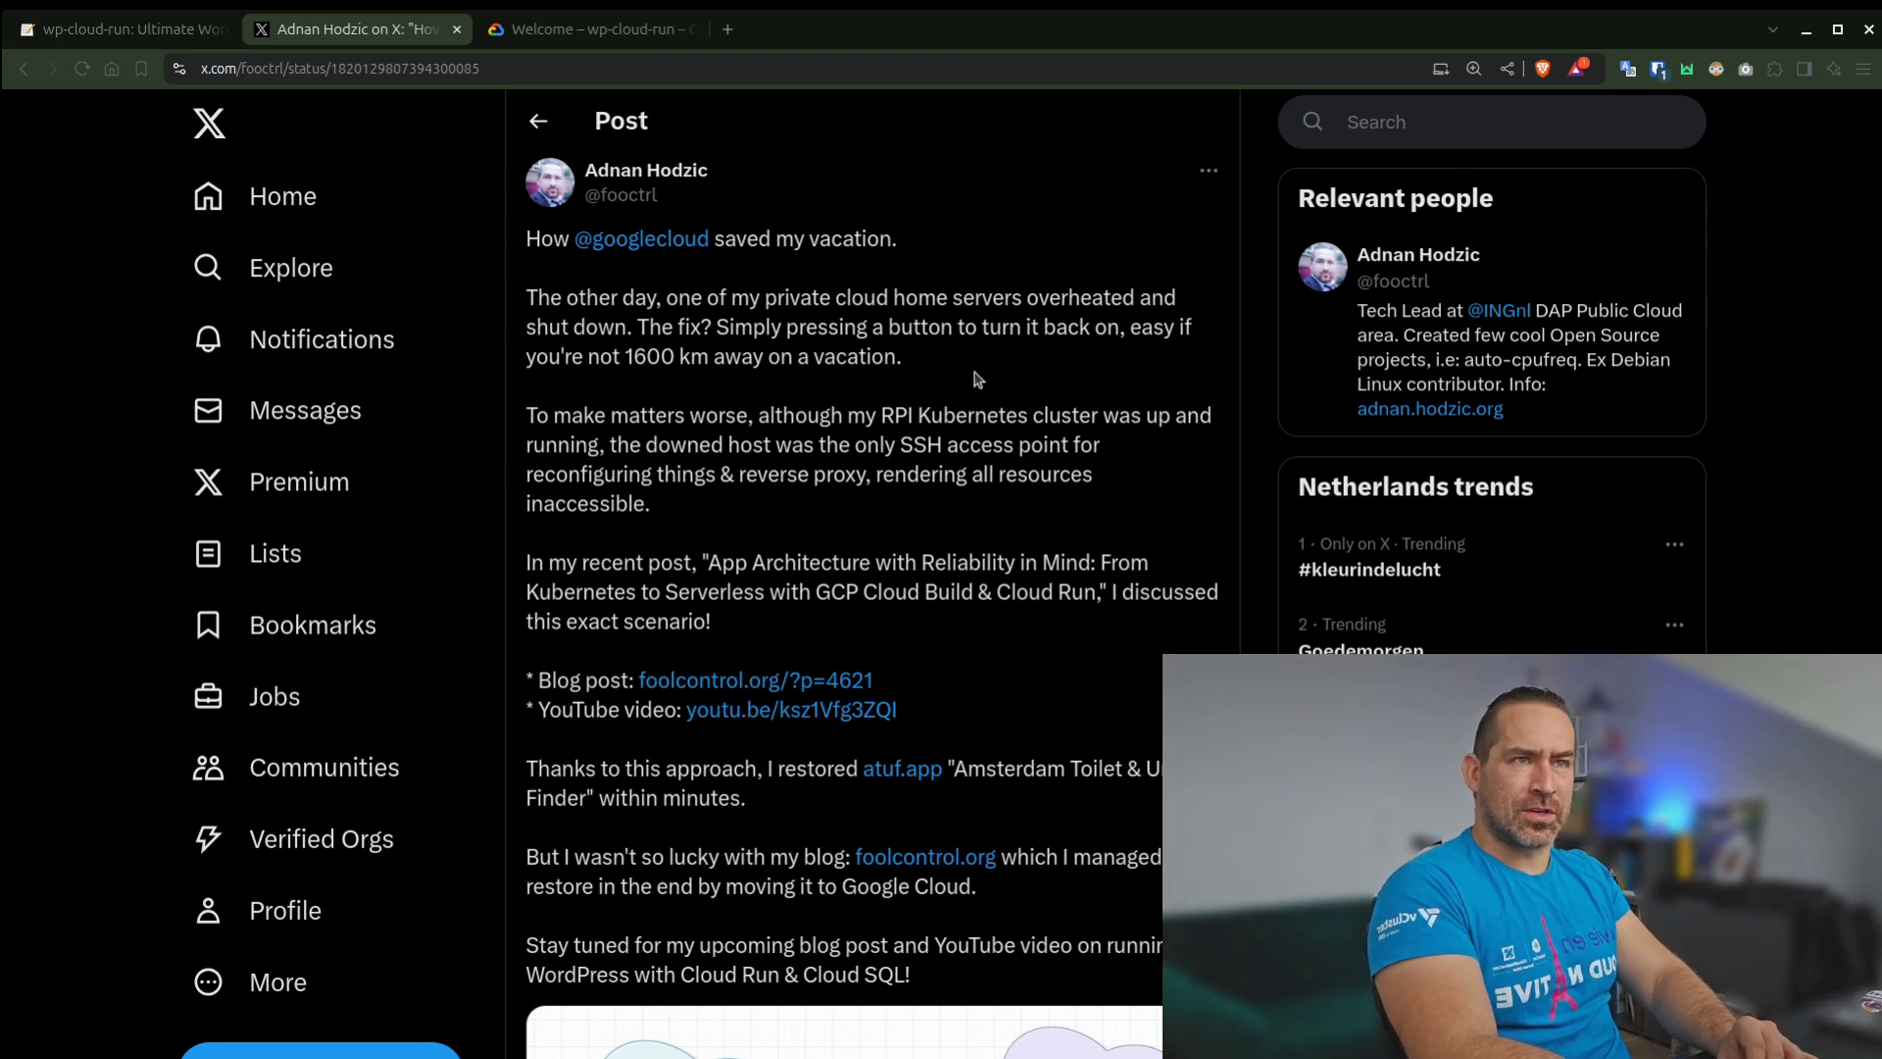
{"action": "mouse_move", "coordinate": [835, 439]}
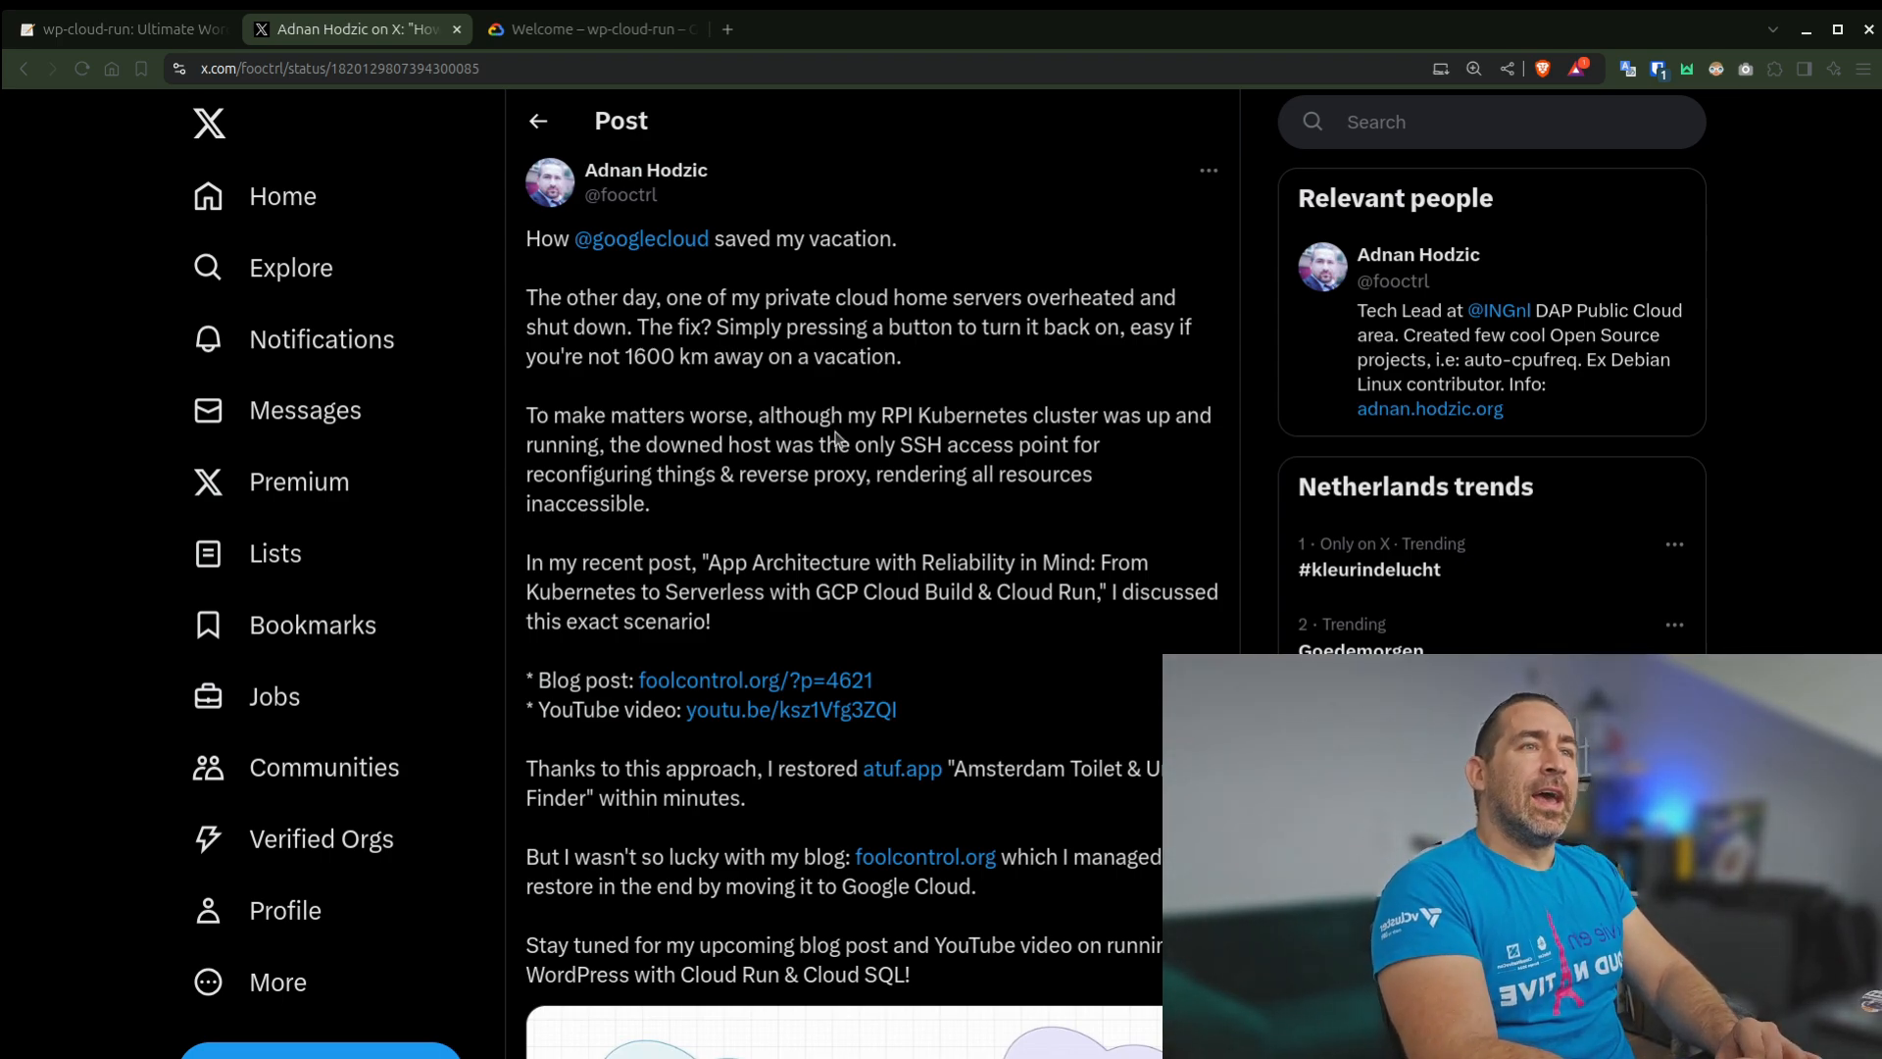
Read the outage tweet down to its architecture diagram with the dead Synology NAS circled
{"action": "scroll", "scroll_direction": "down", "scroll_amount": 3}
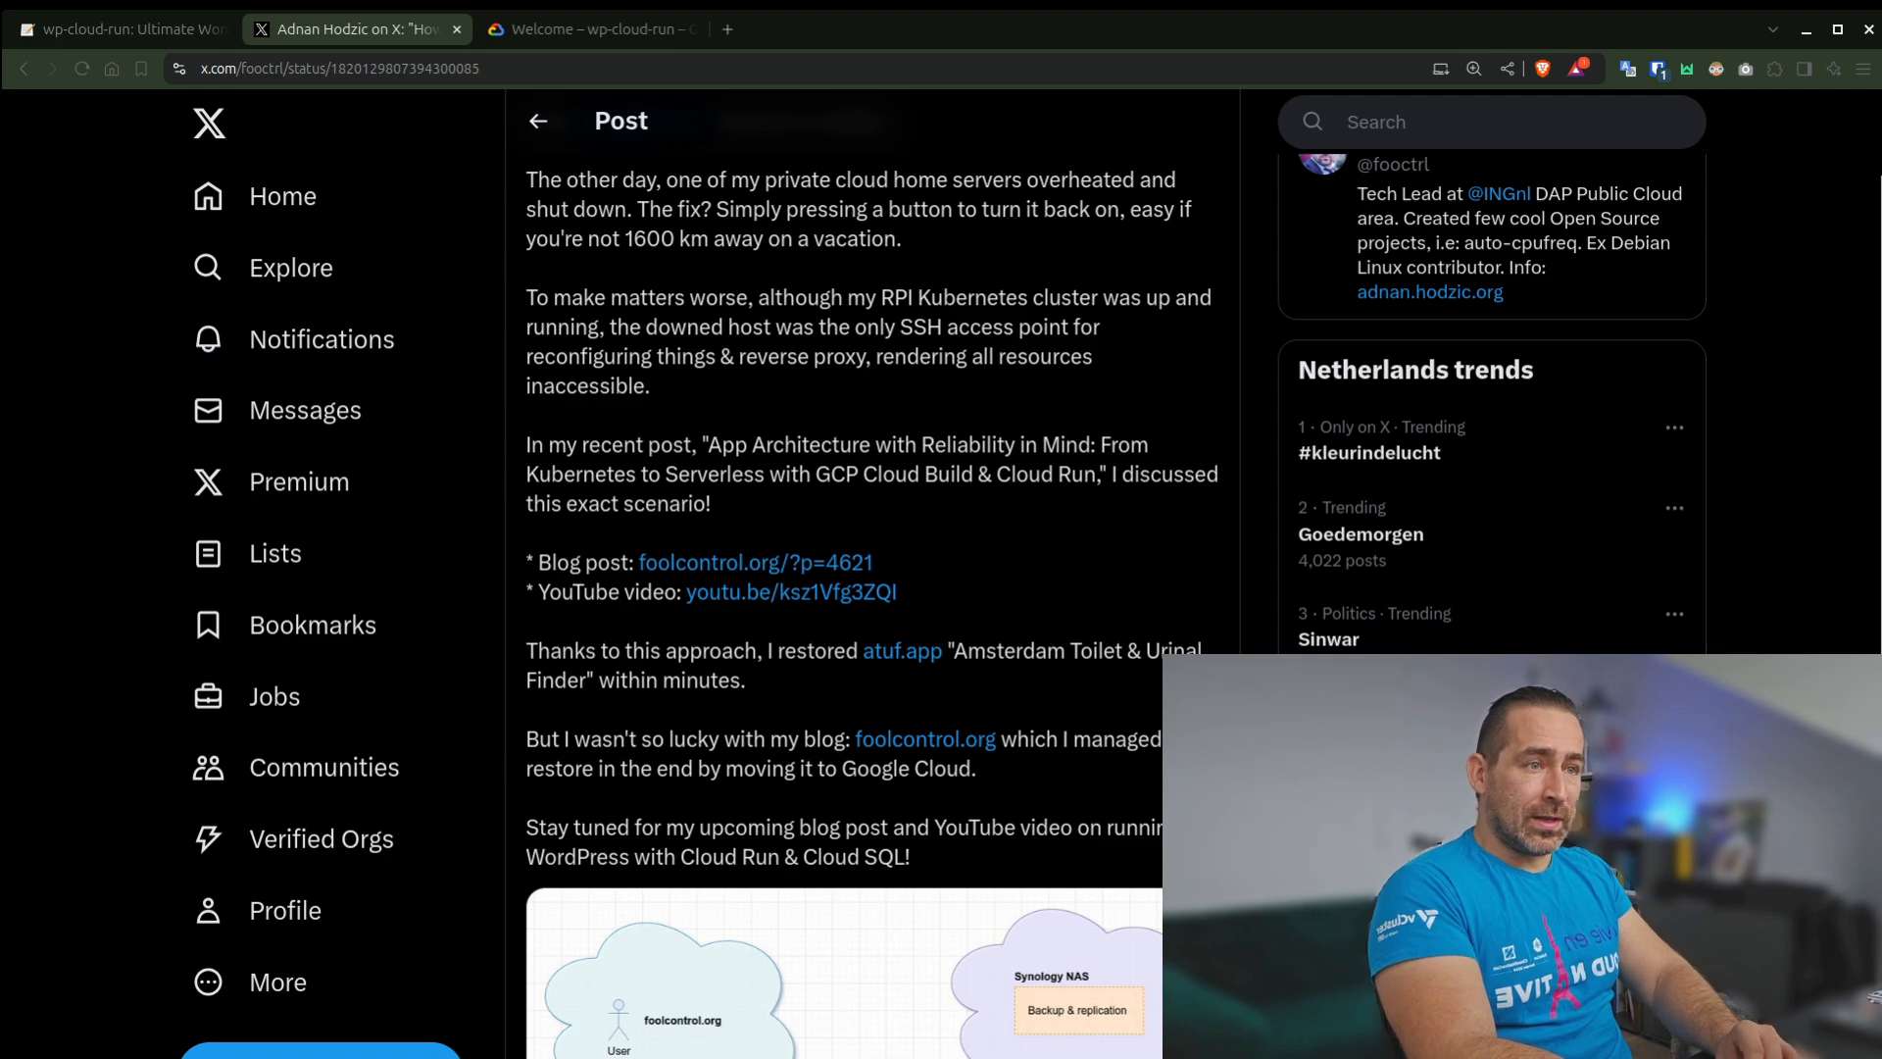
{"action": "scroll", "scroll_direction": "down", "scroll_amount": 3}
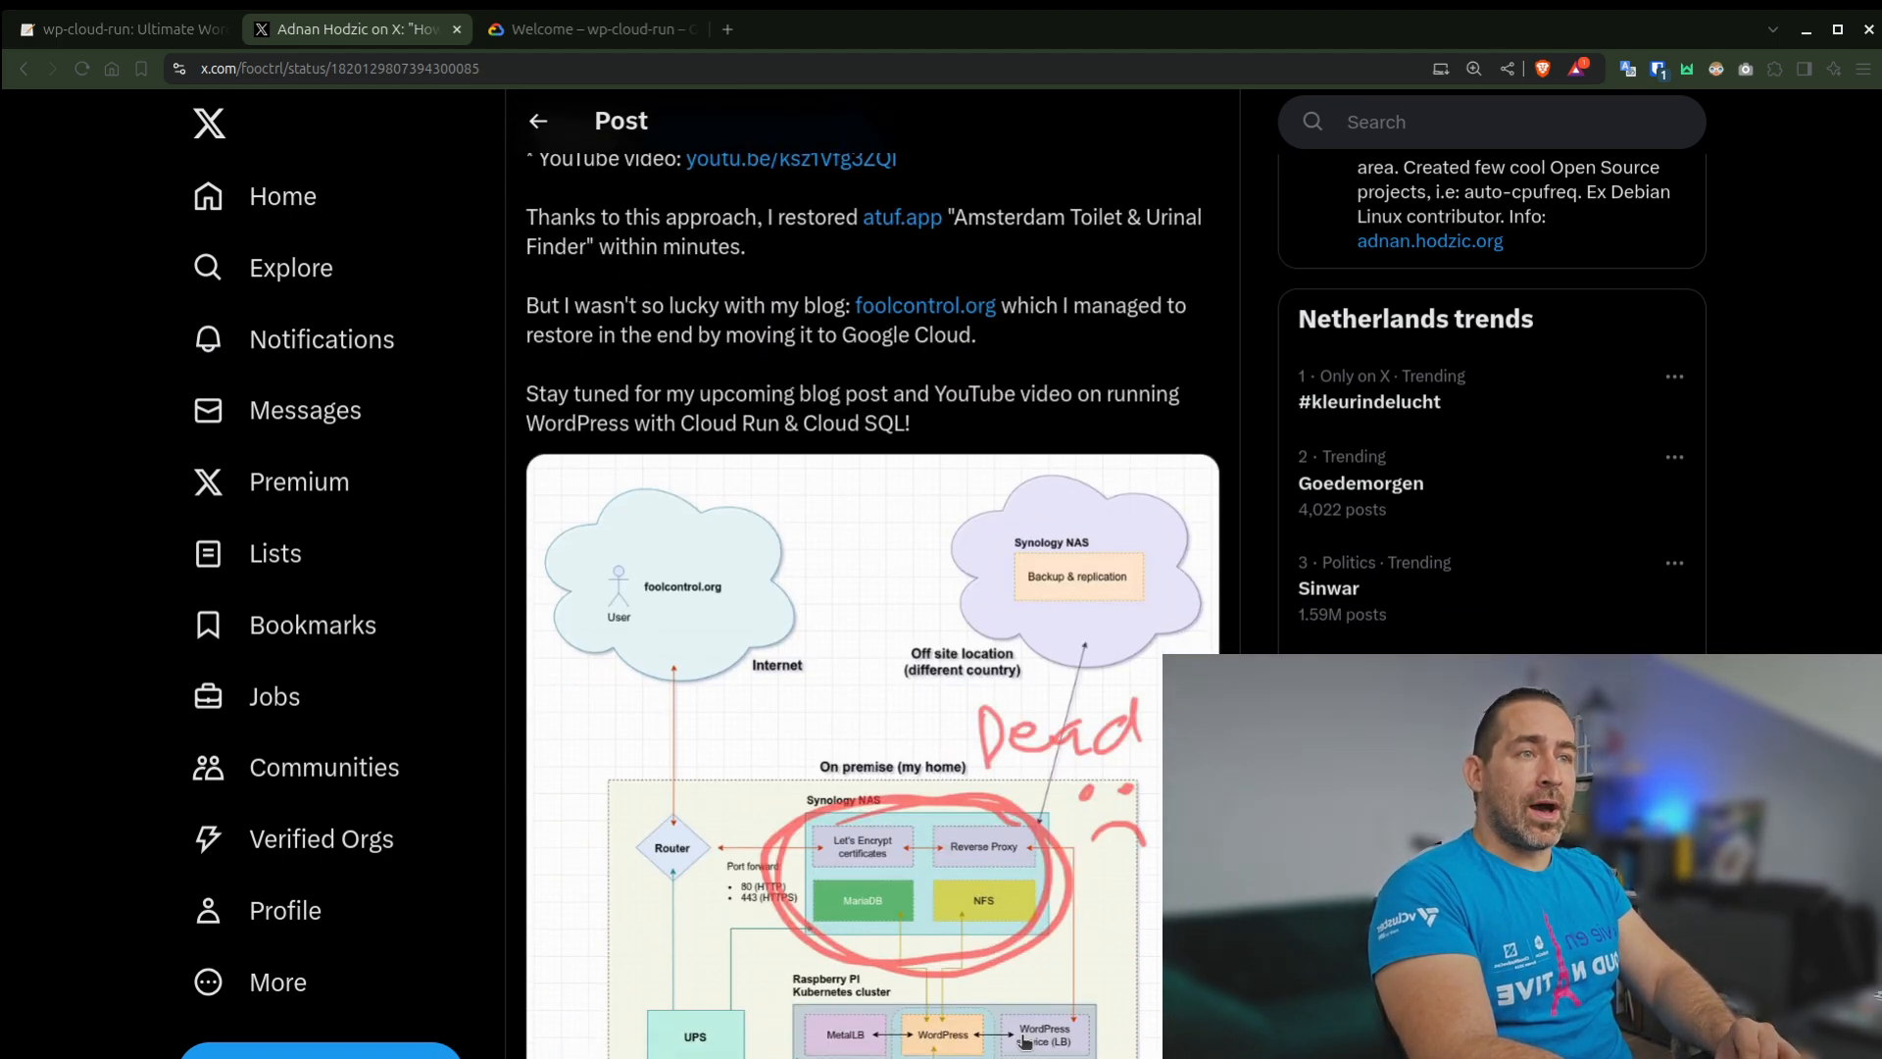
{"action": "scroll", "scroll_direction": "down", "scroll_amount": 3}
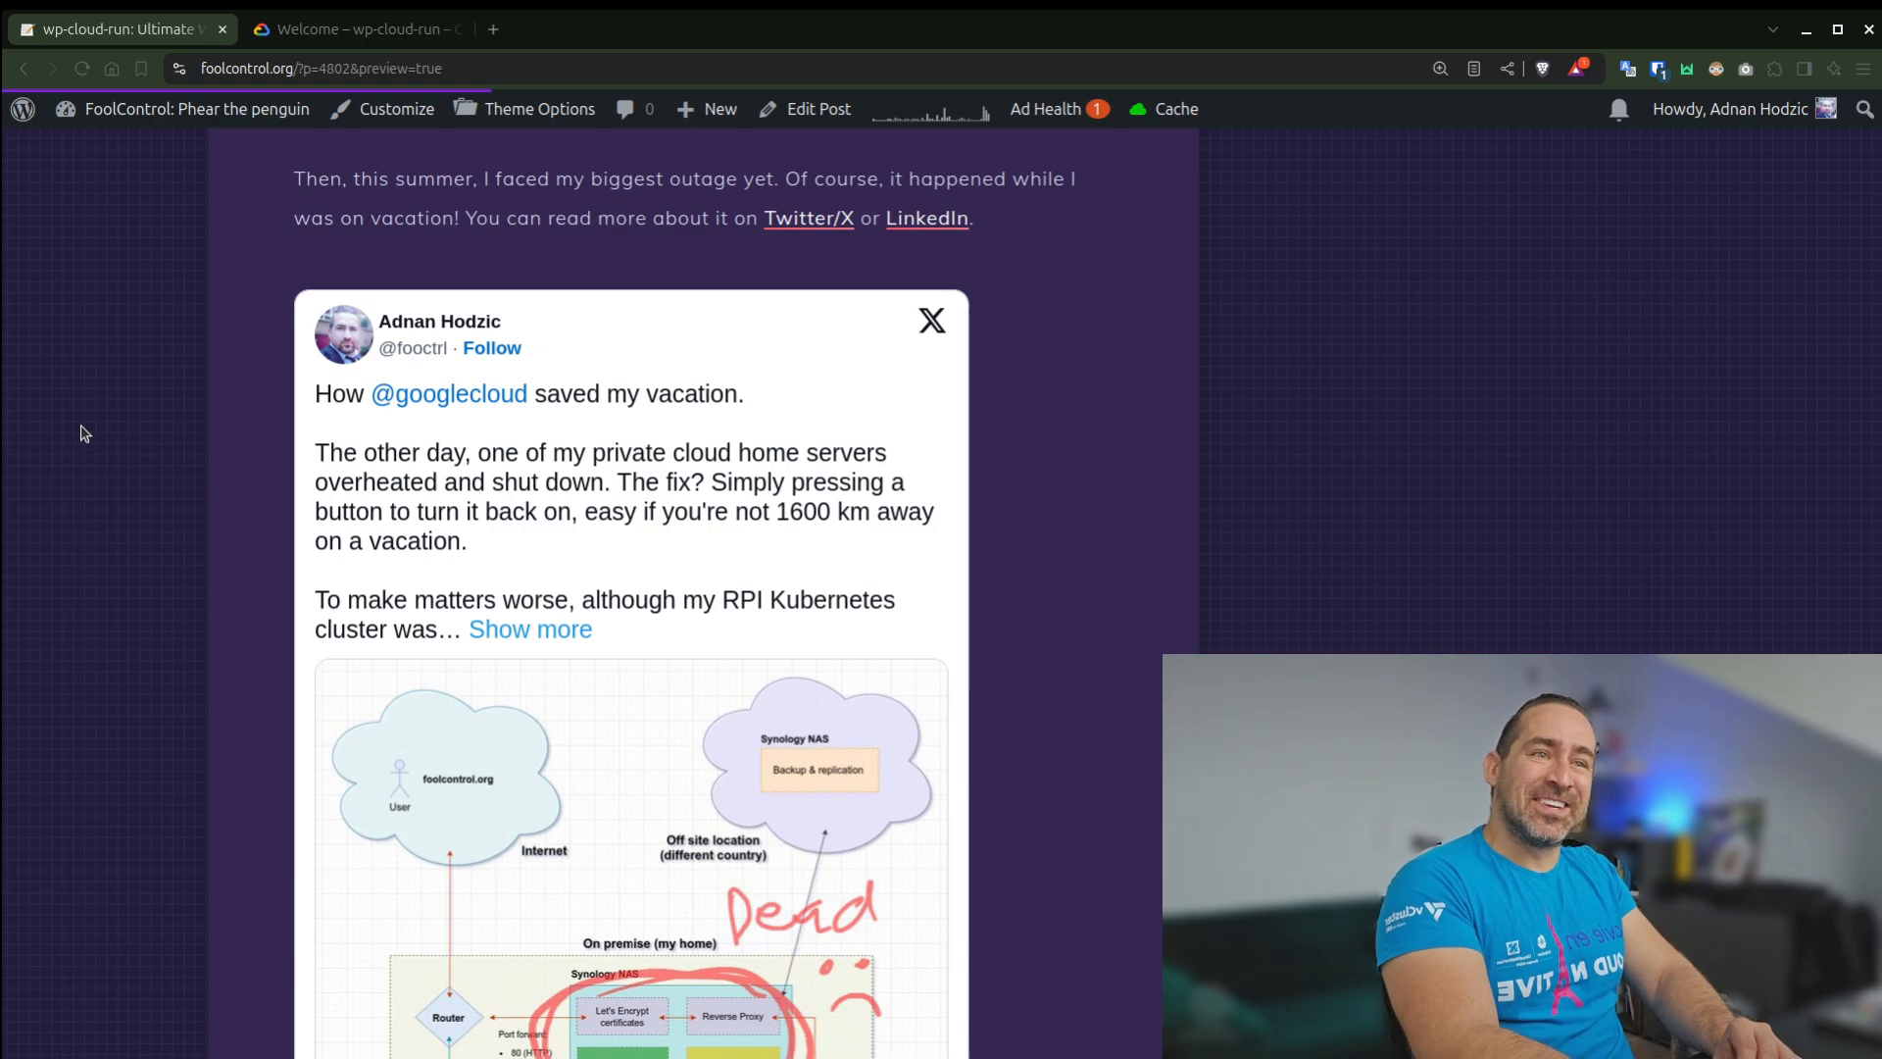
Move past the embedded tweet and TL;DR toward the 'Birth of wp-cloud-run project' heading
{"action": "scroll", "scroll_direction": "down", "scroll_amount": 3}
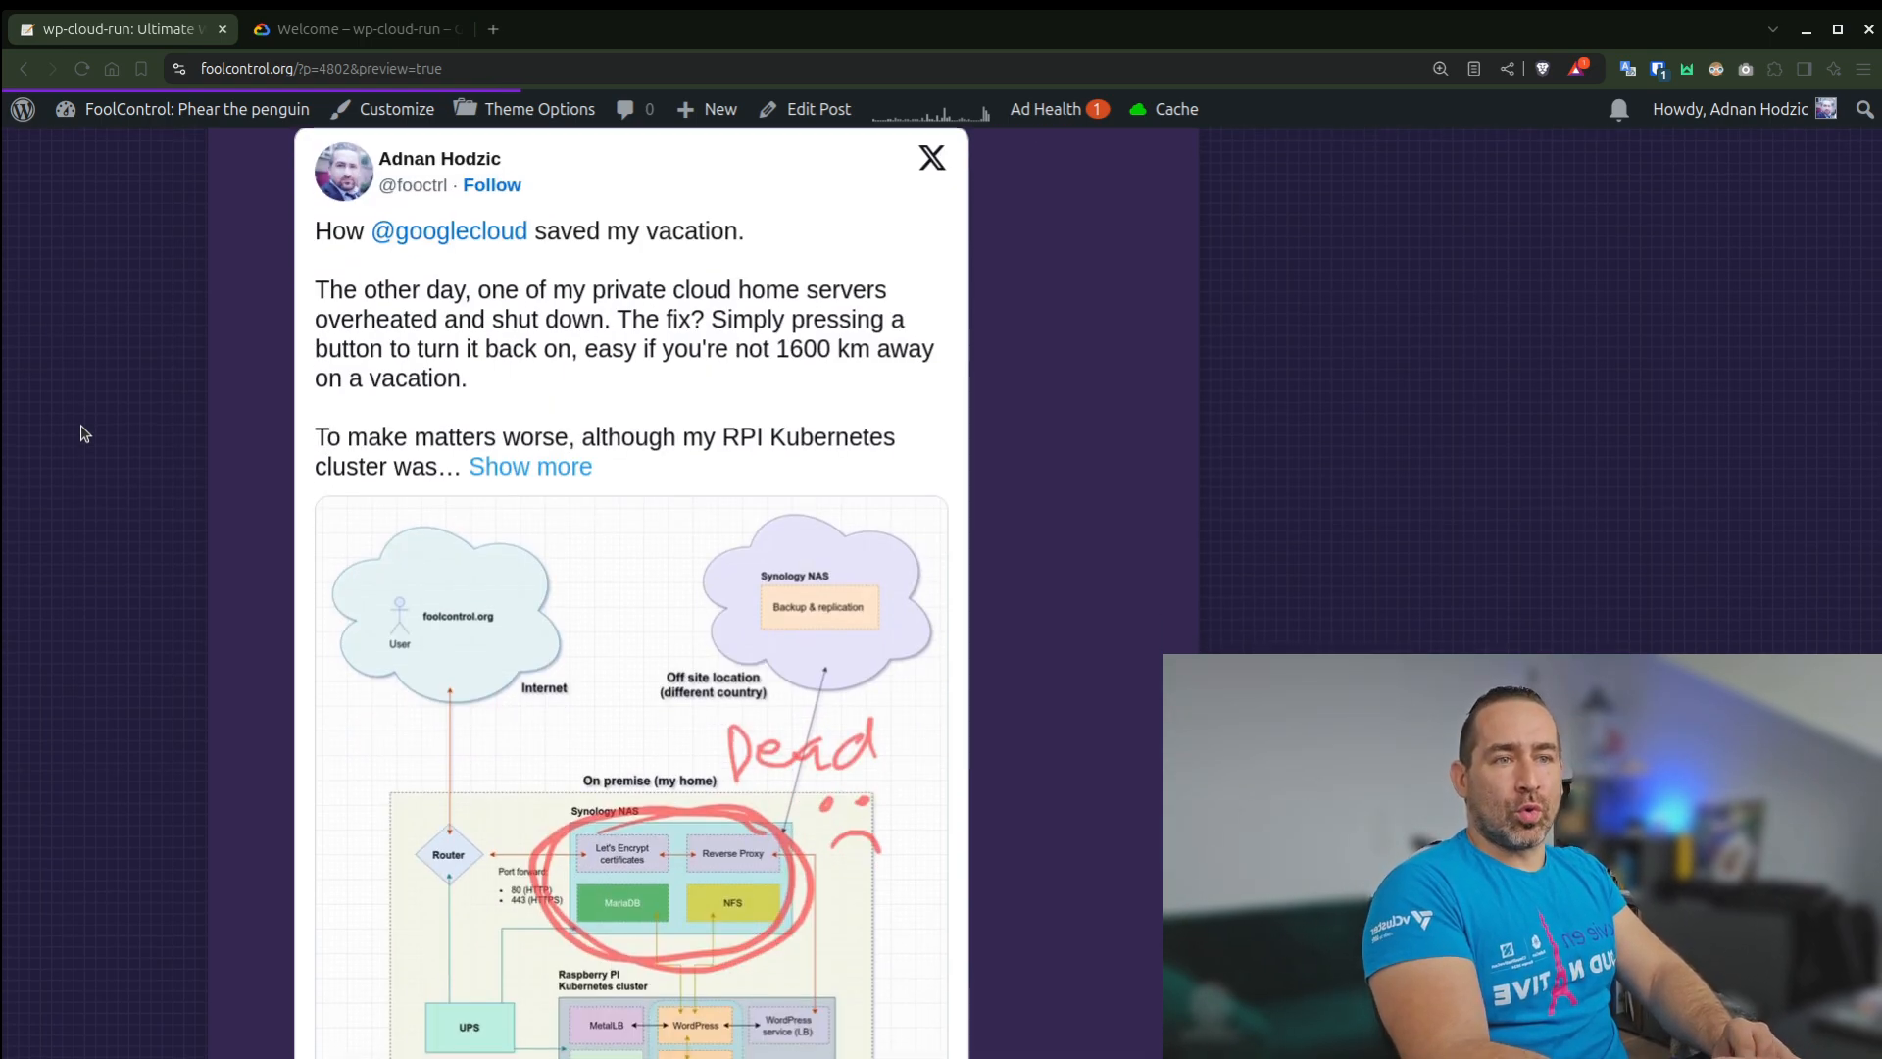
{"action": "scroll", "scroll_direction": "down", "scroll_amount": 3}
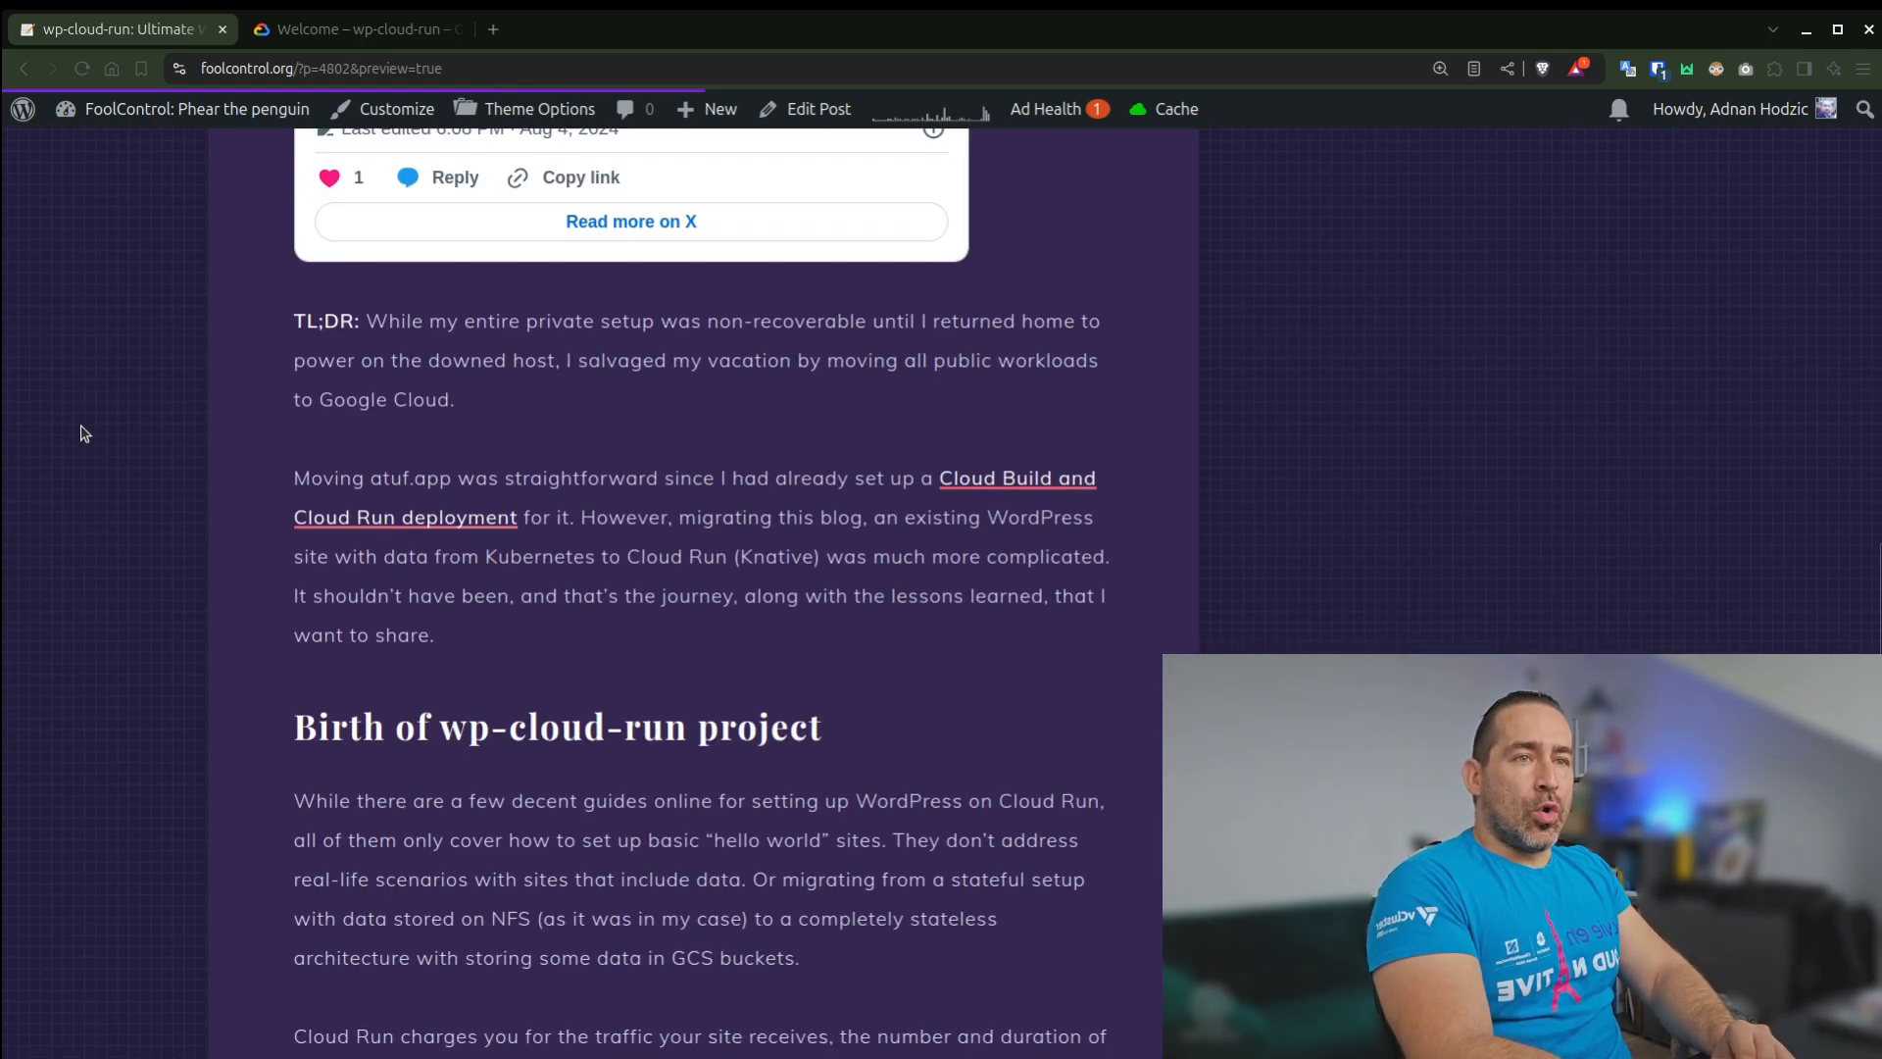
{"action": "scroll", "scroll_direction": "down", "scroll_amount": 3}
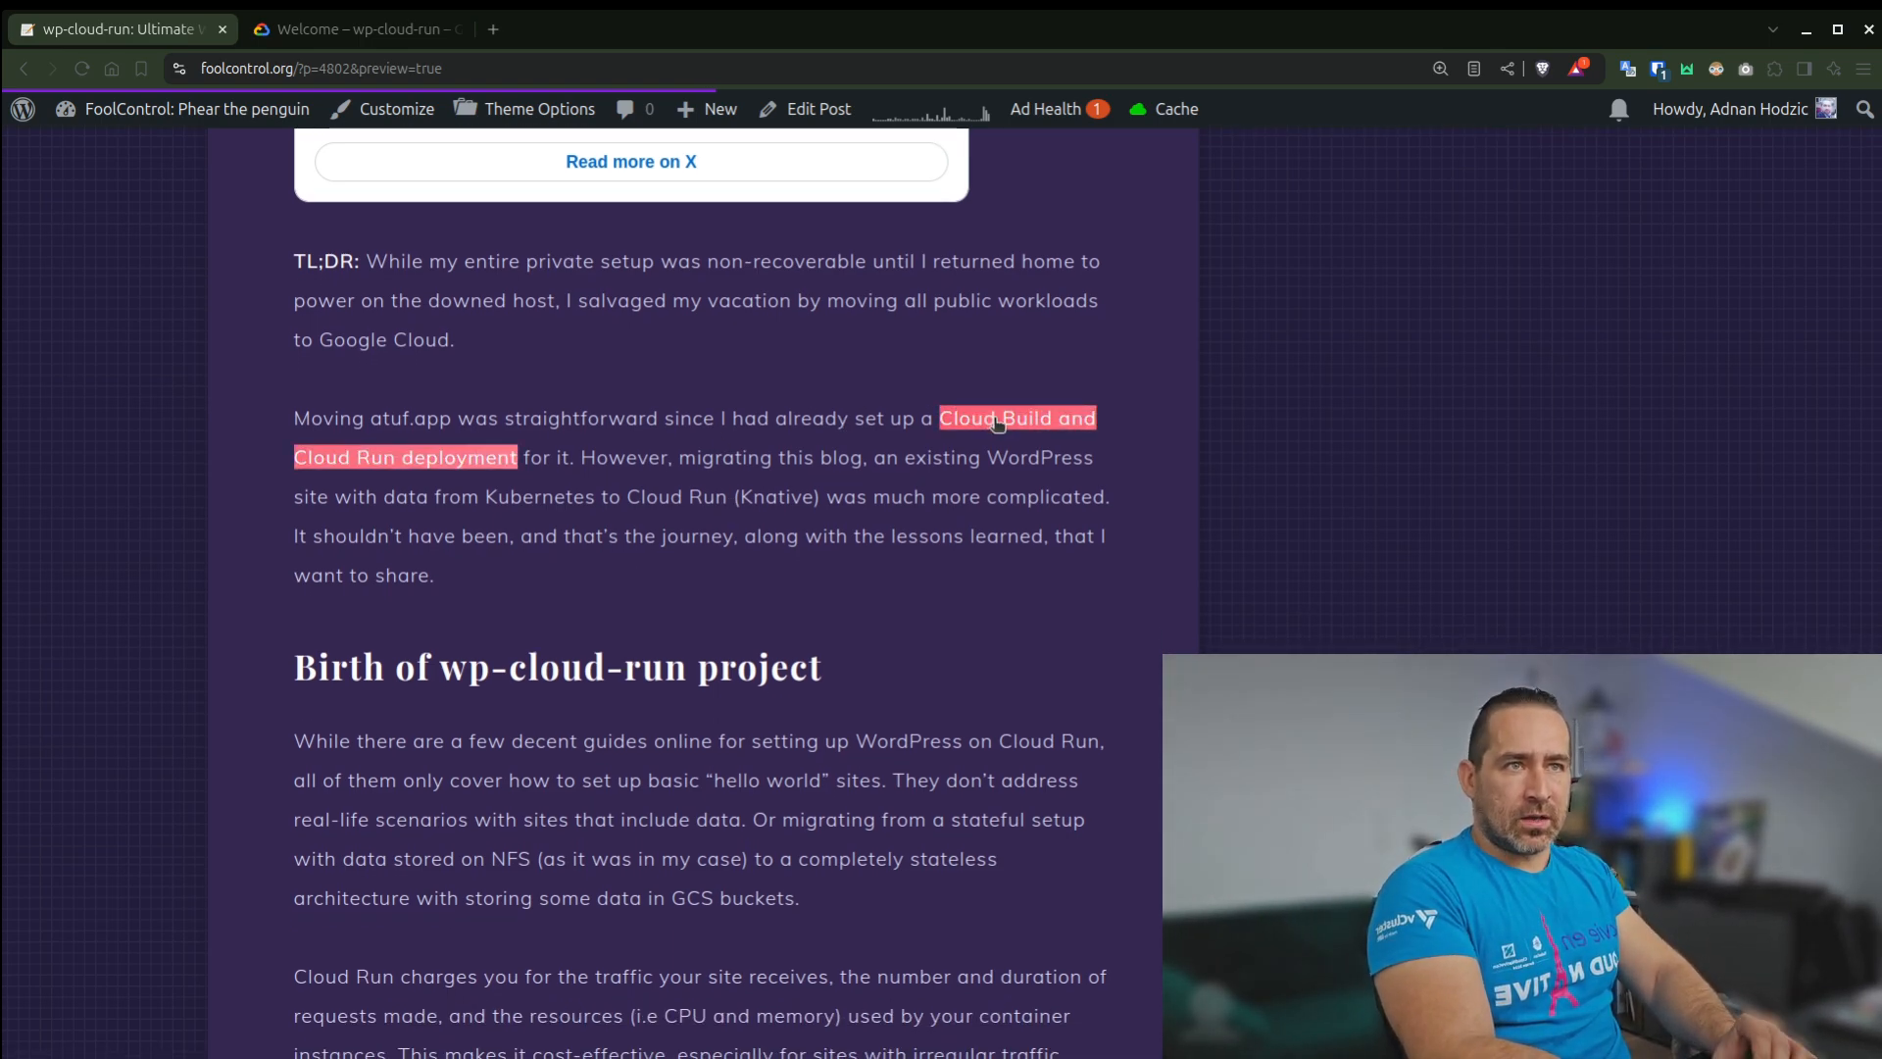
{"action": "left_click", "coordinate": [1016, 417]}
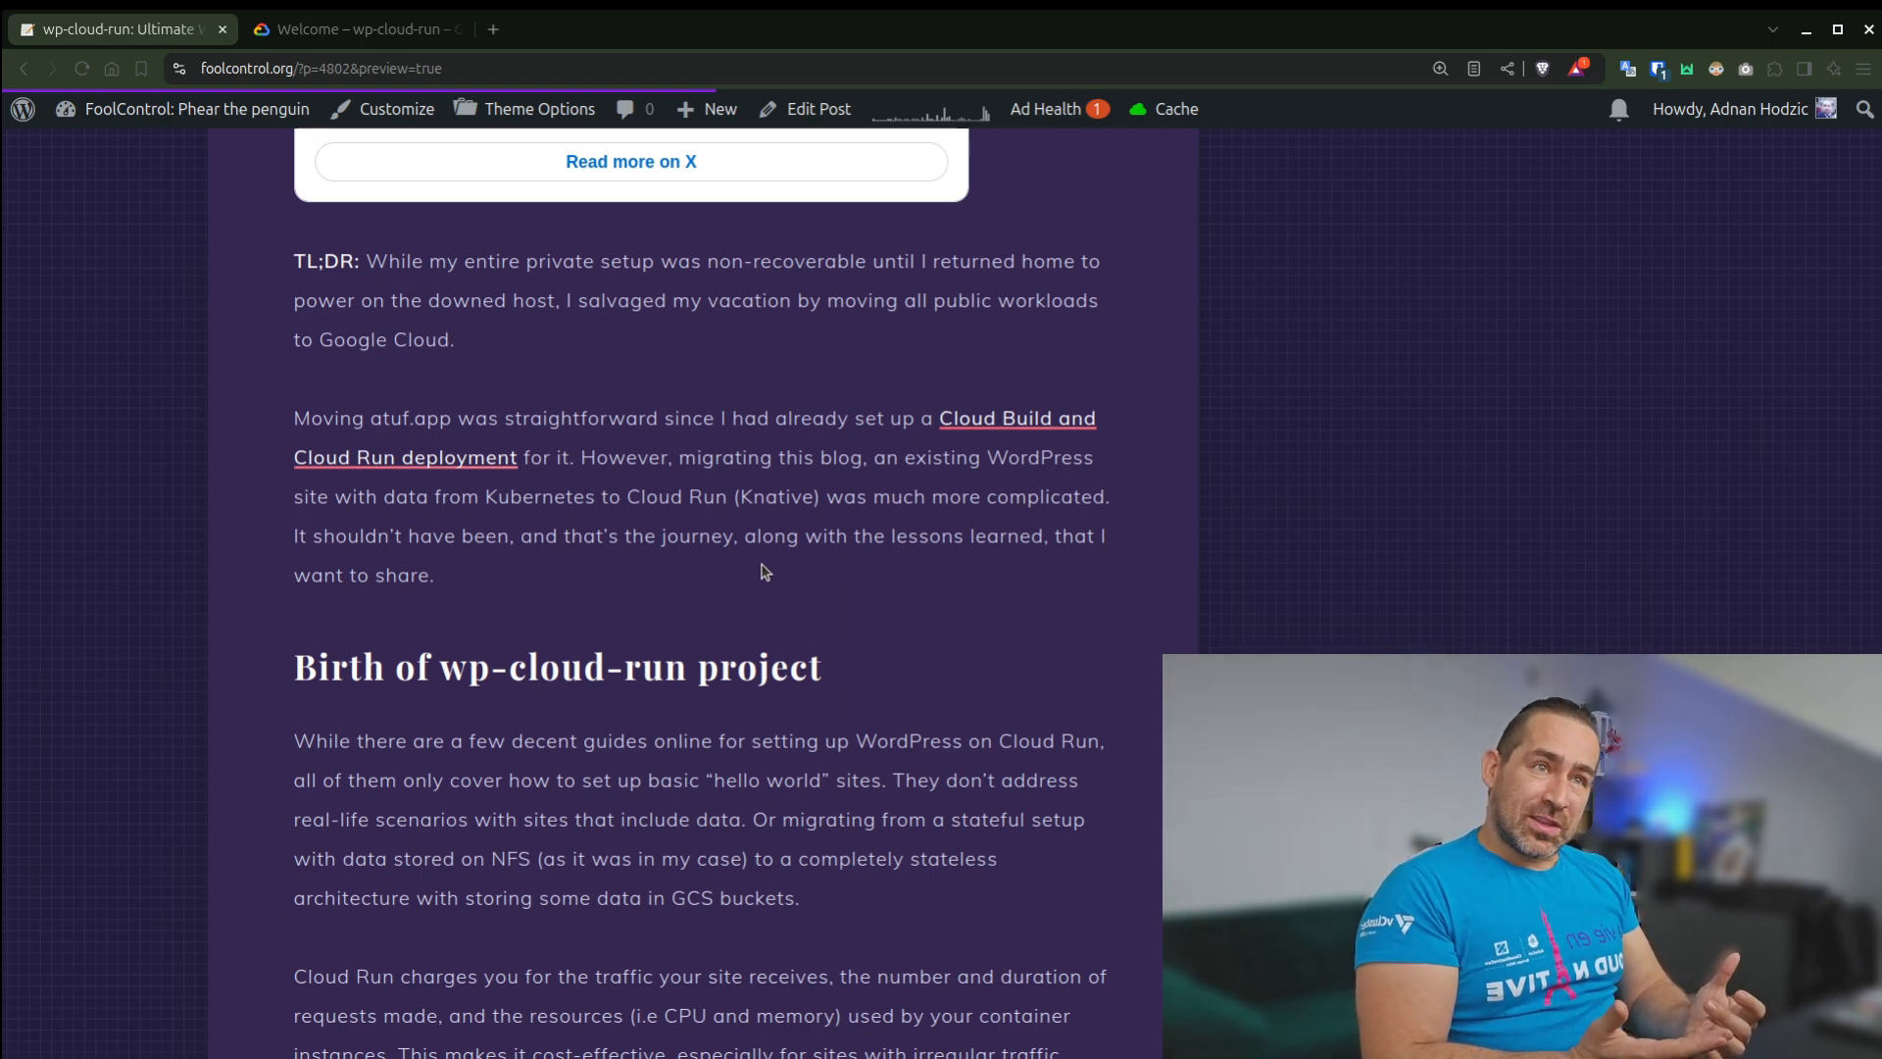
{"action": "mouse_move", "coordinate": [306, 786]}
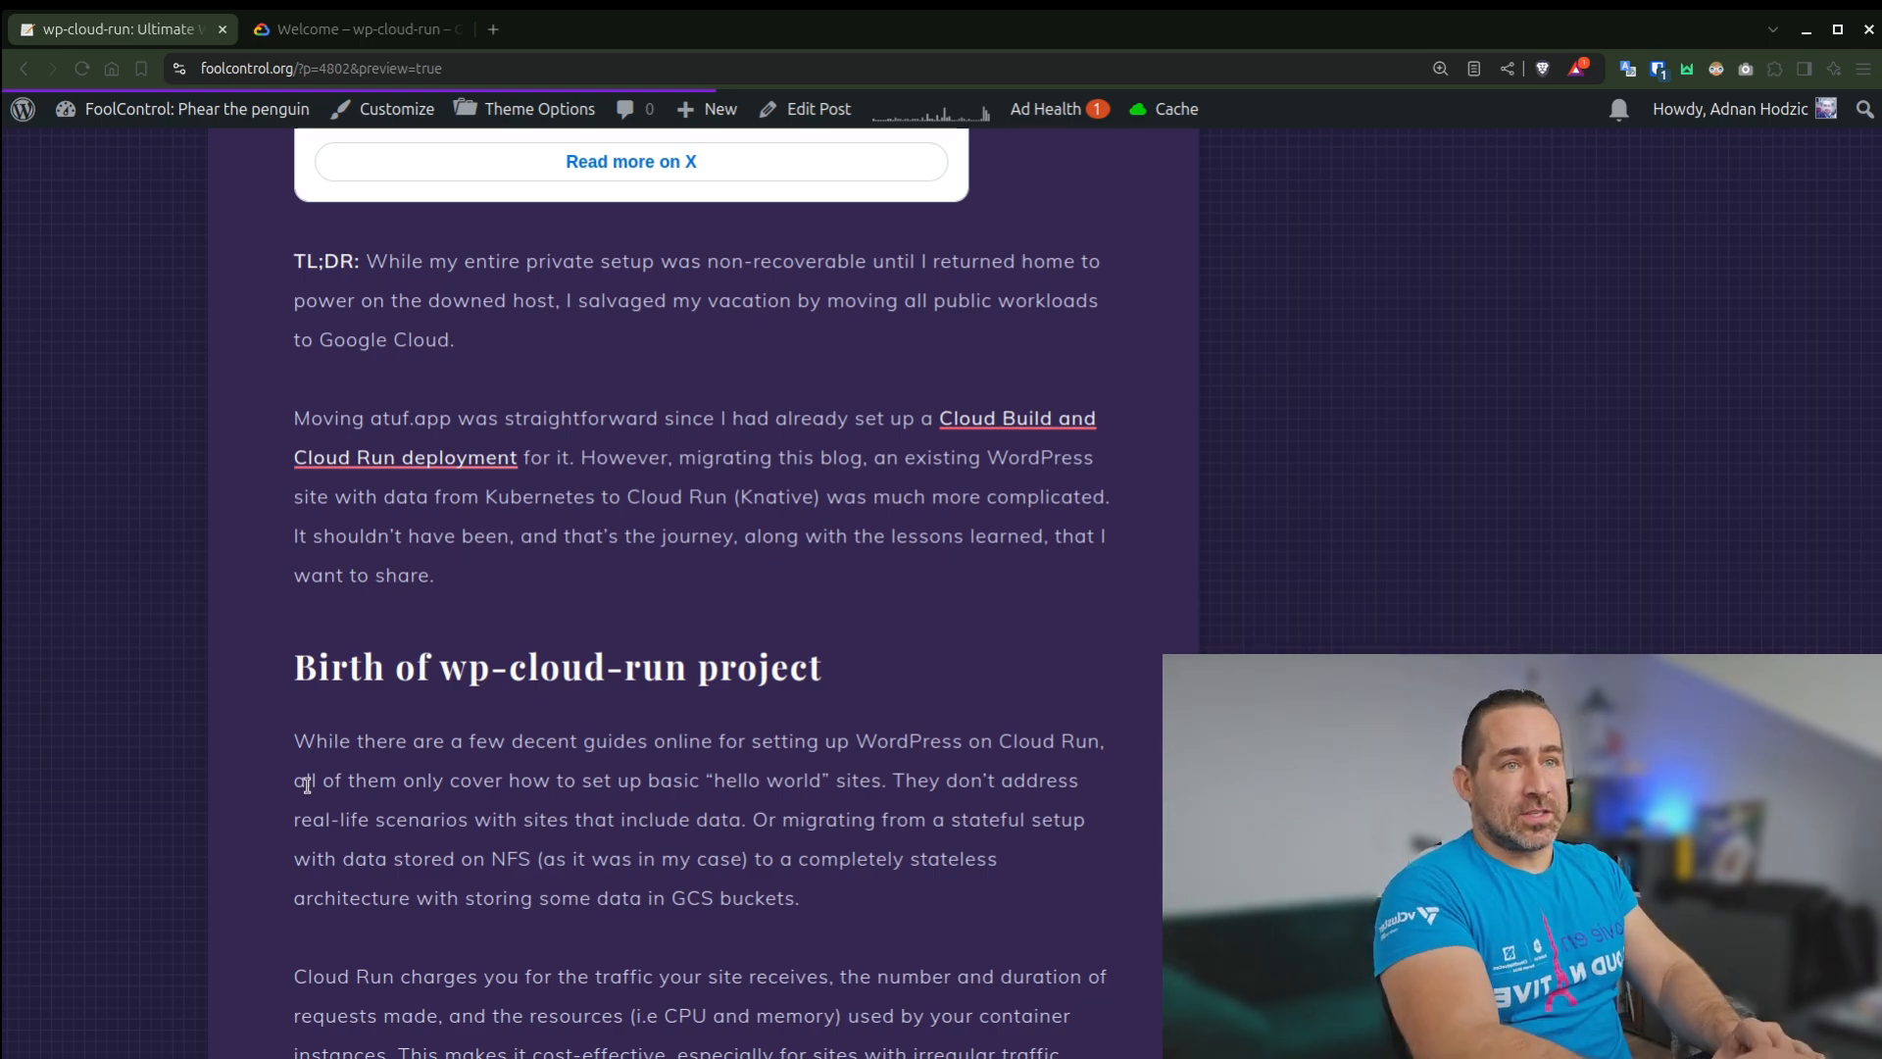
Continue into the cost discussion to the 30-day cost chart
{"action": "scroll", "scroll_direction": "down", "scroll_amount": 3}
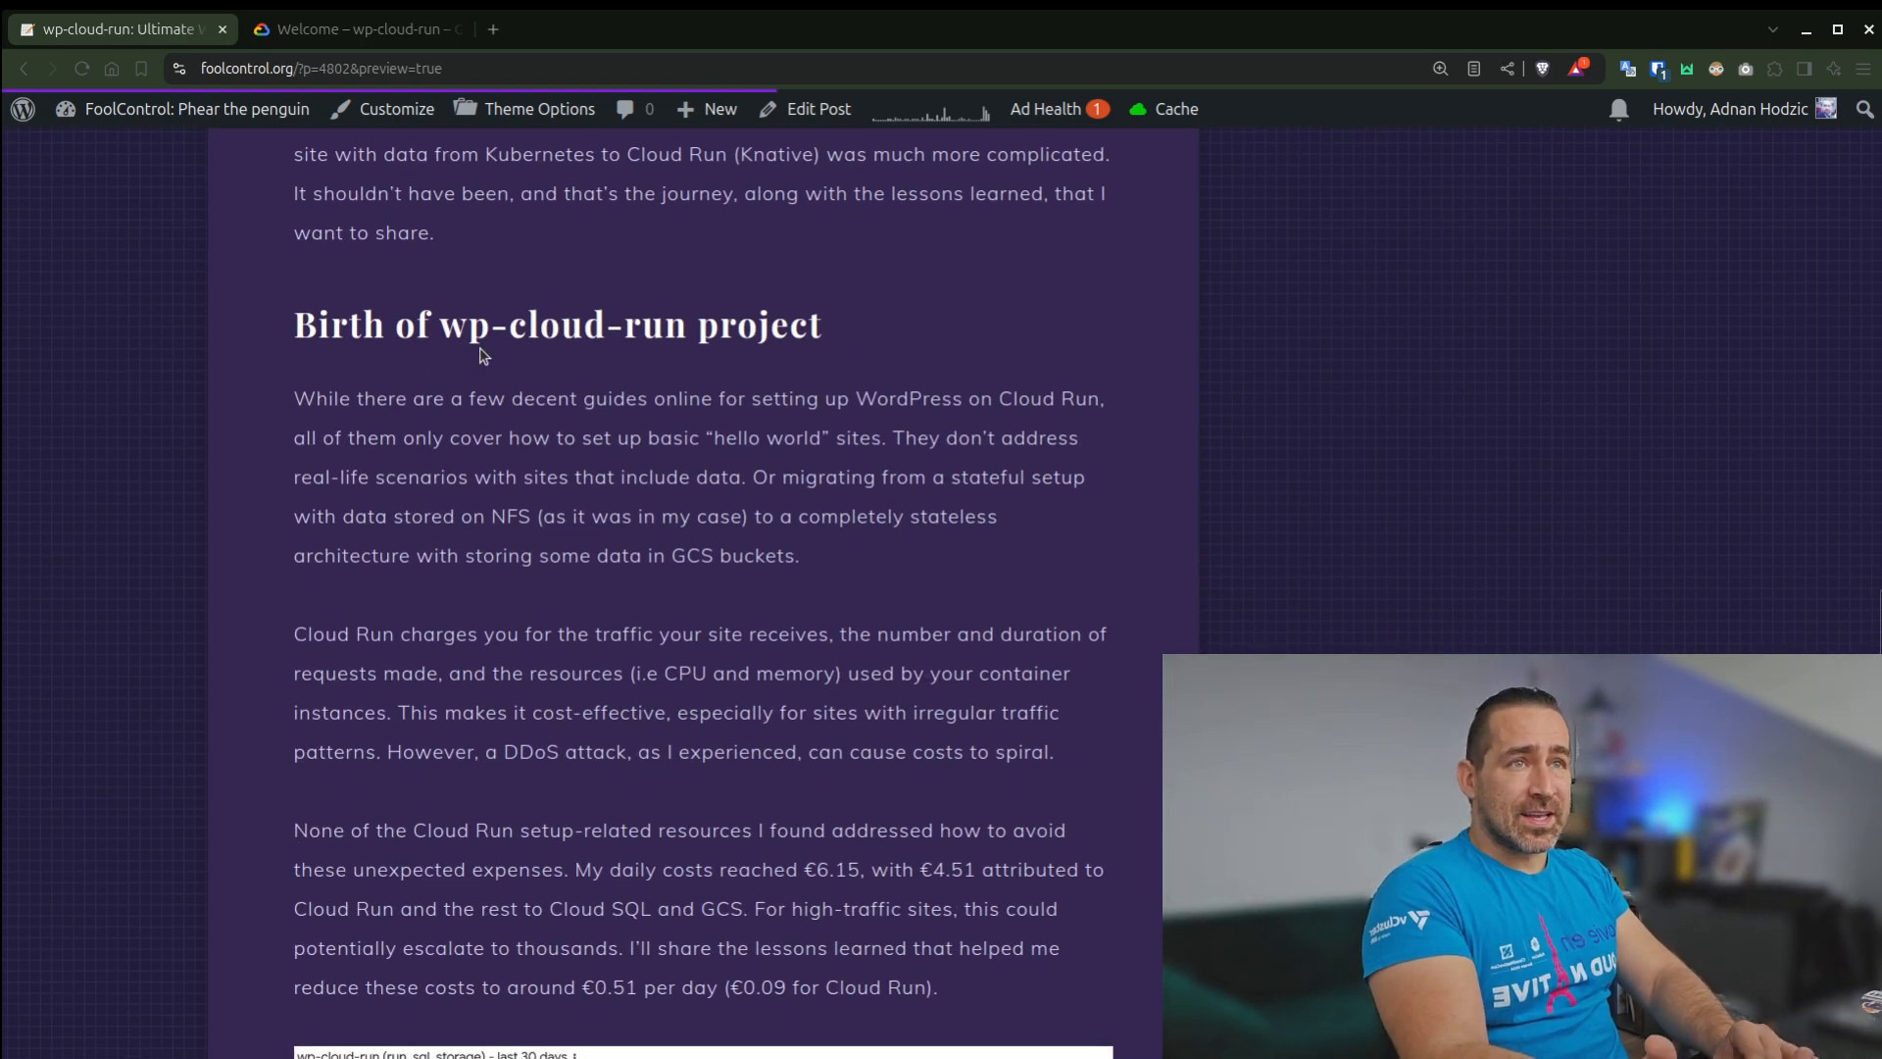
{"action": "double_click", "coordinate": [560, 324]}
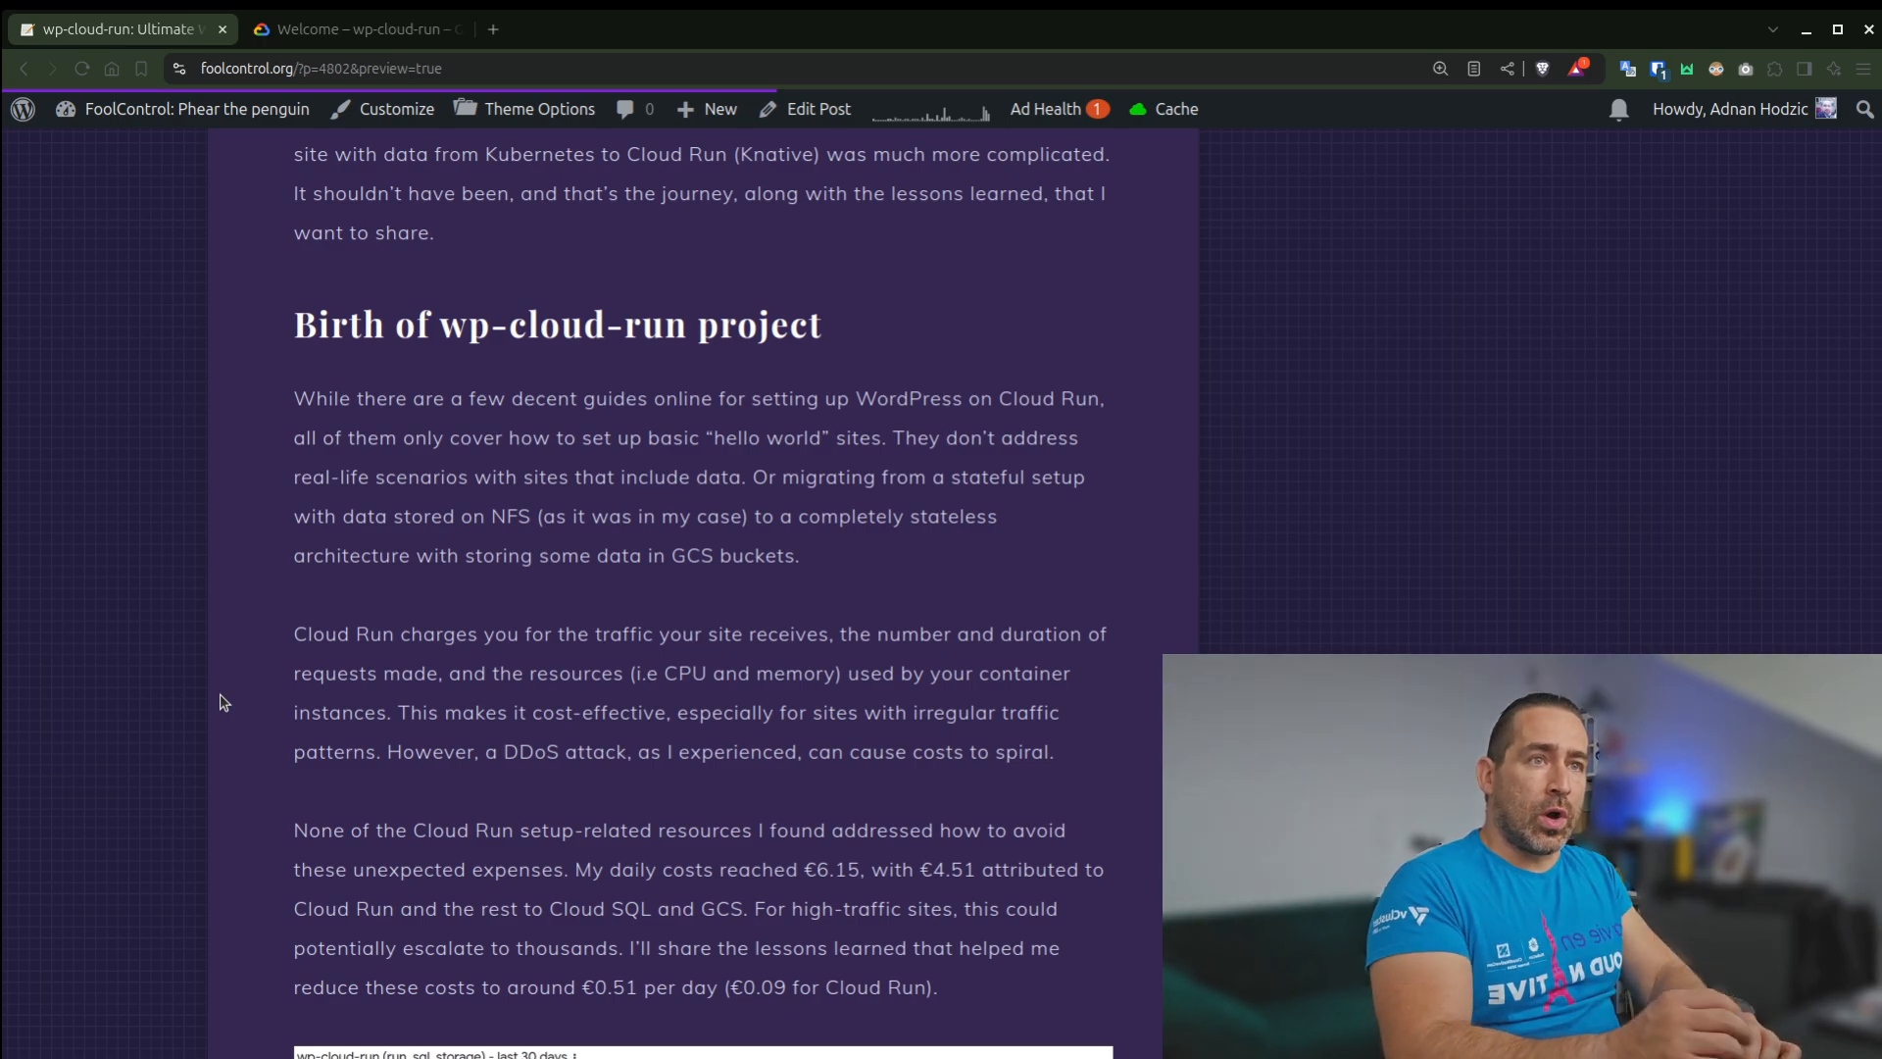
{"action": "scroll", "scroll_direction": "down", "scroll_amount": 3}
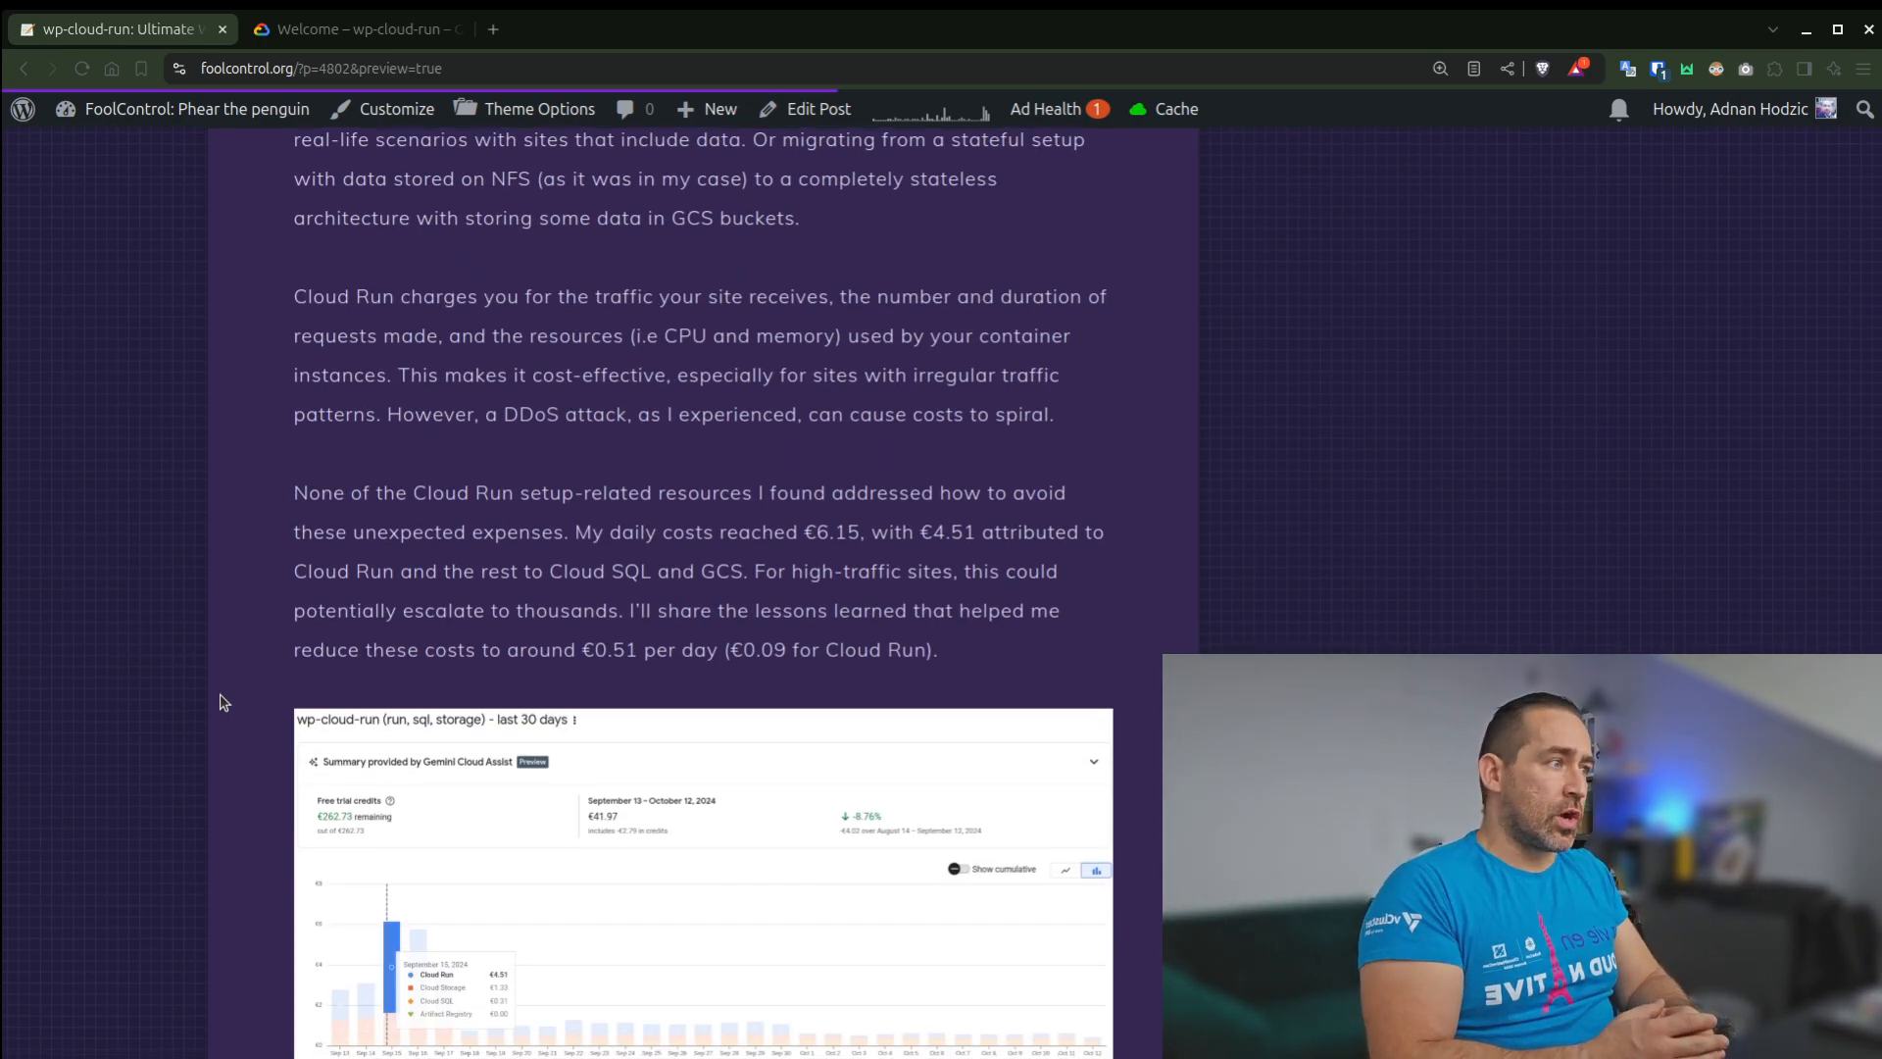
Reach the 'Maximum daily cost during the DDoS attack' chart showing Cloud Run at €4.51 on September 15
{"action": "scroll", "scroll_direction": "down", "scroll_amount": 3}
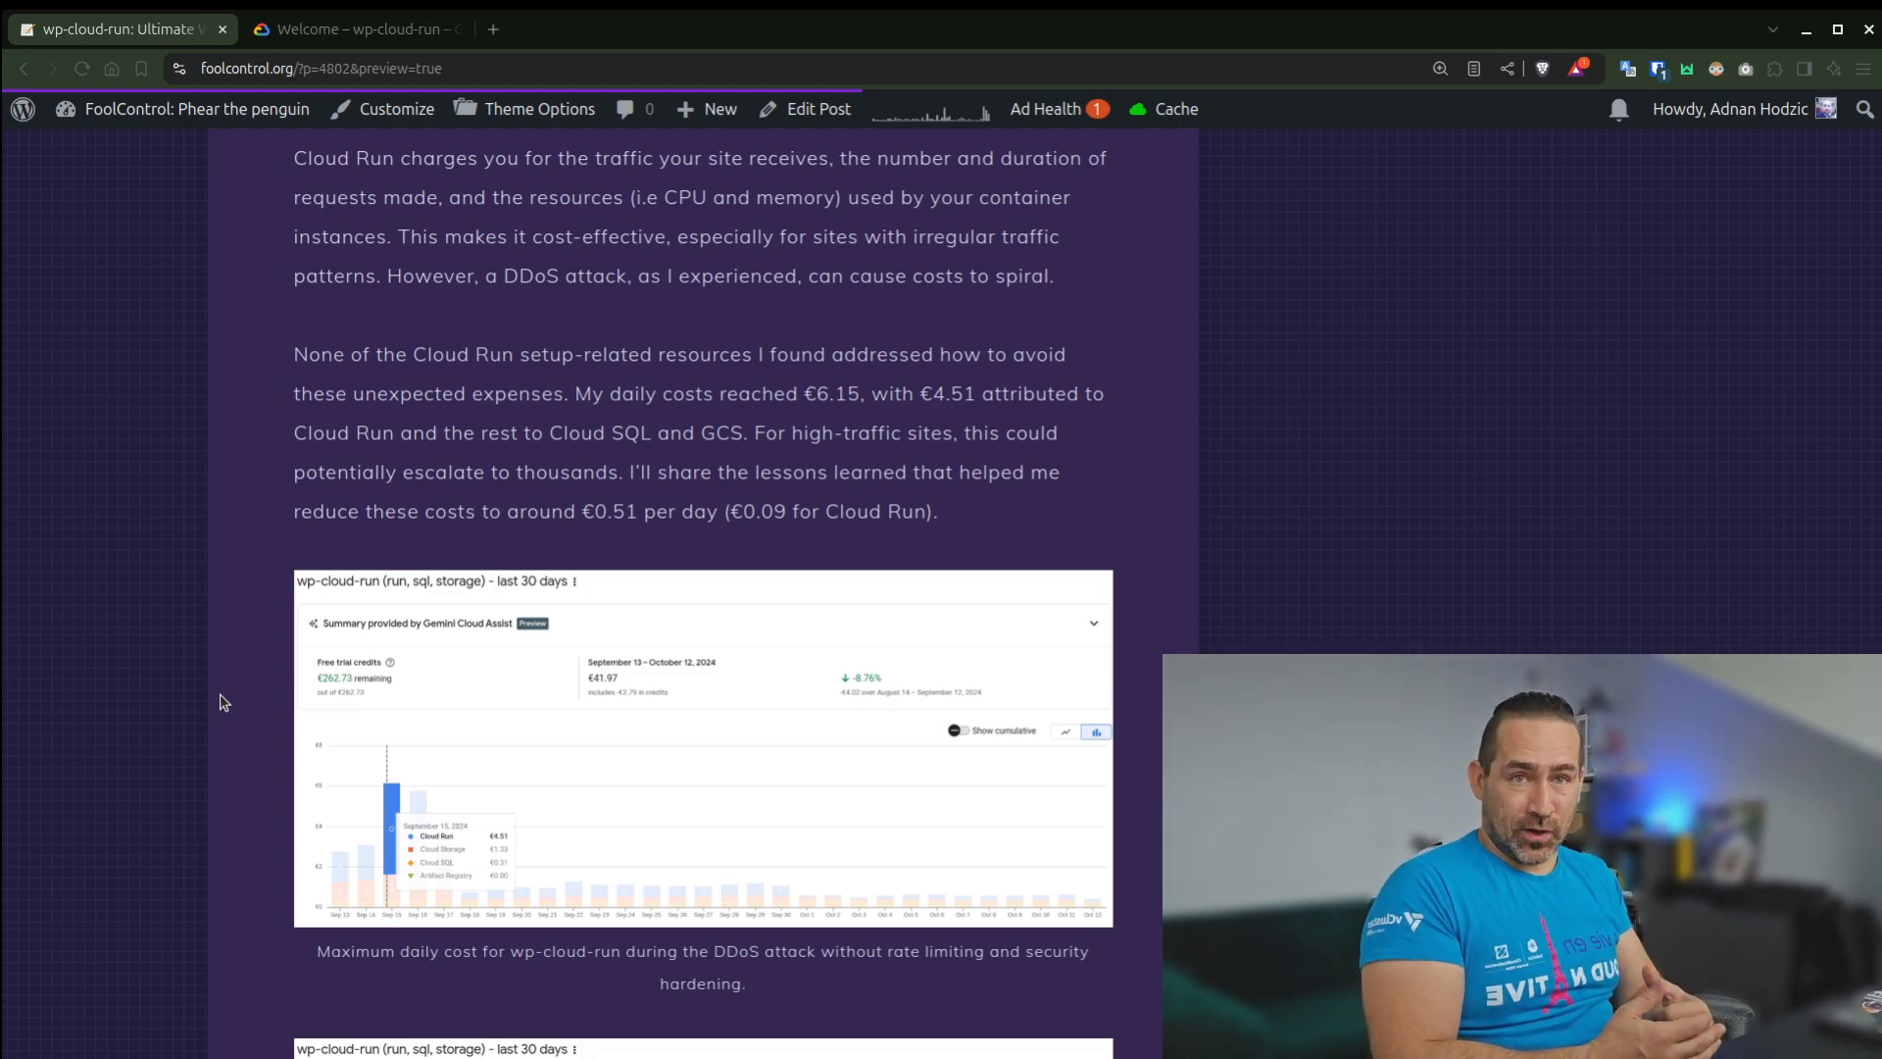
{"action": "scroll", "scroll_direction": "down", "scroll_amount": 3}
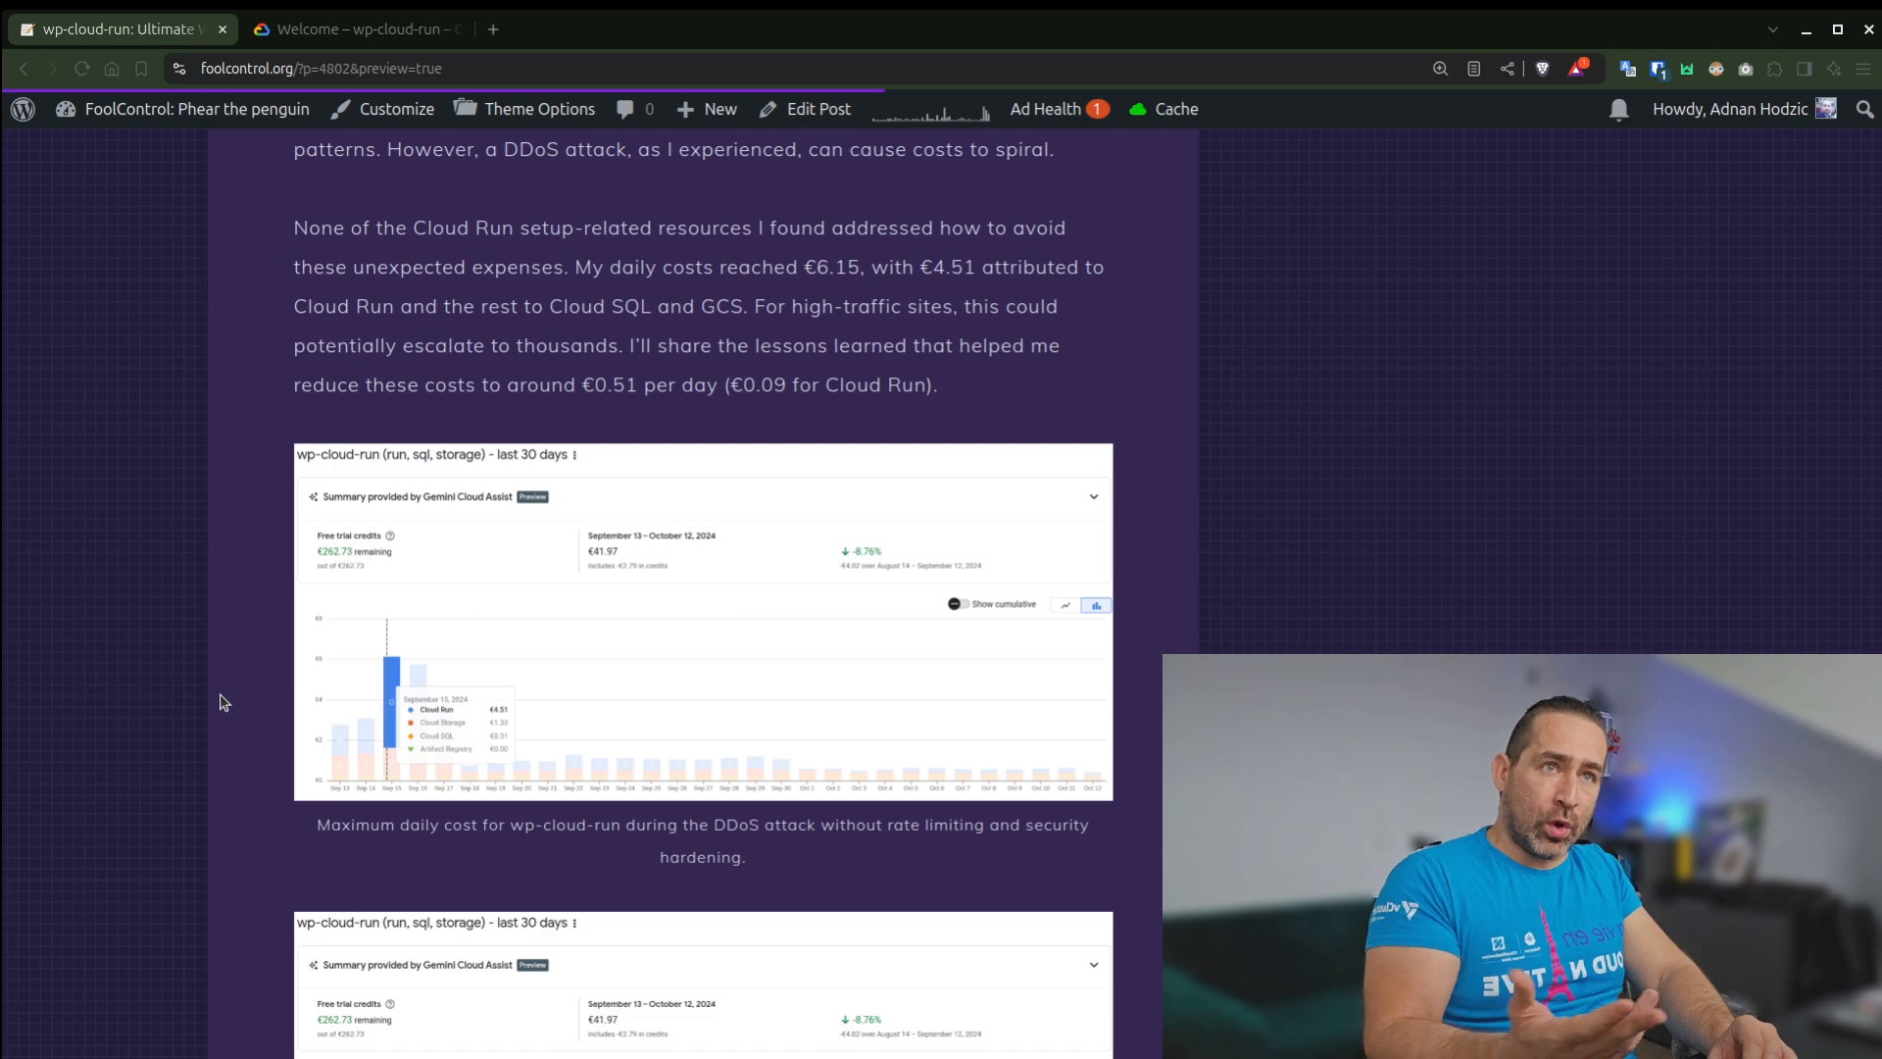
{"action": "mouse_move", "coordinate": [423, 409]}
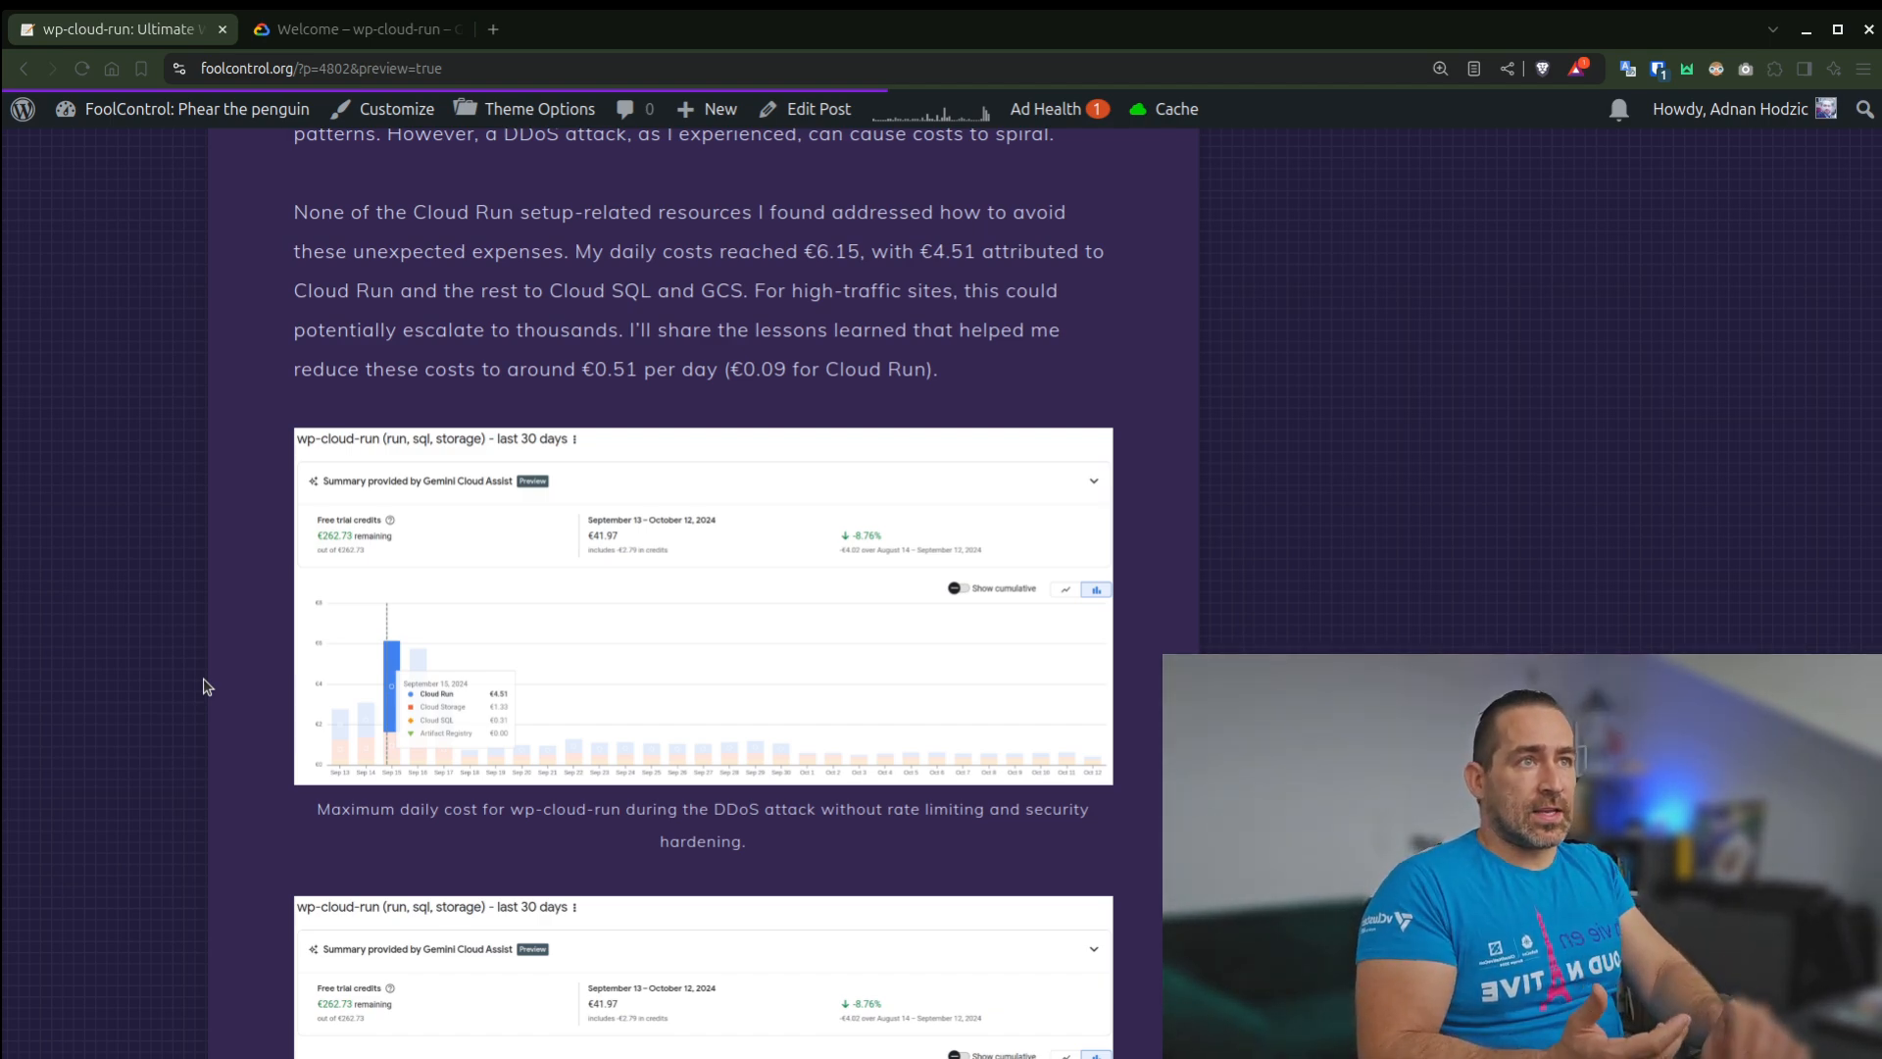
{"action": "scroll", "scroll_direction": "down", "scroll_amount": 3}
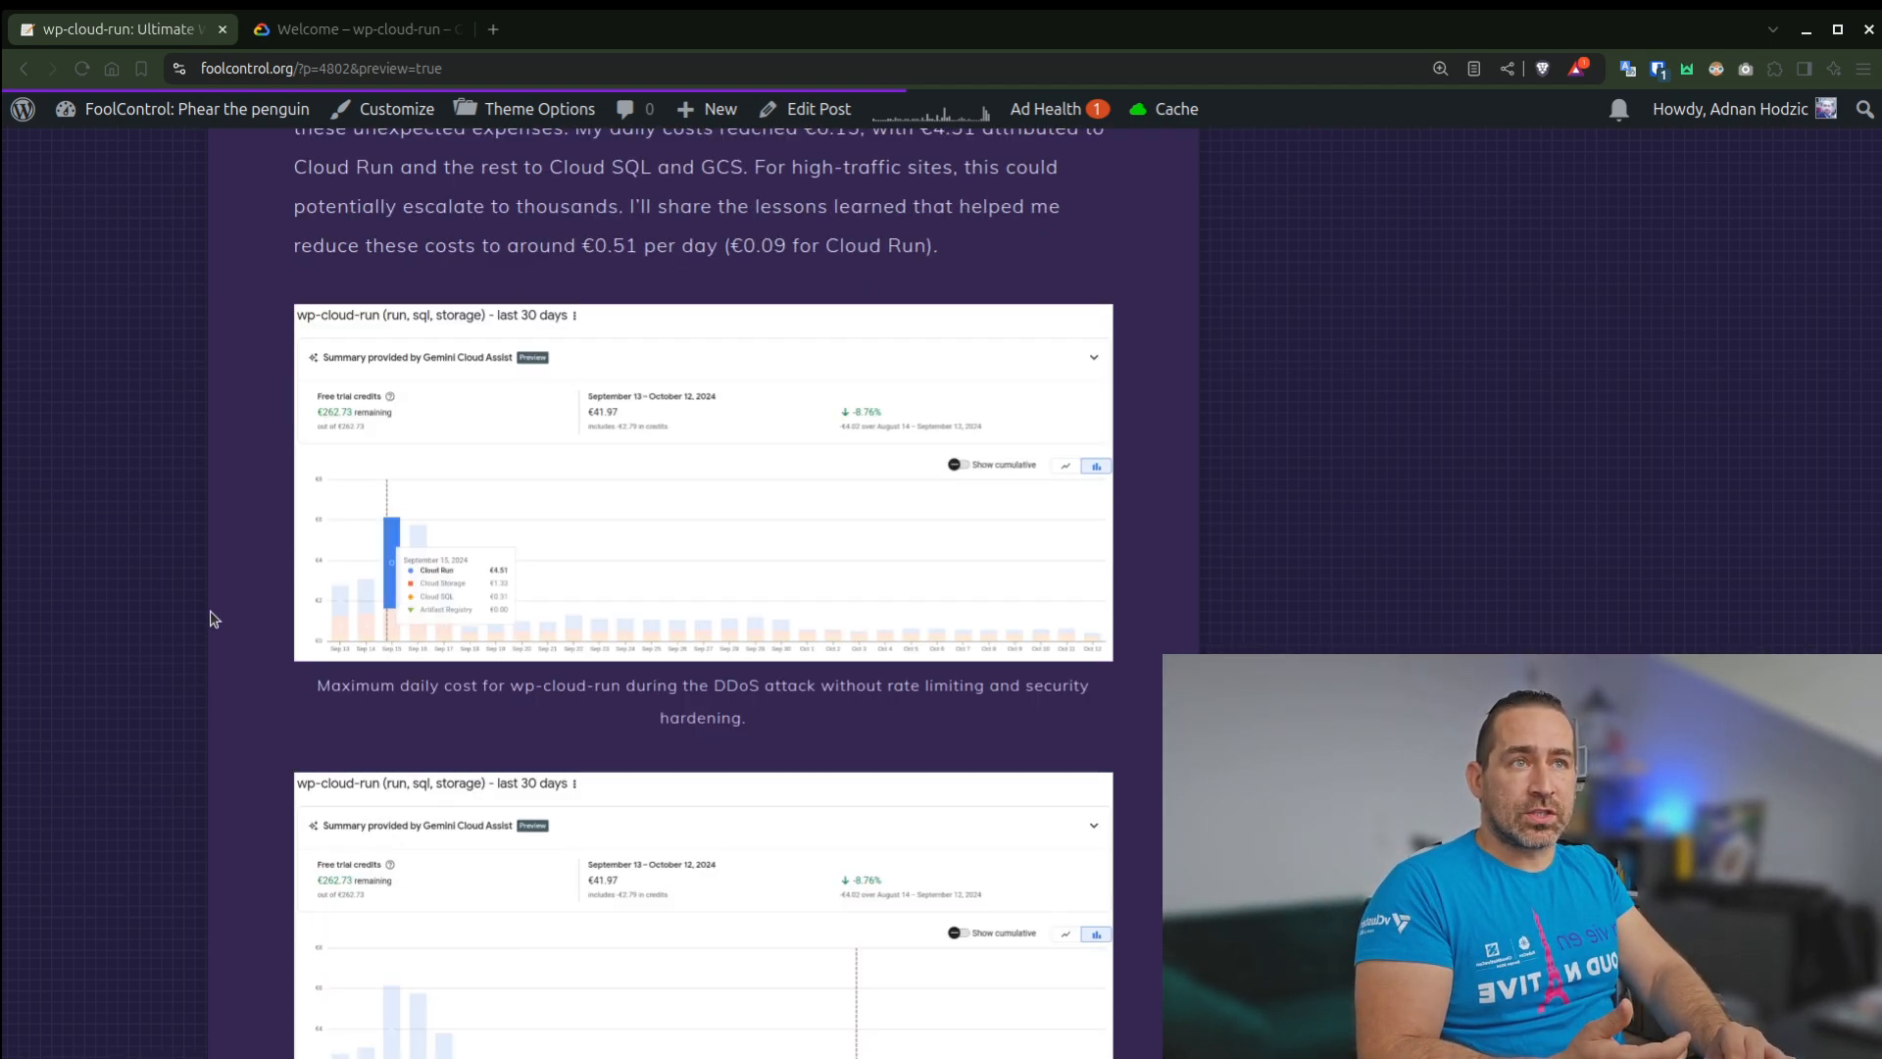
{"action": "scroll", "scroll_direction": "down", "scroll_amount": 3}
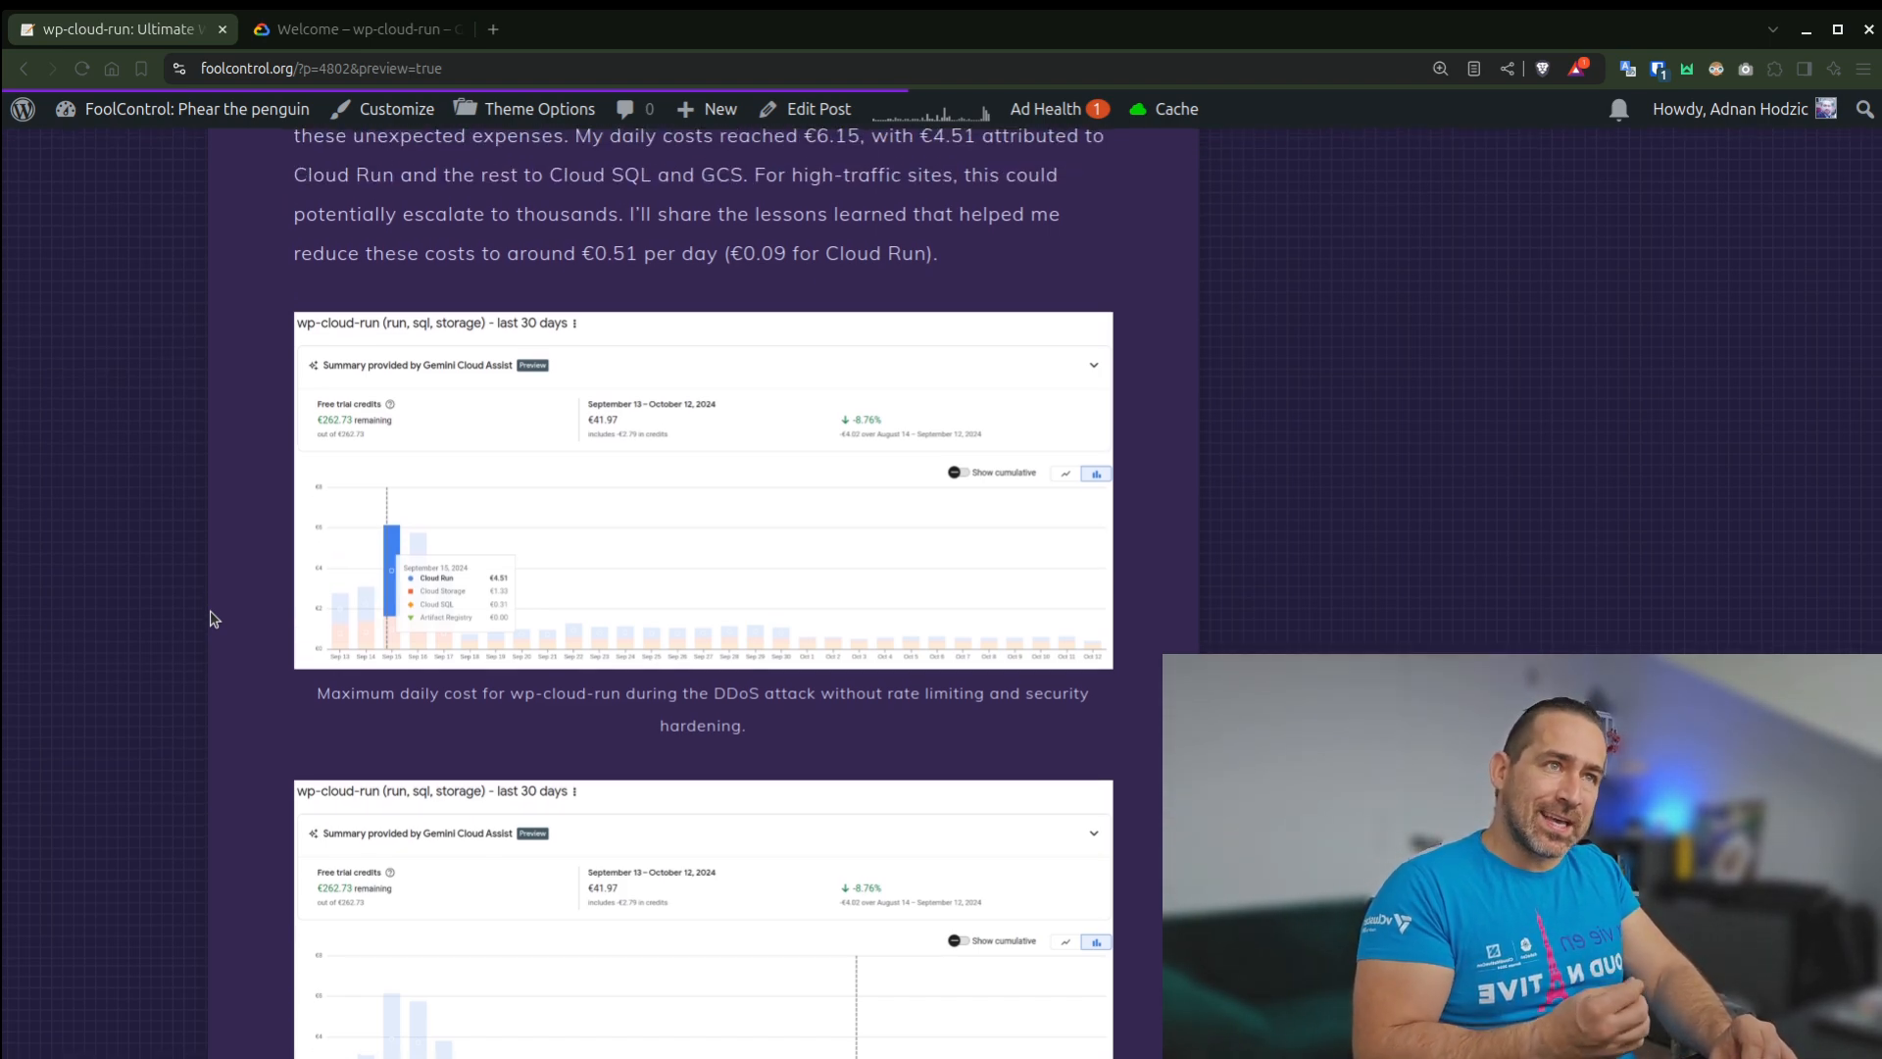
{"action": "scroll", "scroll_direction": "down", "scroll_amount": 3}
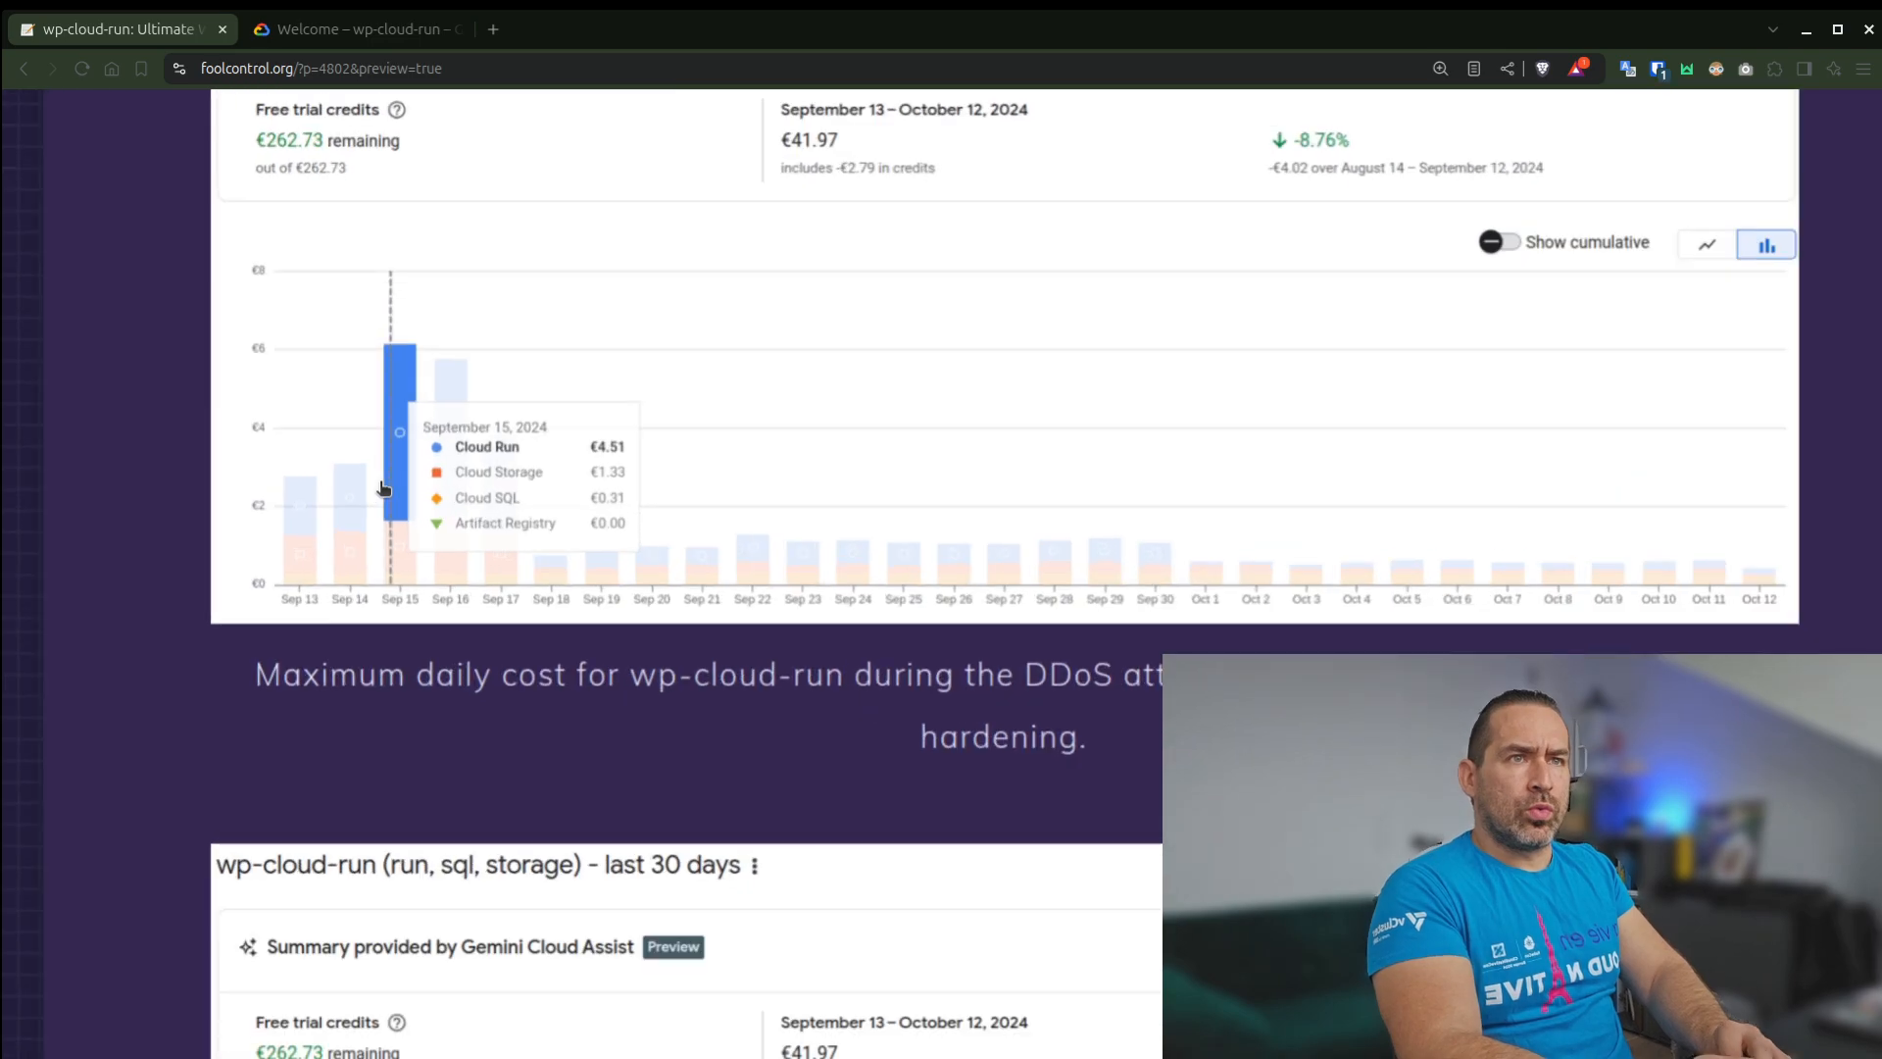
Move past the post-hardening €0.09 Cloud Run cost chart to the 'Appendix: wp-cloud-run runbook' heading
{"action": "scroll", "scroll_direction": "down", "scroll_amount": 3}
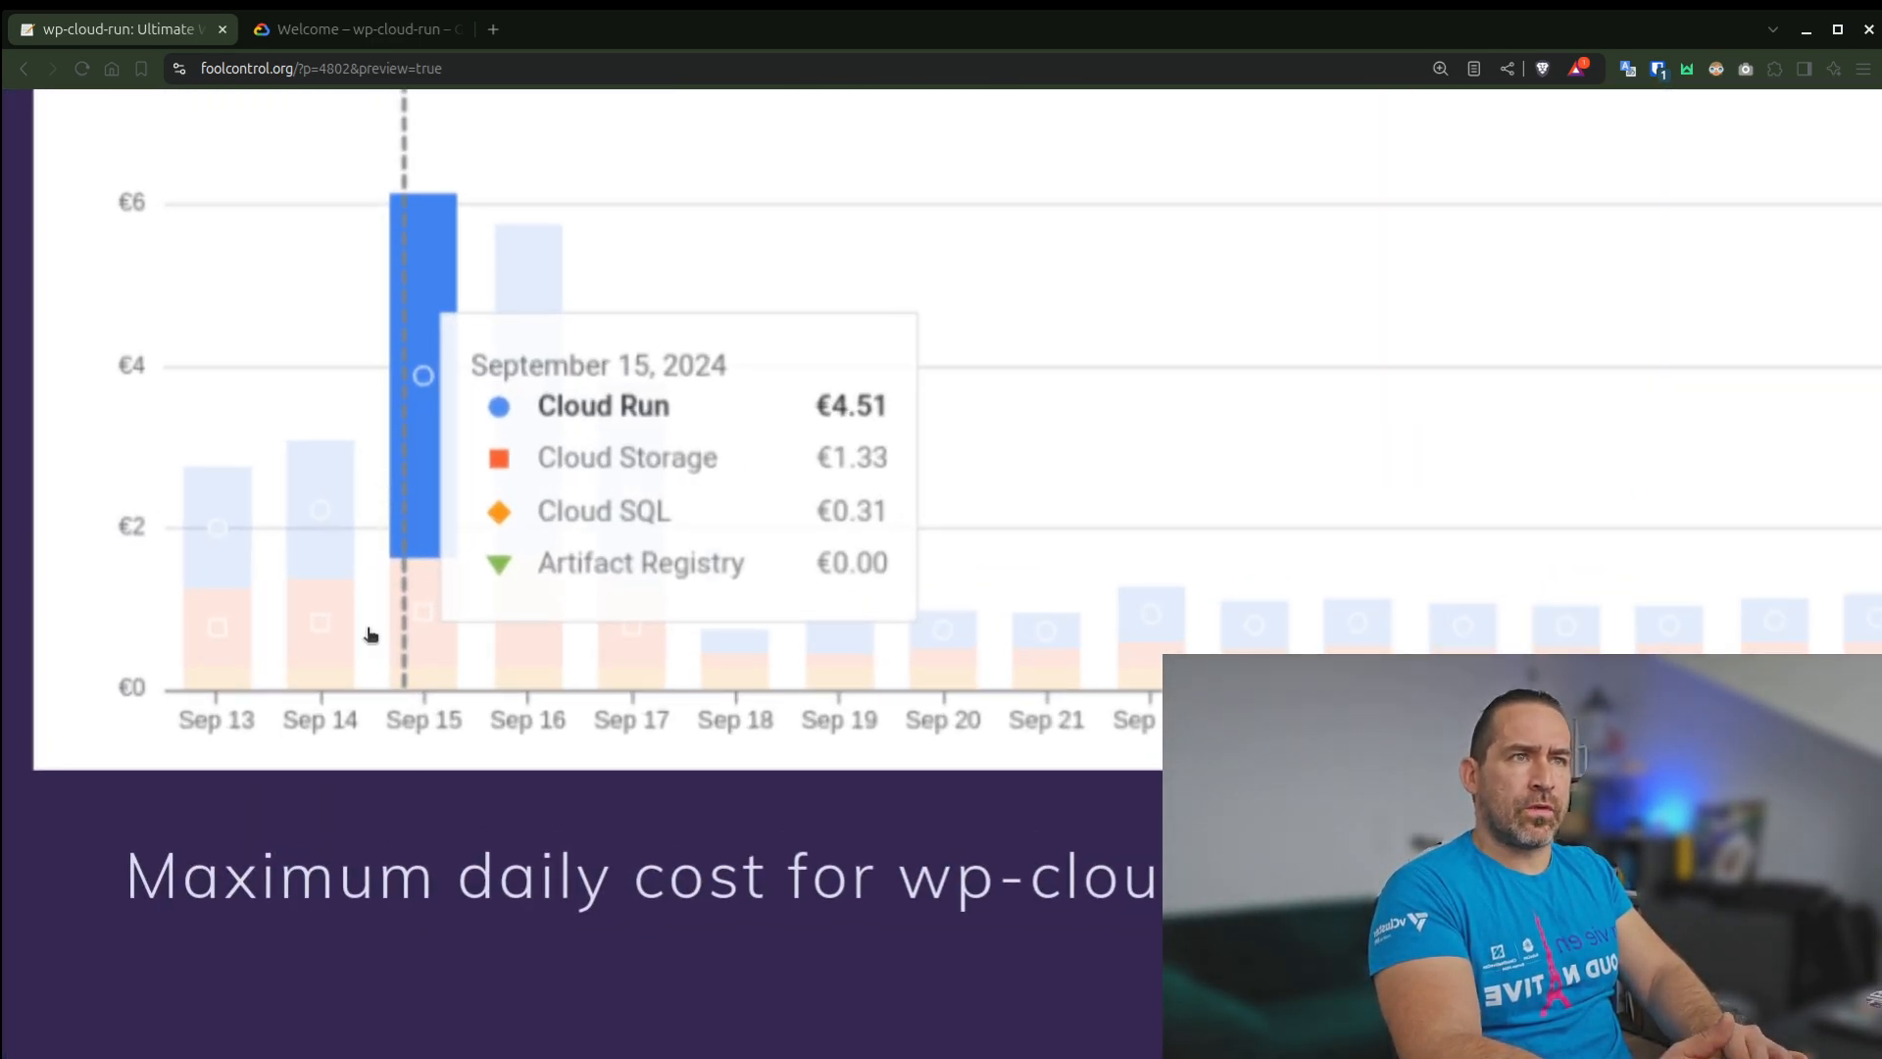
{"action": "scroll", "scroll_direction": "down", "scroll_amount": 3}
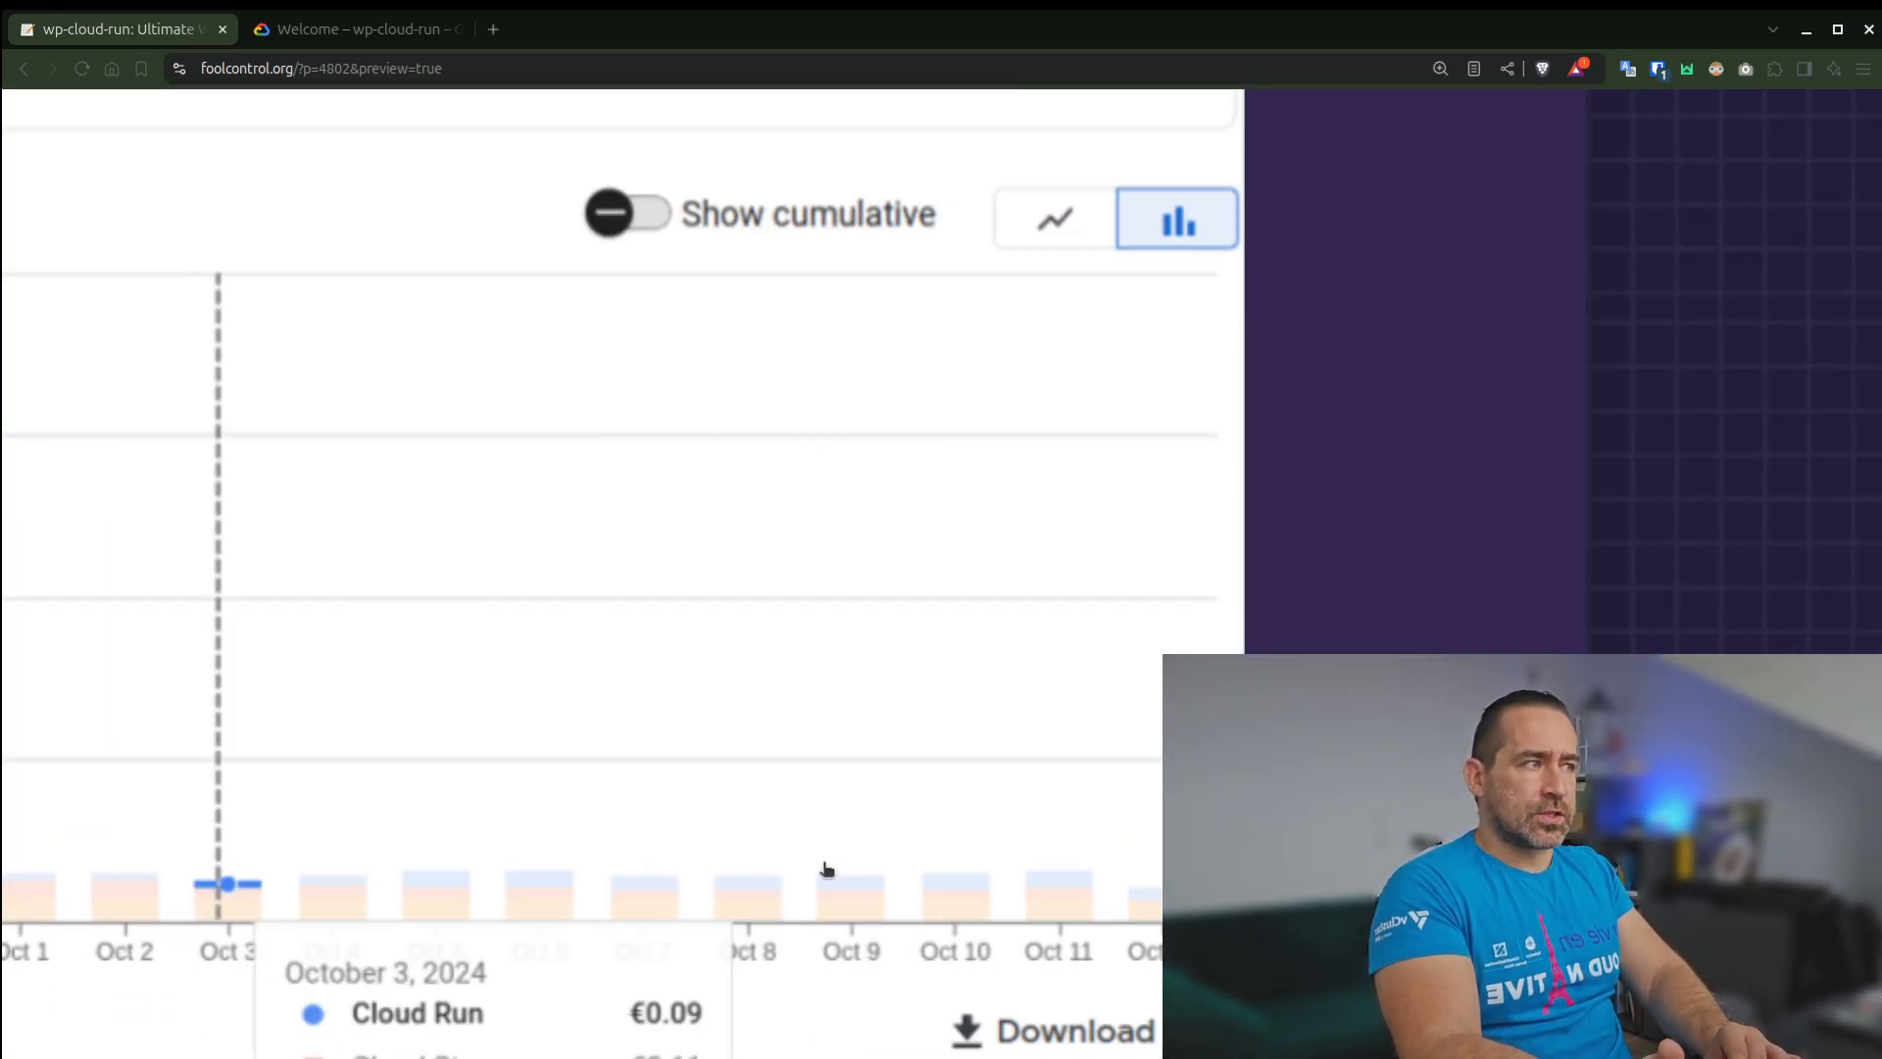
{"action": "scroll", "scroll_direction": "down", "scroll_amount": 3}
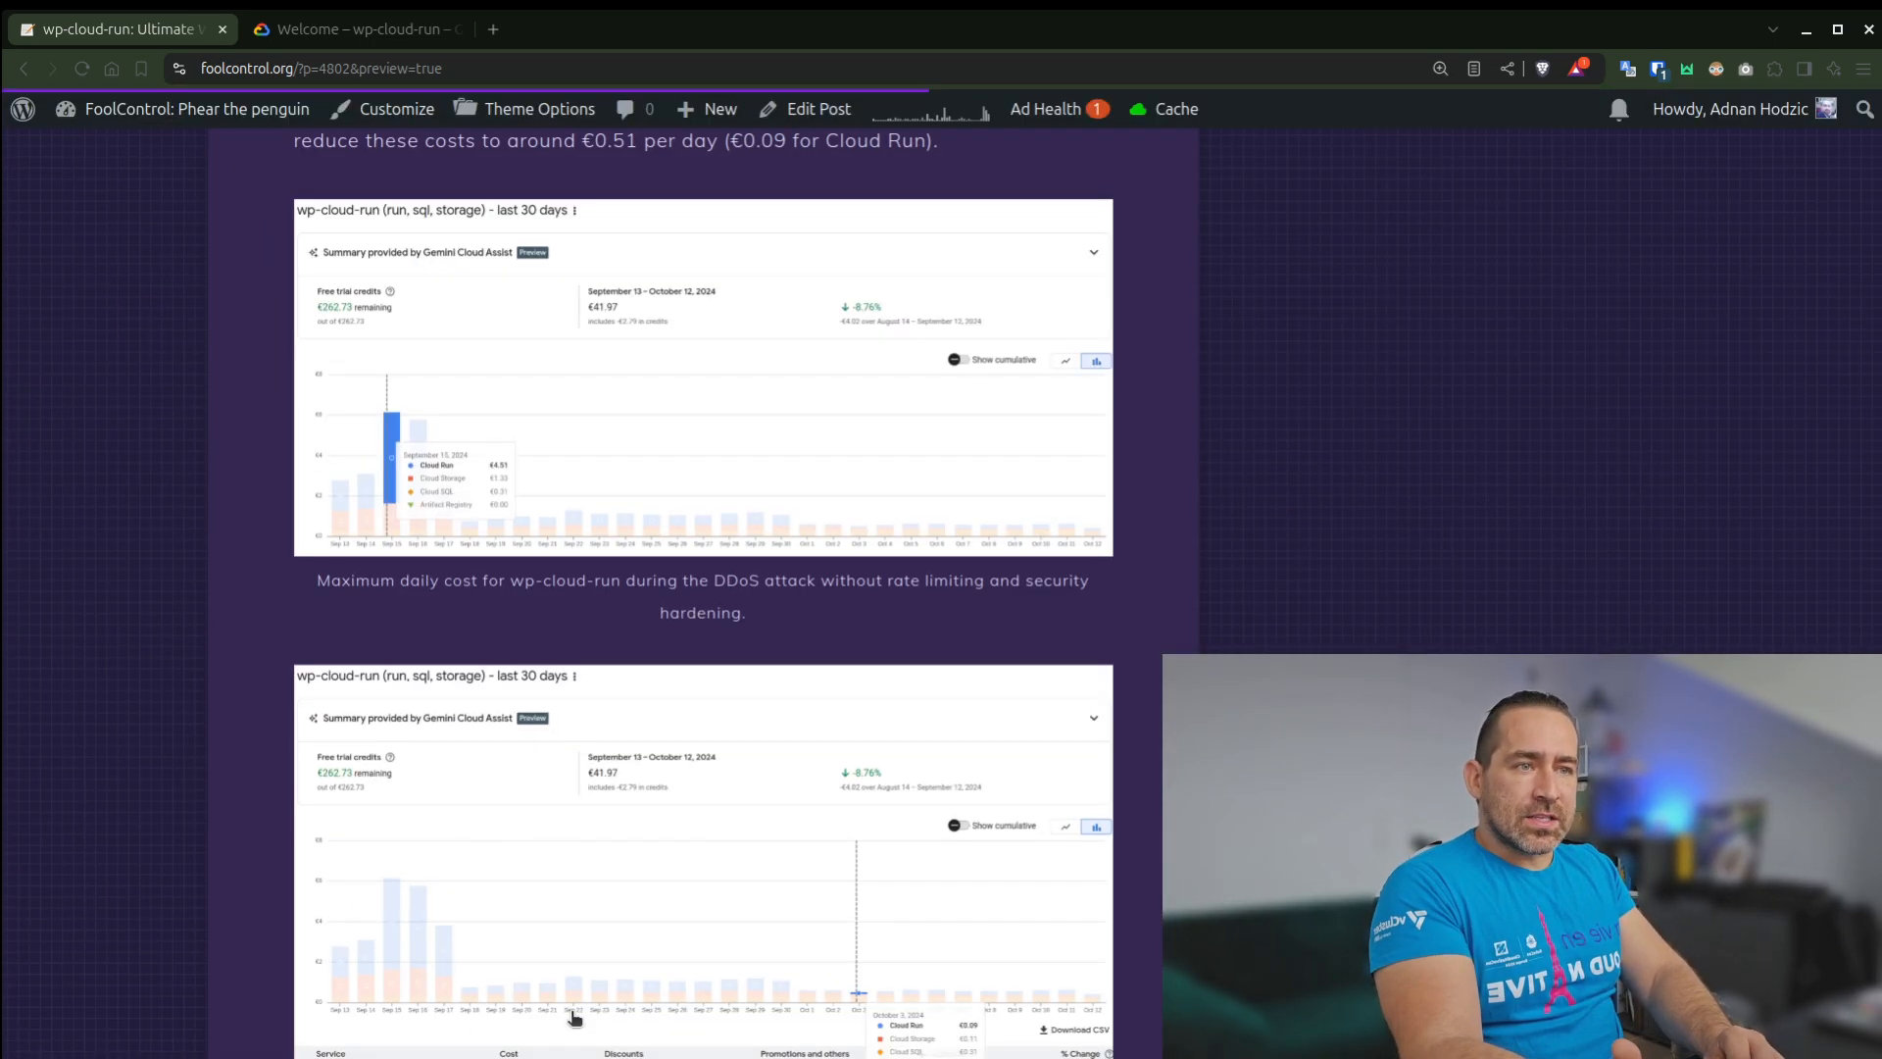
{"action": "scroll", "scroll_direction": "down", "scroll_amount": 3}
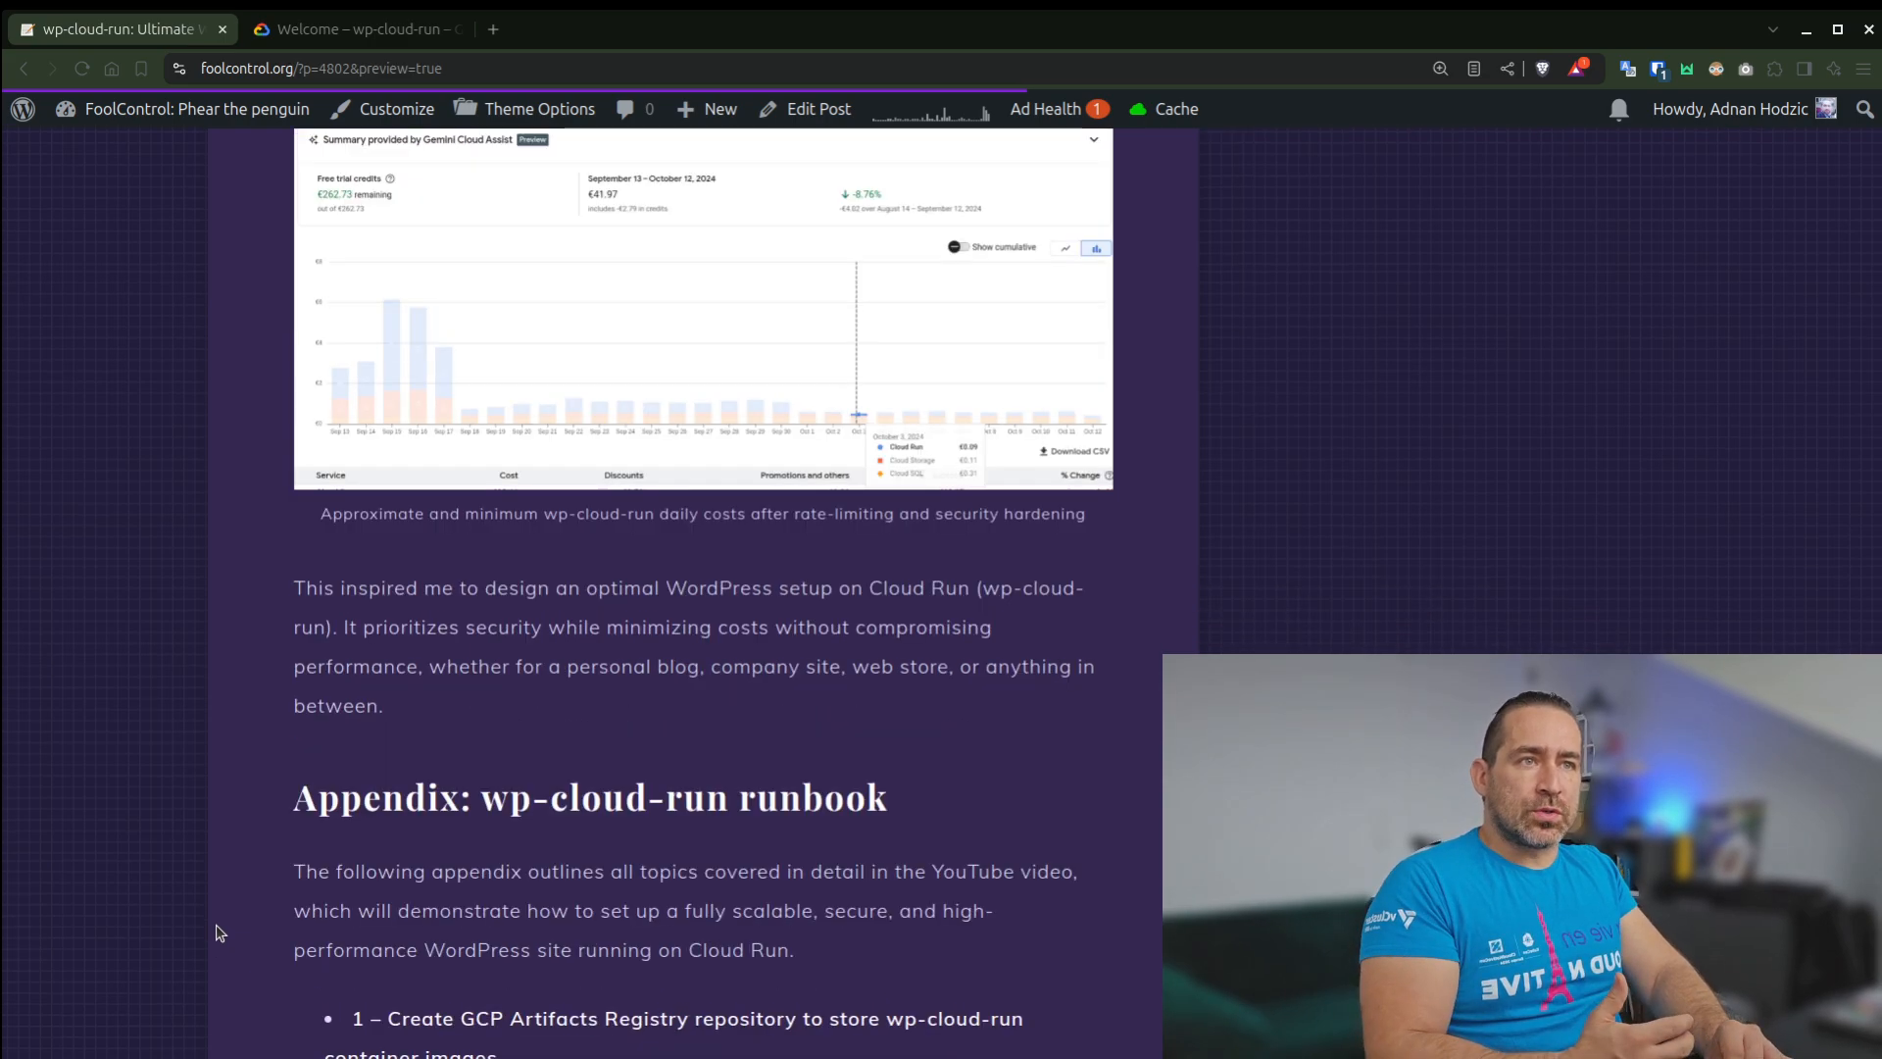
{"action": "scroll", "scroll_direction": "down", "scroll_amount": 3}
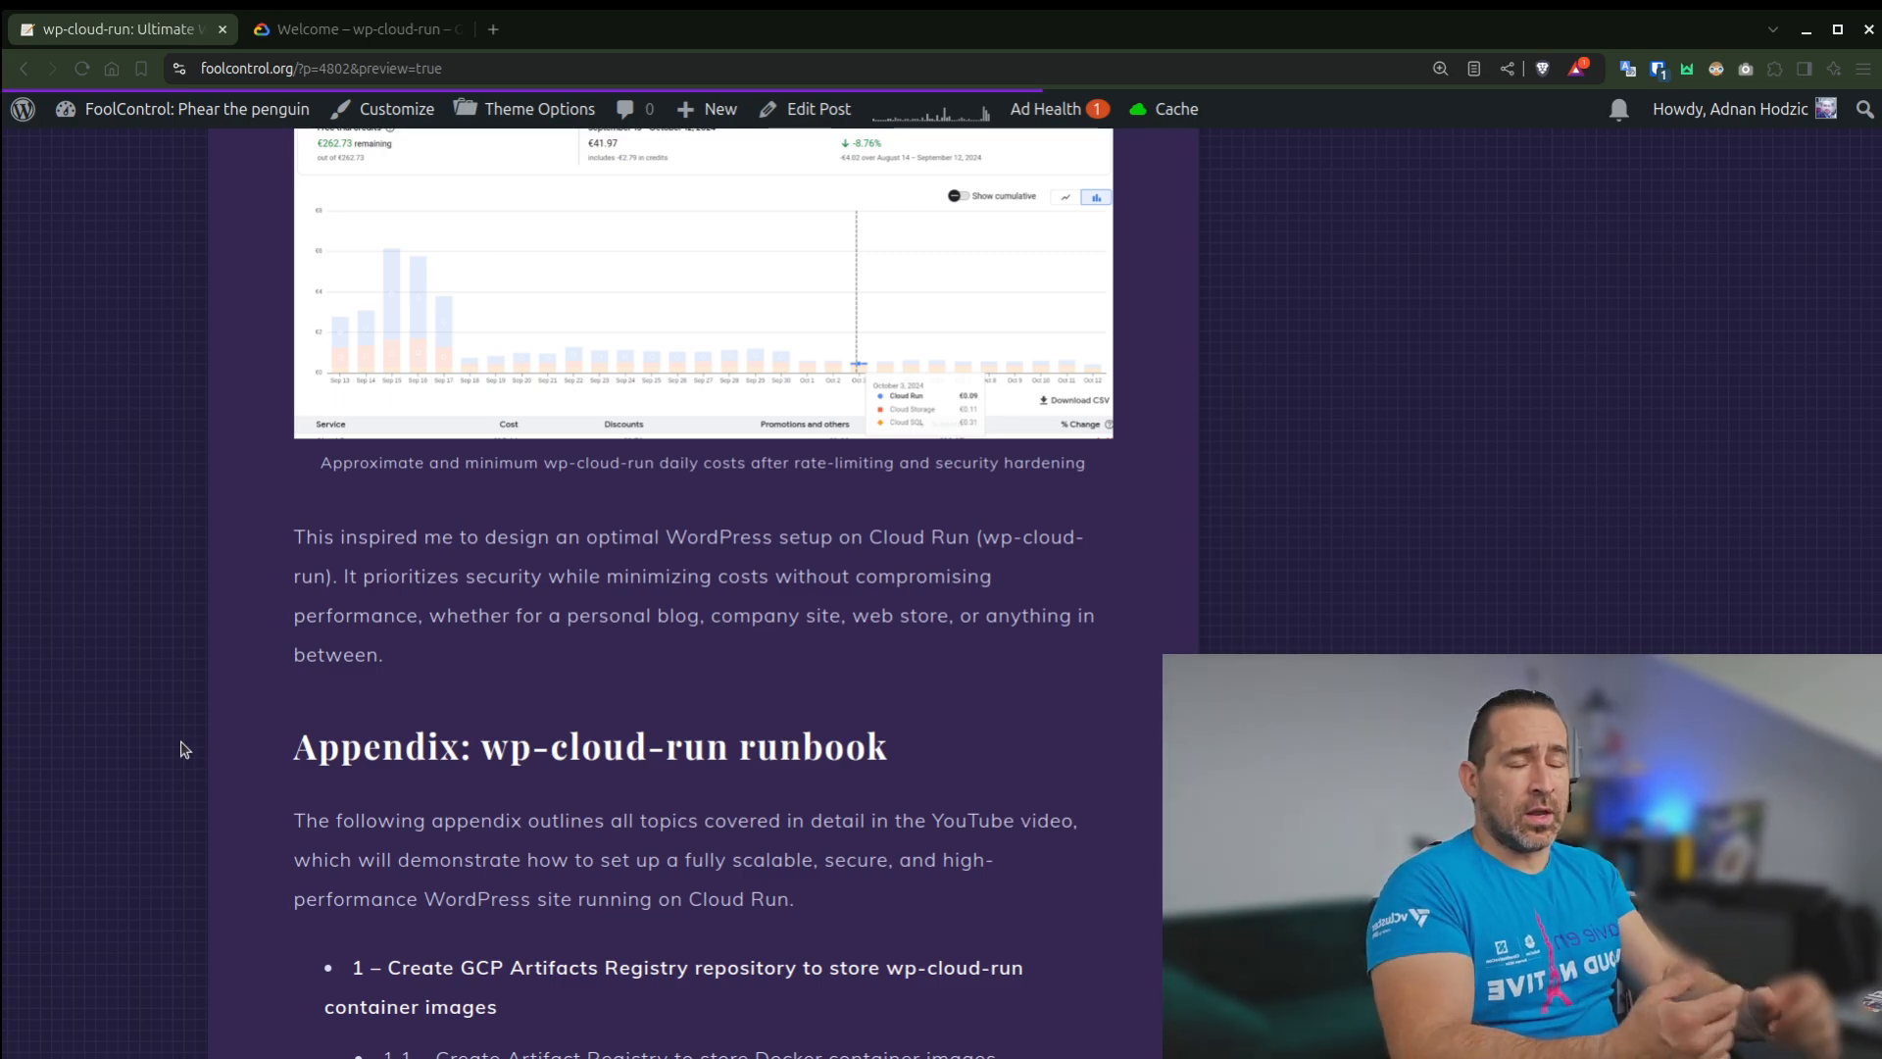
{"action": "scroll", "scroll_direction": "up", "scroll_amount": 3}
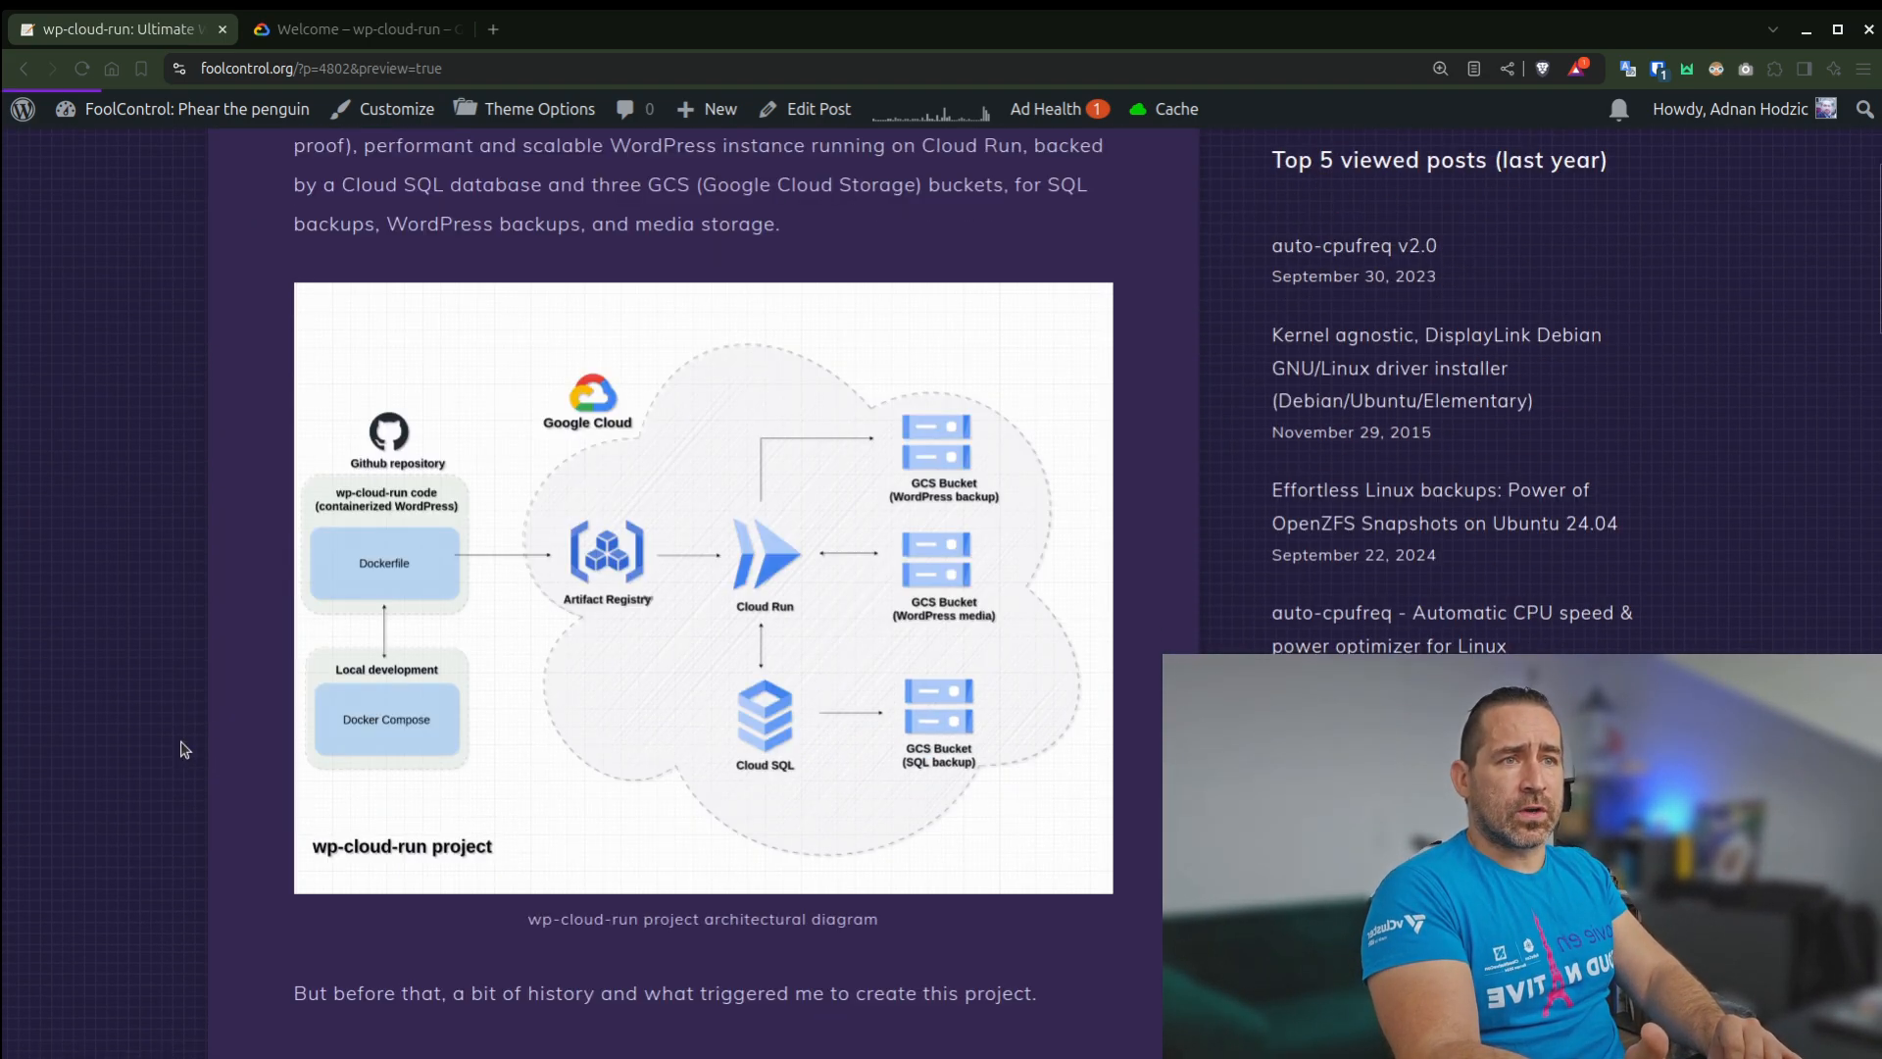
{"action": "scroll", "scroll_direction": "down", "scroll_amount": 3}
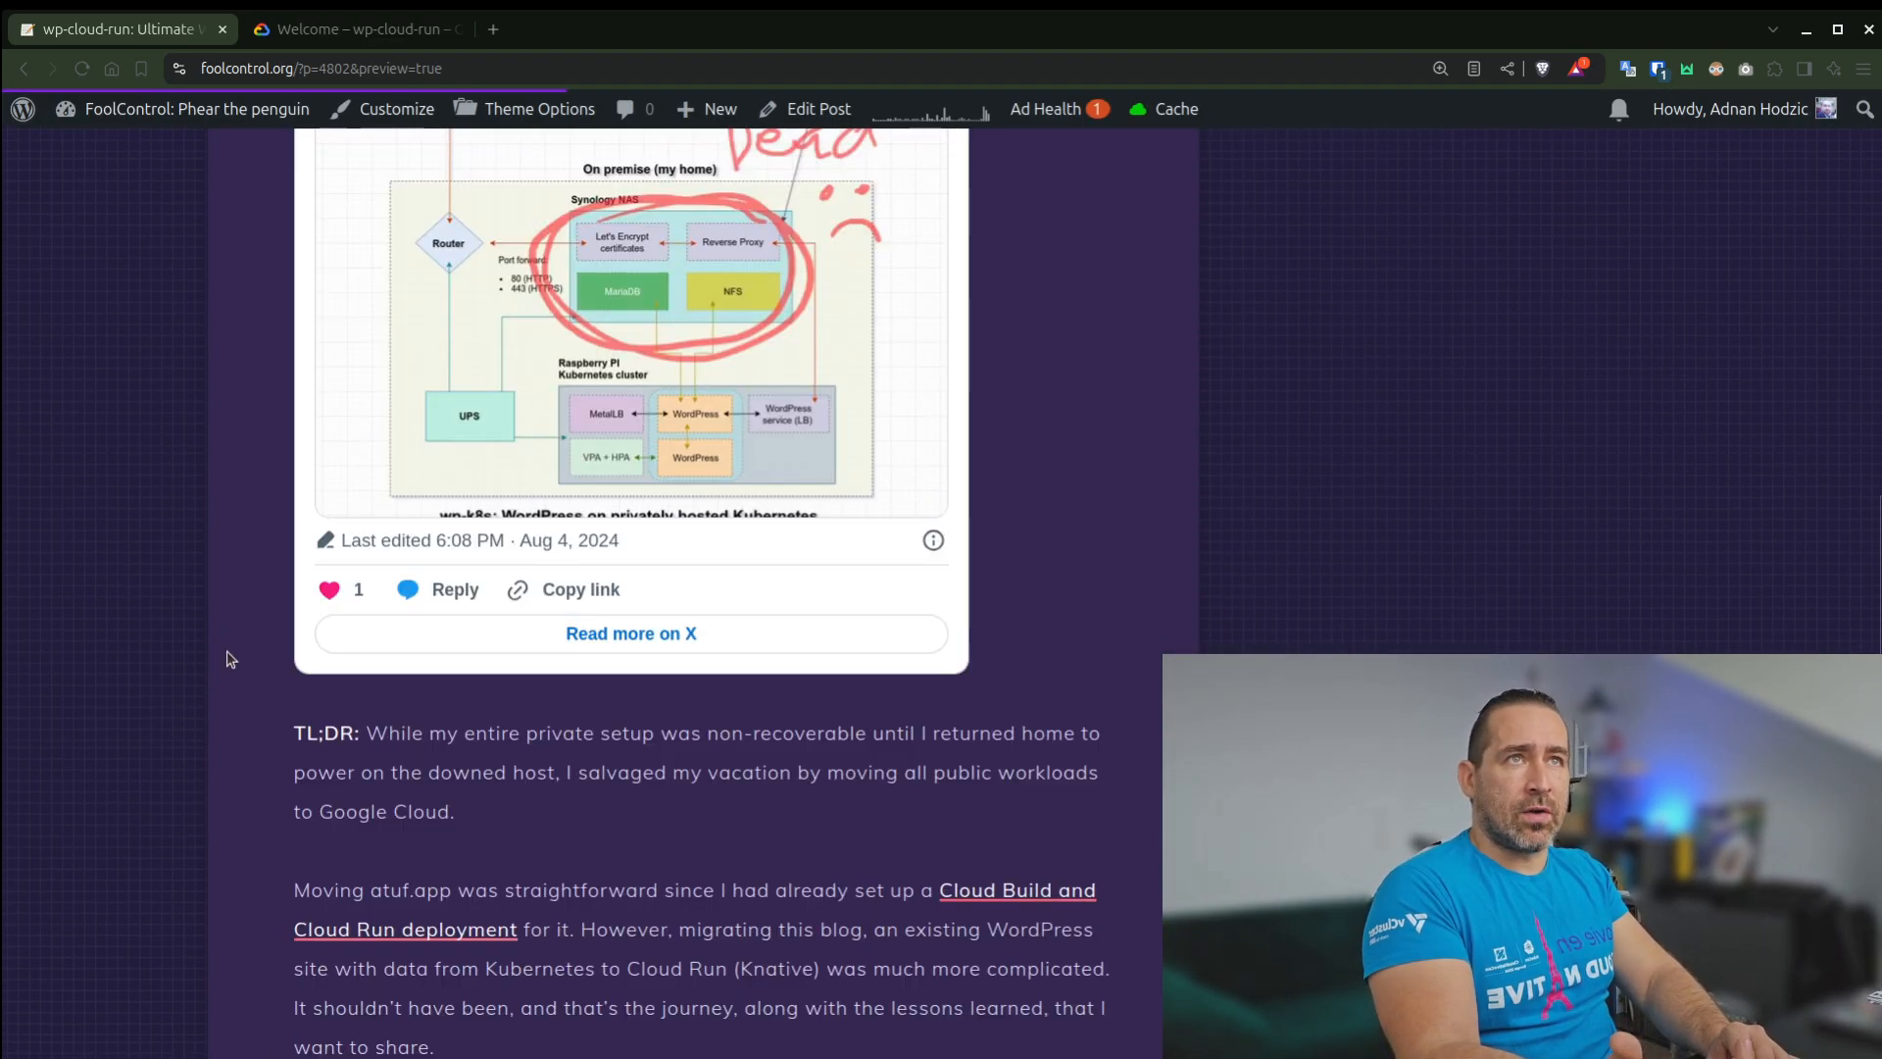
{"action": "scroll", "scroll_direction": "down", "scroll_amount": 3}
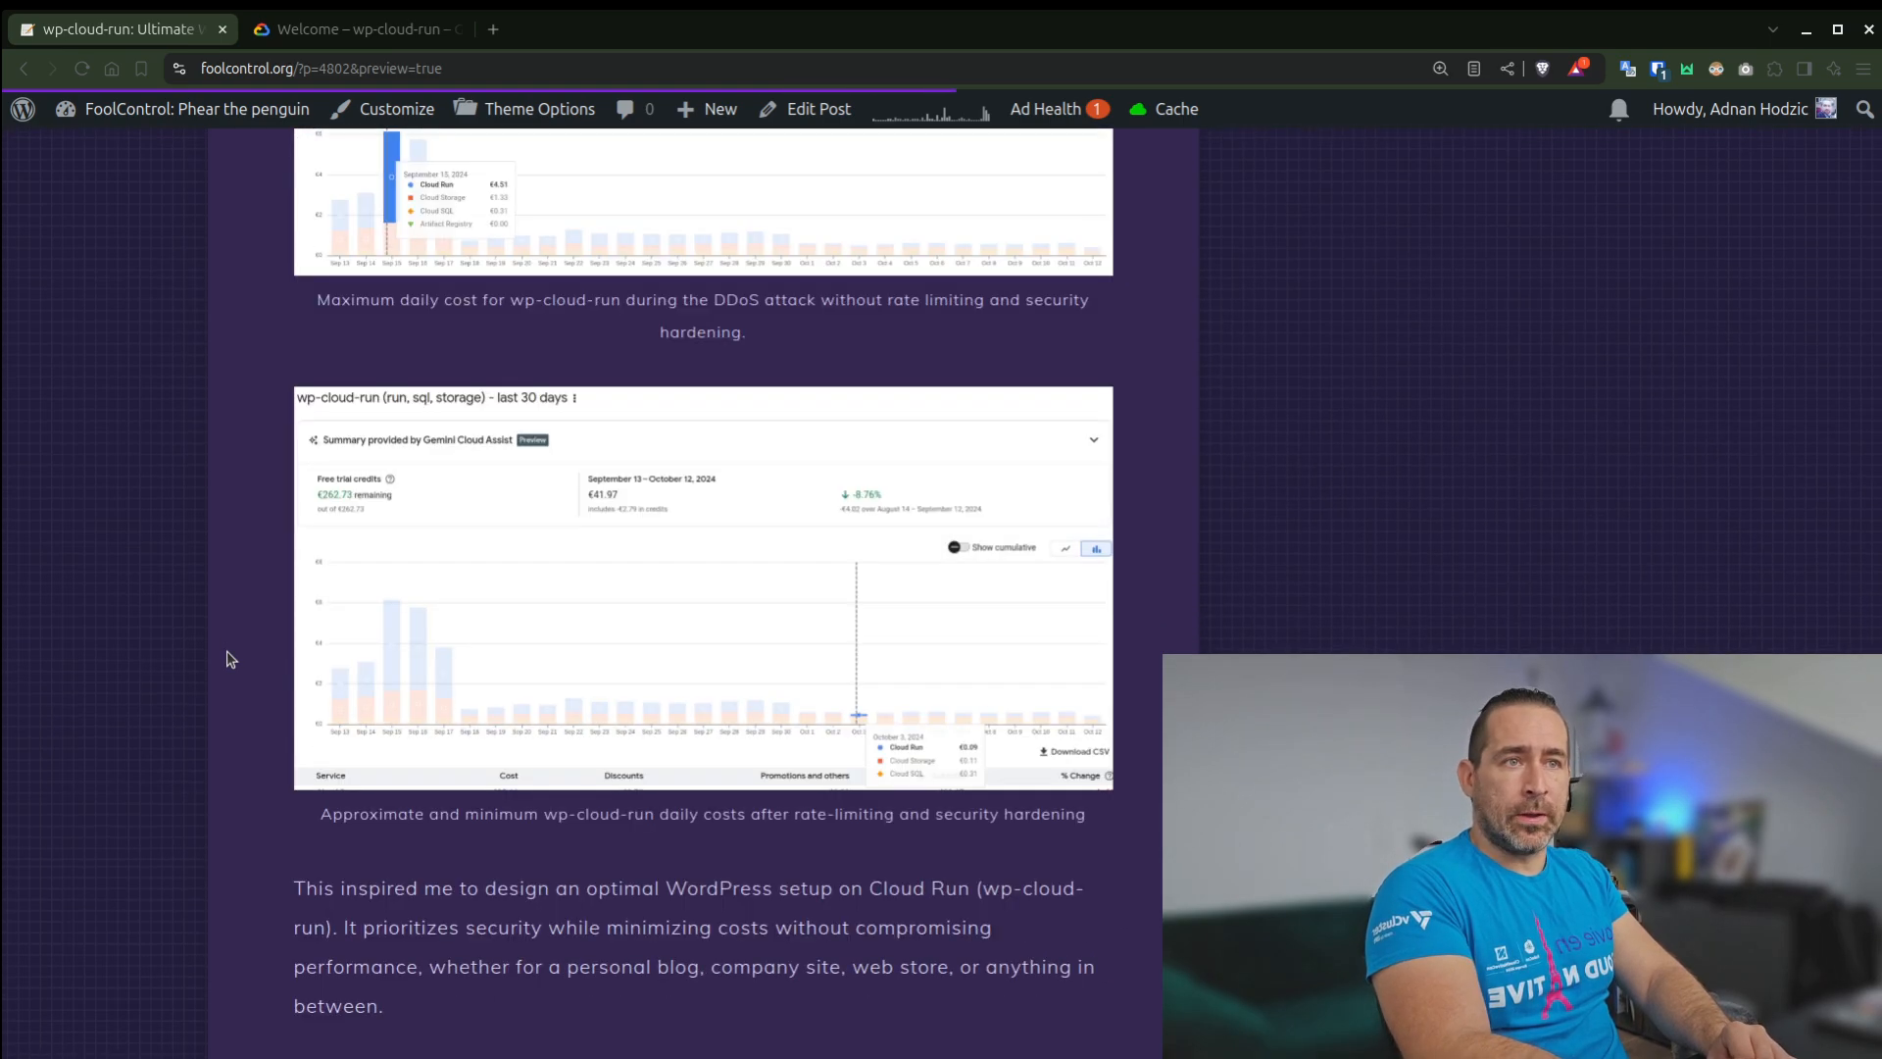
{"action": "scroll", "scroll_direction": "down", "scroll_amount": 3}
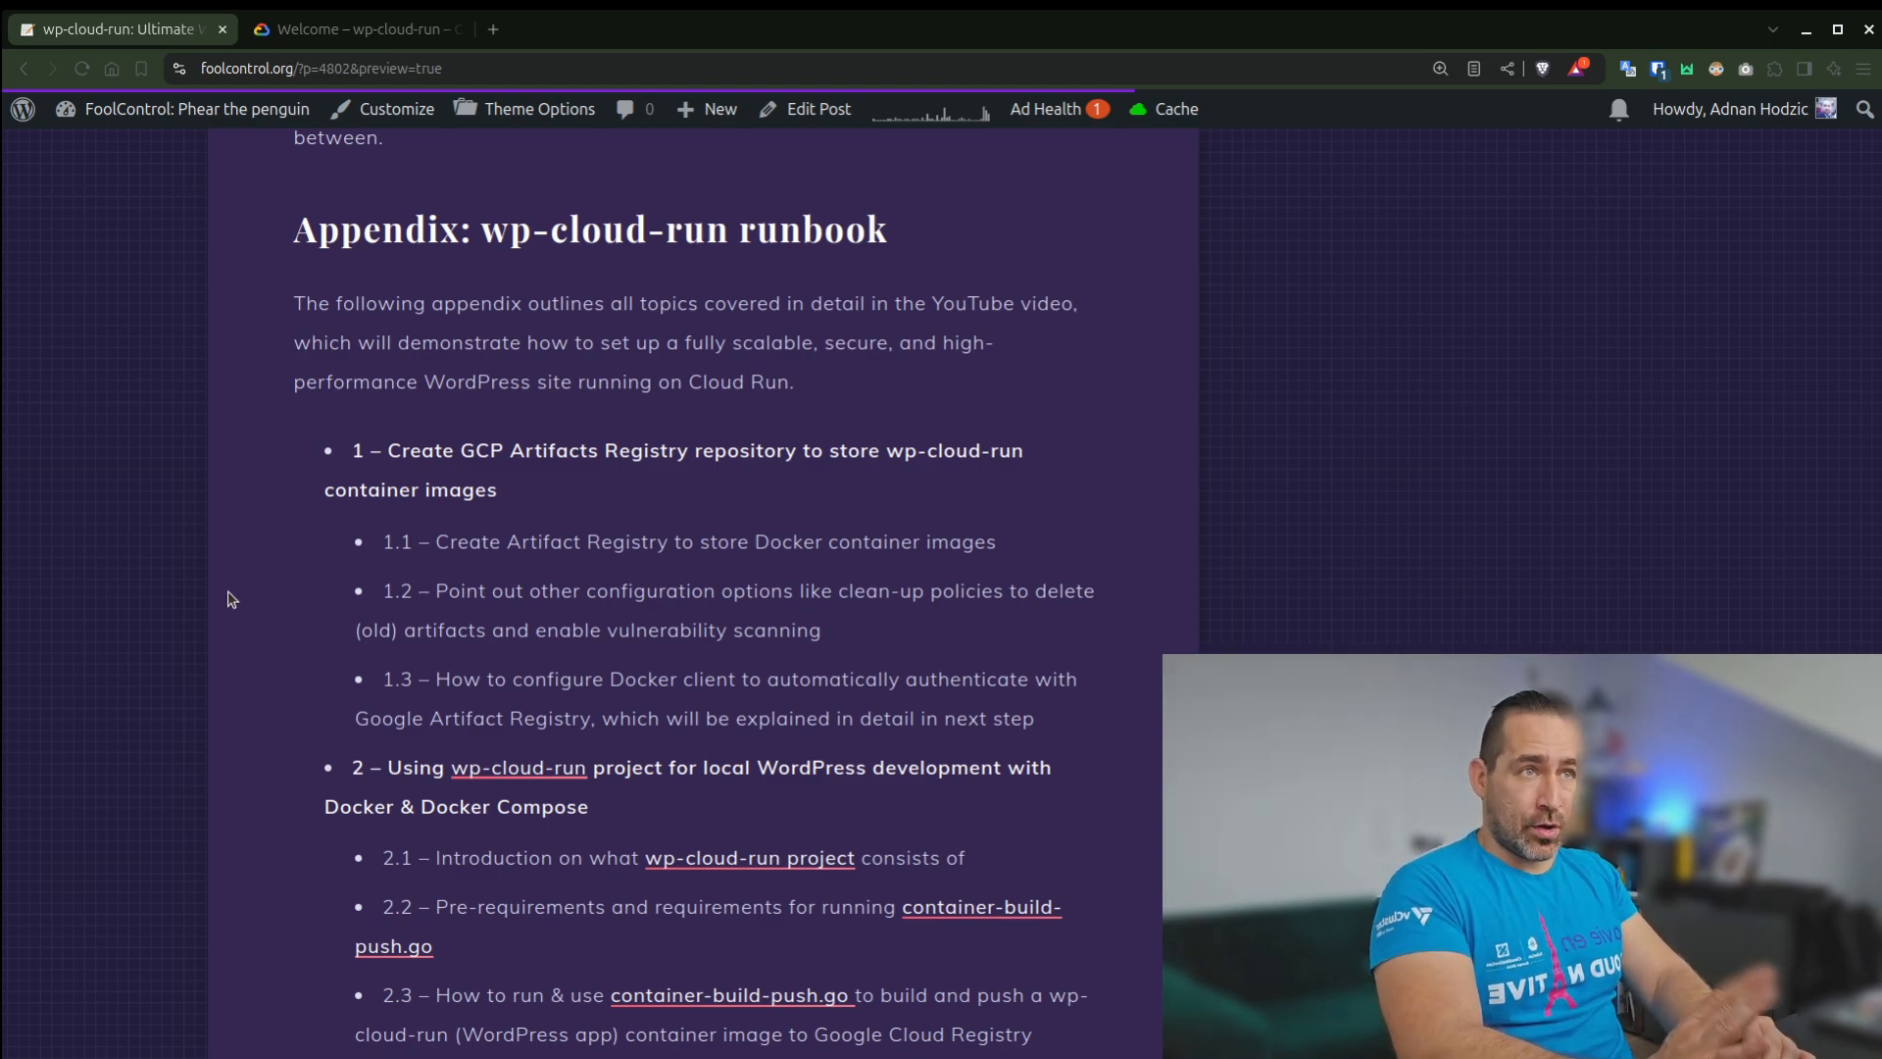
Scroll the appendix runbook down to the Cloud SQL backup, Cloud Run service and WP-Stateless steps
{"action": "scroll", "scroll_direction": "down", "scroll_amount": 3}
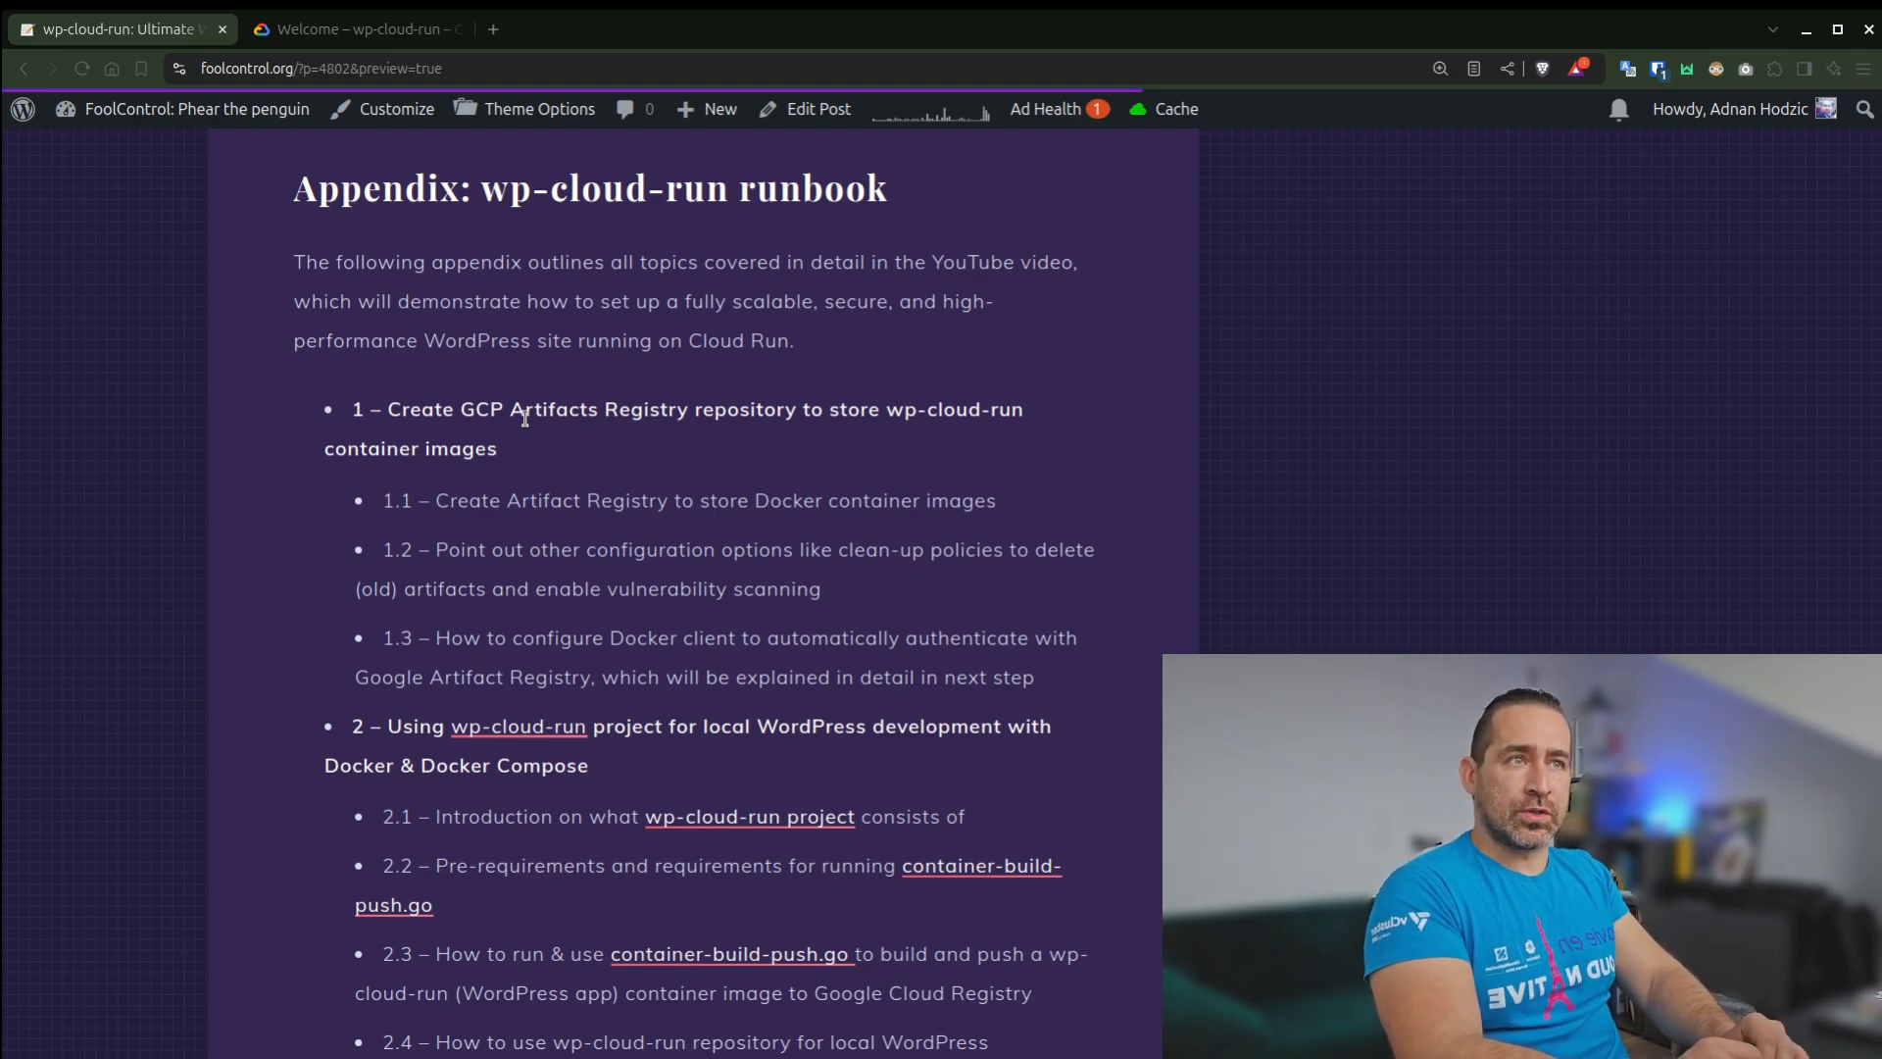
{"action": "mouse_move", "coordinate": [269, 751]}
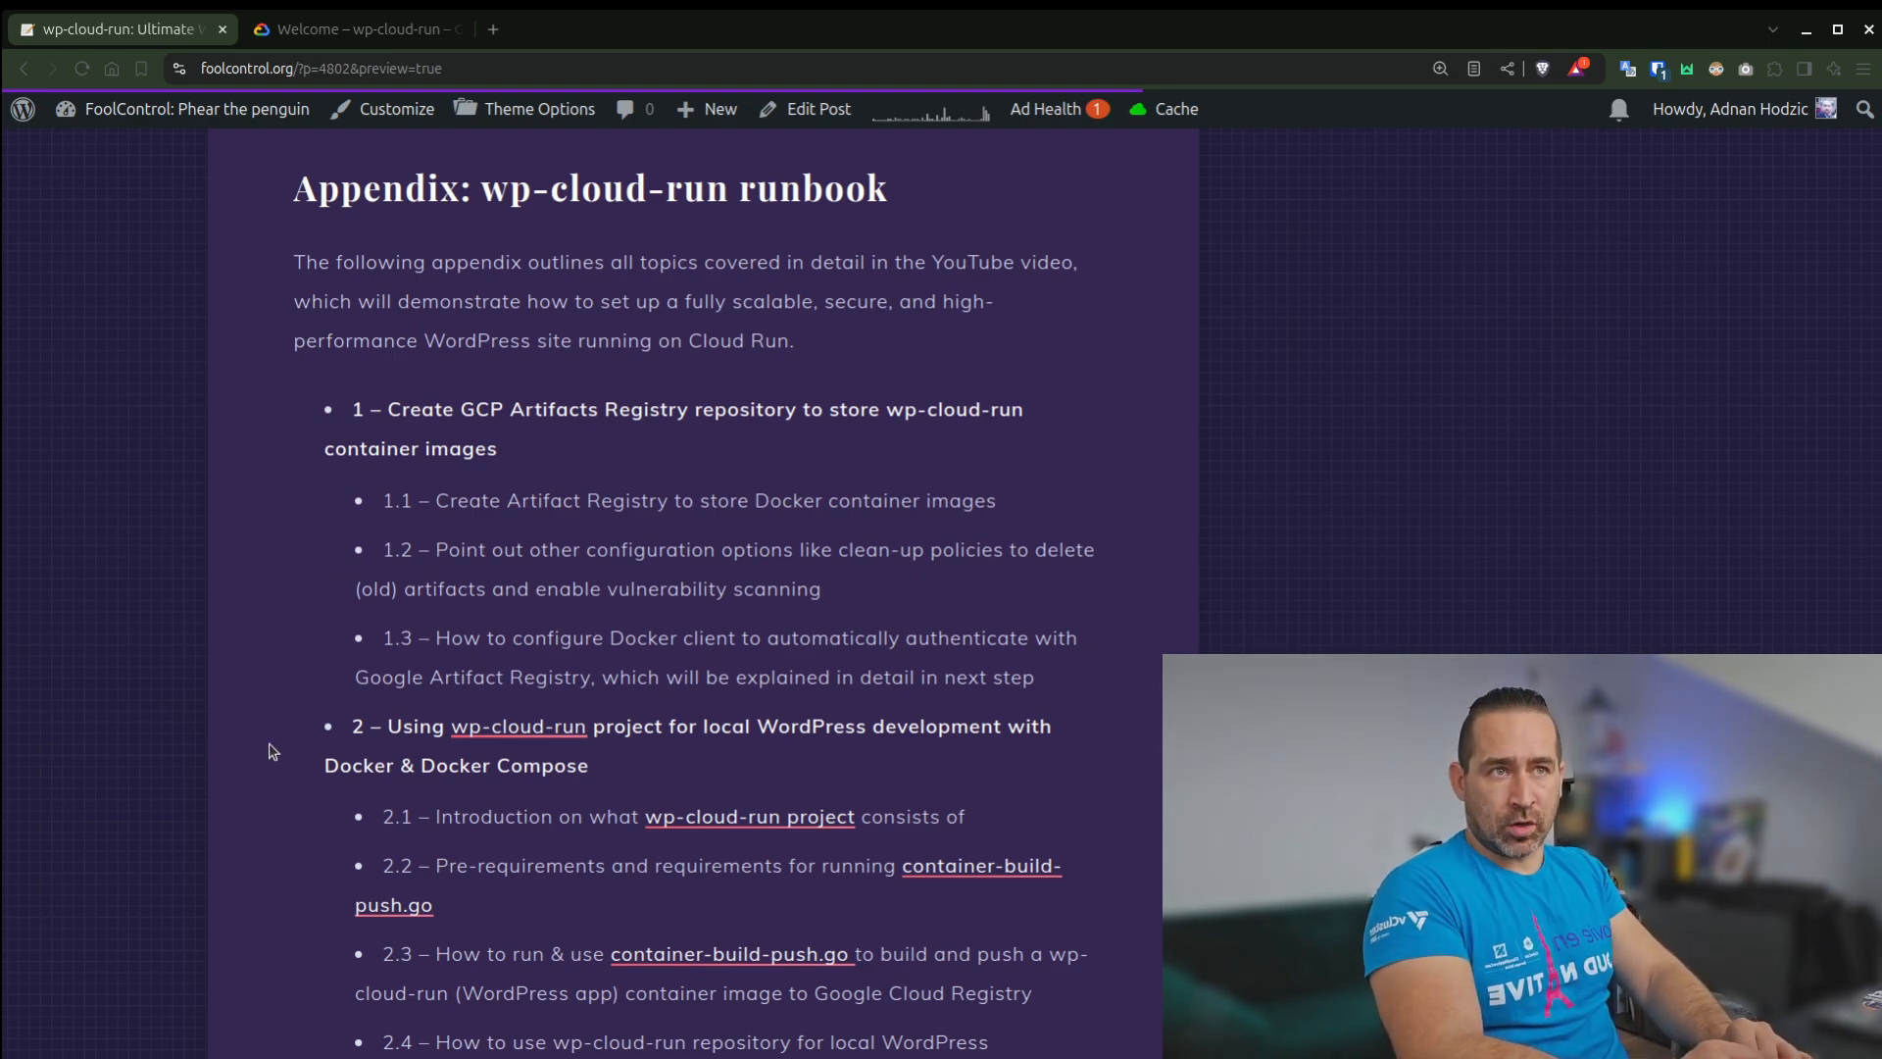
{"action": "scroll", "scroll_direction": "down", "scroll_amount": 3}
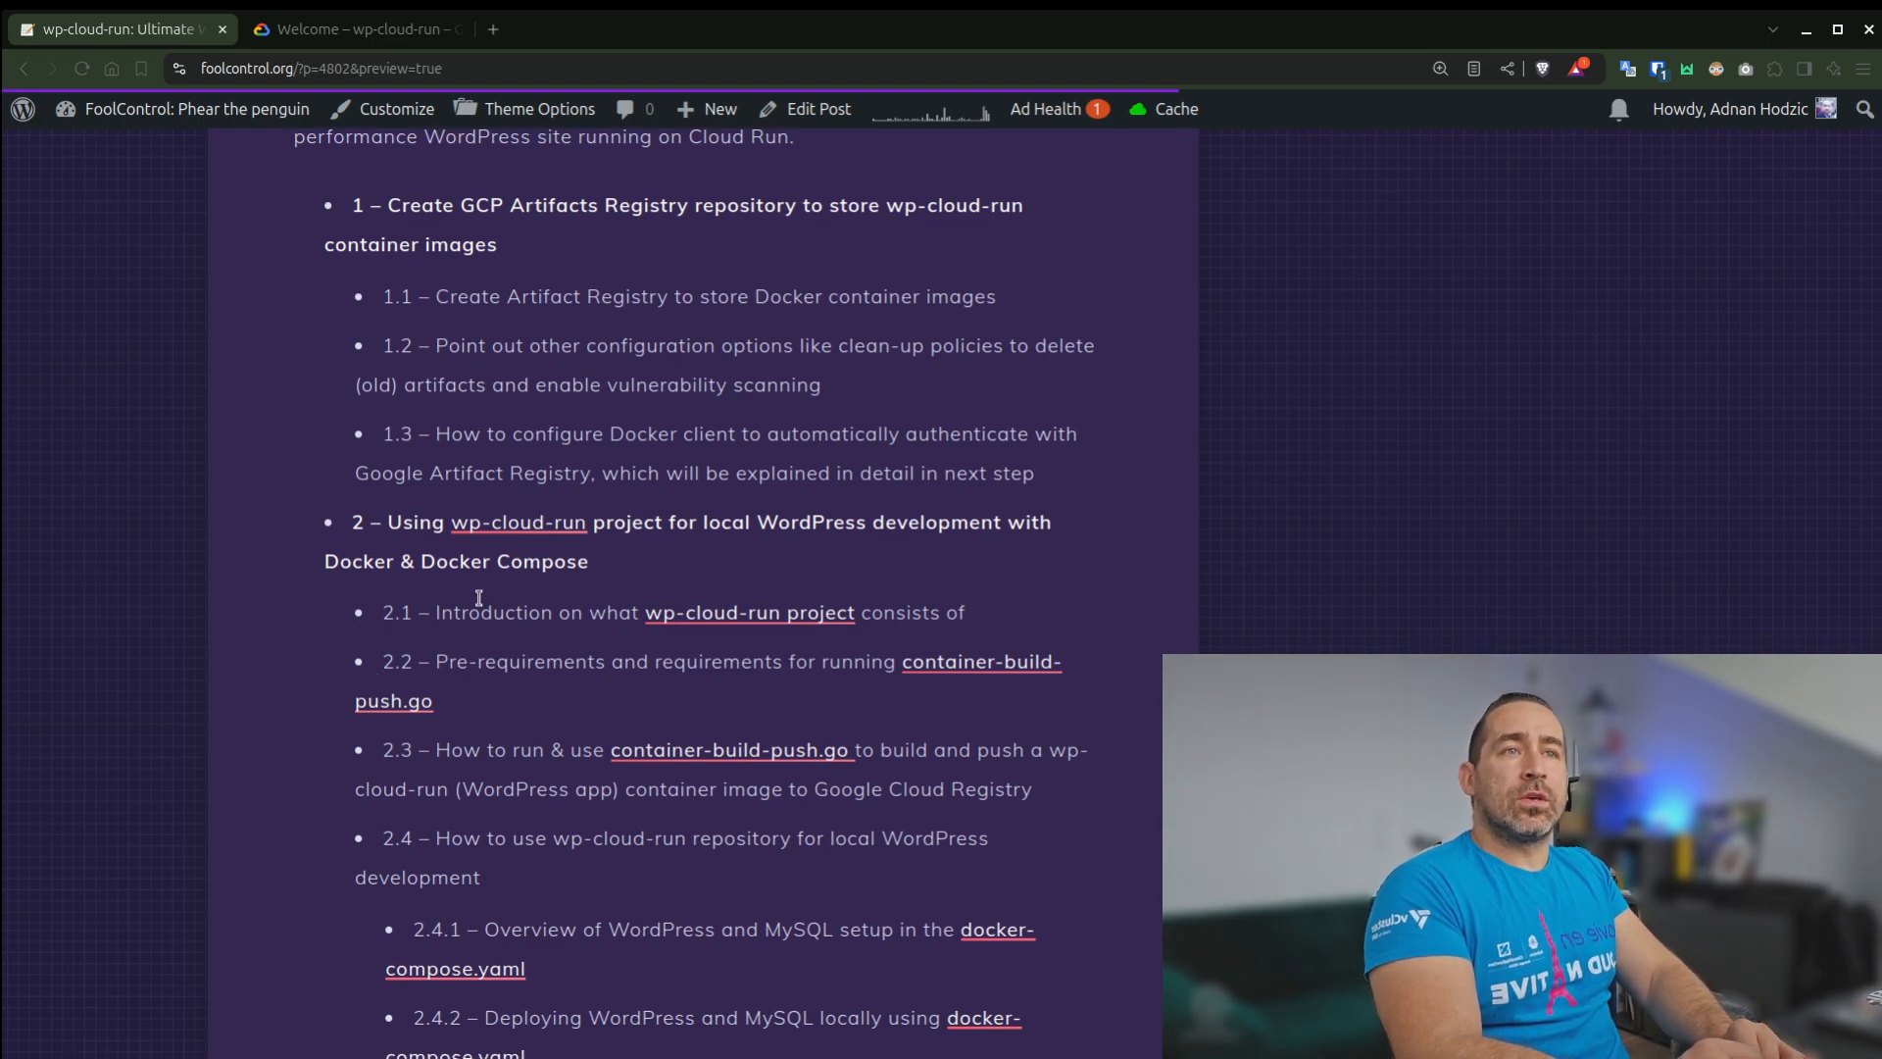
{"action": "double_click", "coordinate": [517, 521]}
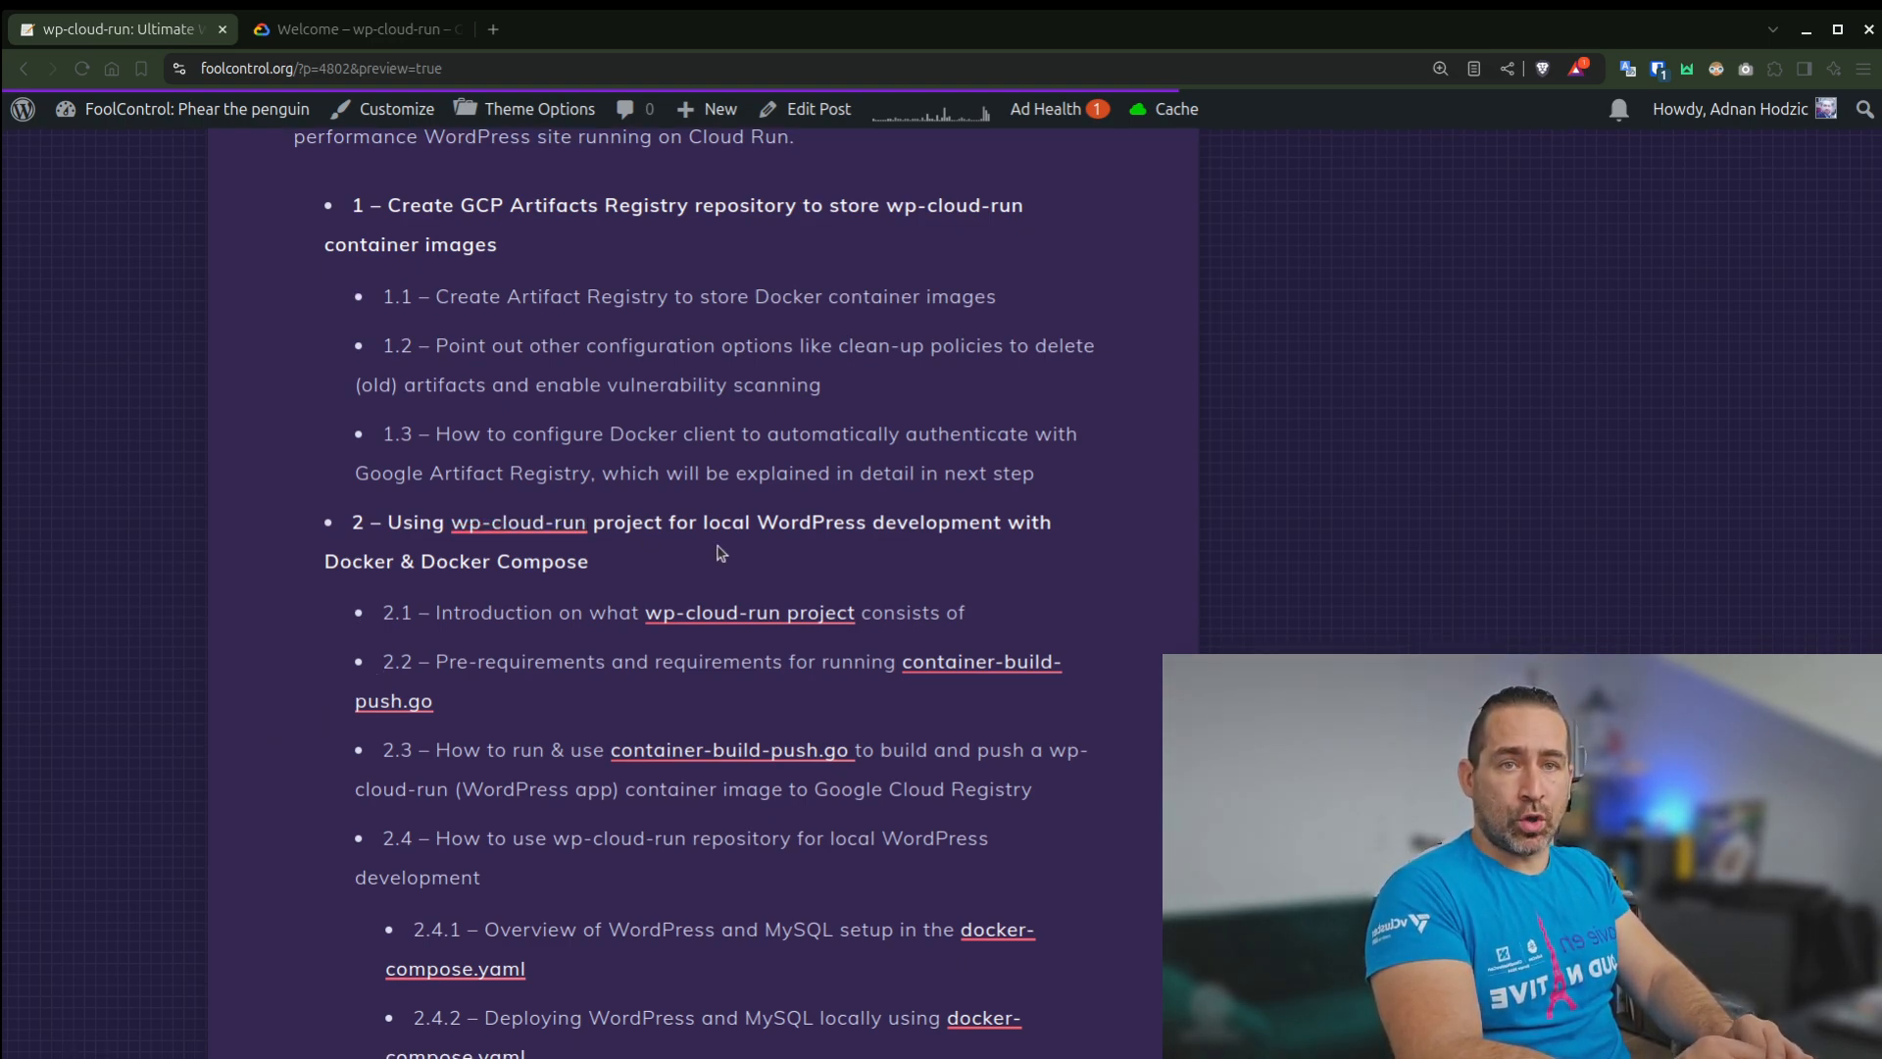
{"action": "scroll", "scroll_direction": "down", "scroll_amount": 3}
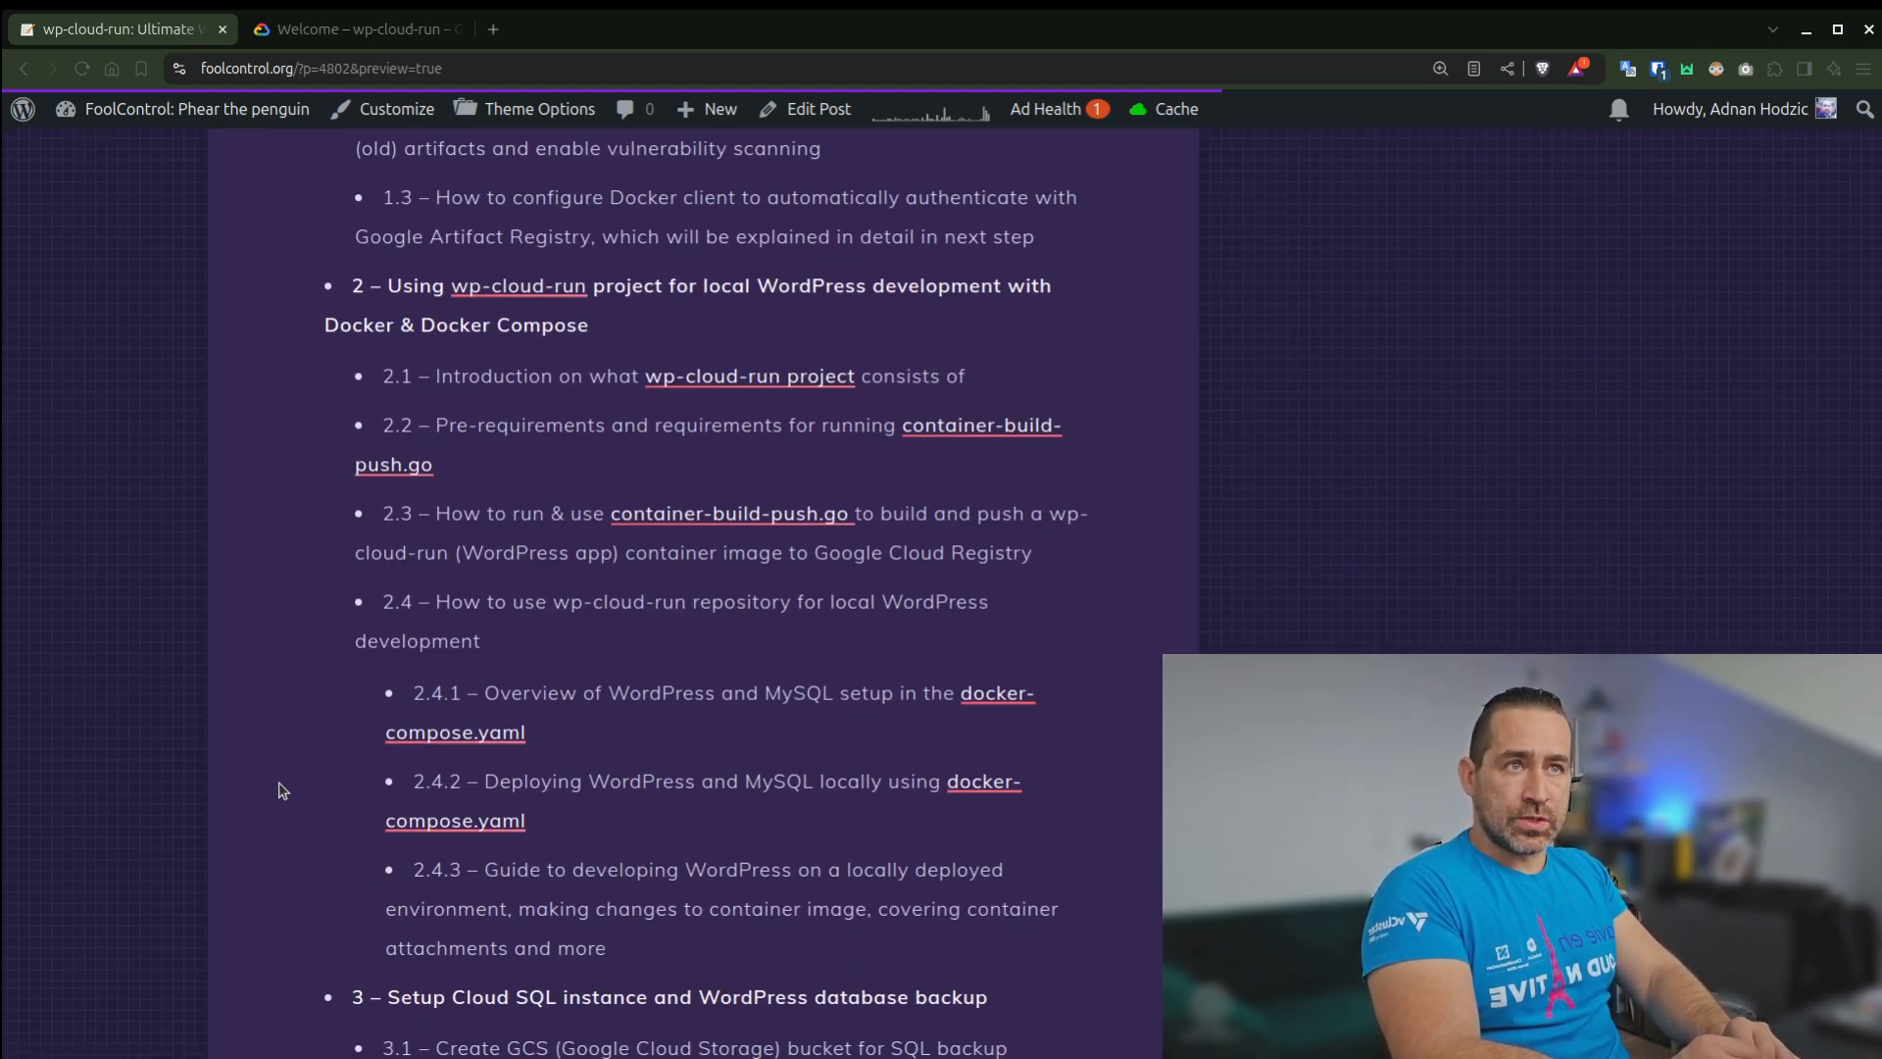
{"action": "scroll", "scroll_direction": "down", "scroll_amount": 3}
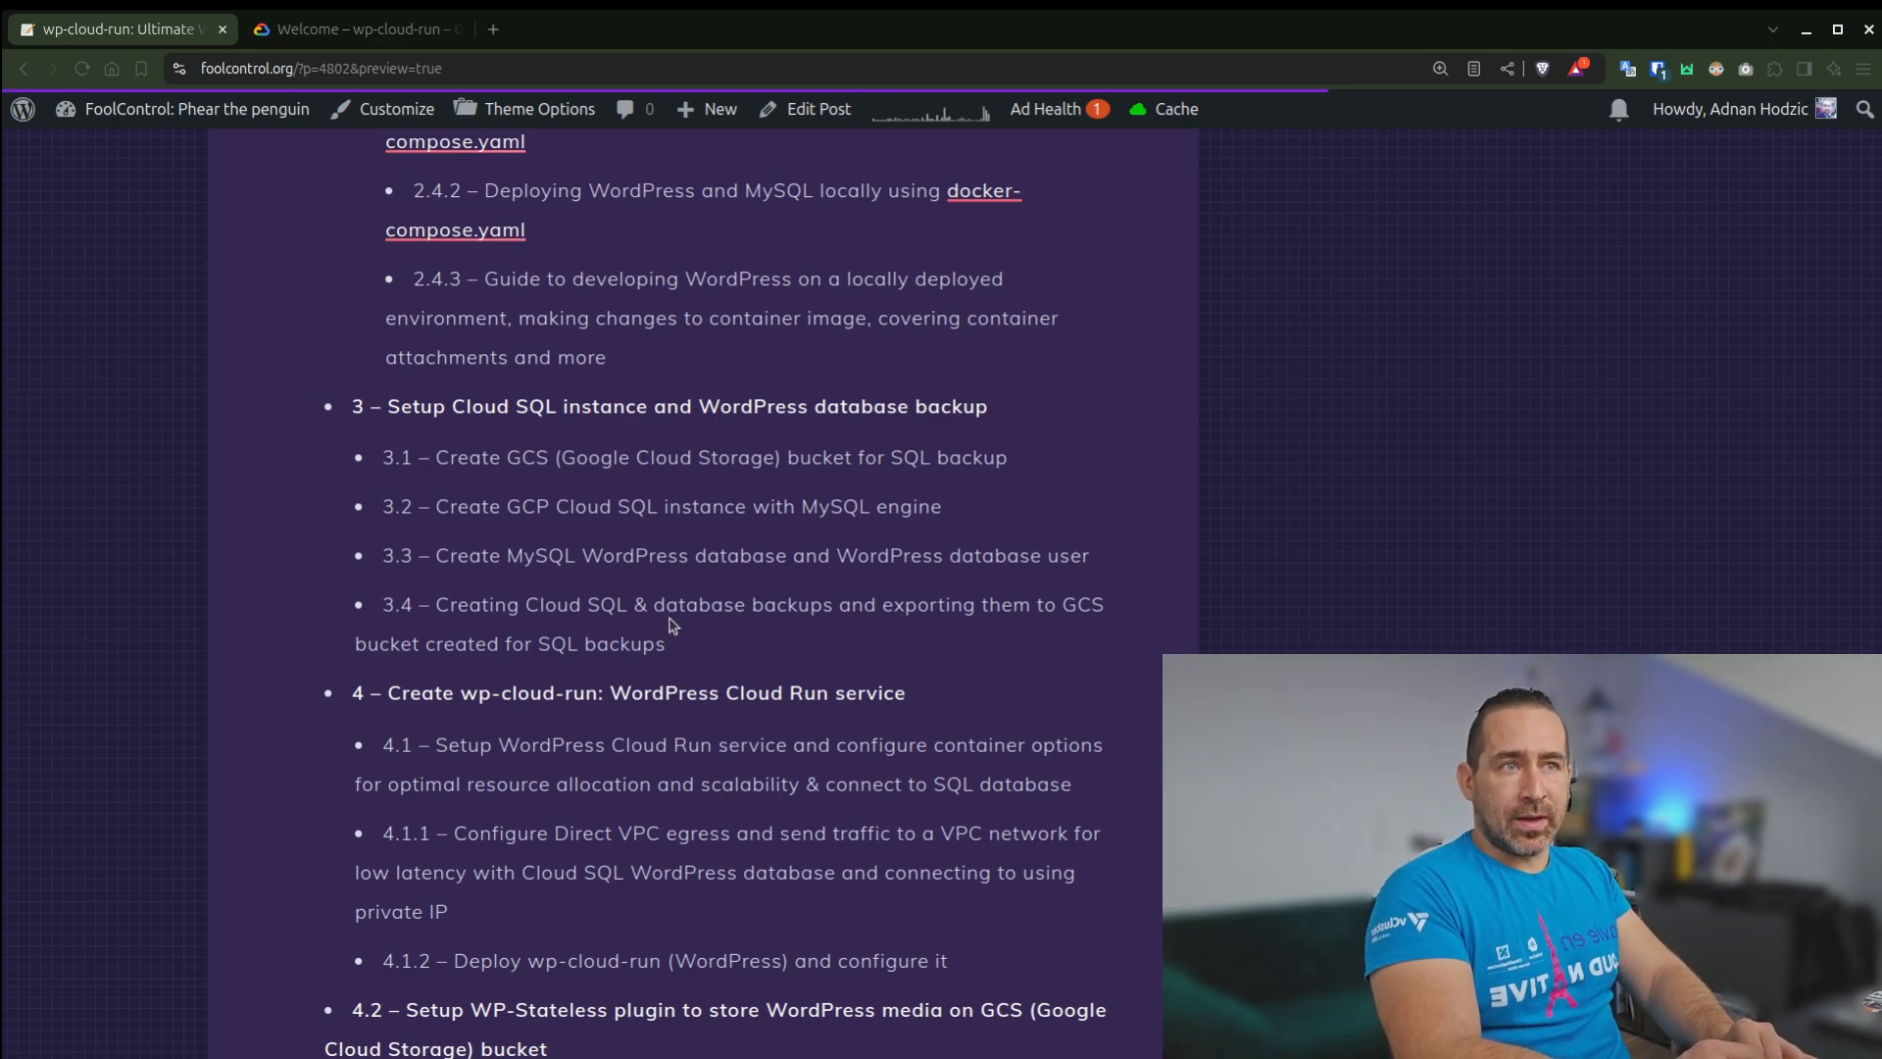
{"action": "mouse_move", "coordinate": [792, 592]}
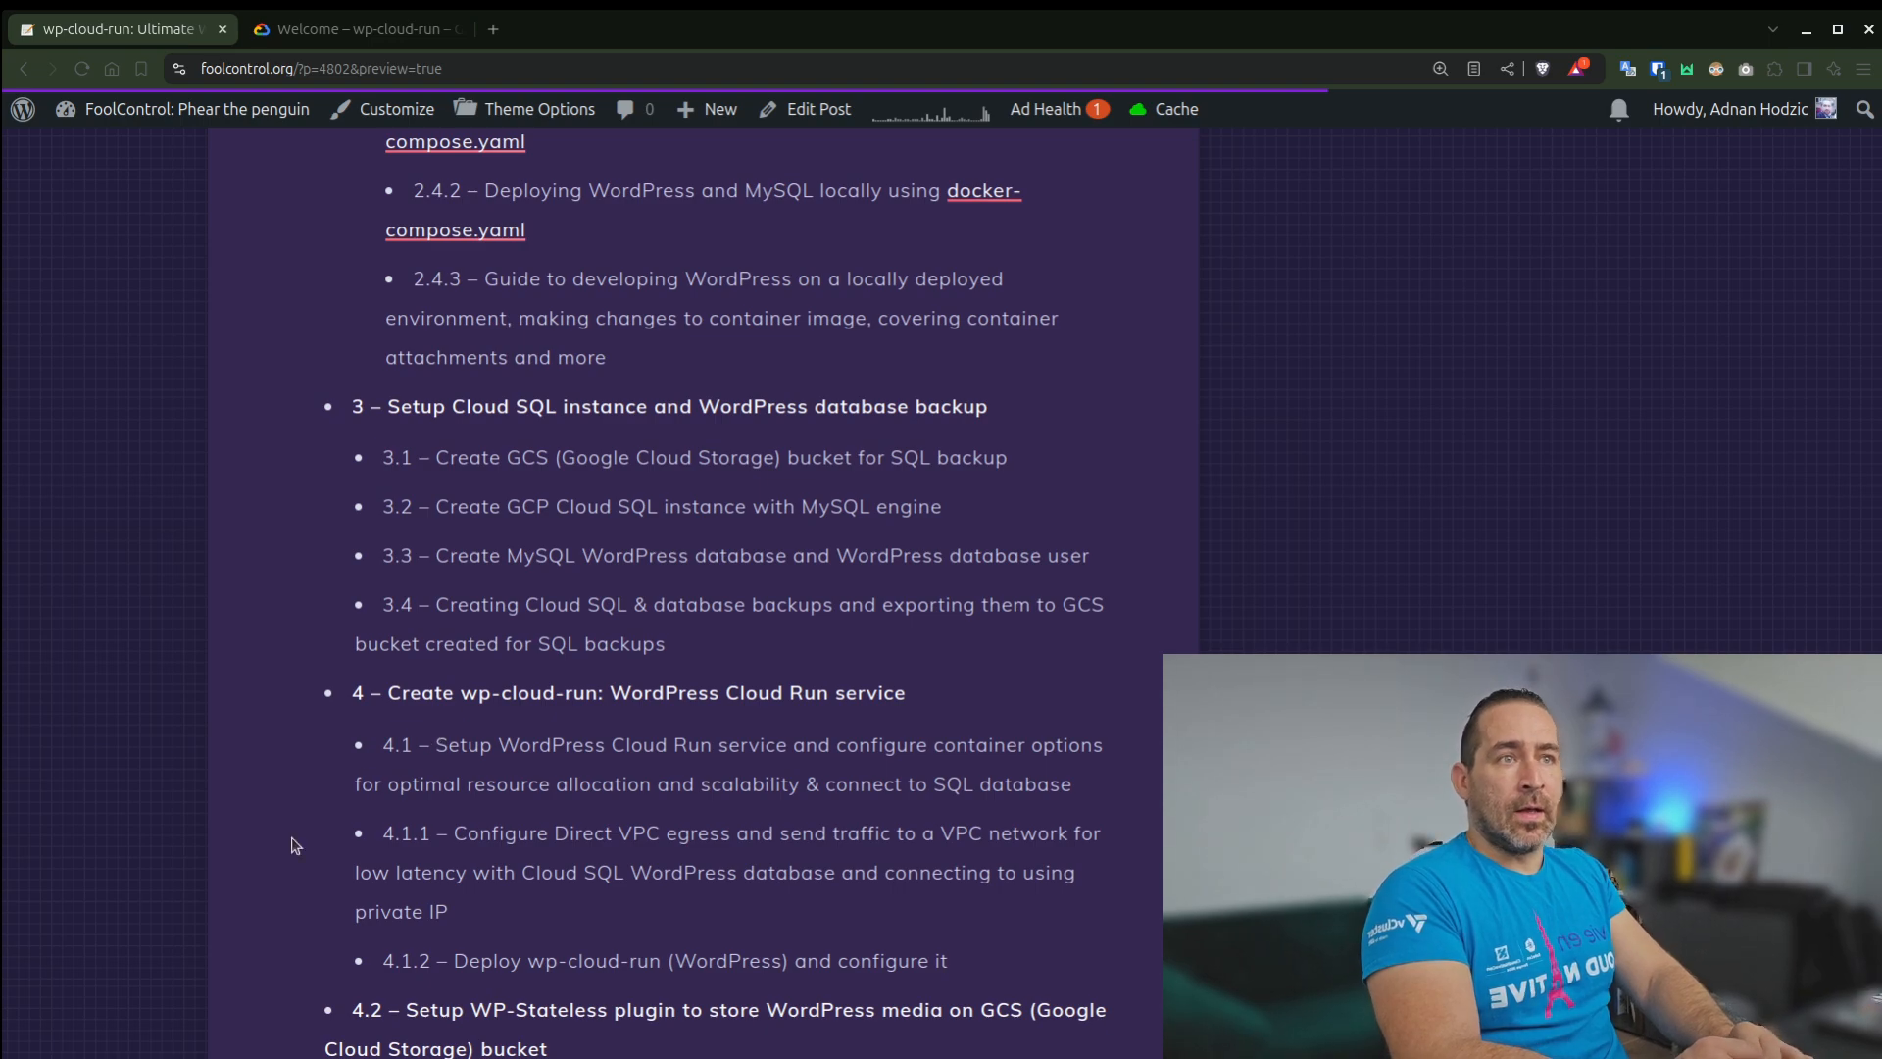
{"action": "scroll", "scroll_direction": "down", "scroll_amount": 3}
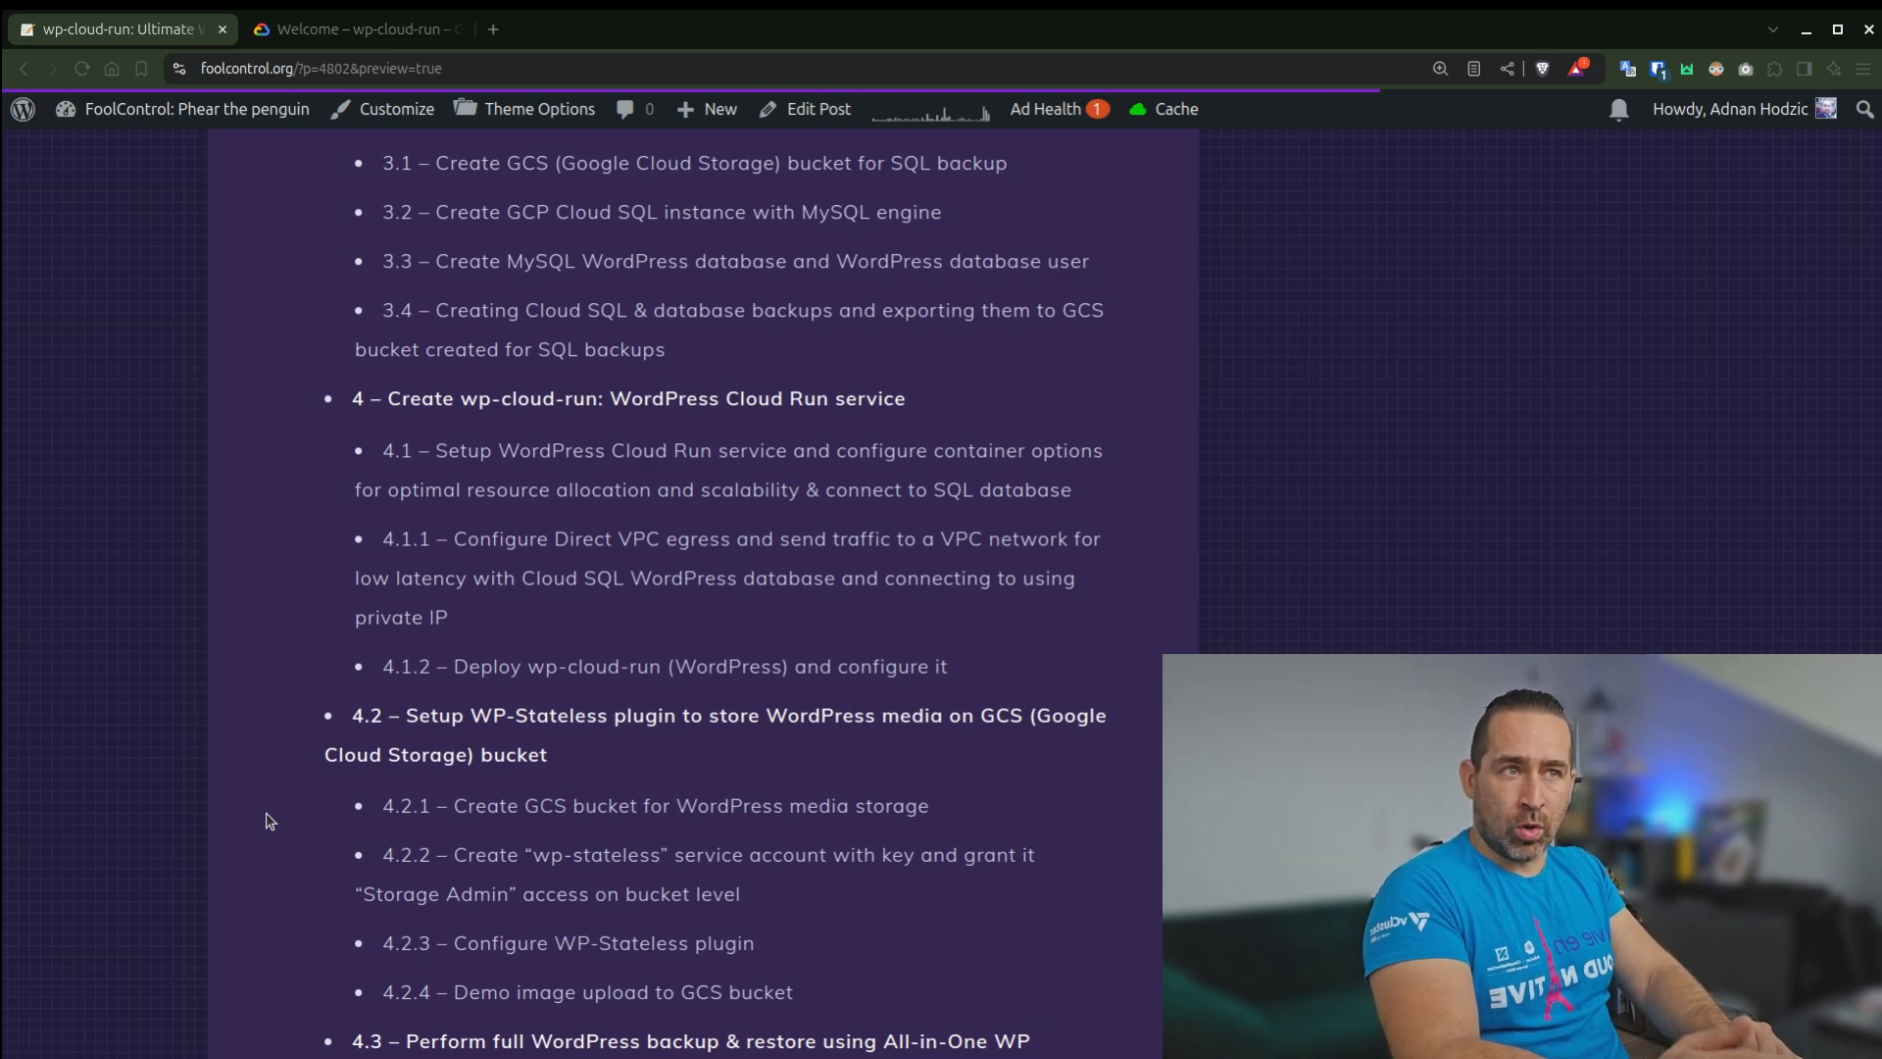
{"action": "scroll", "scroll_direction": "down", "scroll_amount": 3}
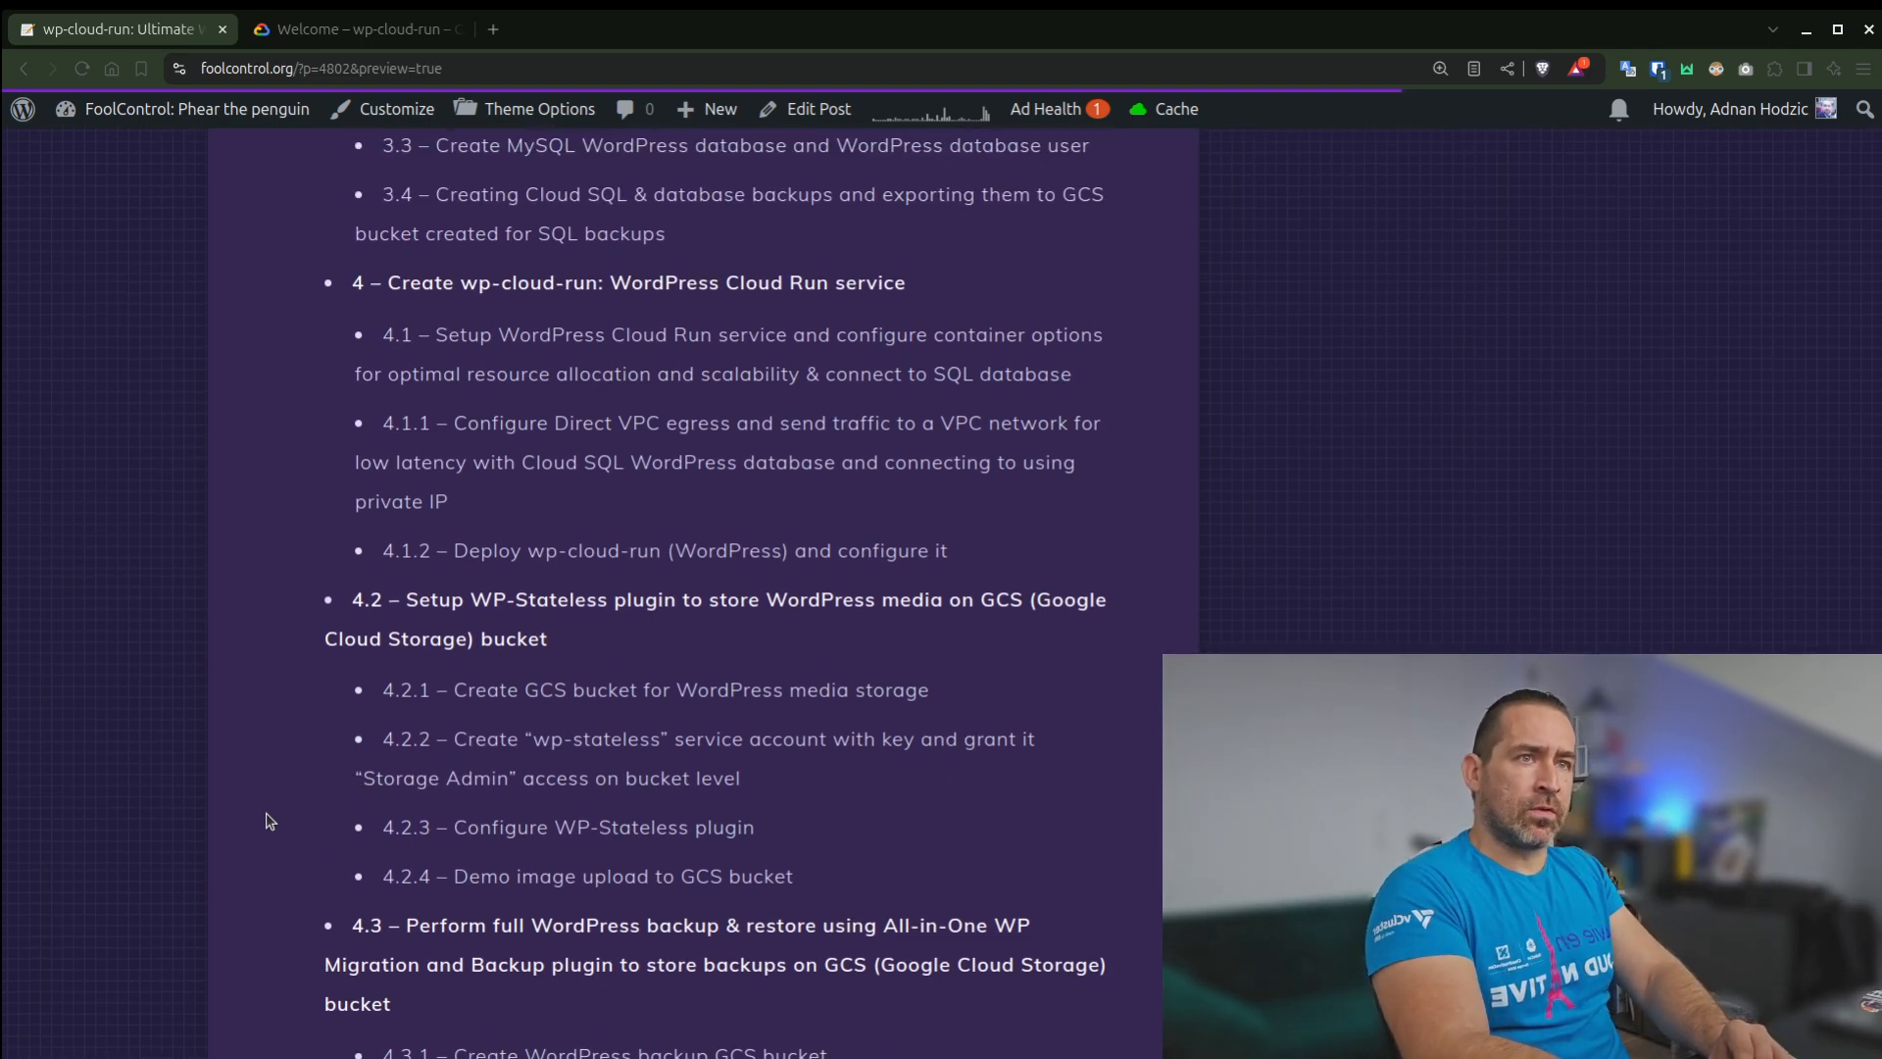
Scroll the runbook to the All-in-One WP Migration backup, domain mapping and uptime alerting steps
{"action": "scroll", "scroll_direction": "down", "scroll_amount": 3}
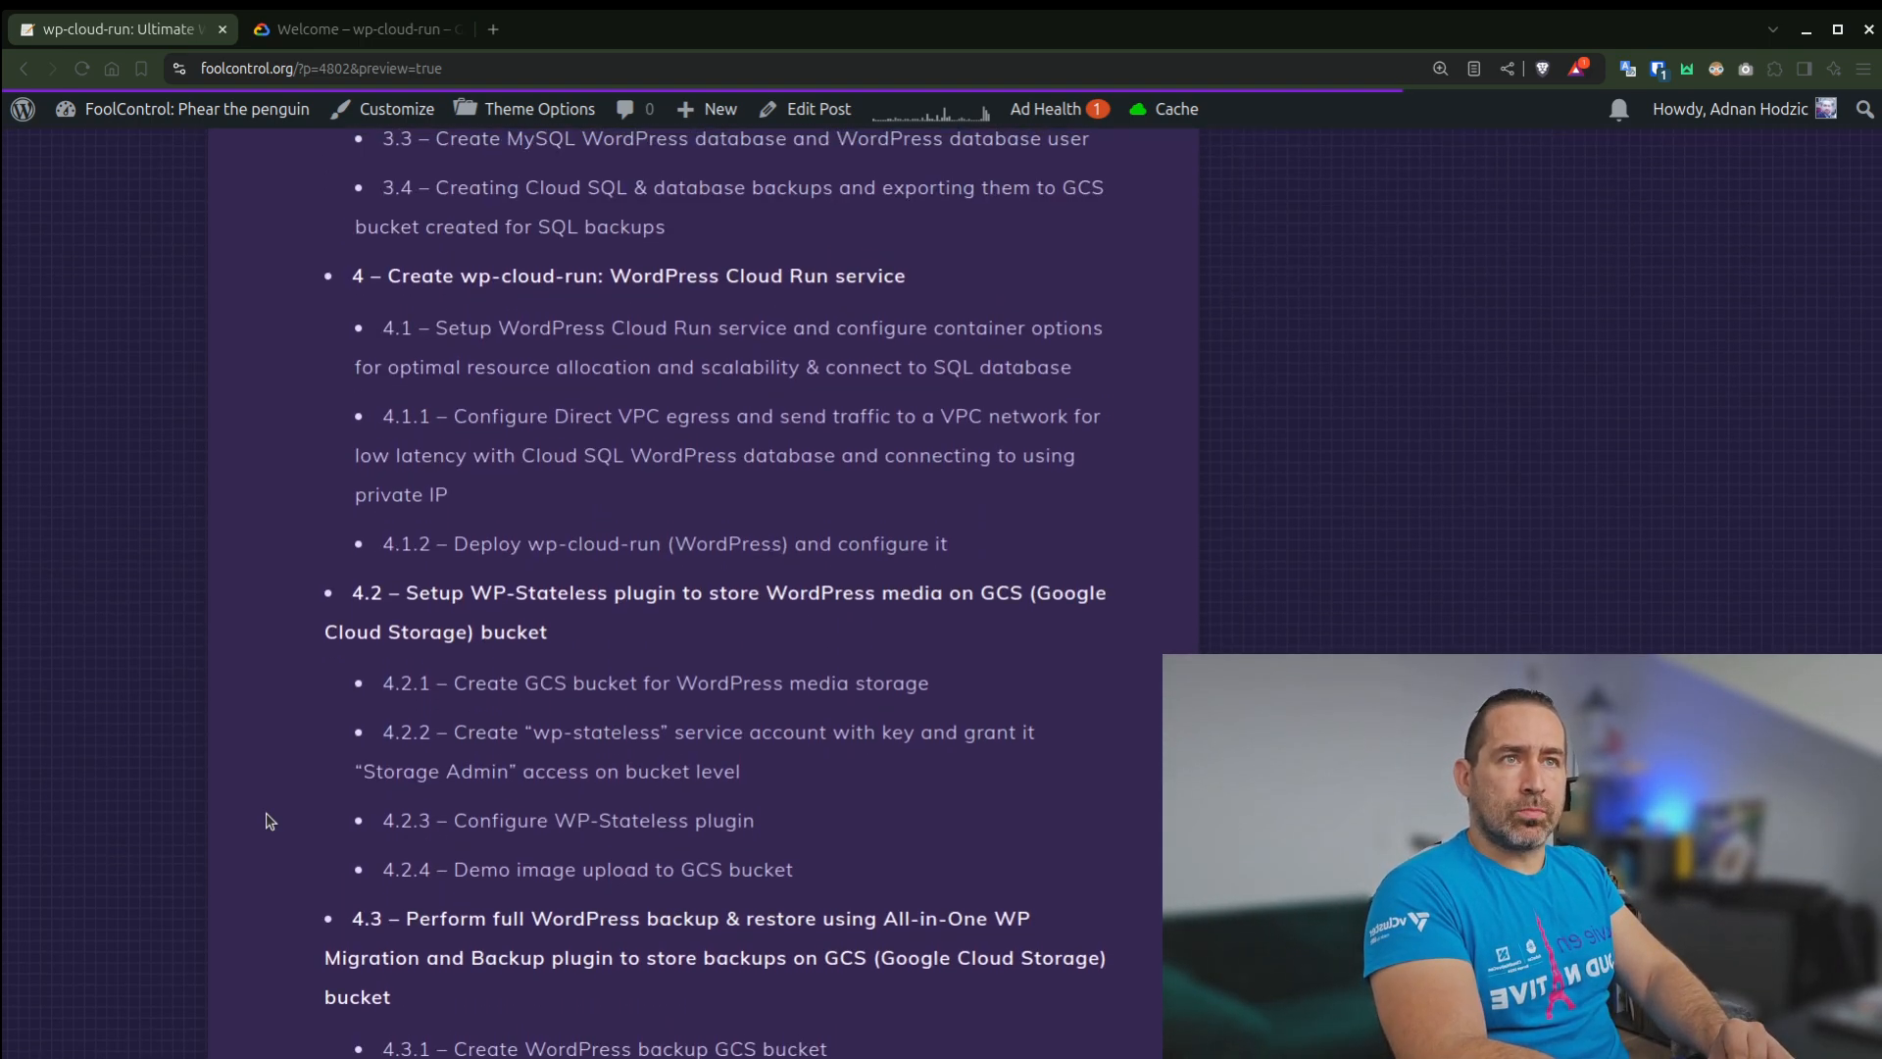
{"action": "scroll", "scroll_direction": "down", "scroll_amount": 3}
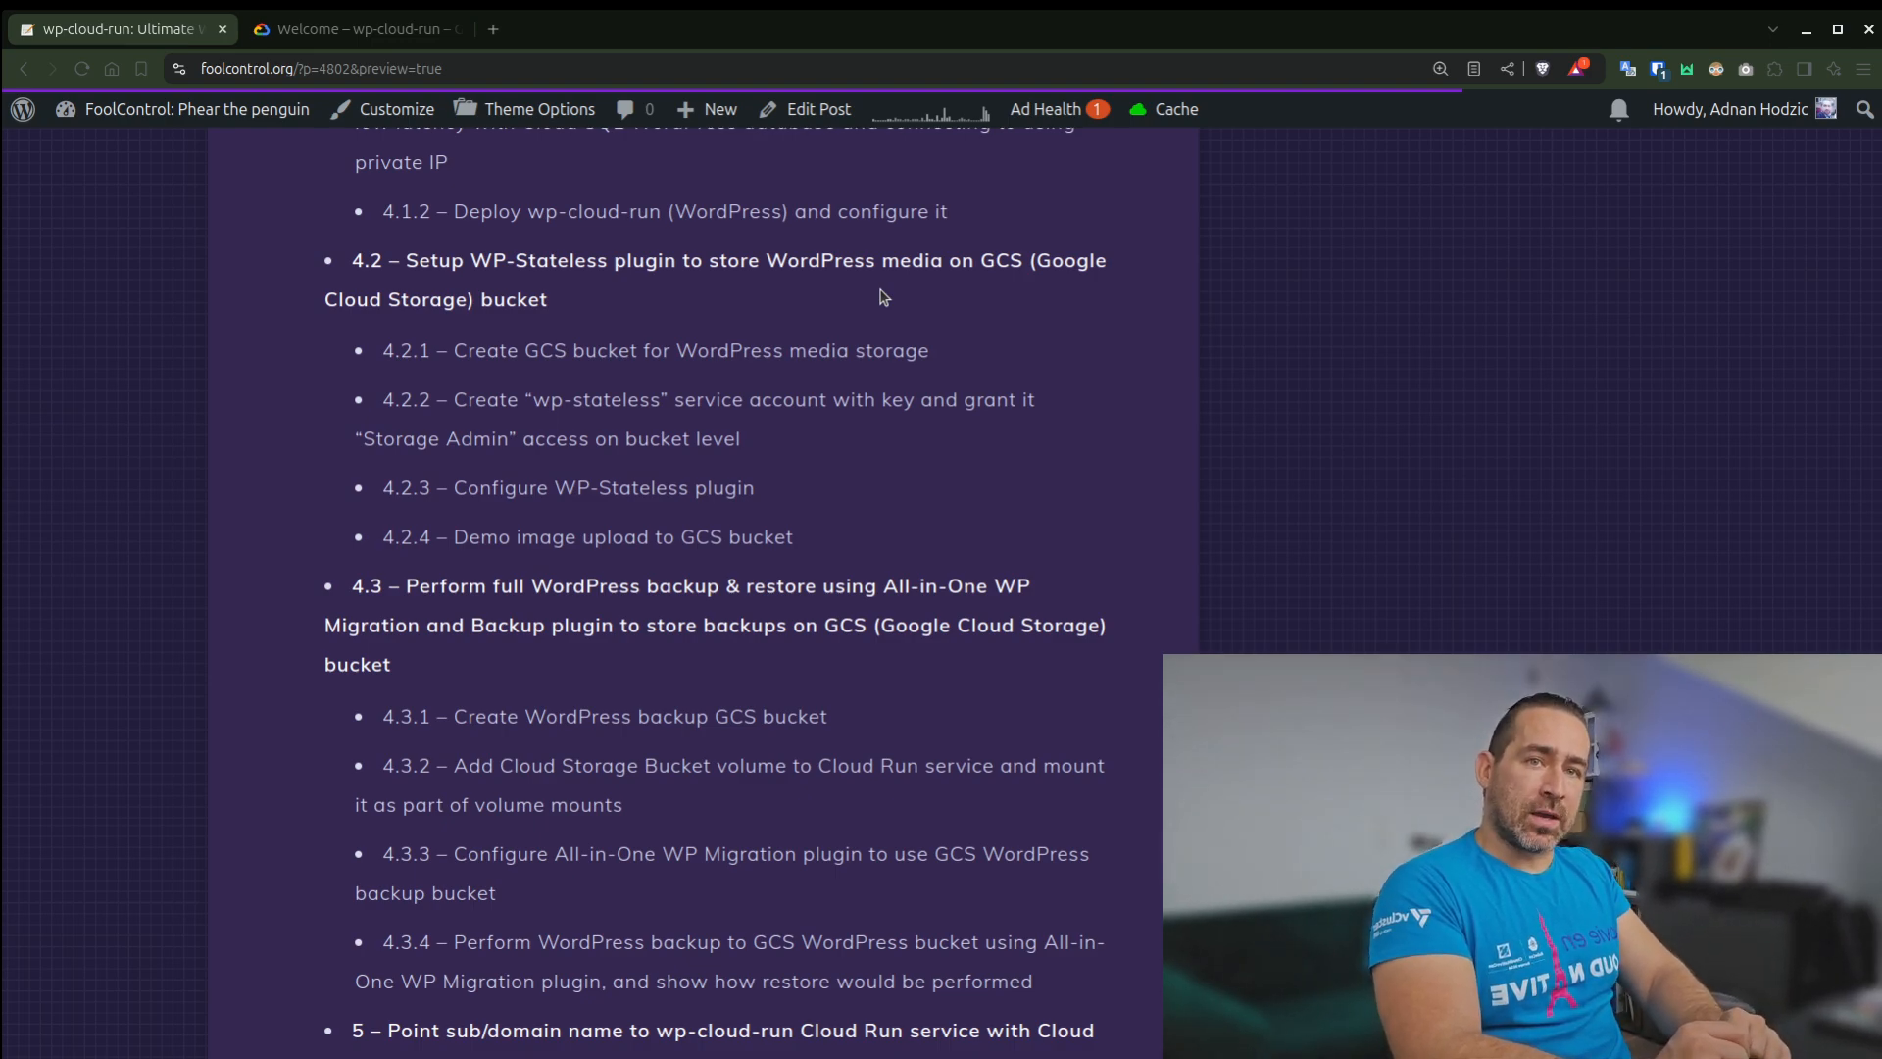
{"action": "mouse_move", "coordinate": [841, 337]}
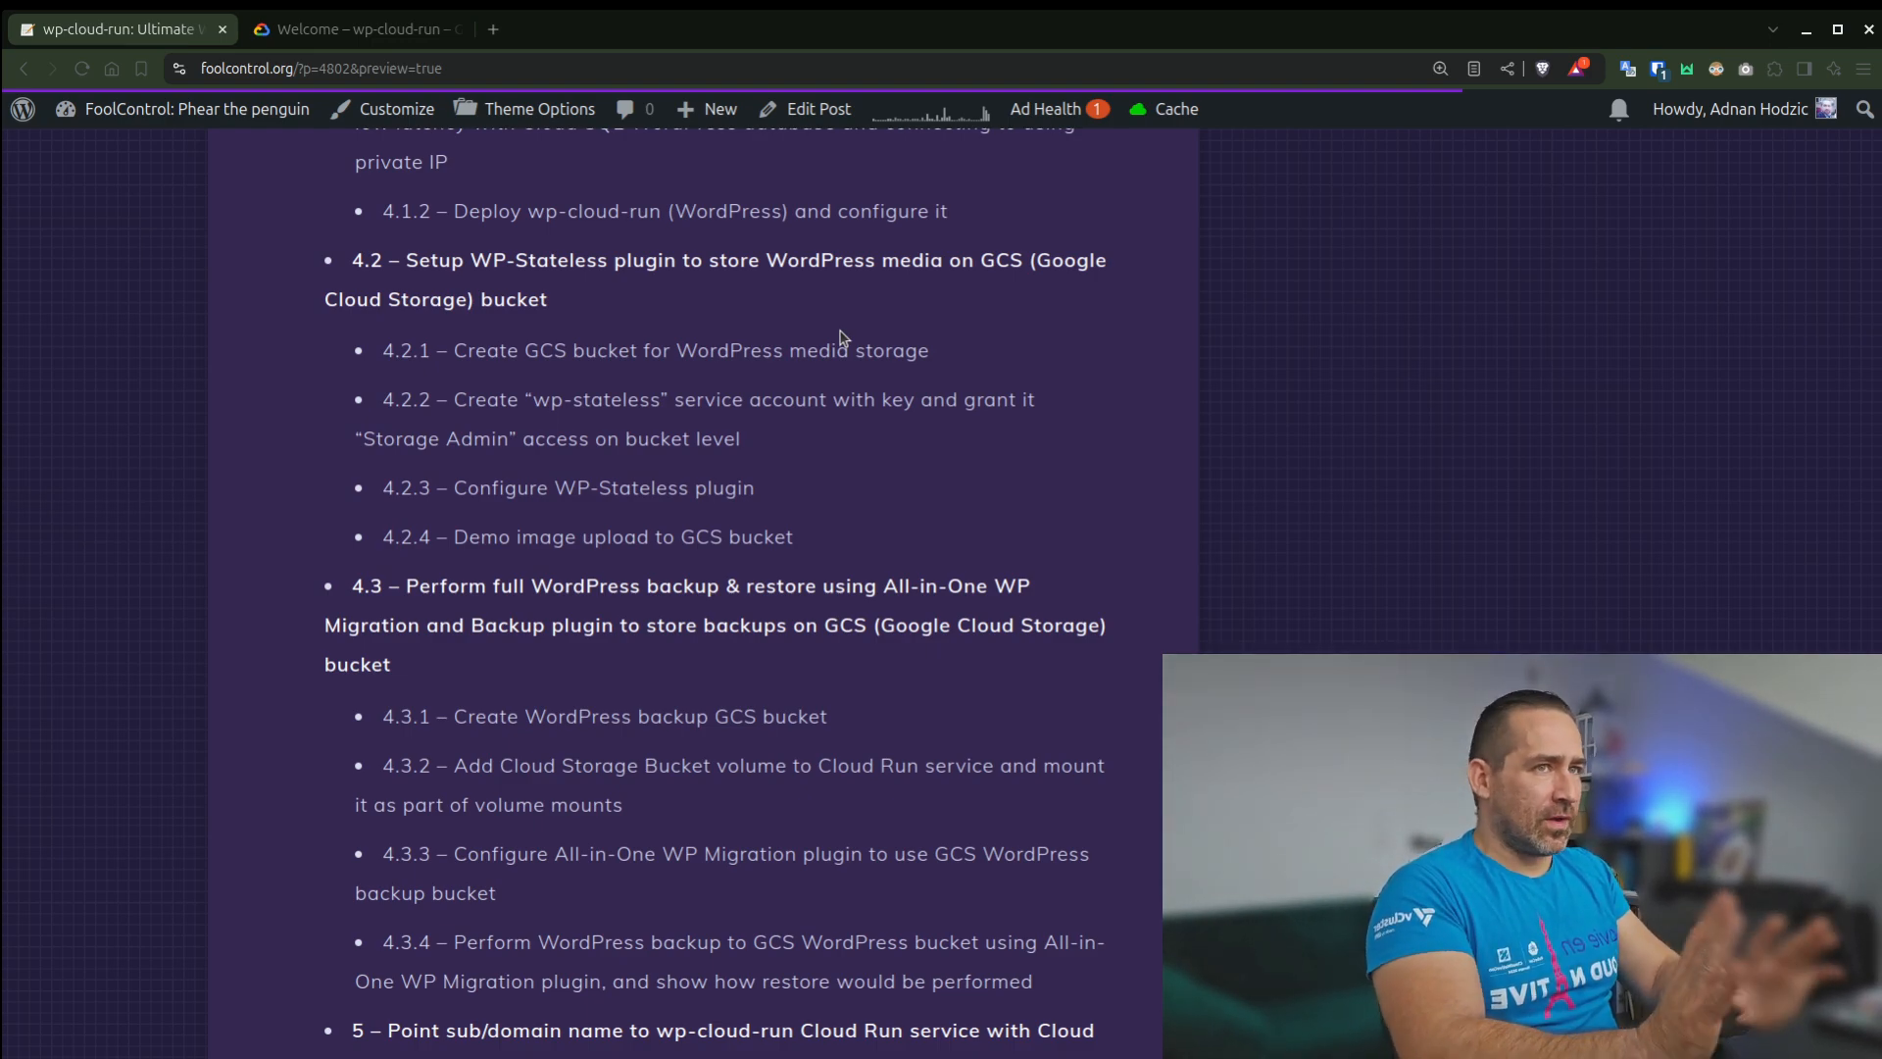
{"action": "scroll", "scroll_direction": "down", "scroll_amount": 3}
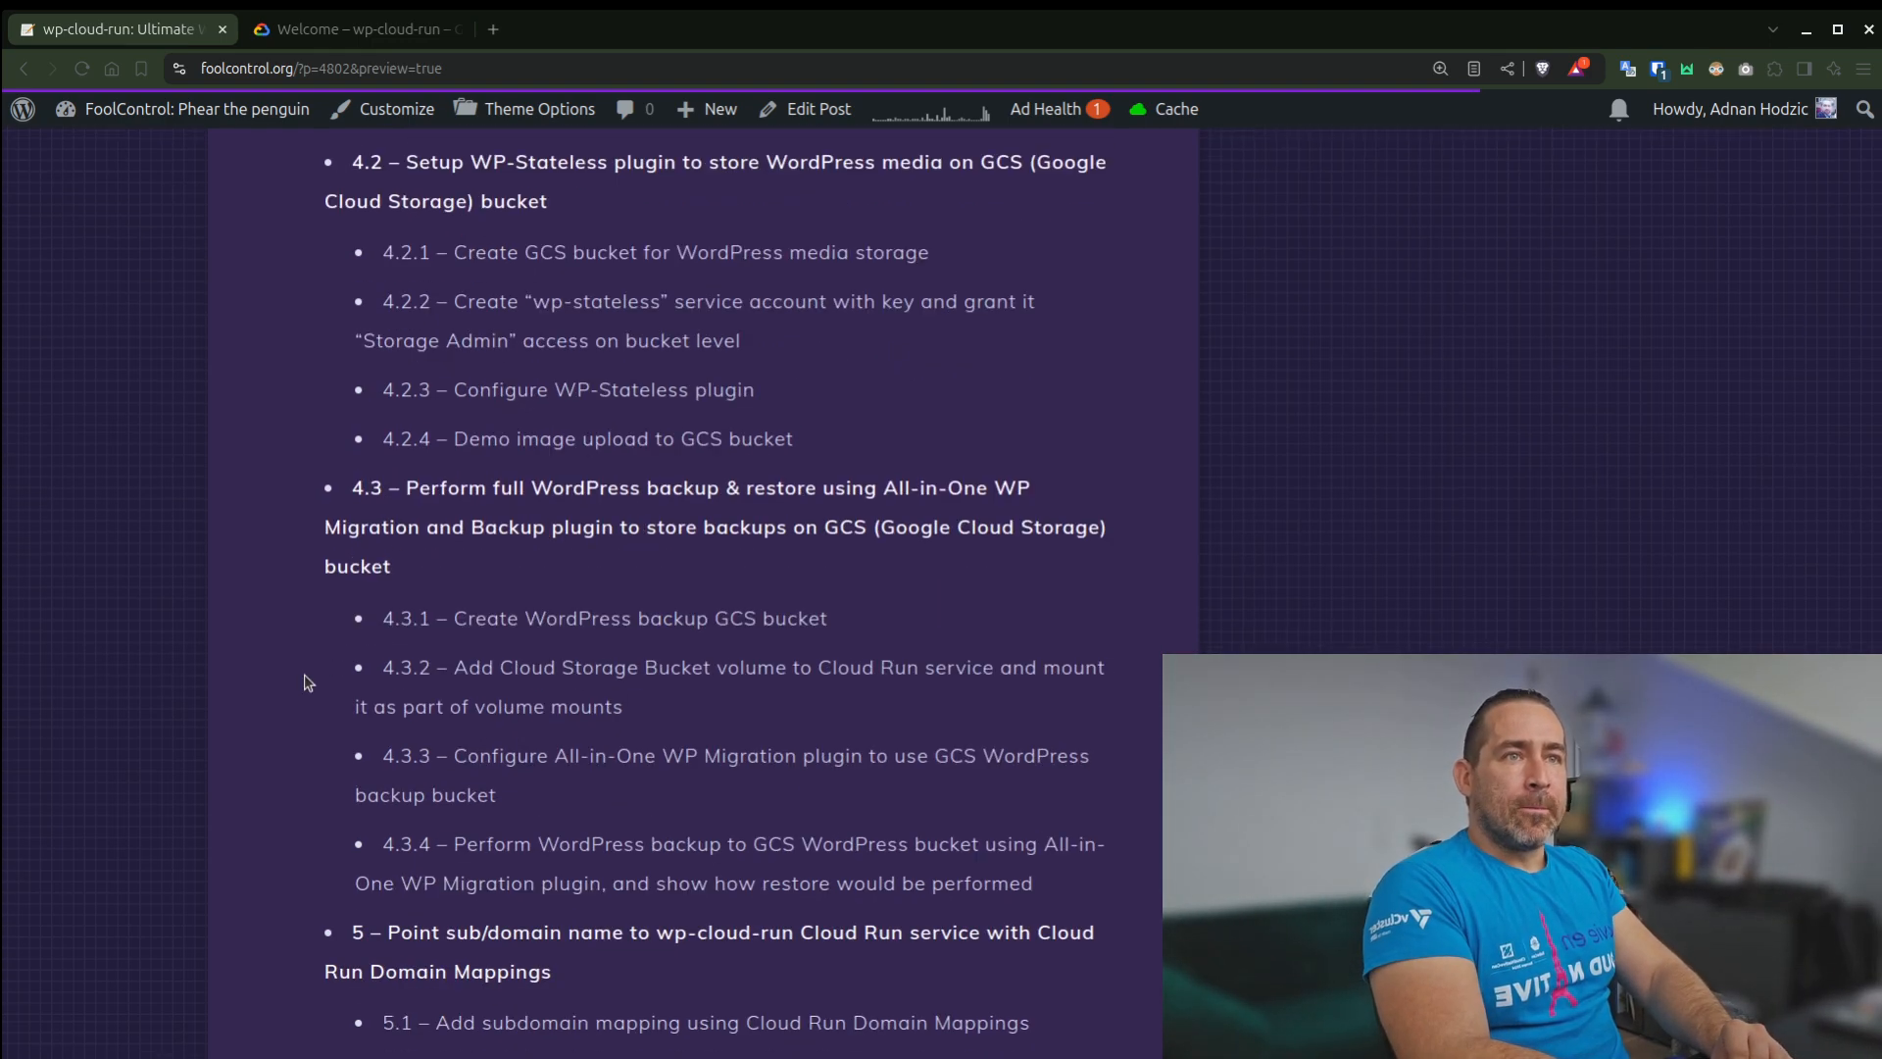
{"action": "scroll", "scroll_direction": "down", "scroll_amount": 3}
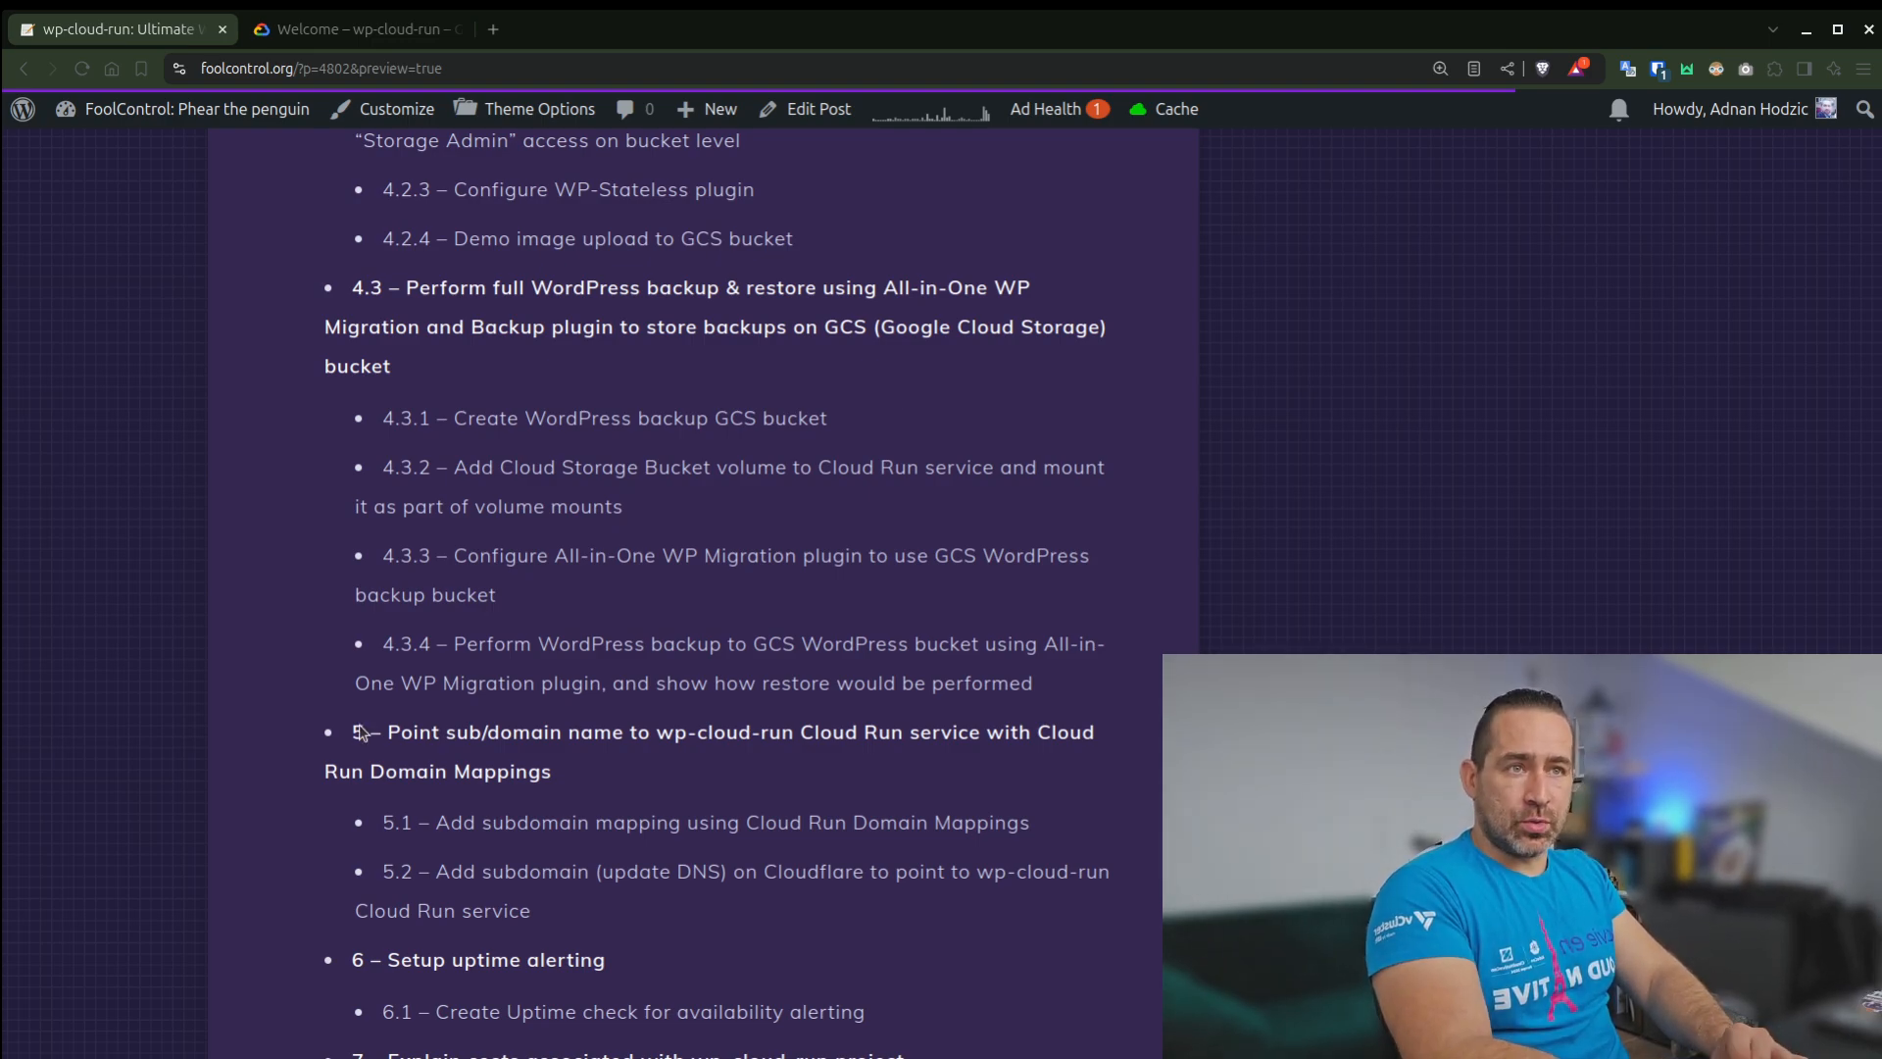
Scroll the runbook to the cost explanations with budget alerts and the CDN, rate limiting and Wordfence protection steps
{"action": "scroll", "scroll_direction": "down", "scroll_amount": 3}
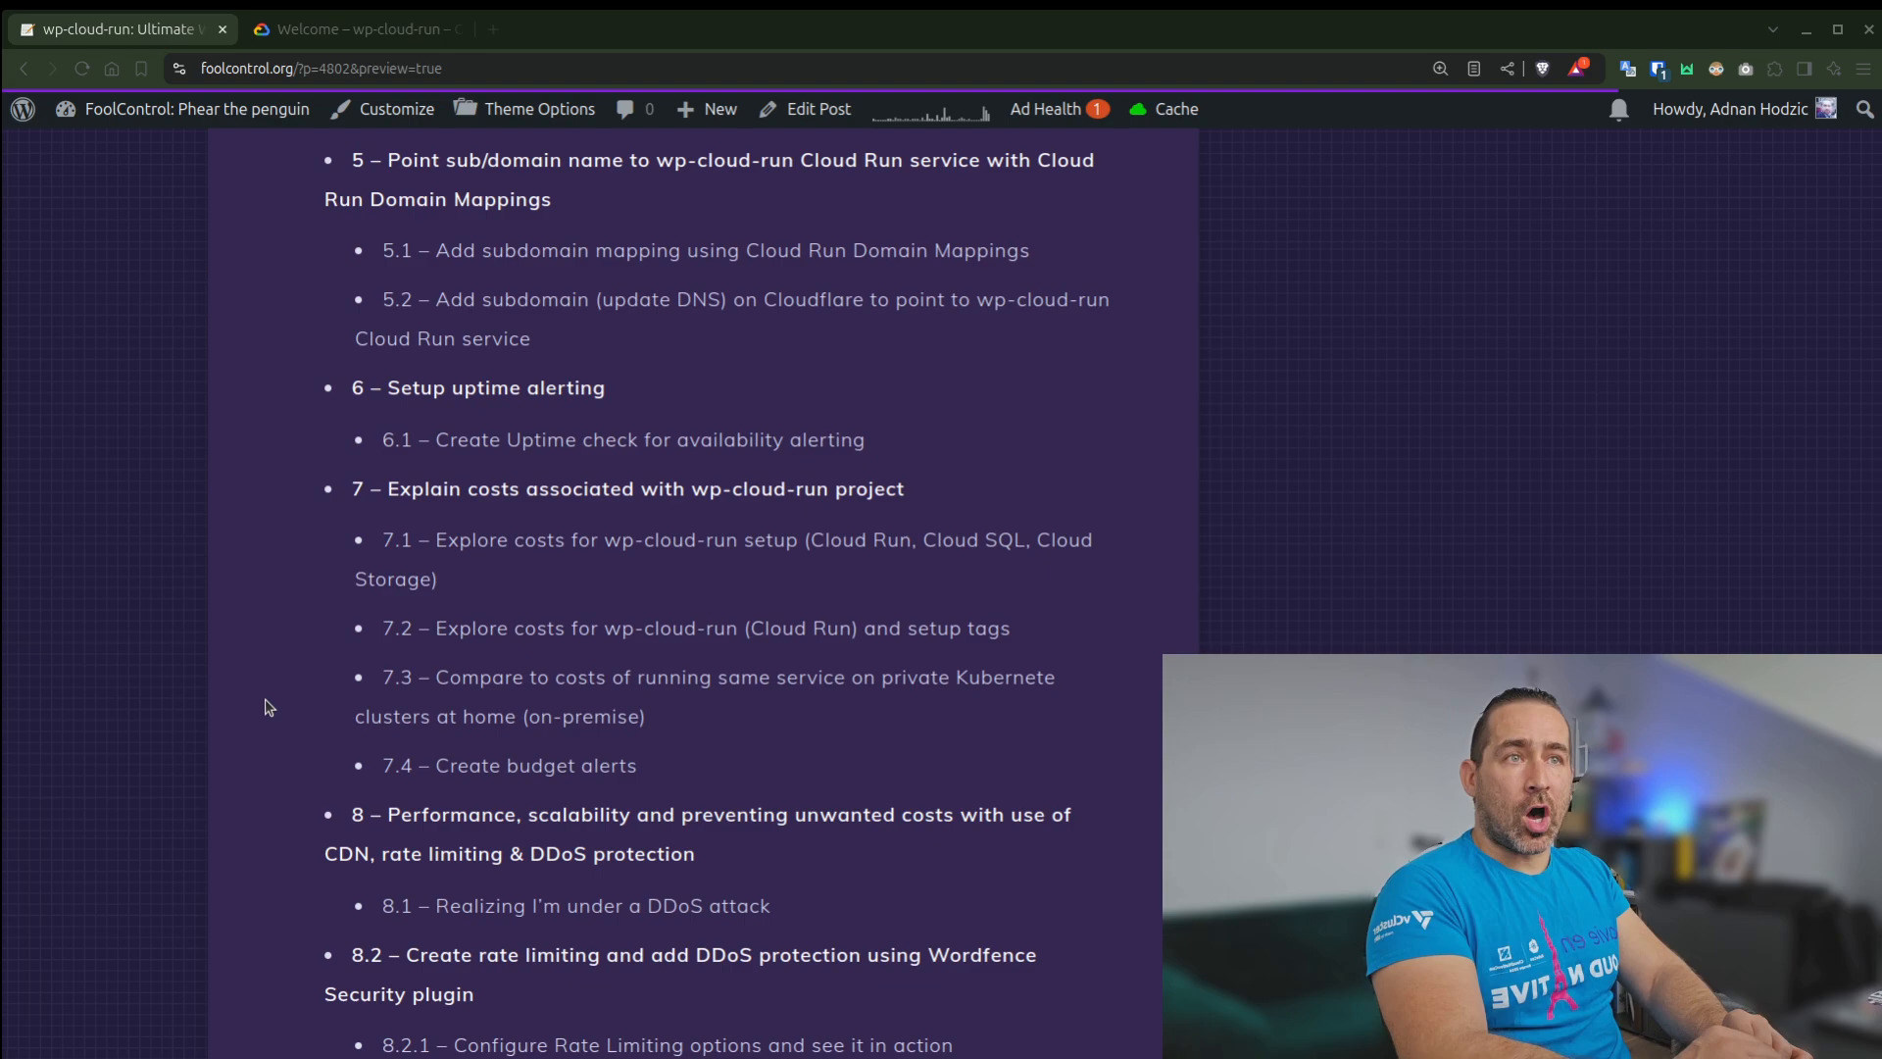
{"action": "mouse_move", "coordinate": [927, 502]}
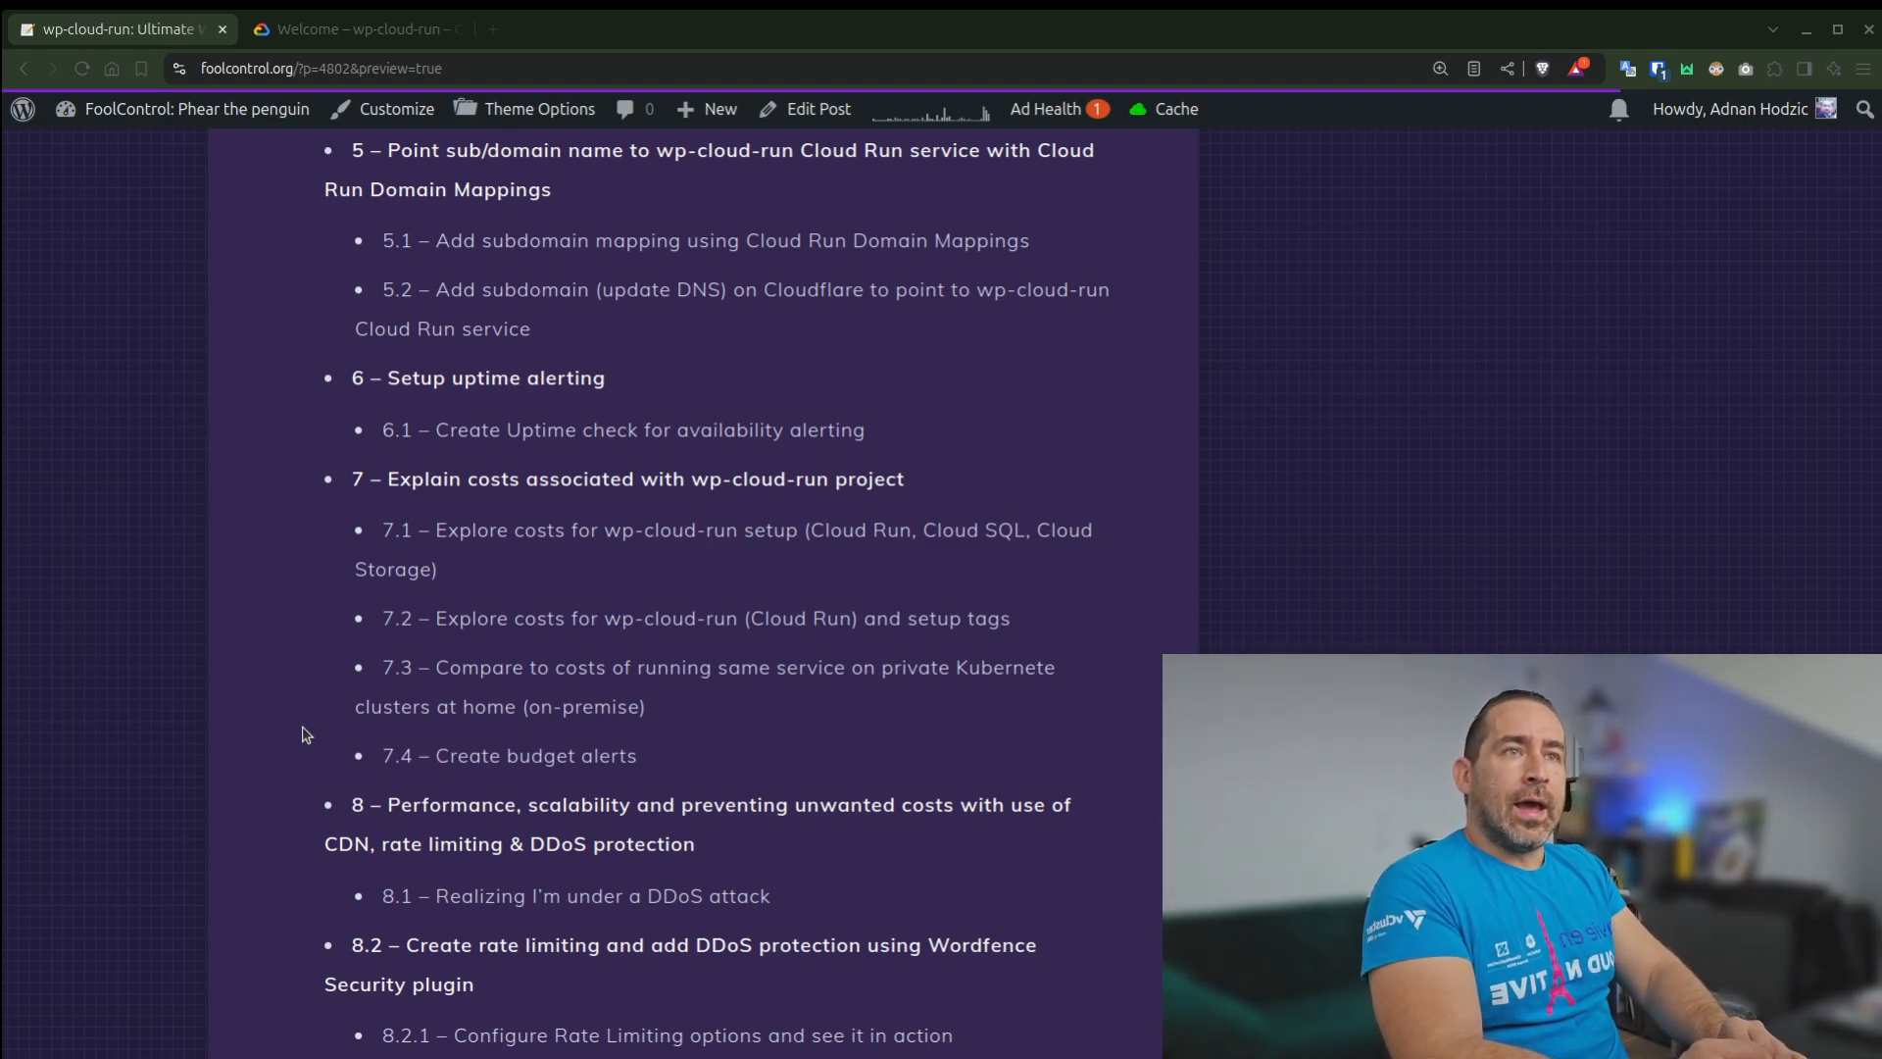
Scroll the runbook to the Cloudflare caching rules, tiered caching, security, Super Page Cache and speed test steps
{"action": "scroll", "scroll_direction": "down", "scroll_amount": 3}
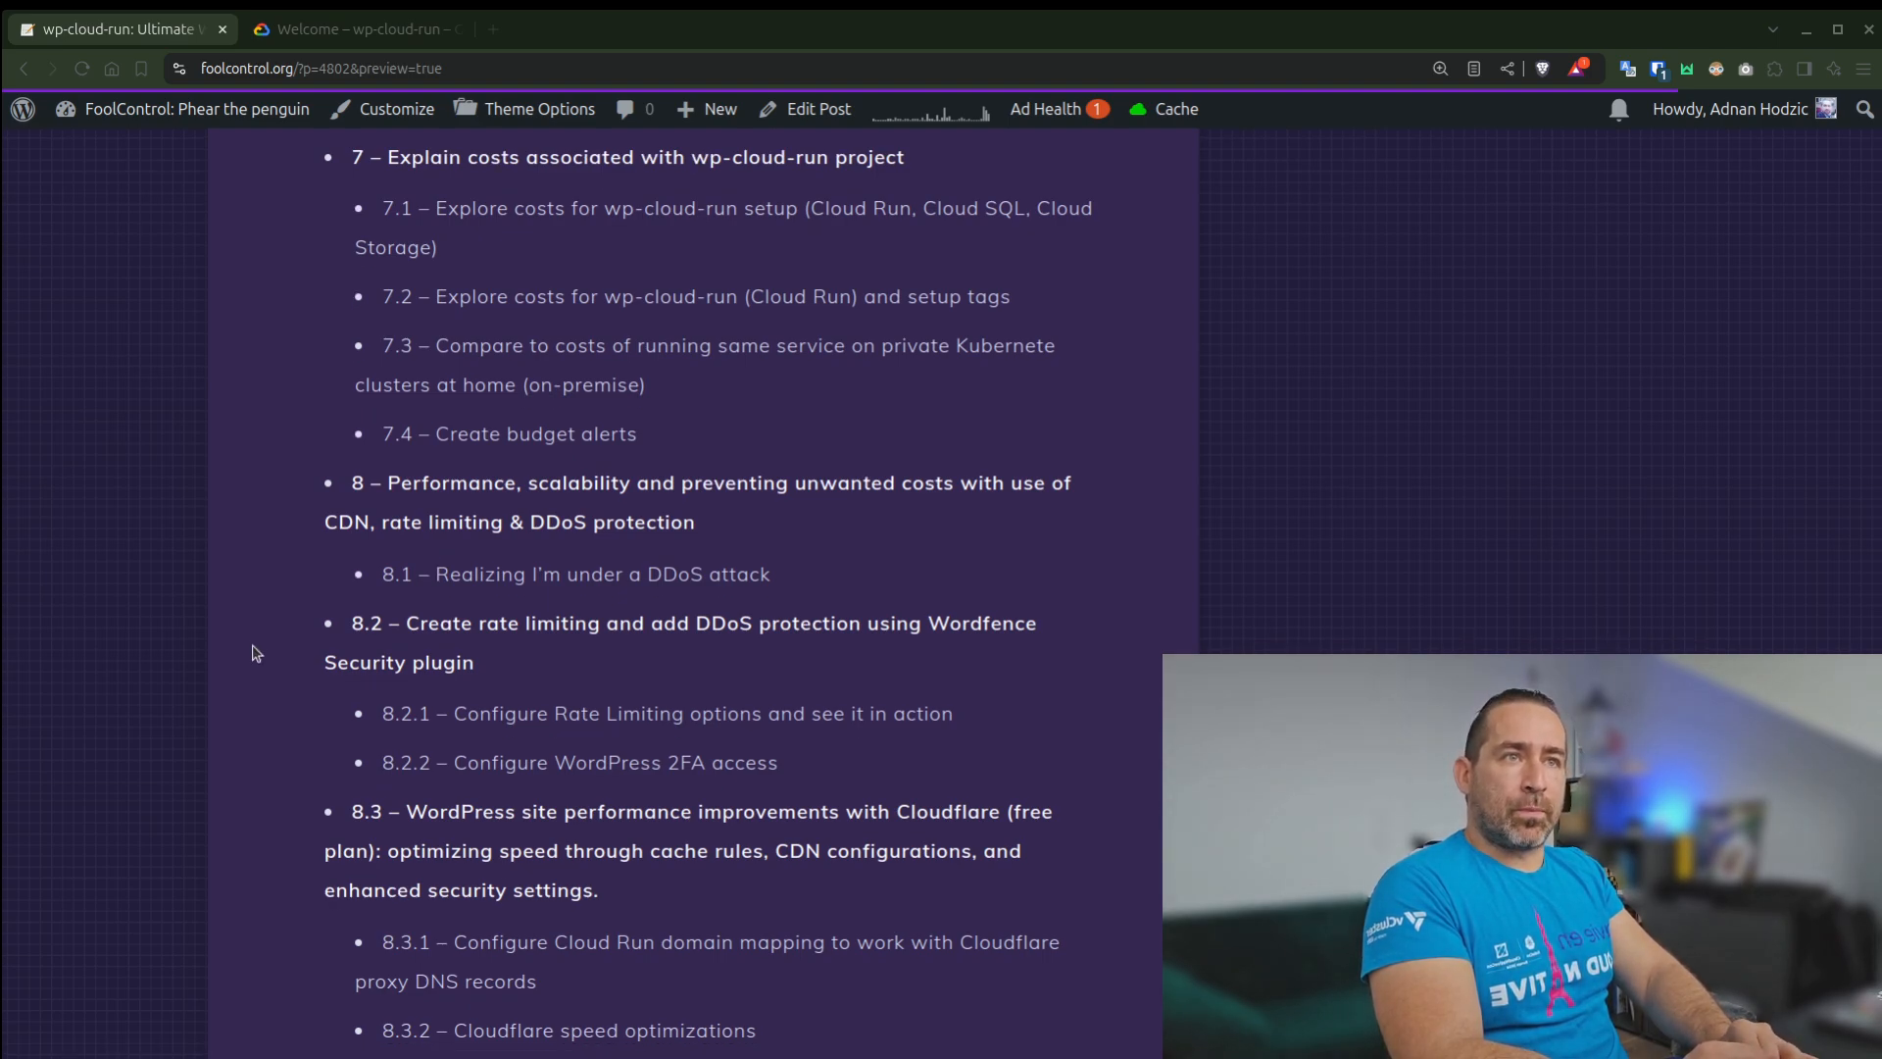
{"action": "mouse_move", "coordinate": [892, 525]}
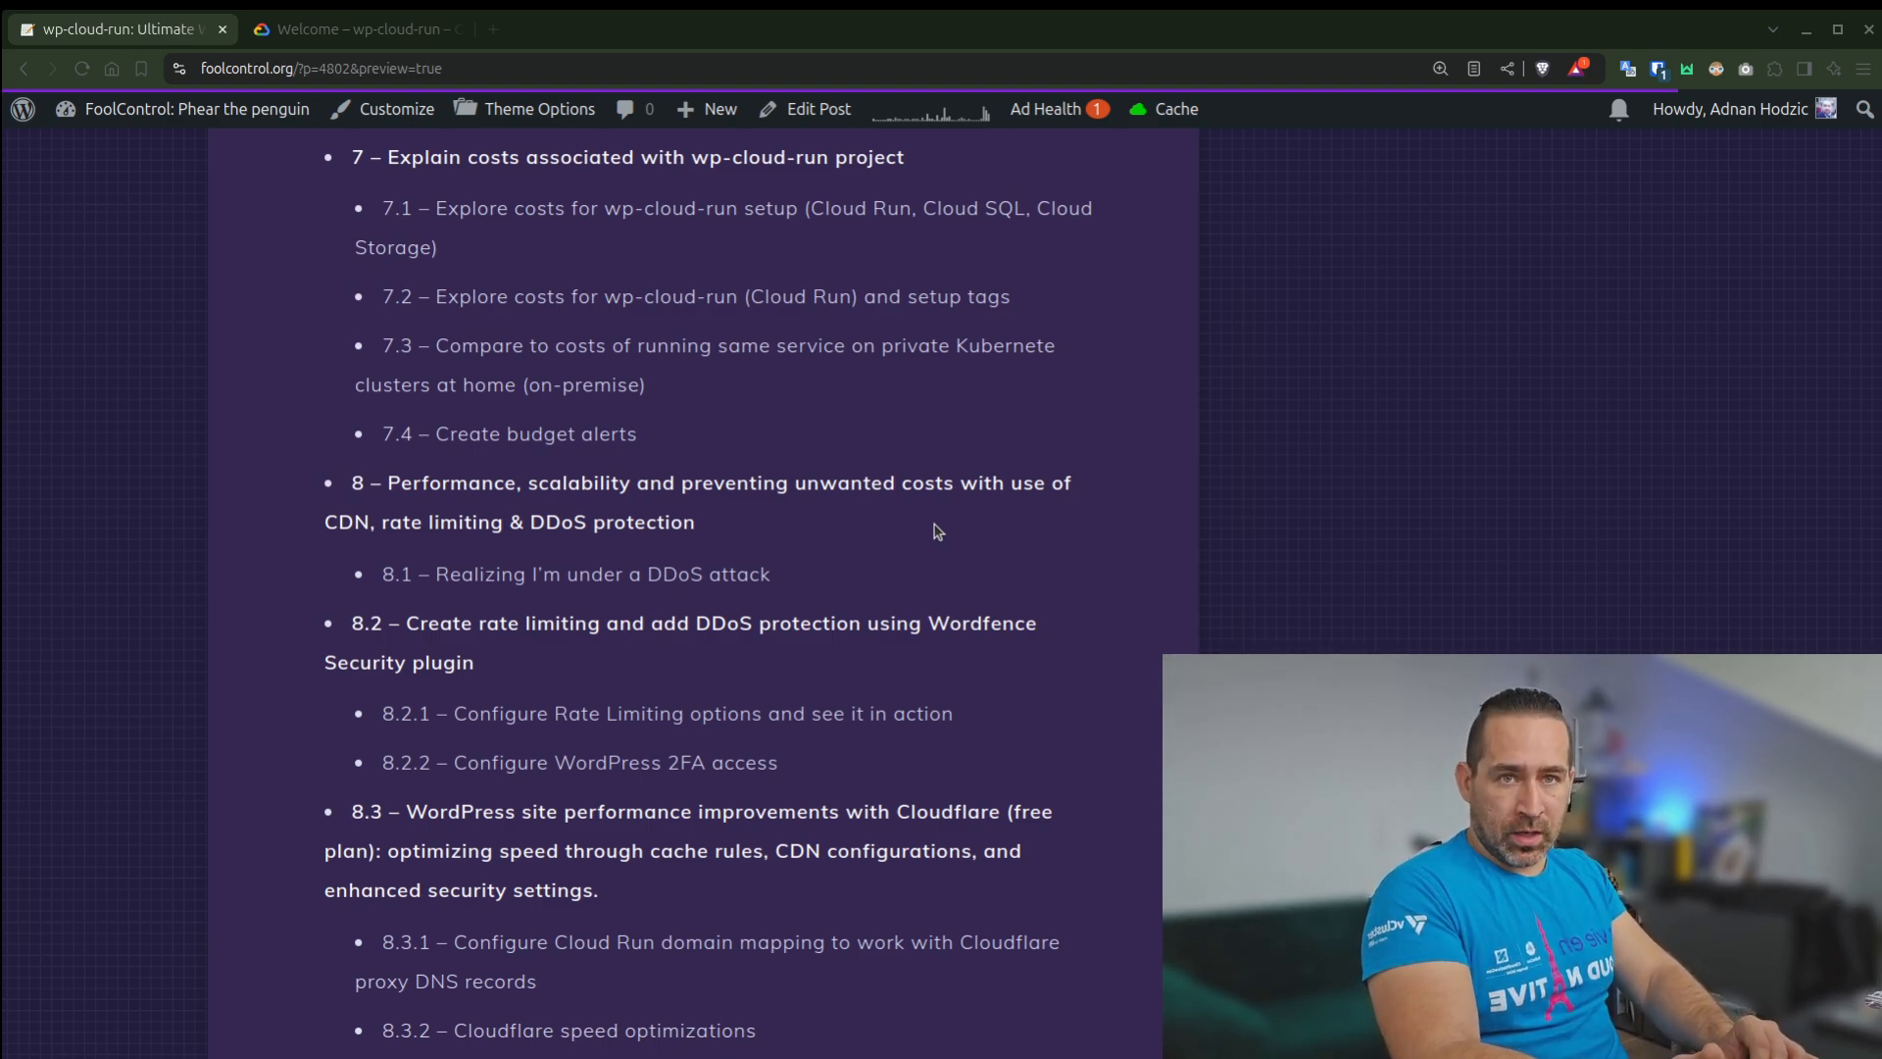
{"action": "scroll", "scroll_direction": "down", "scroll_amount": 3}
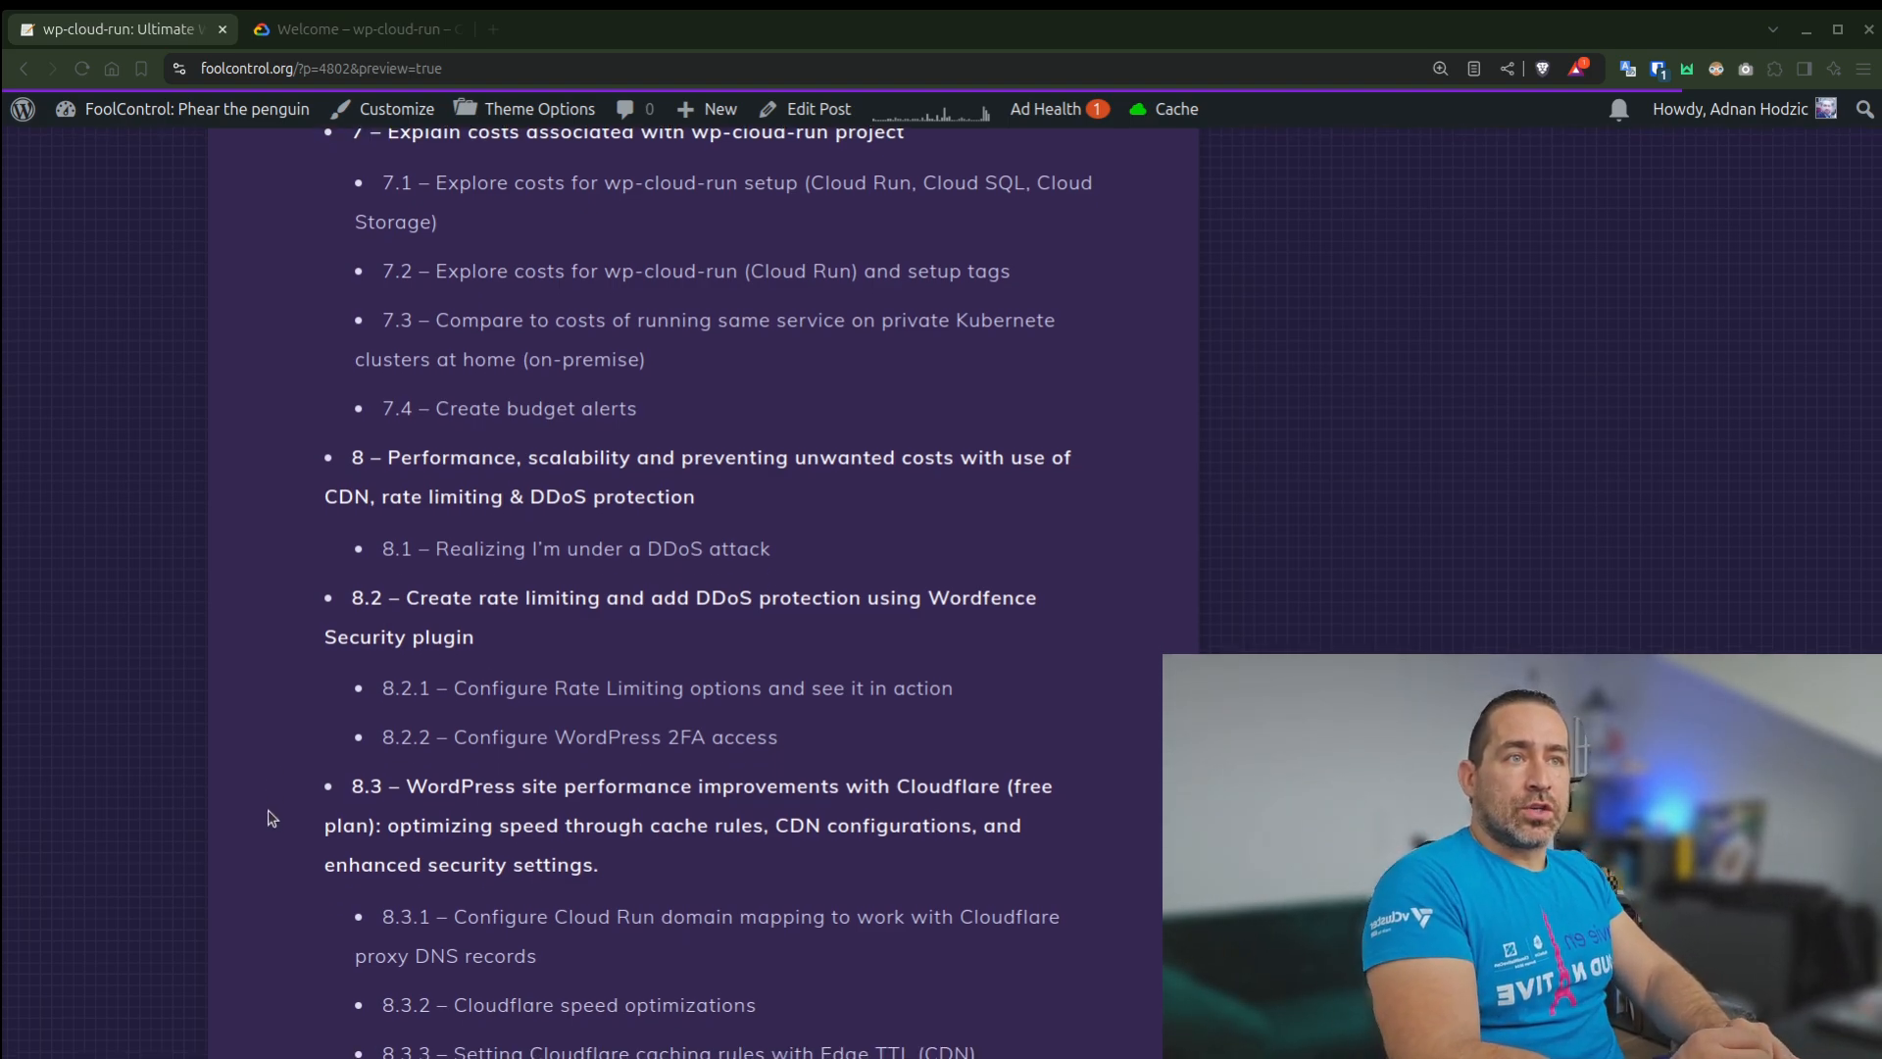
{"action": "scroll", "scroll_direction": "down", "scroll_amount": 3}
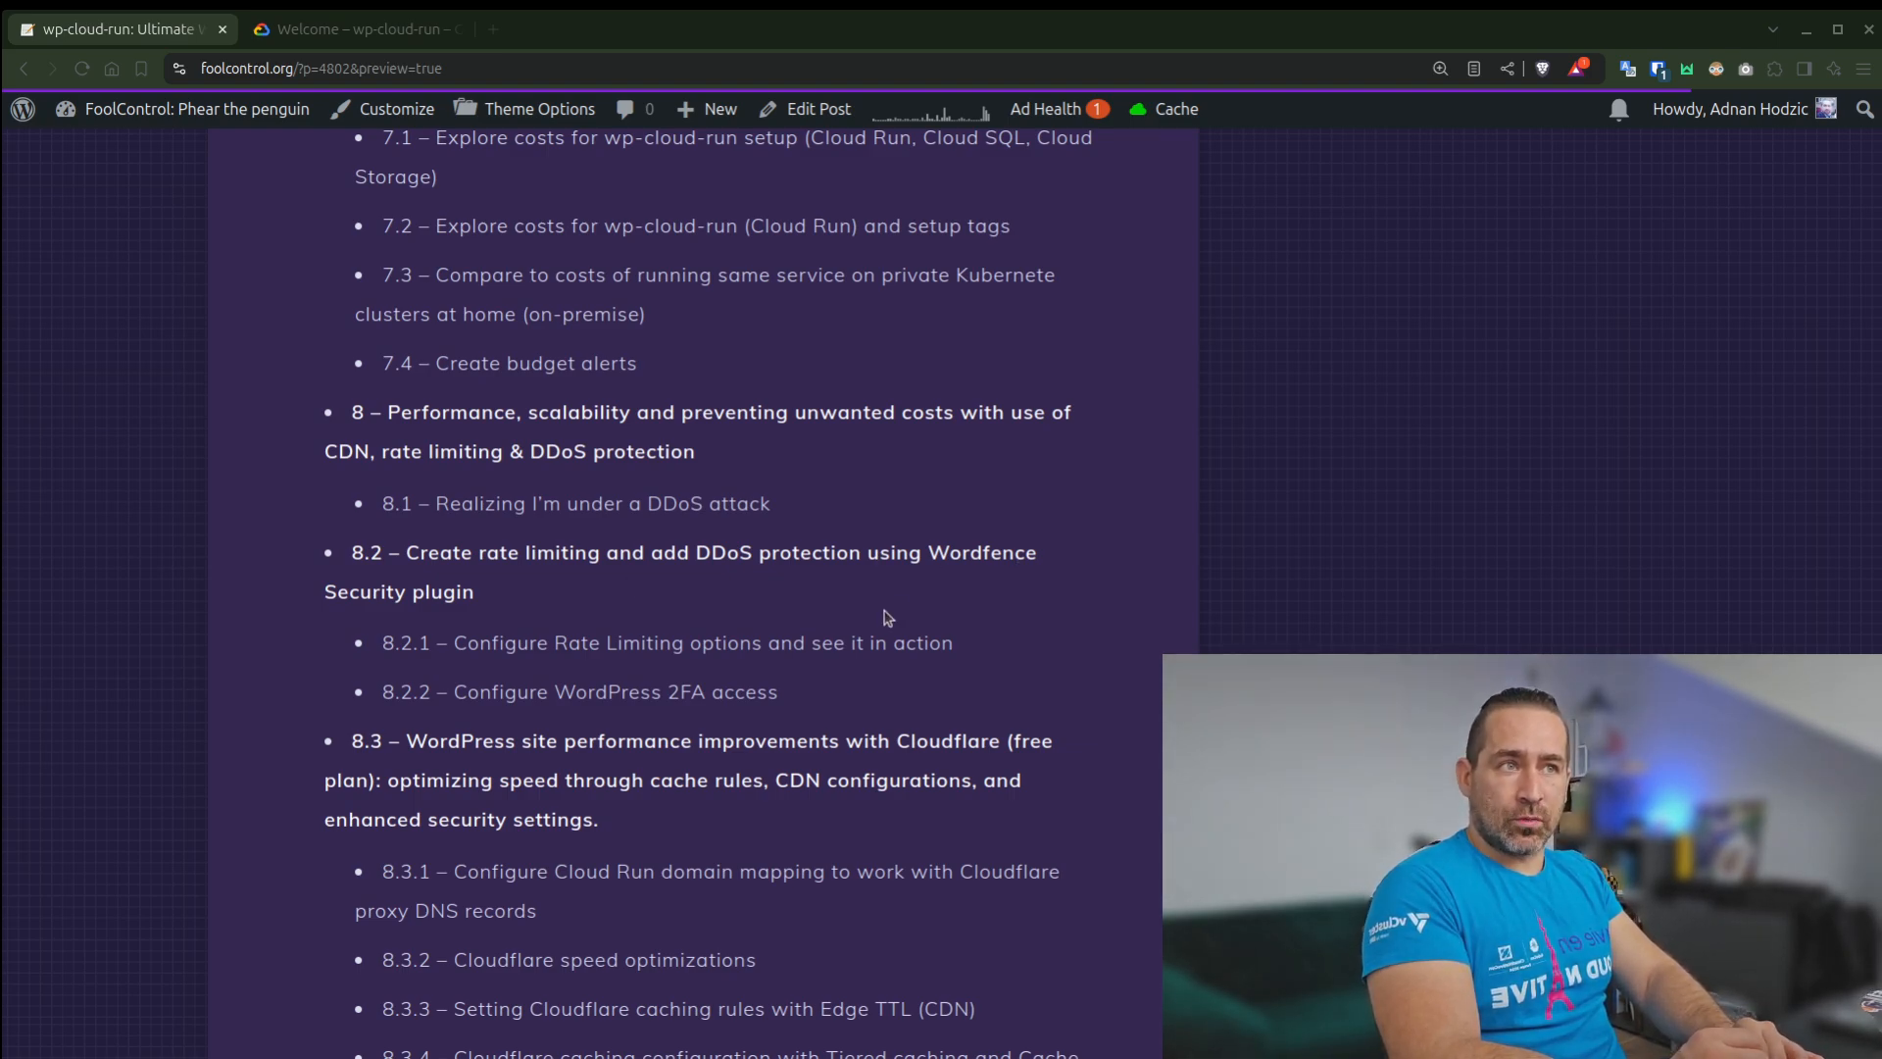
{"action": "scroll", "scroll_direction": "down", "scroll_amount": 3}
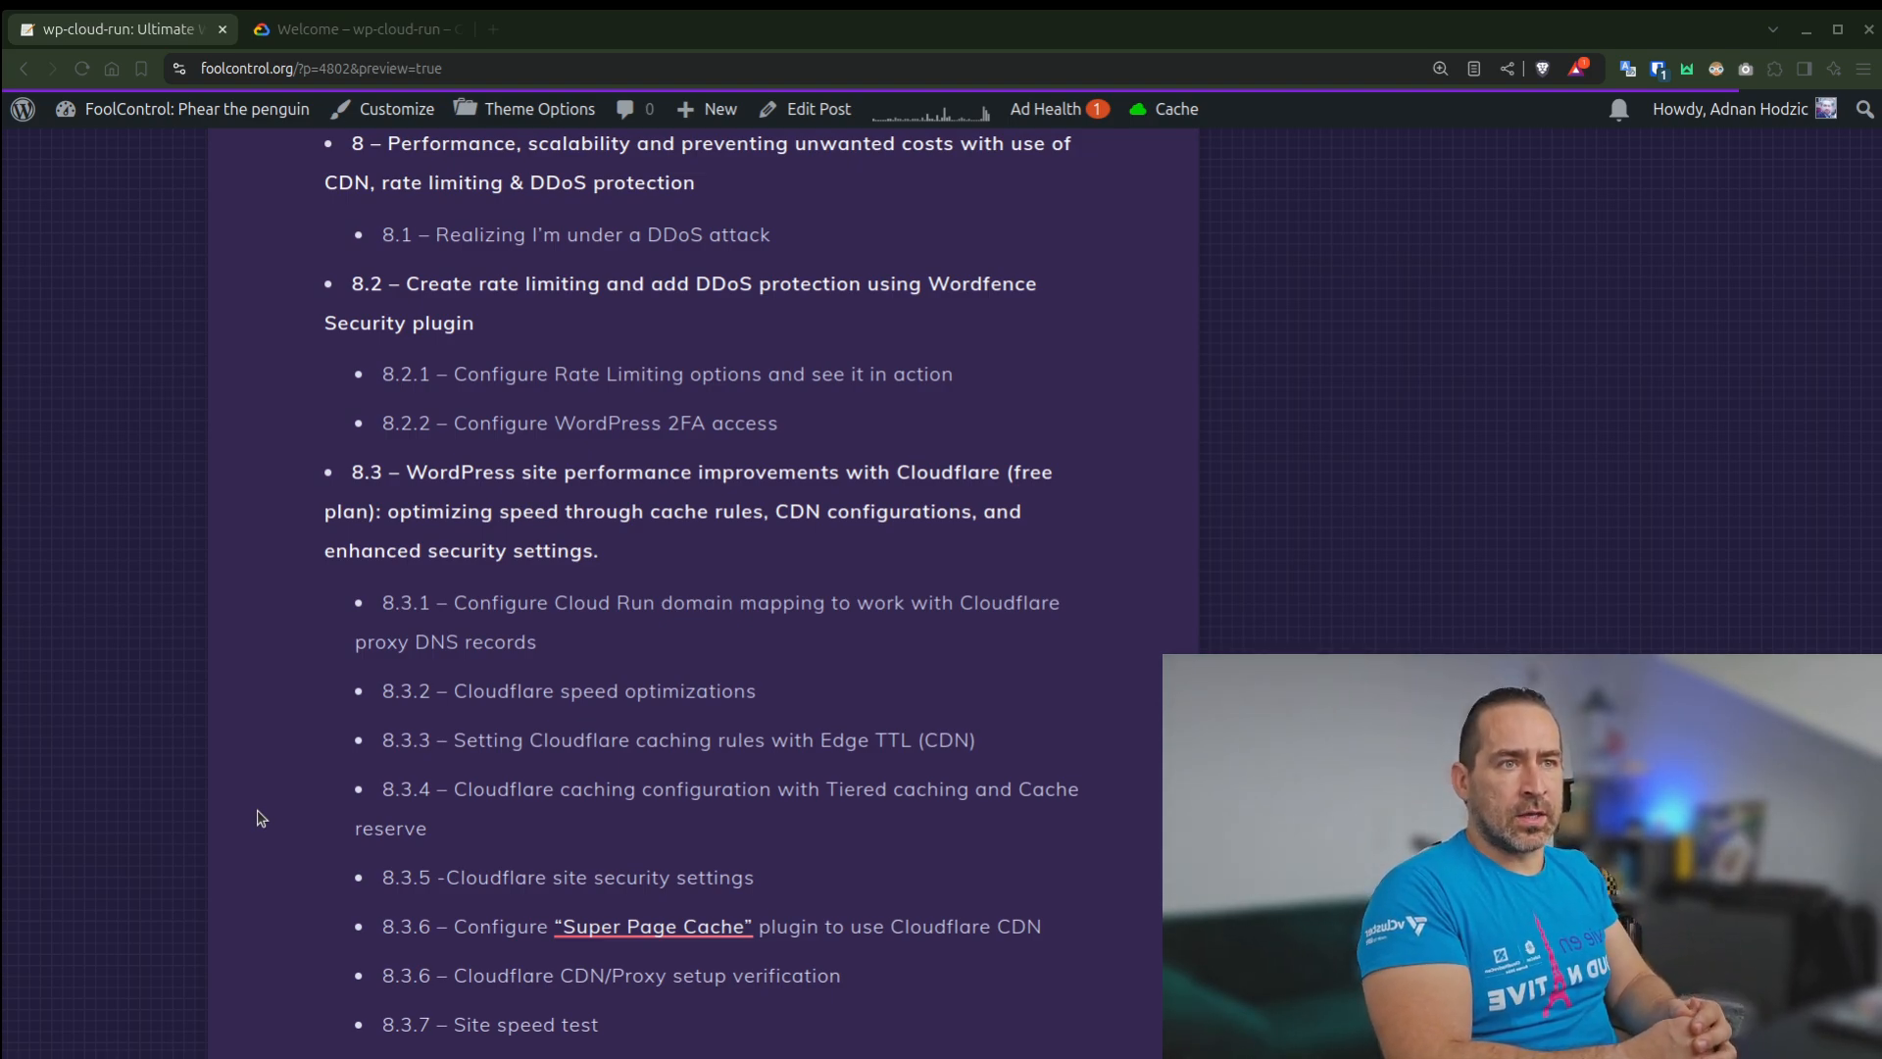
{"action": "mouse_move", "coordinate": [668, 945]}
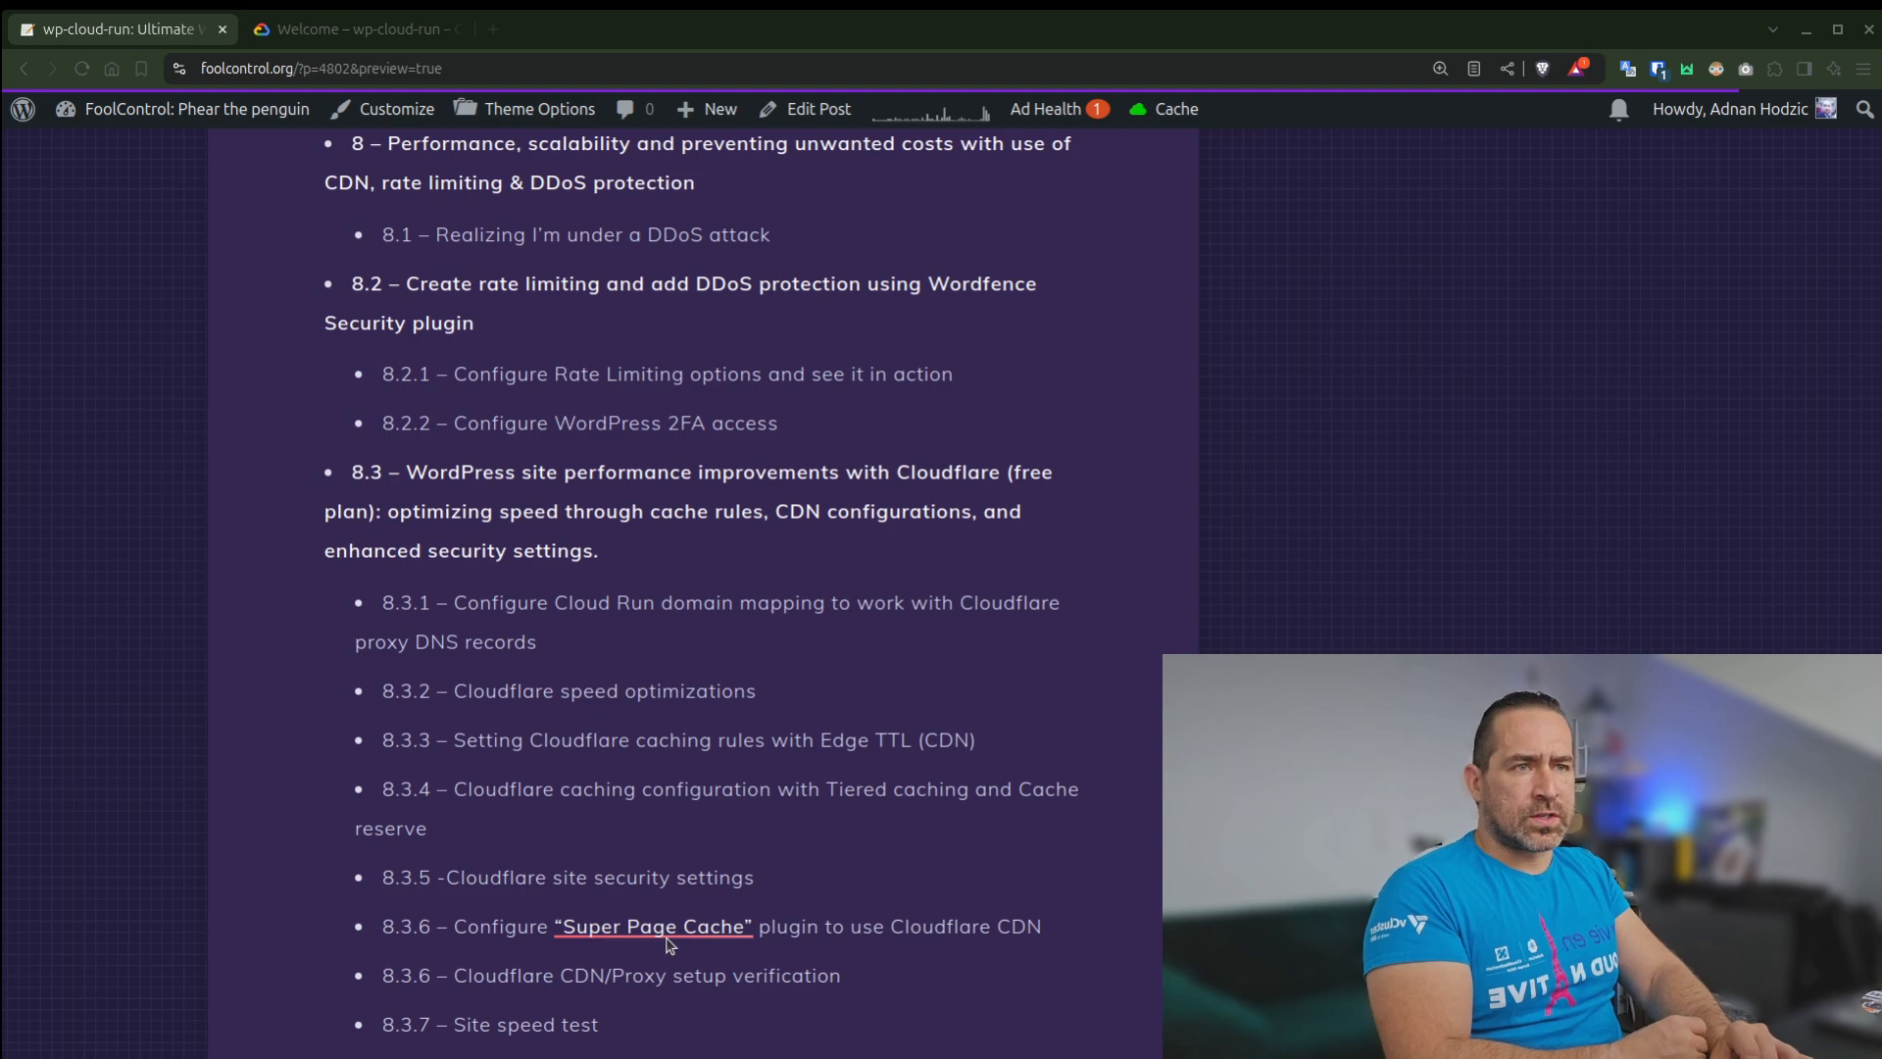